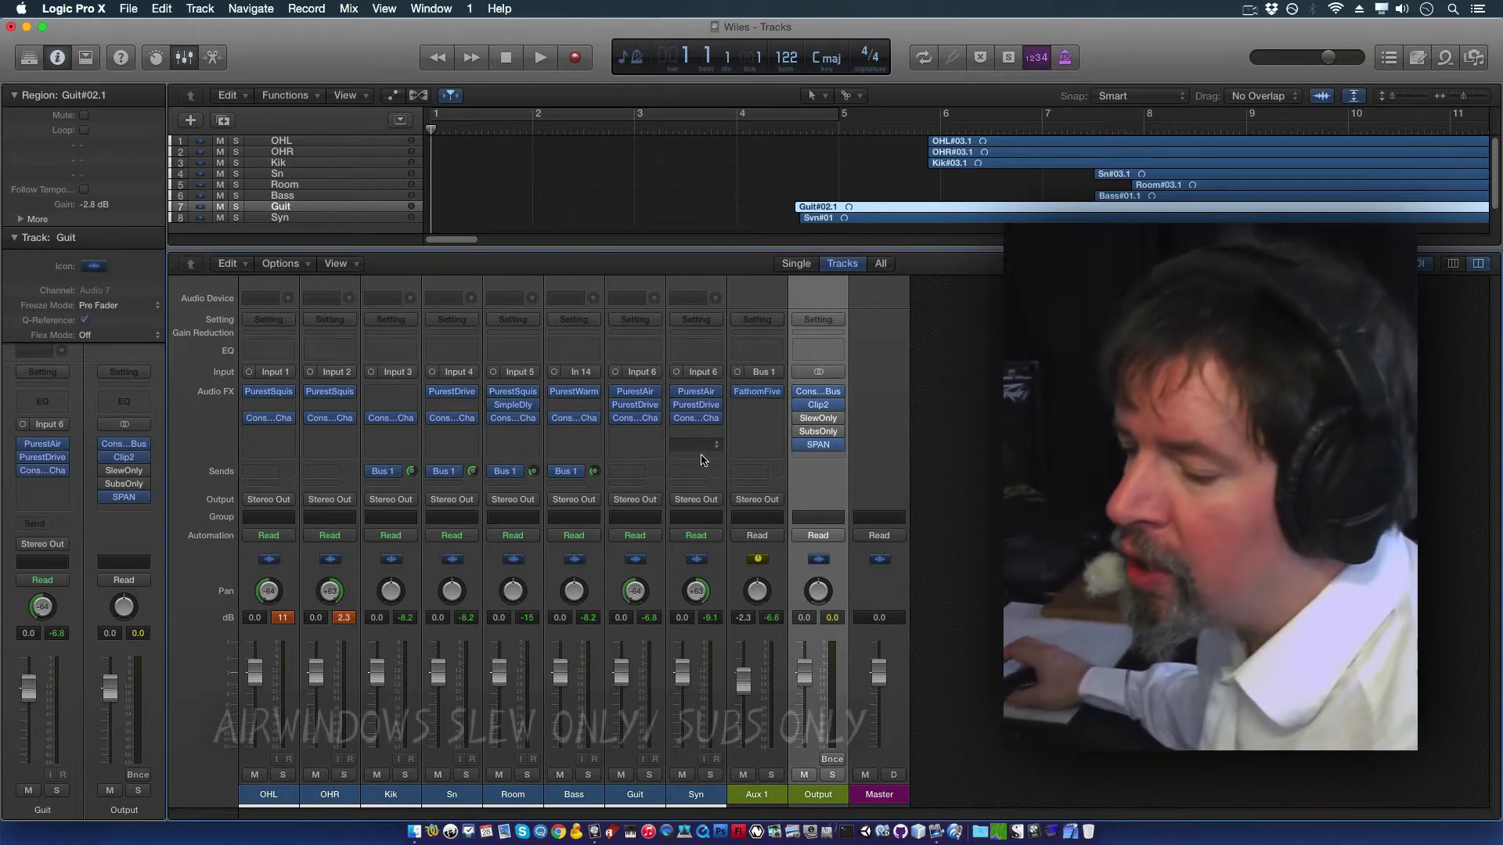
mouse_move(733, 592)
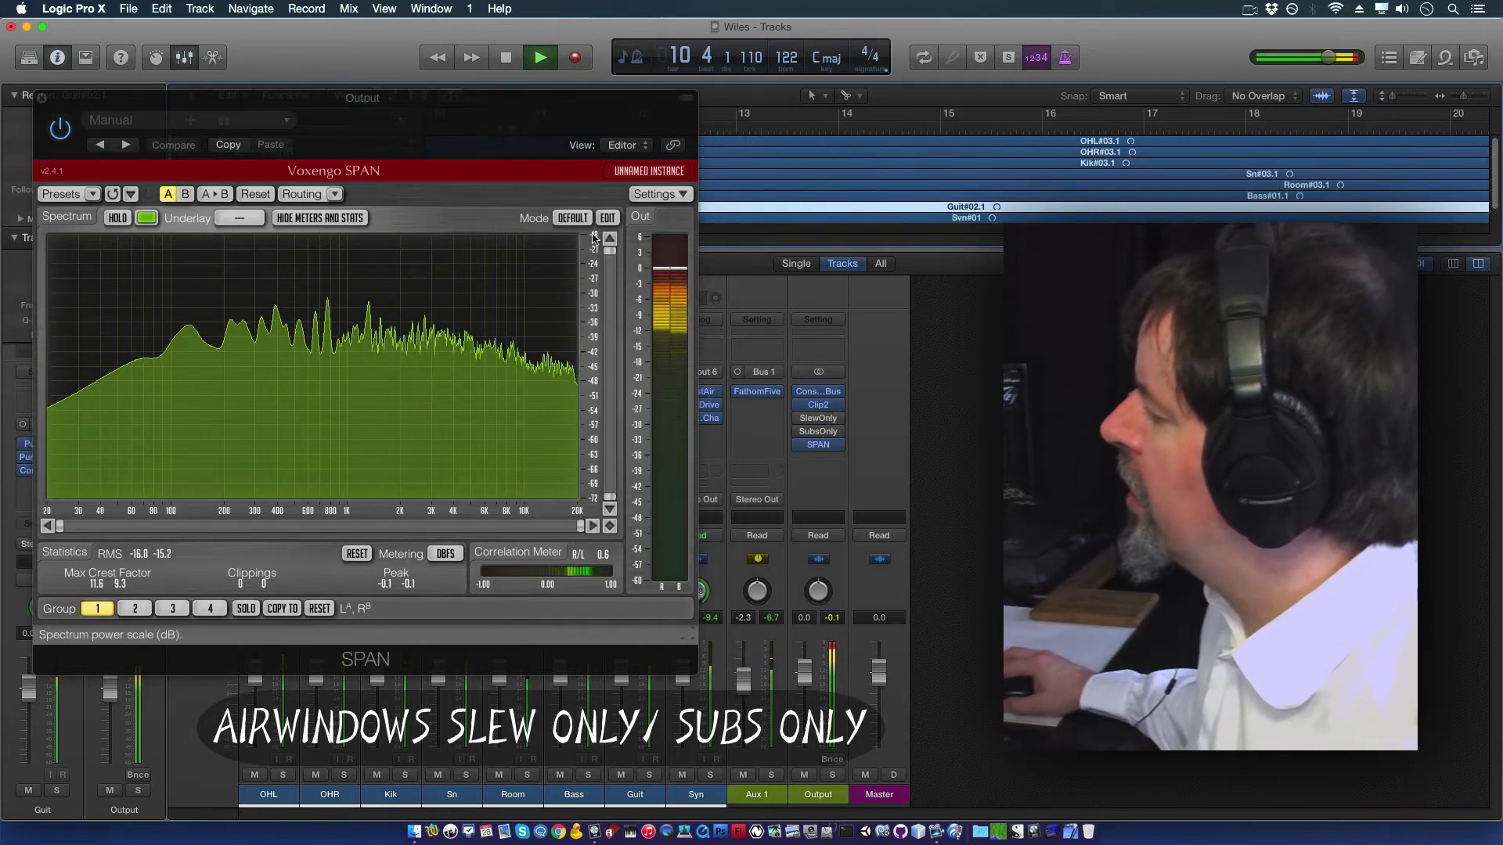
Step: Raise SPAN's custom spectrum upper frequency to 24 kHz and close the Mode editor
click(607, 217)
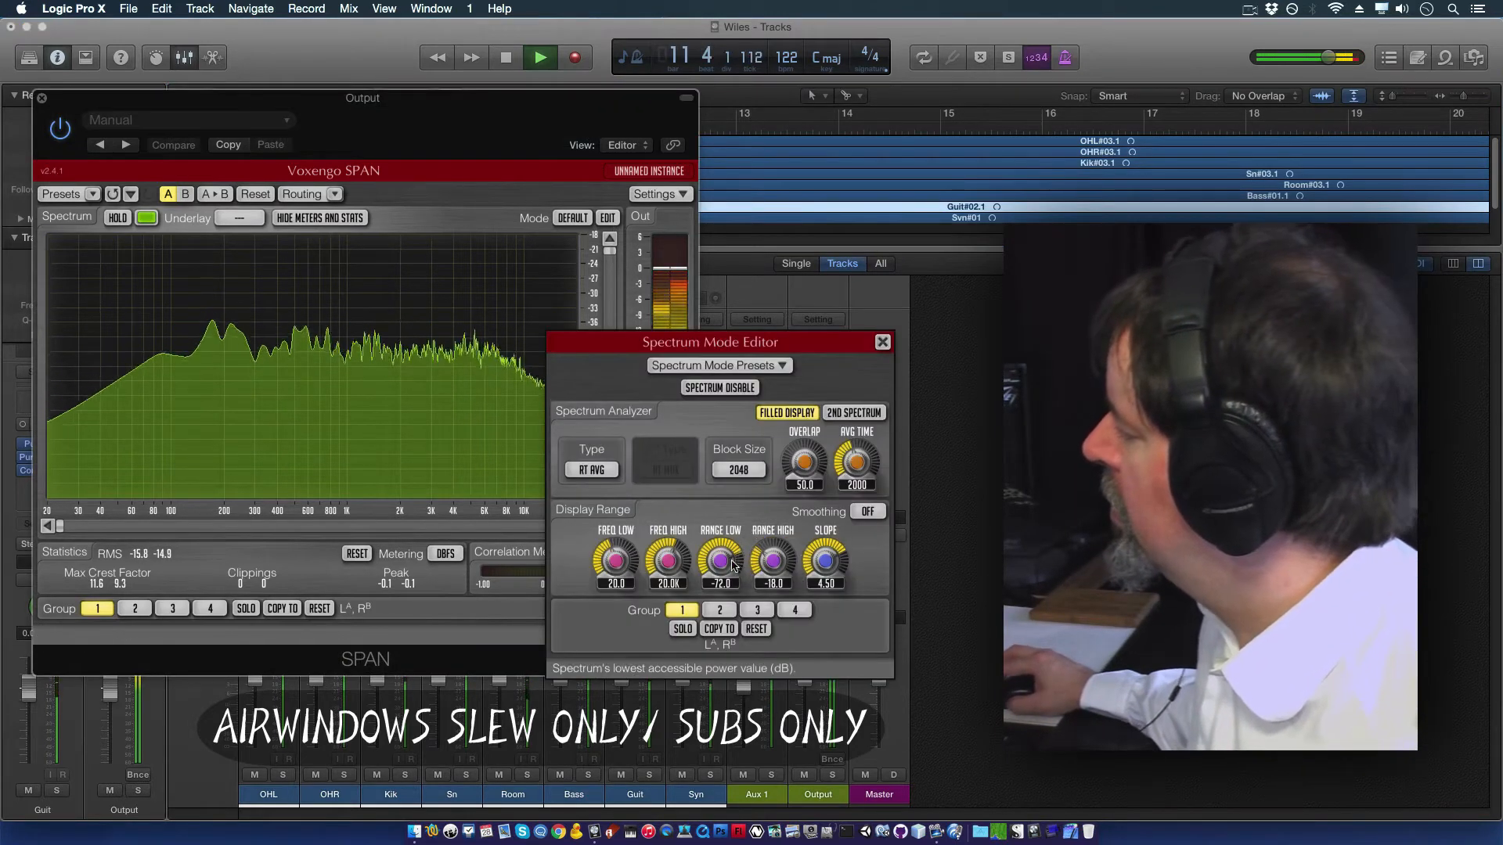
drag(667, 561, 671, 551)
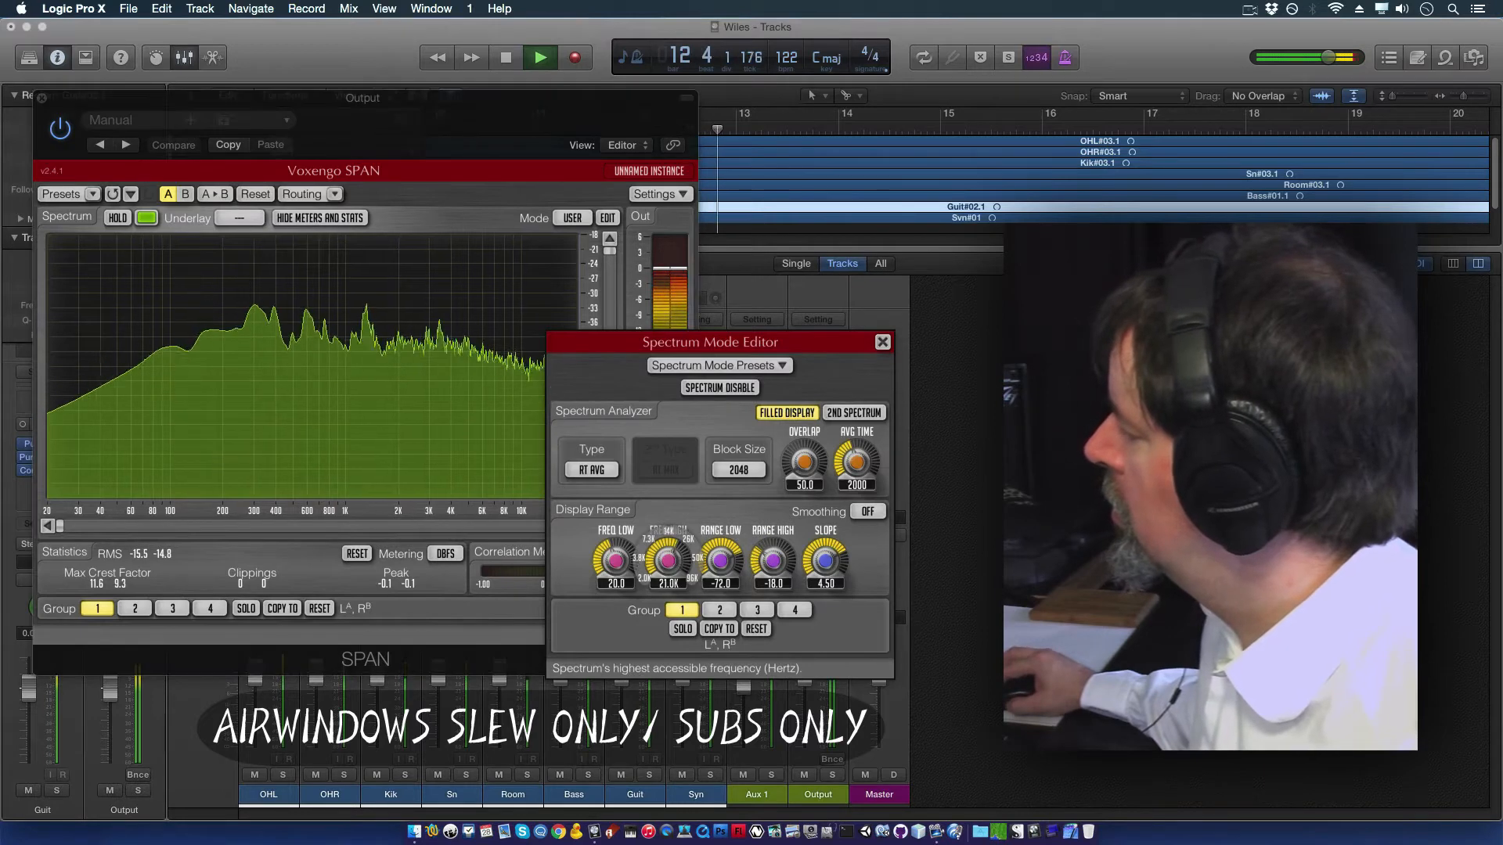
click(880, 342)
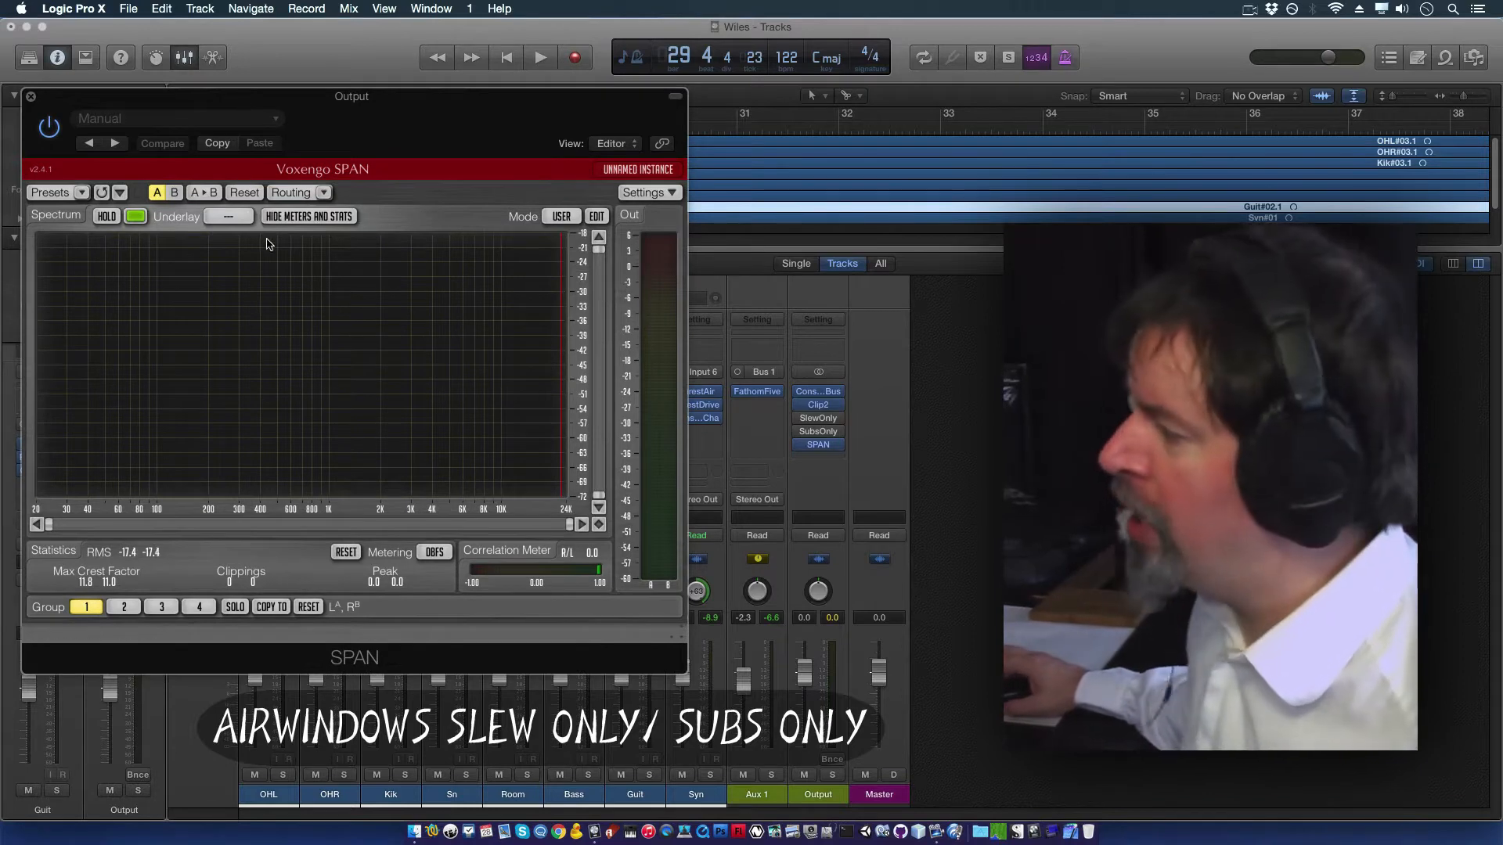
mouse_move(281, 428)
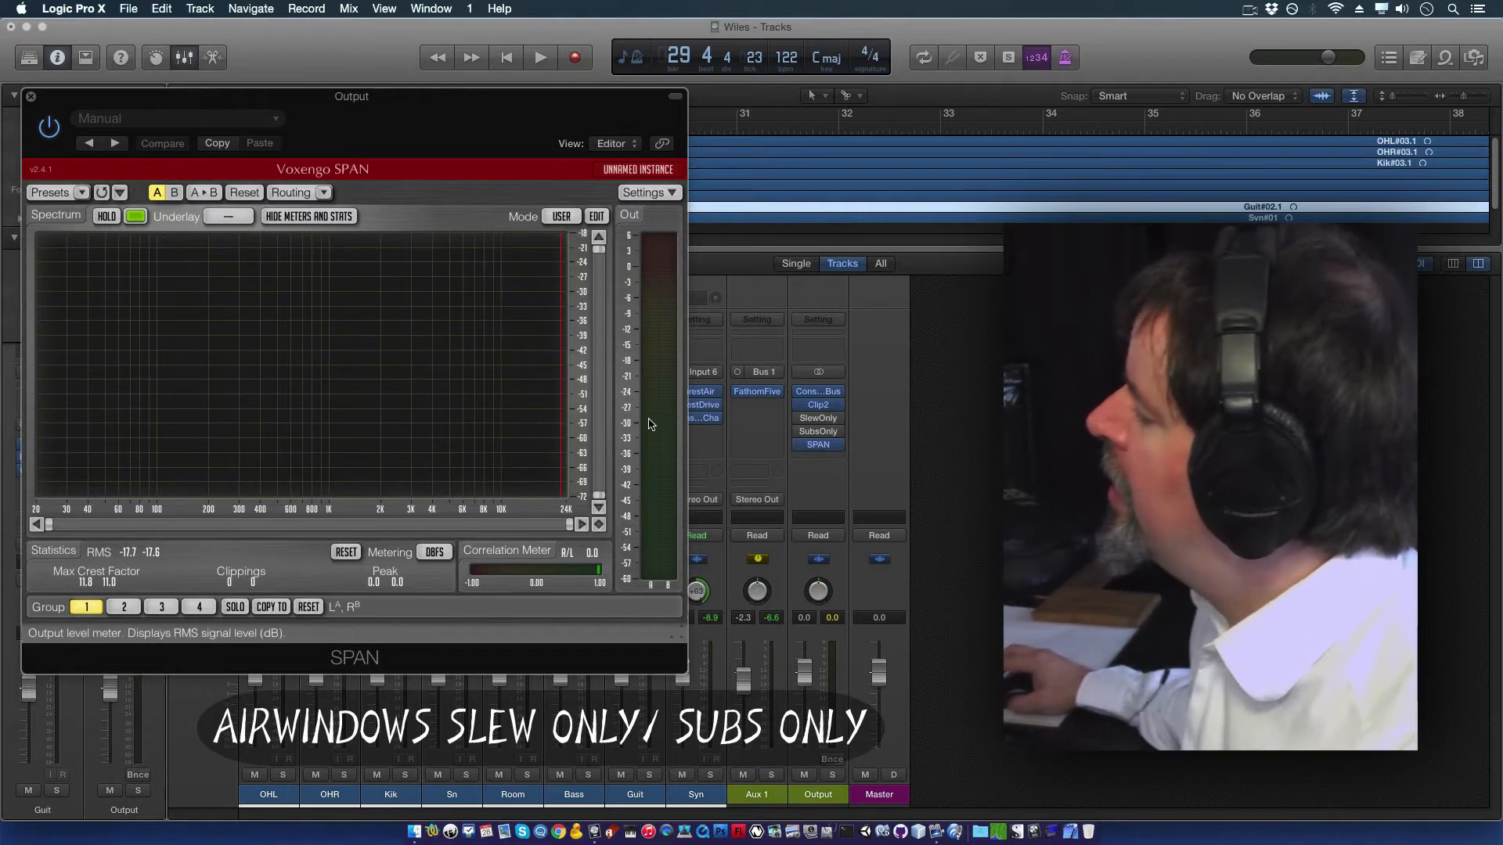
mouse_move(659, 252)
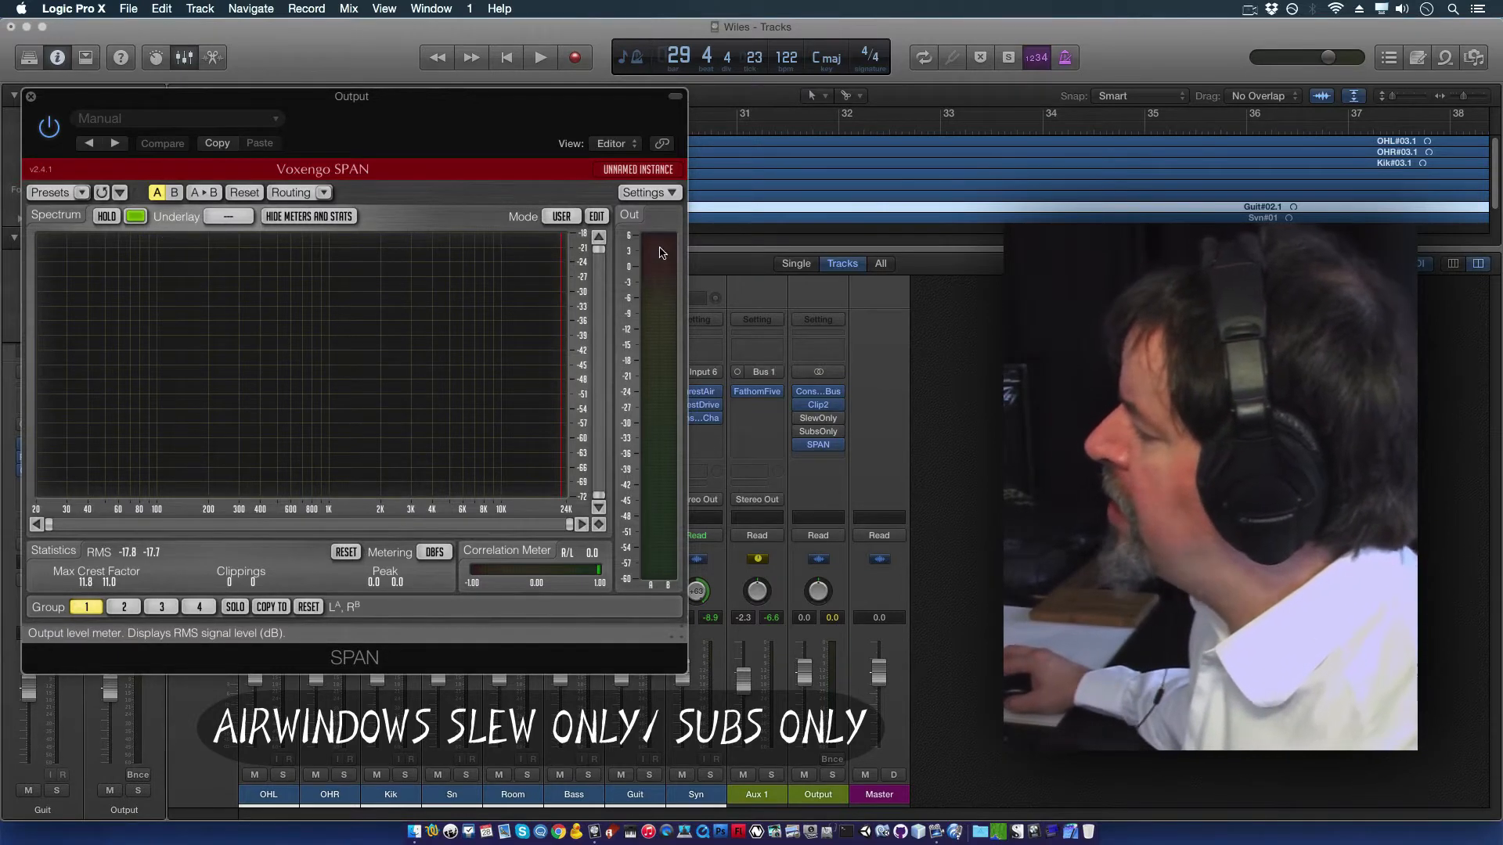
mouse_move(661, 384)
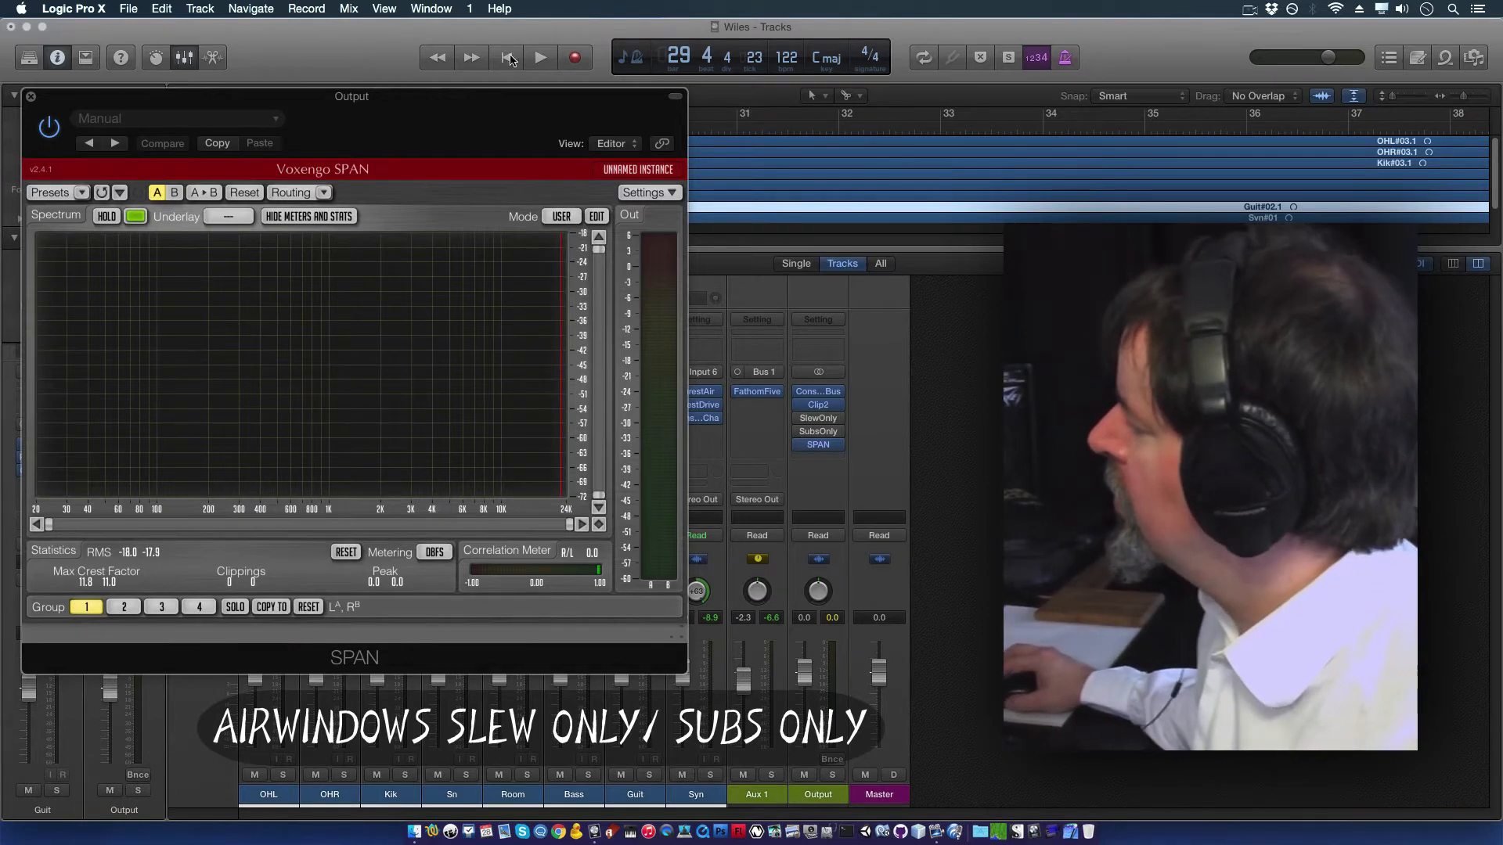
Step: Start playback of the mix so SPAN draws its live spectrum
click(540, 57)
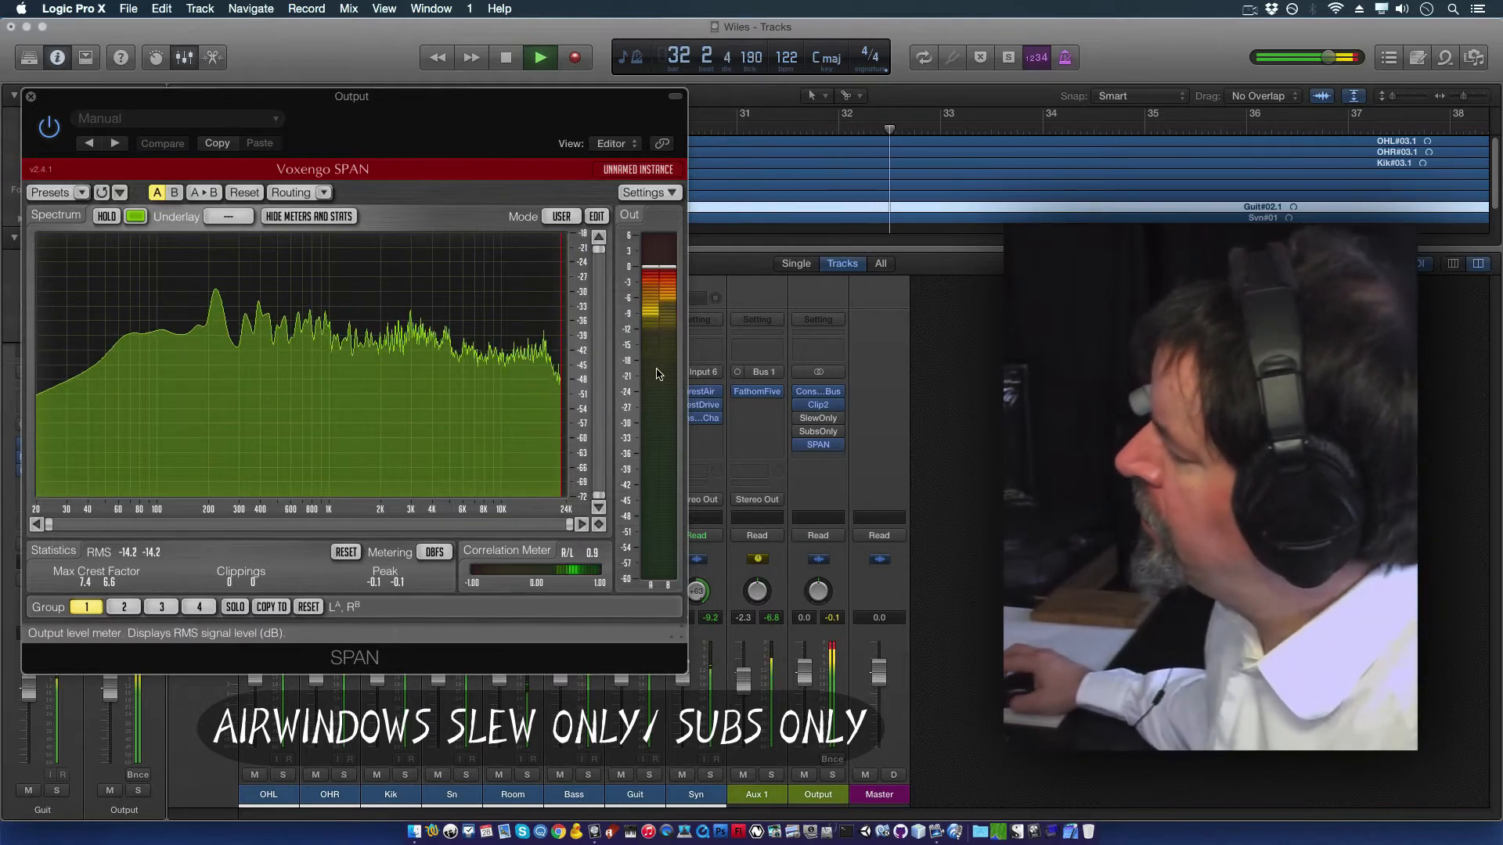
click(539, 57)
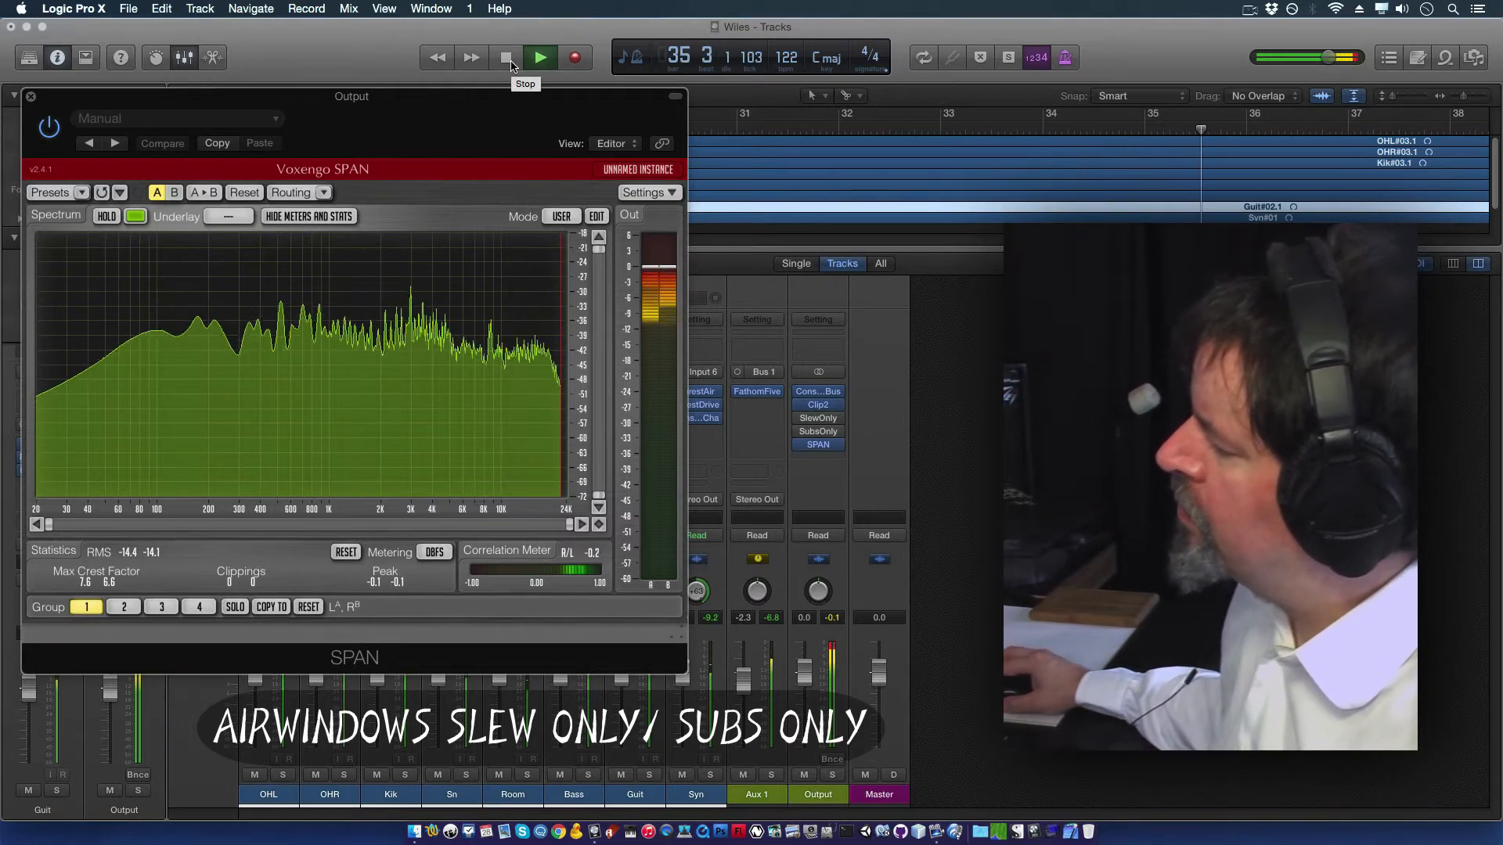
Step: Stop playback so SPAN's spectrum and output meters go empty
click(506, 57)
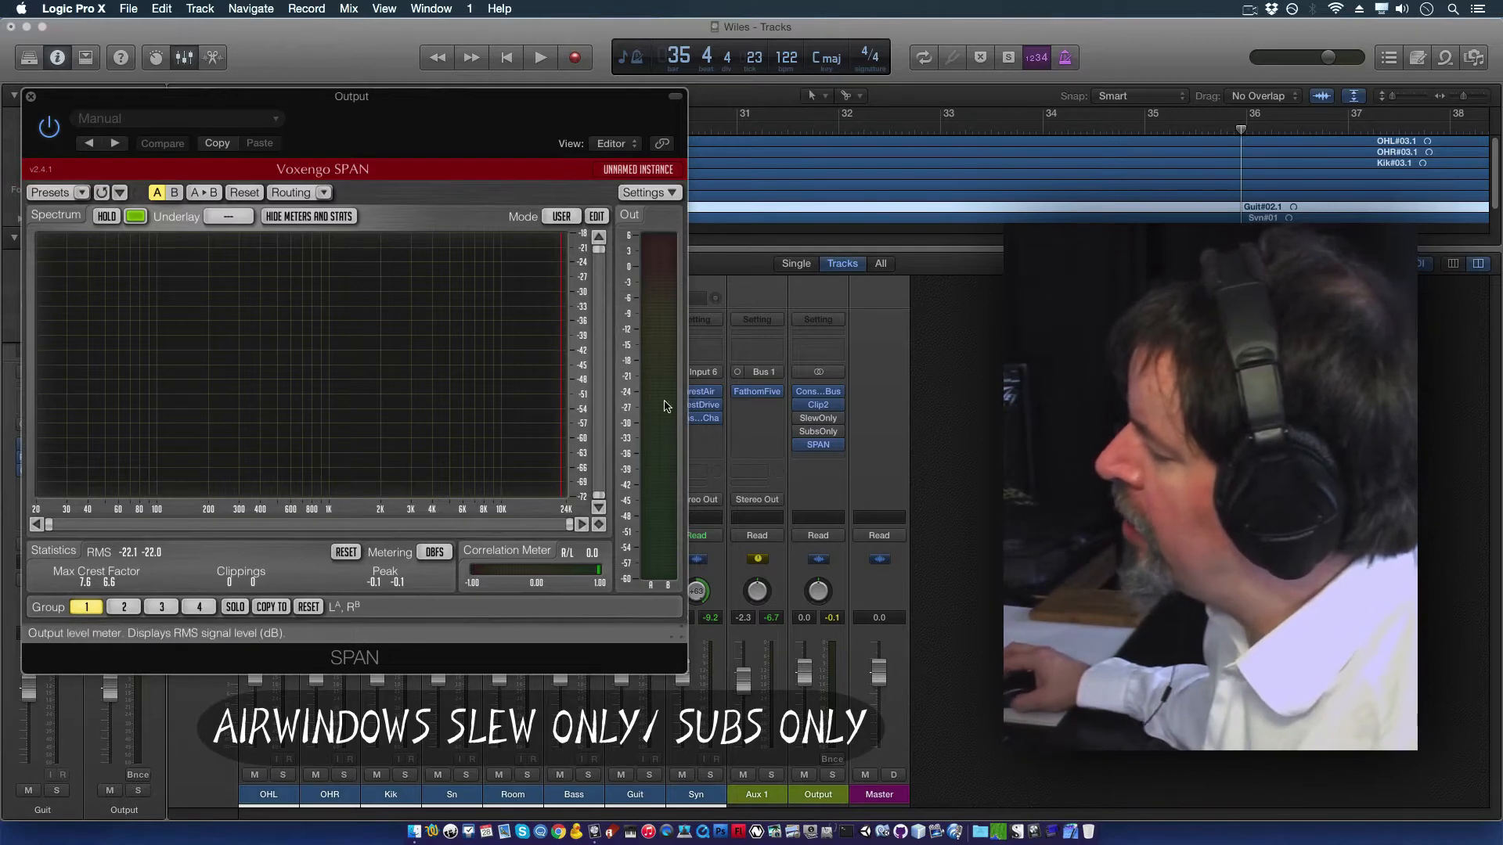
mouse_move(734, 460)
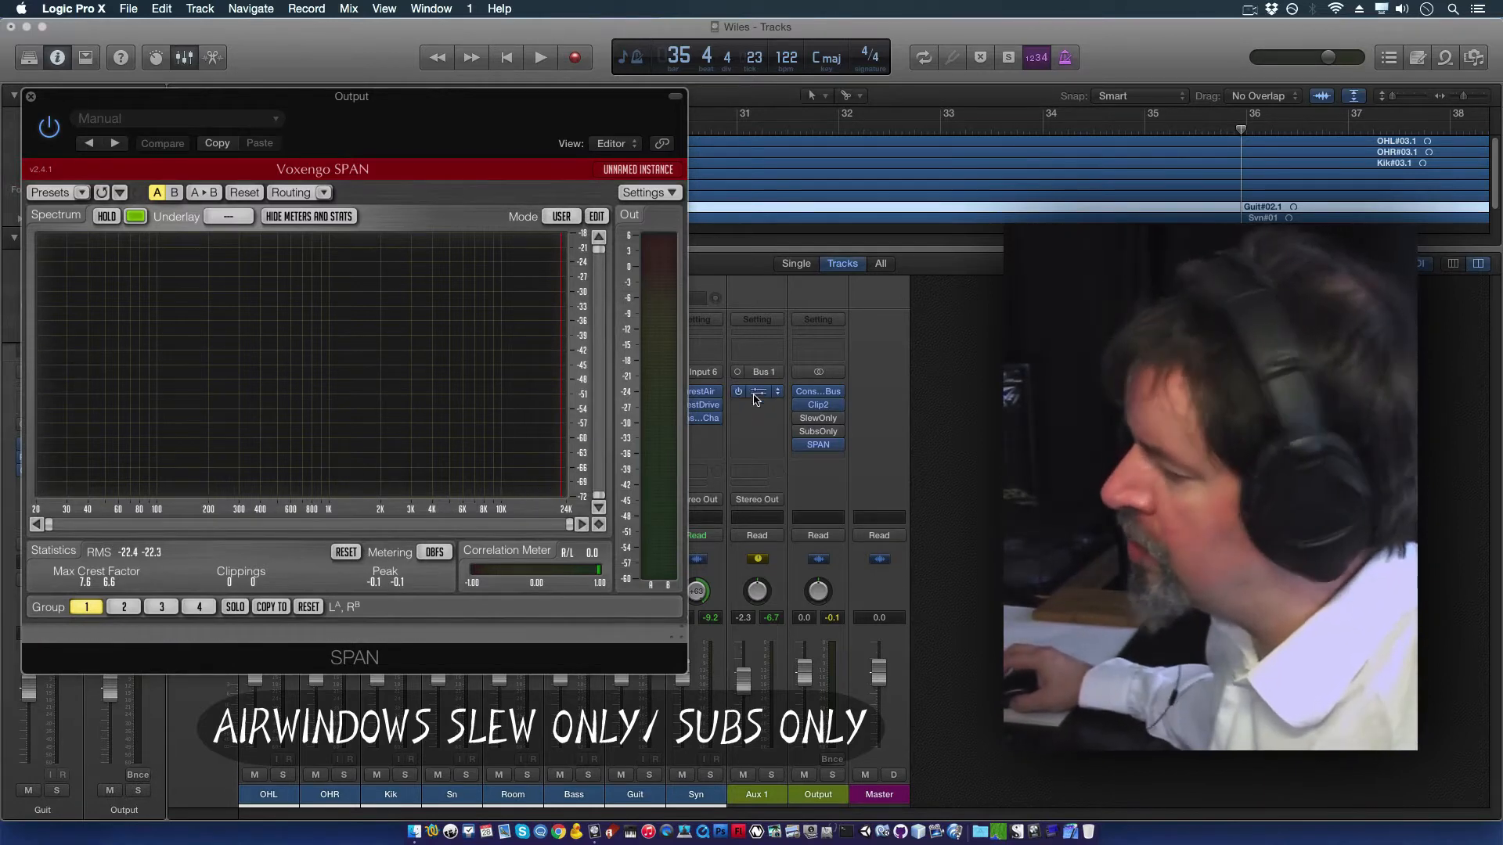
click(757, 392)
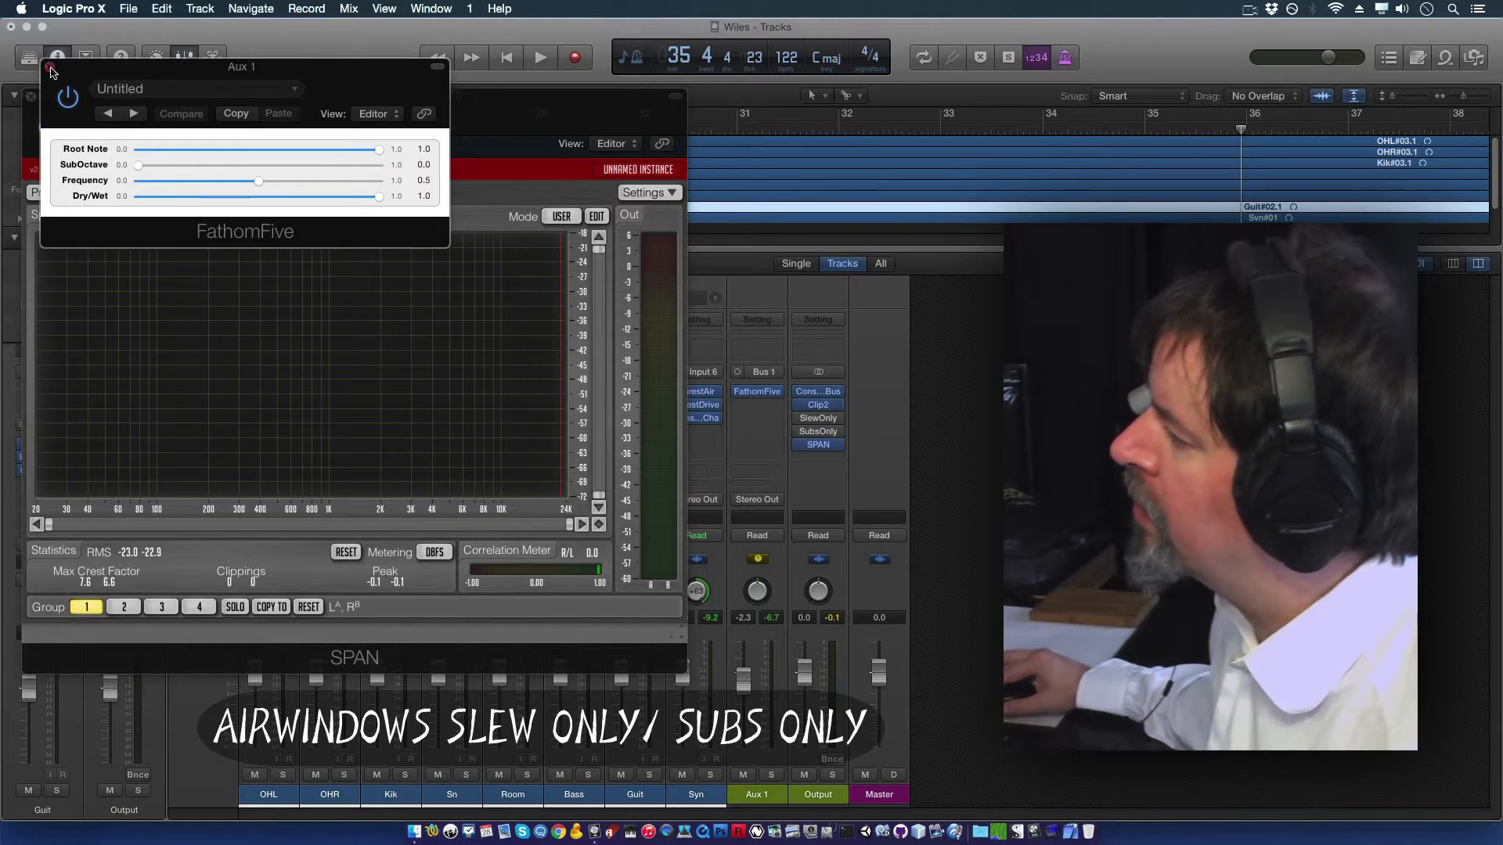
click(817, 444)
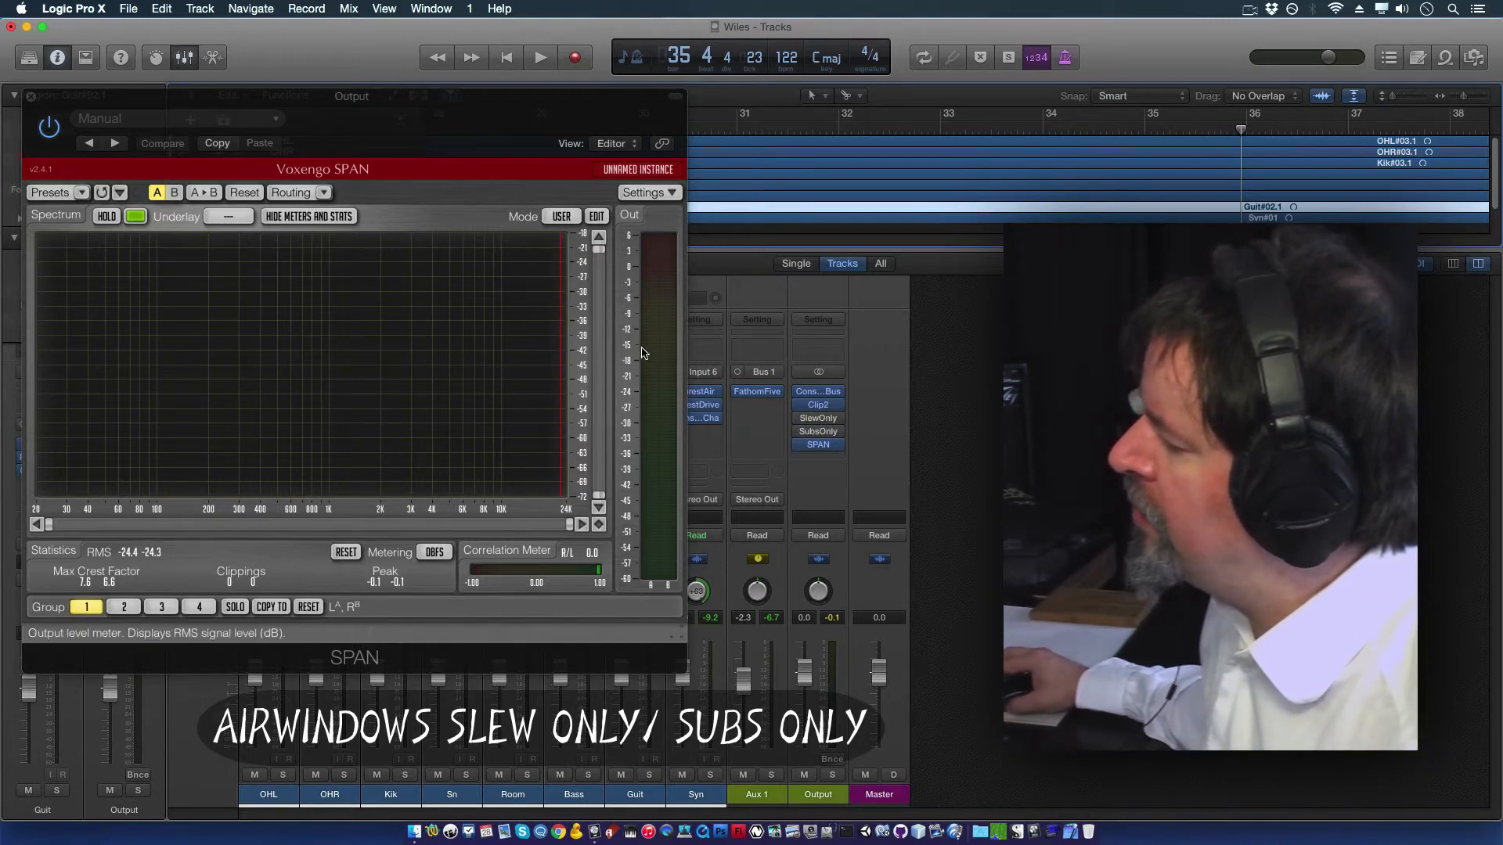
mouse_move(774, 364)
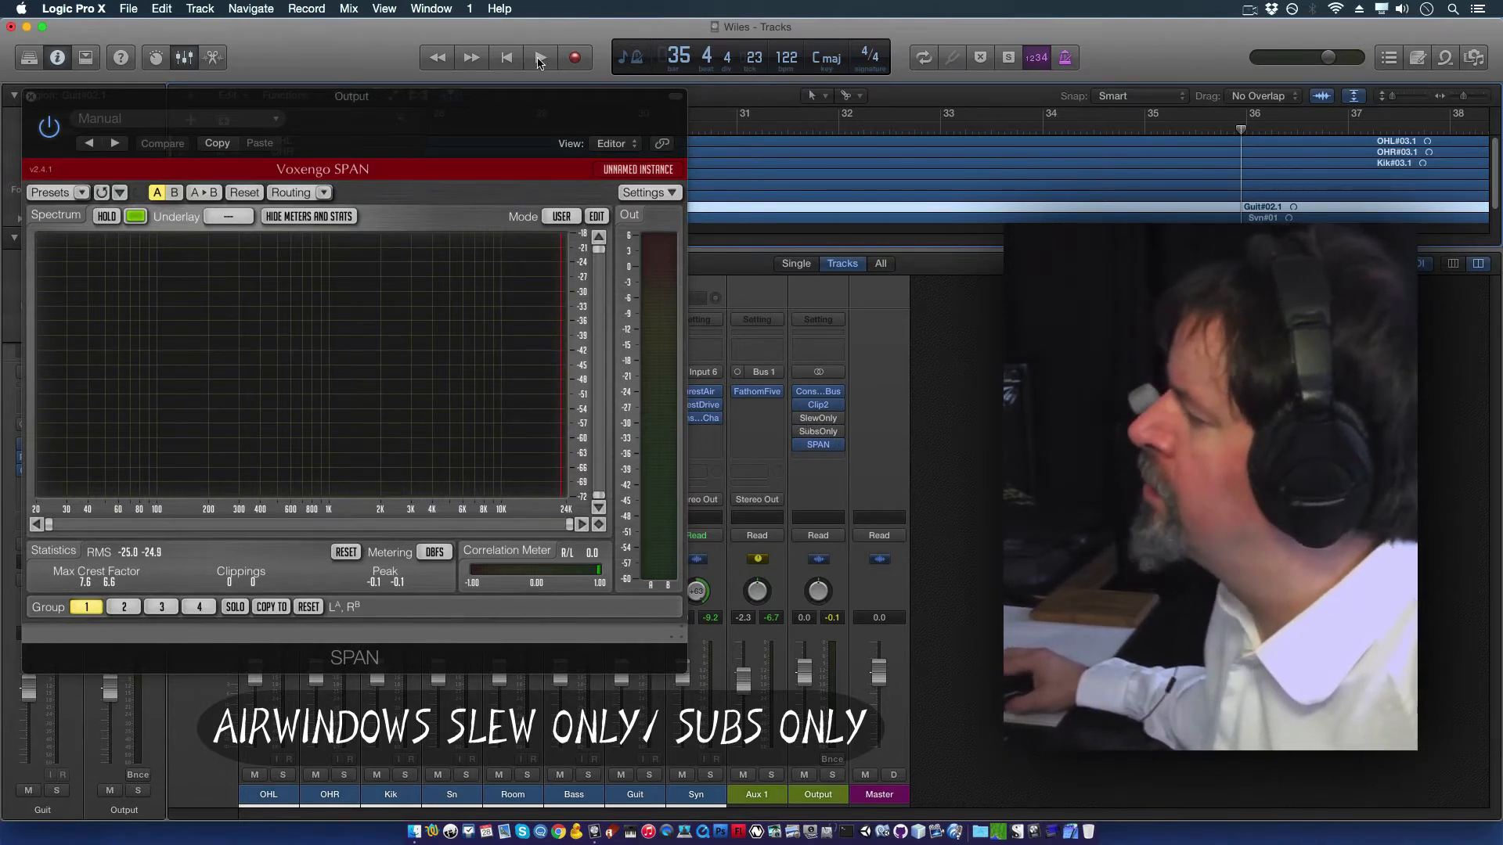
click(539, 57)
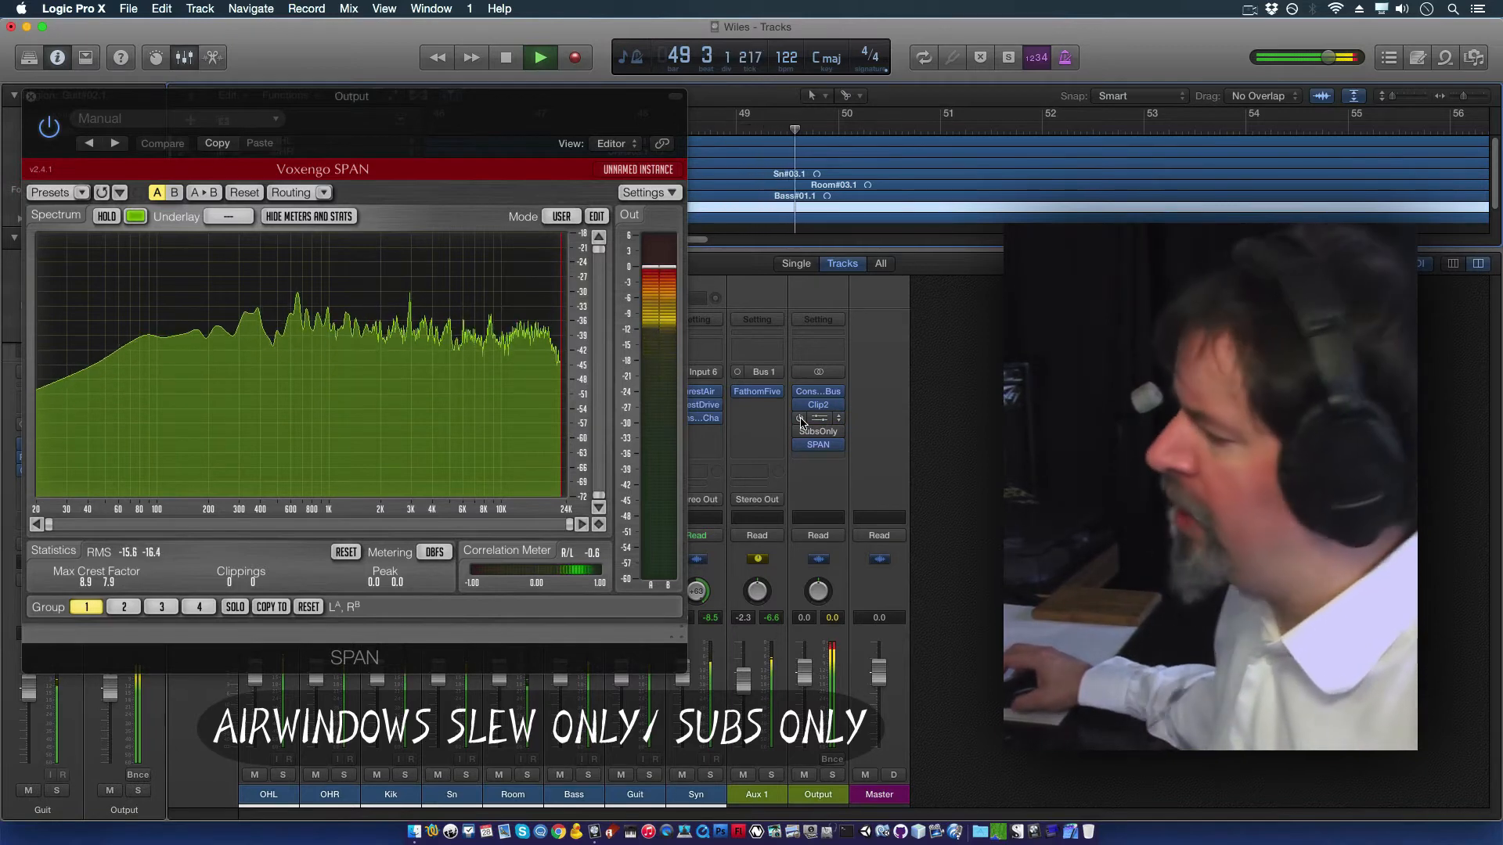
click(504, 57)
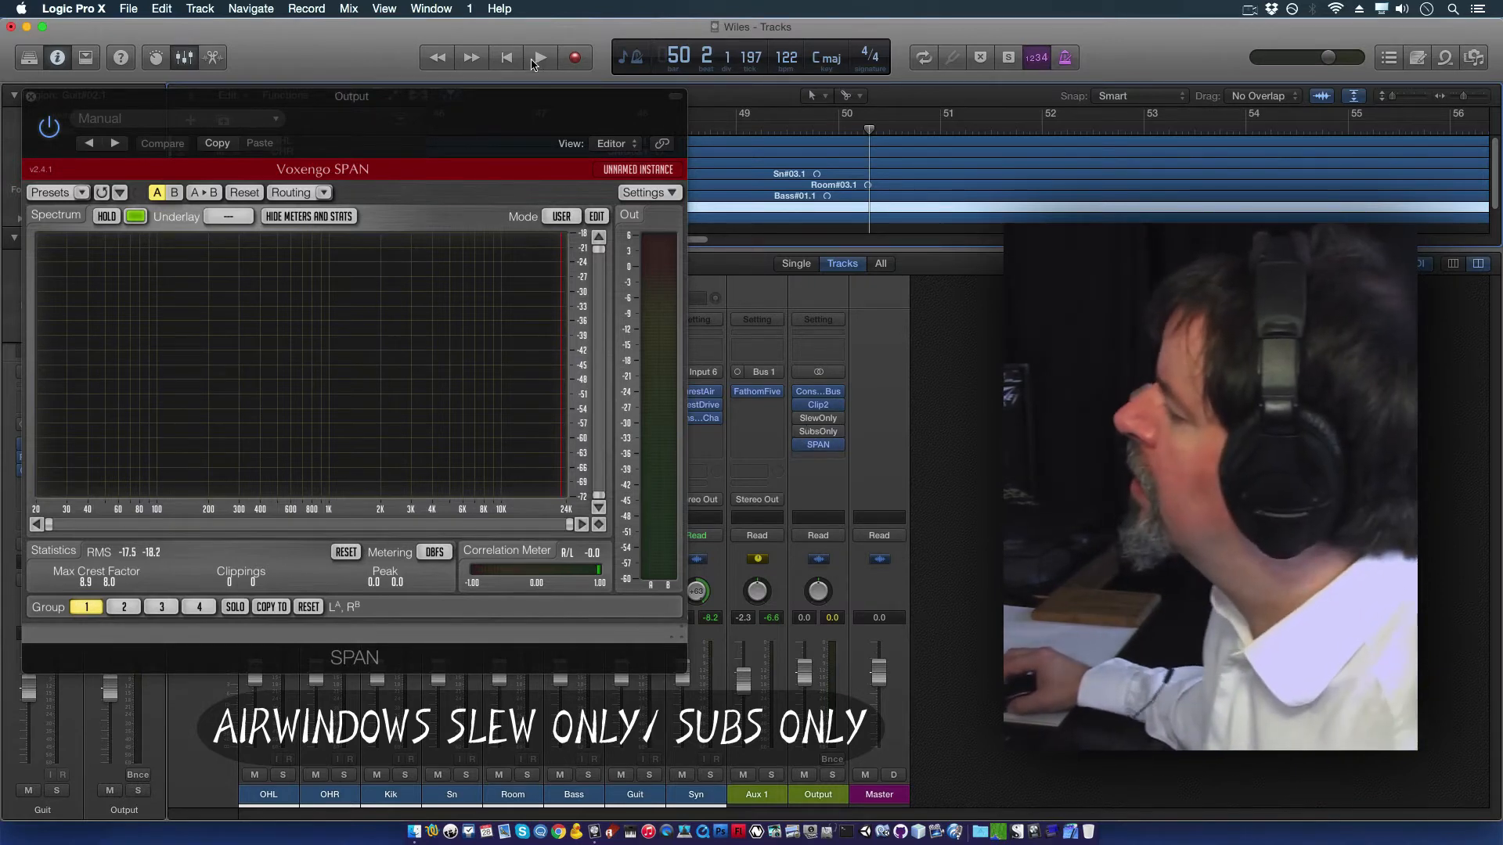
click(539, 56)
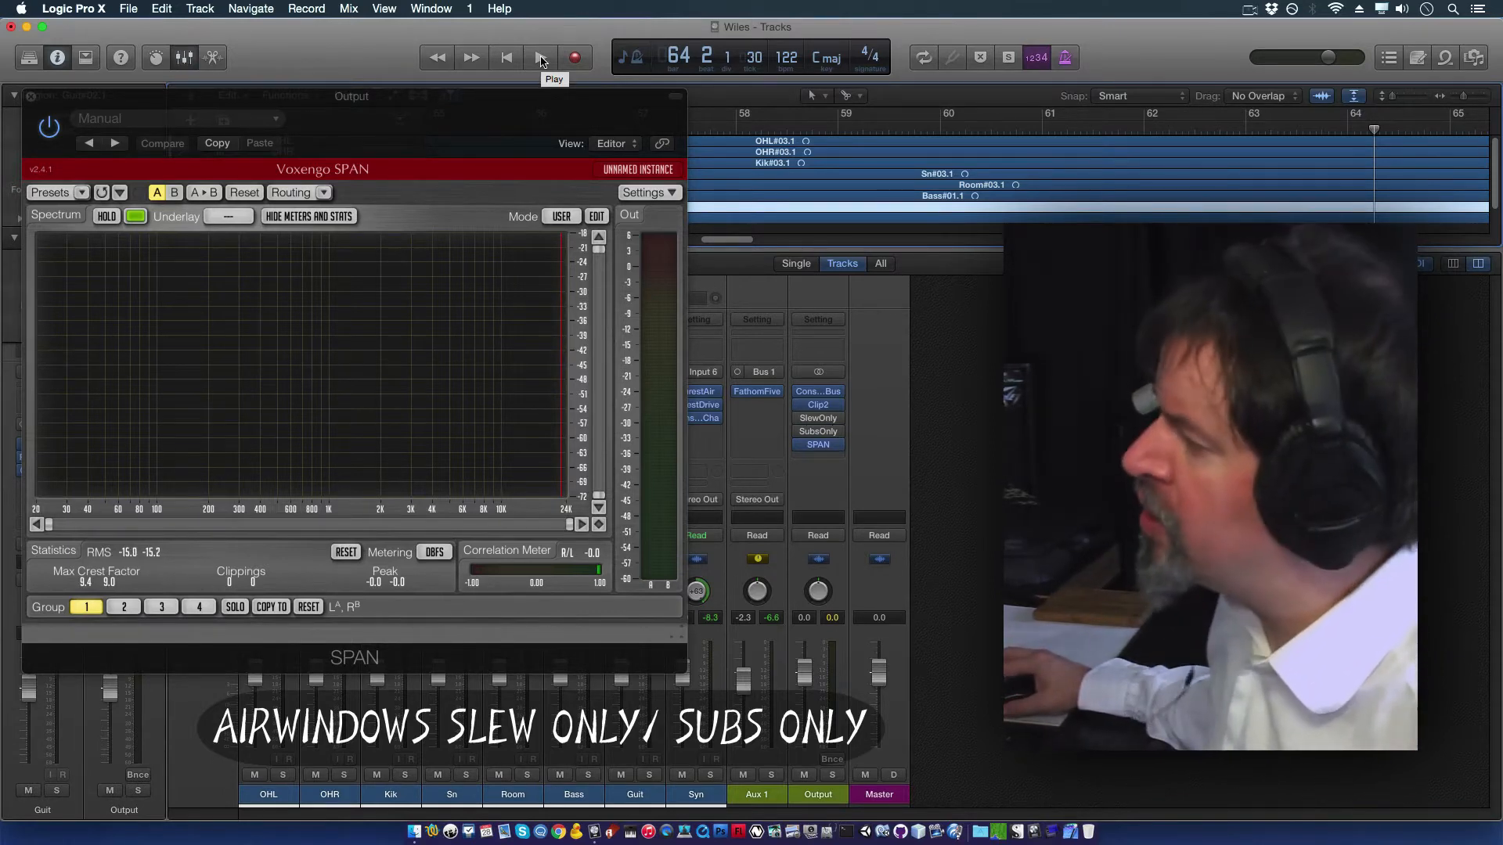
Step: Play the song and watch SPAN show only low frequencies below about 300 Hz
click(539, 58)
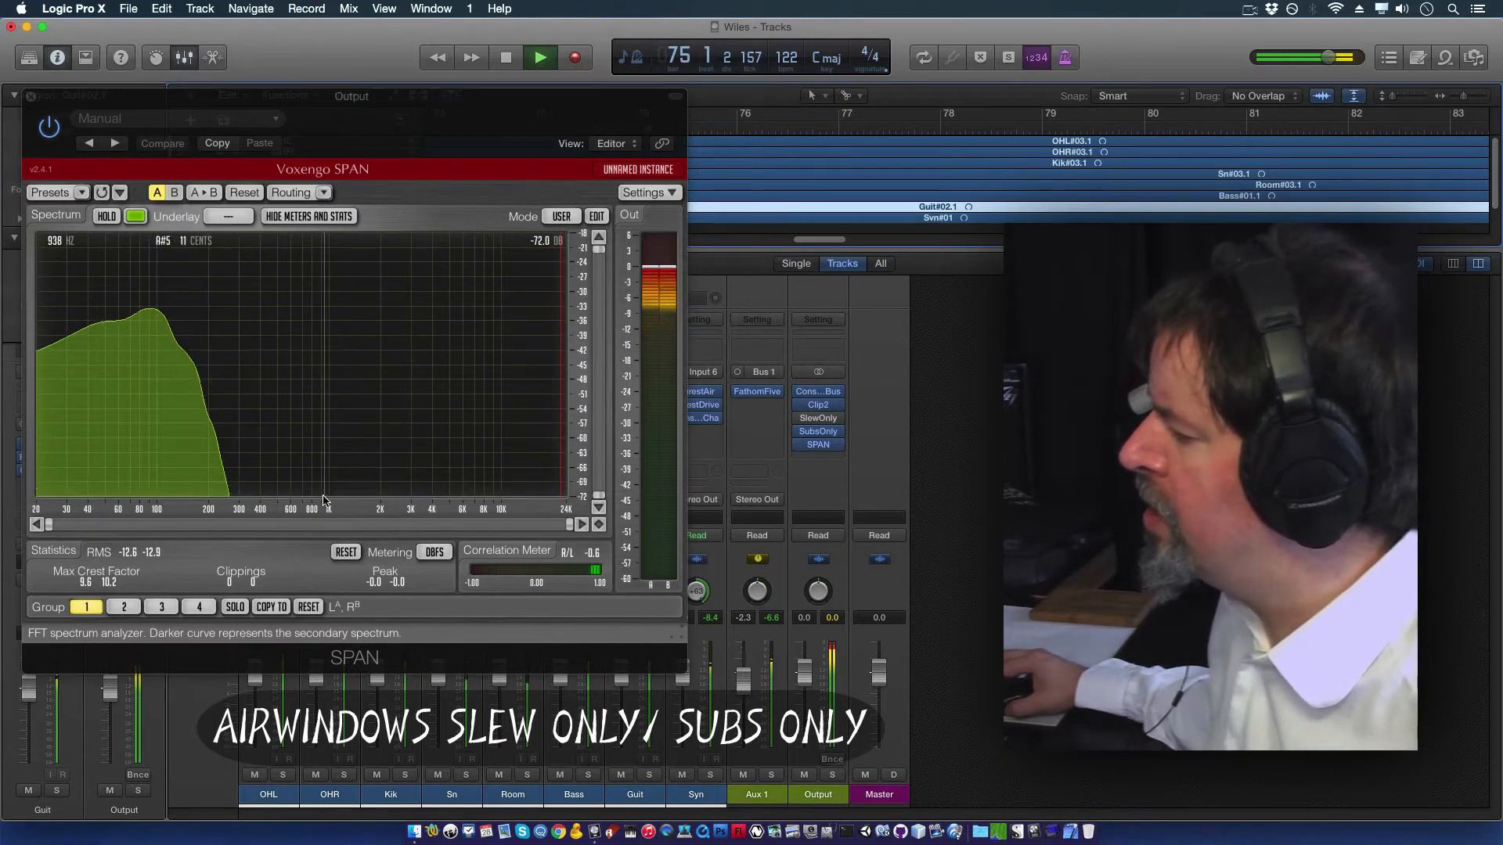
Step: Stop and restart the mix, then add Ditherbox to the Output bus
click(507, 58)
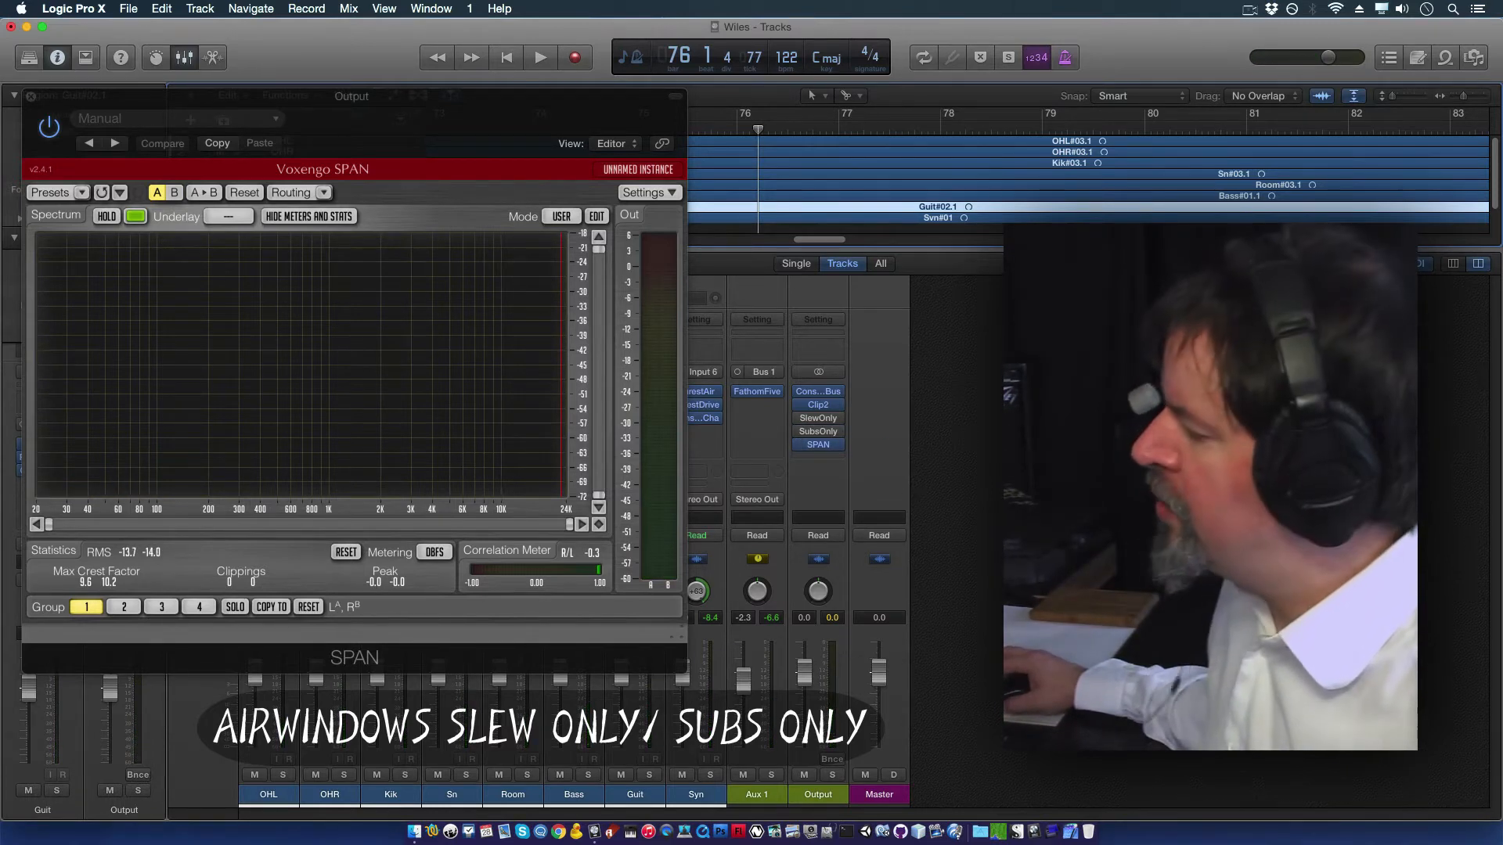
mouse_move(662, 426)
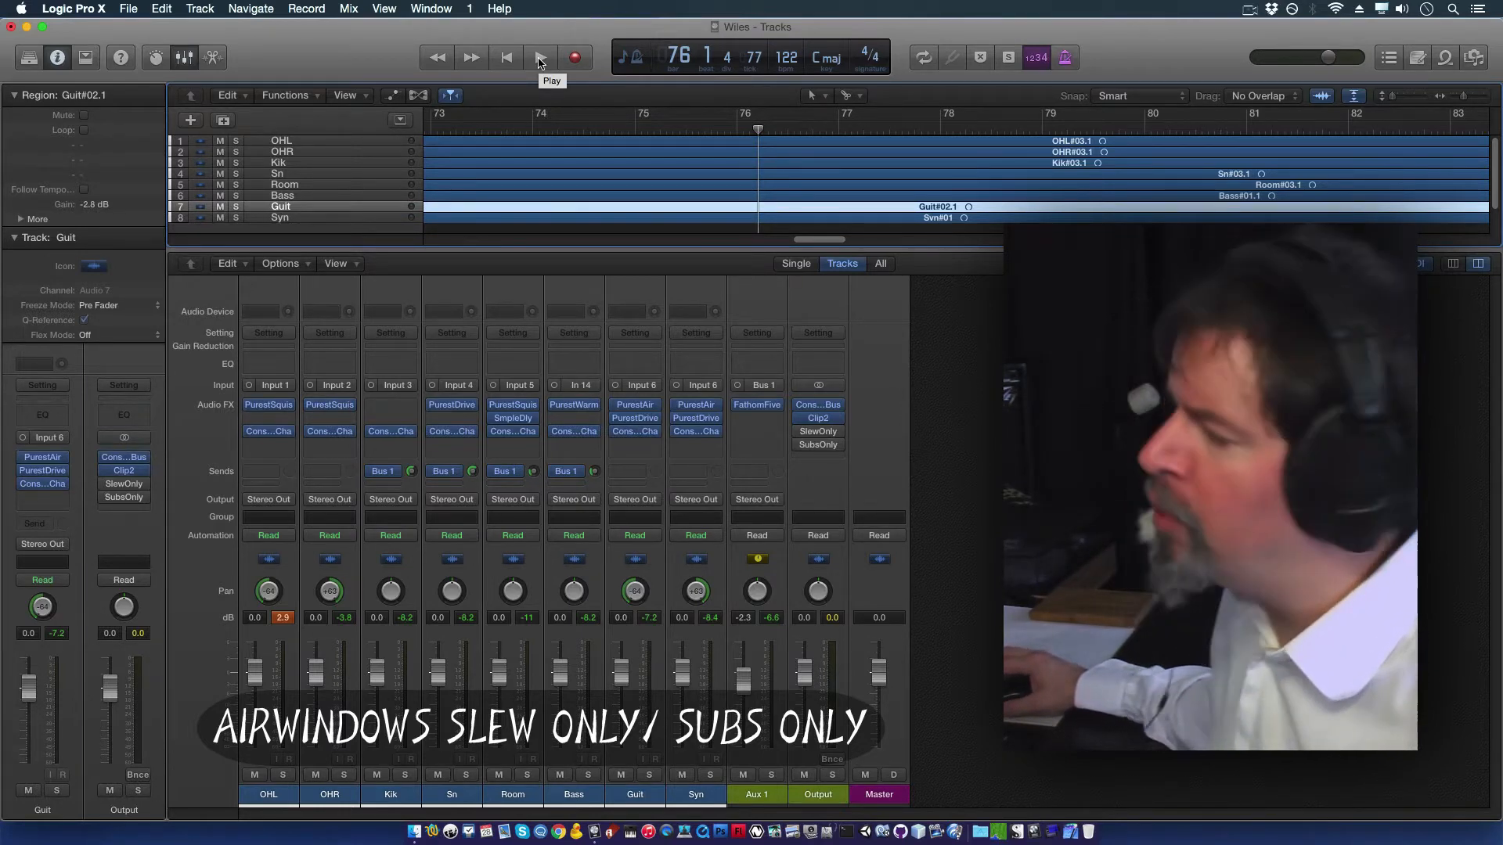
click(539, 56)
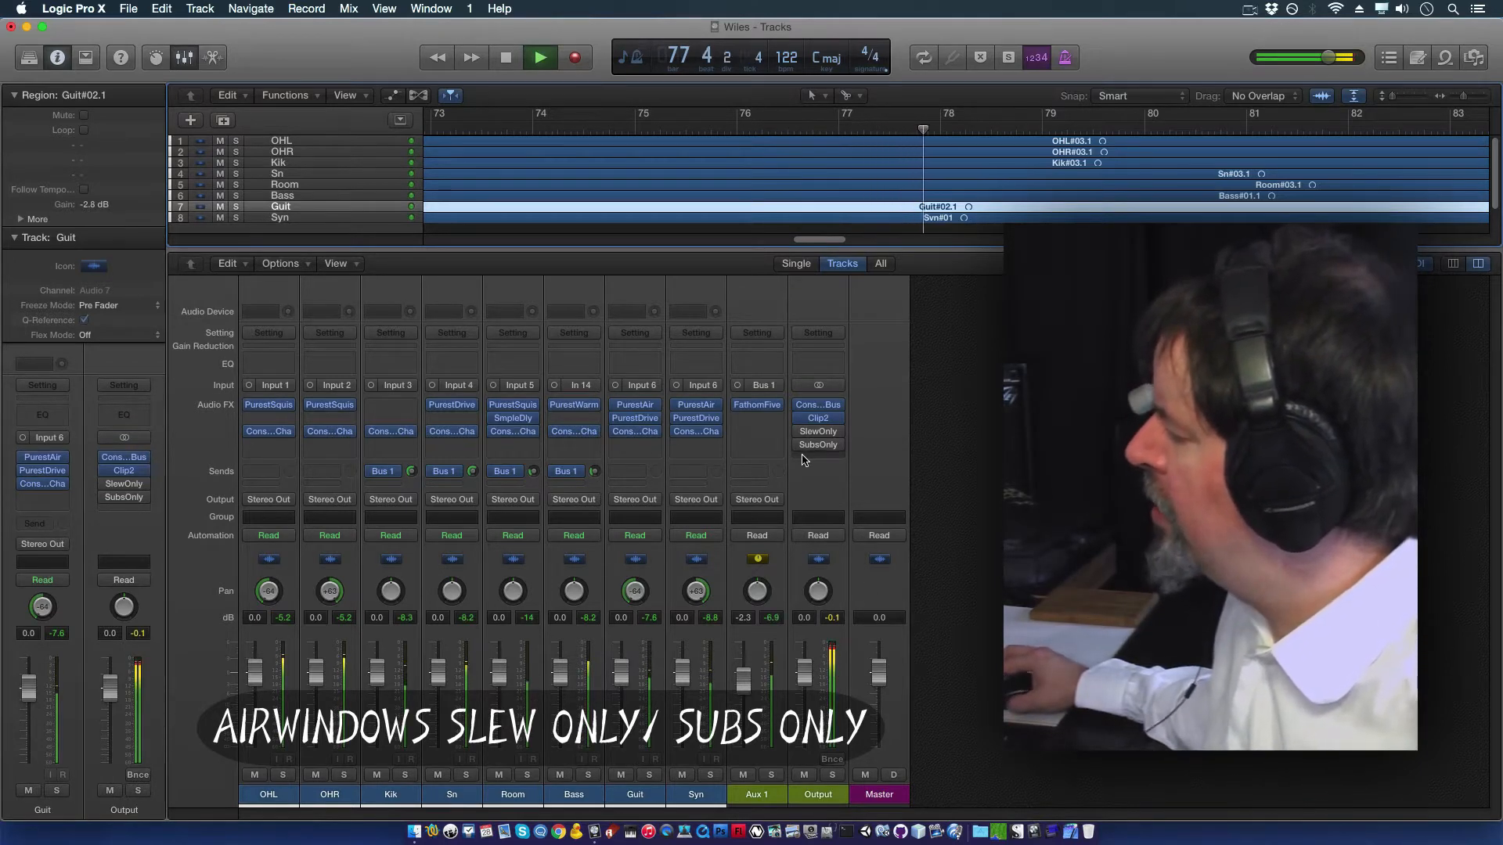
click(817, 444)
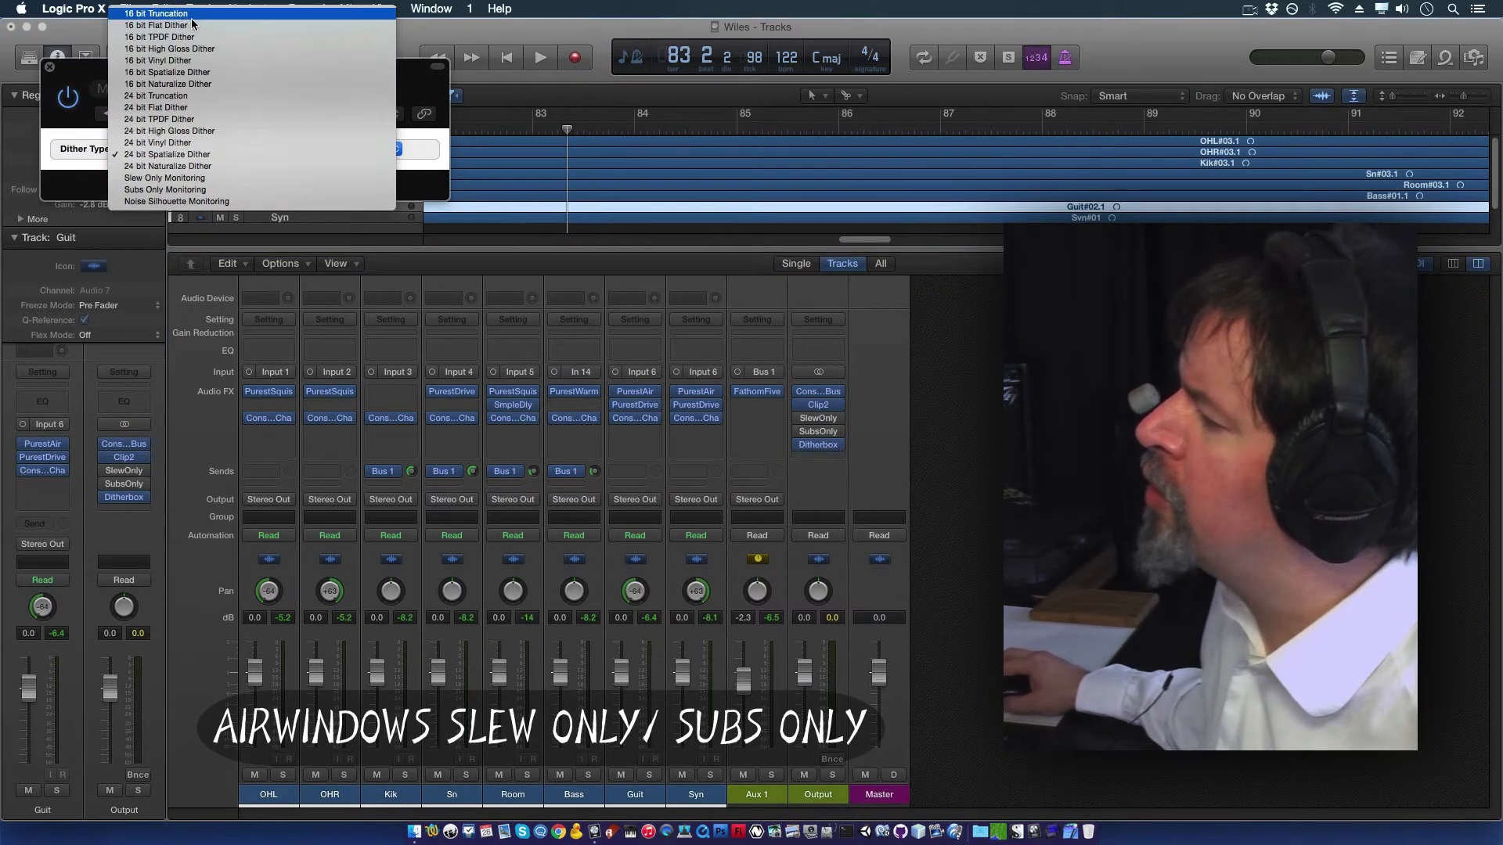
mouse_move(201, 107)
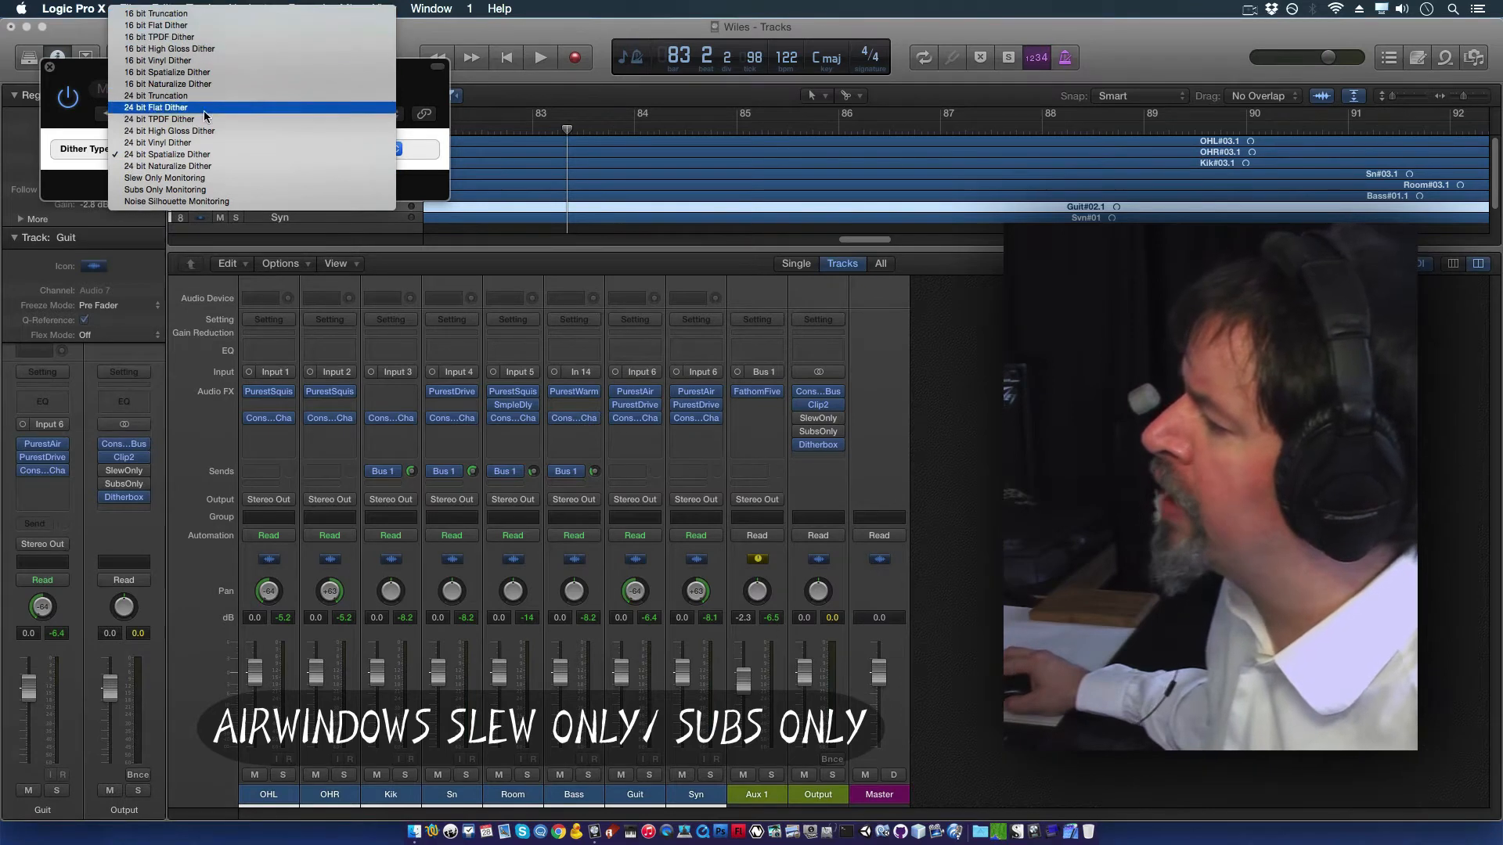
mouse_move(163, 178)
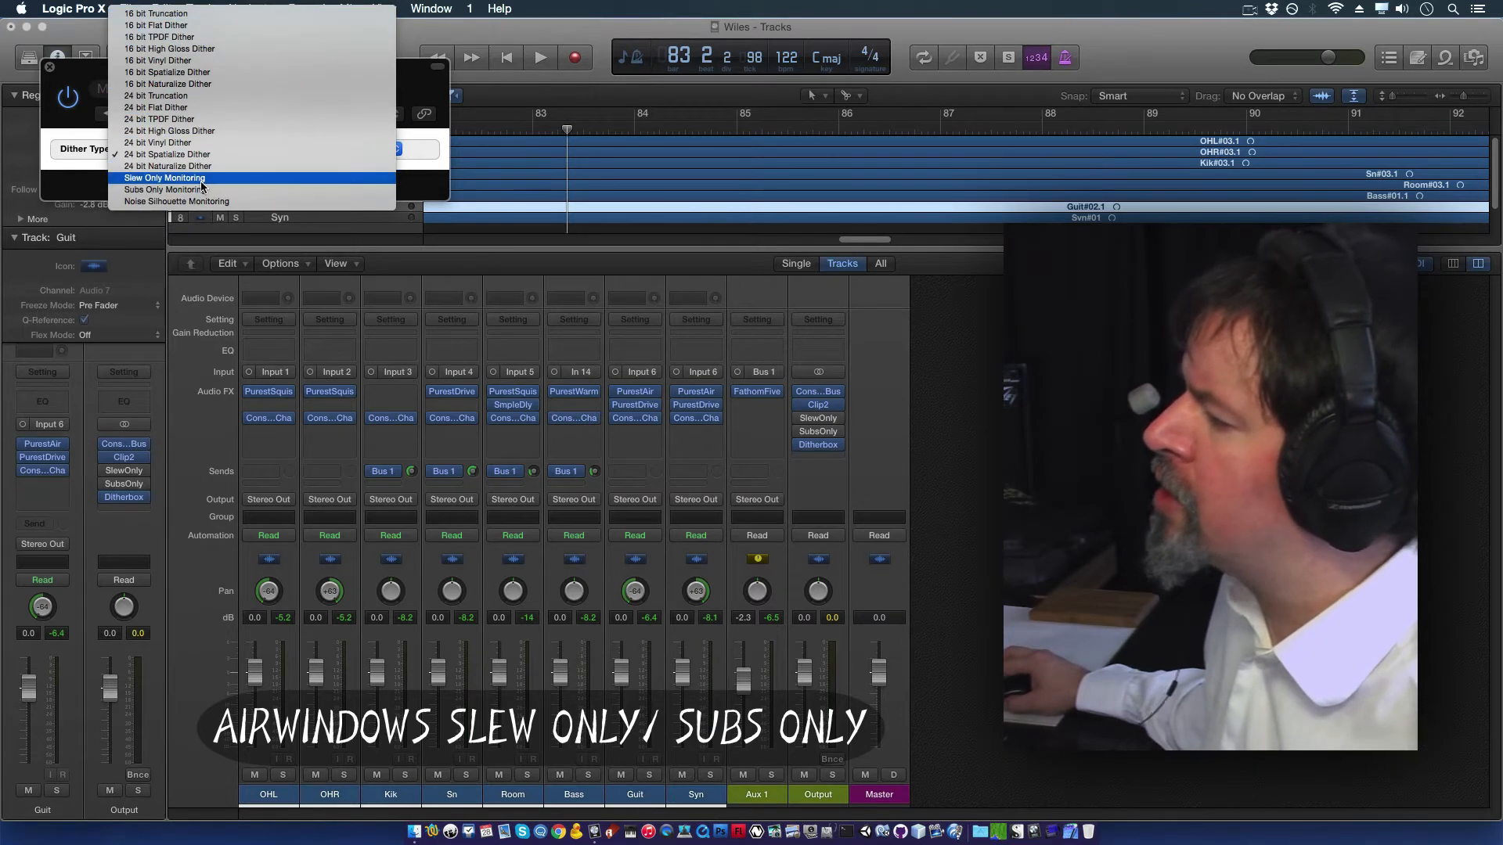
mouse_move(158, 142)
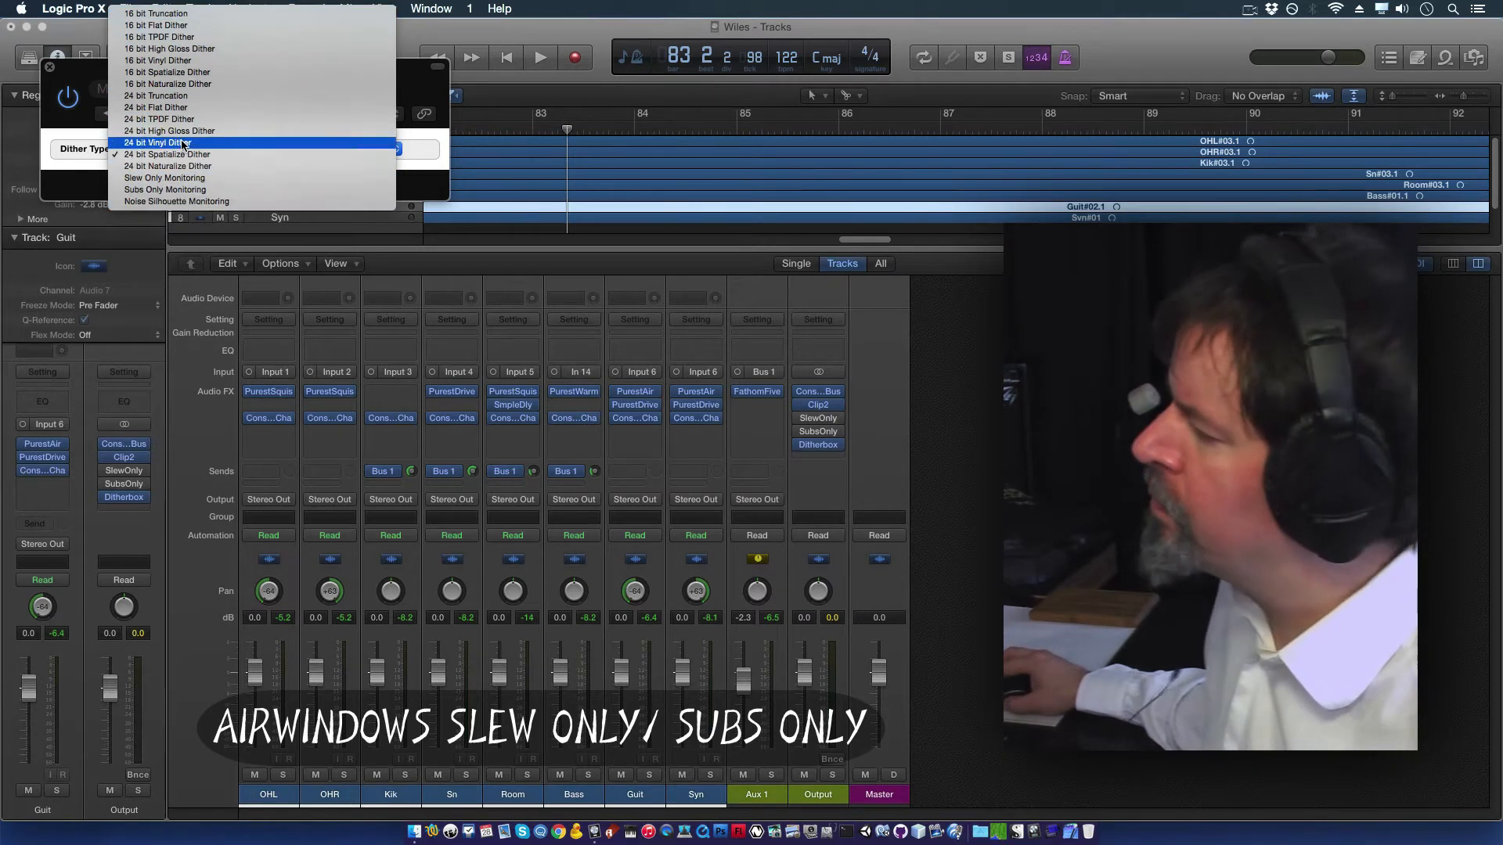
mouse_move(165, 189)
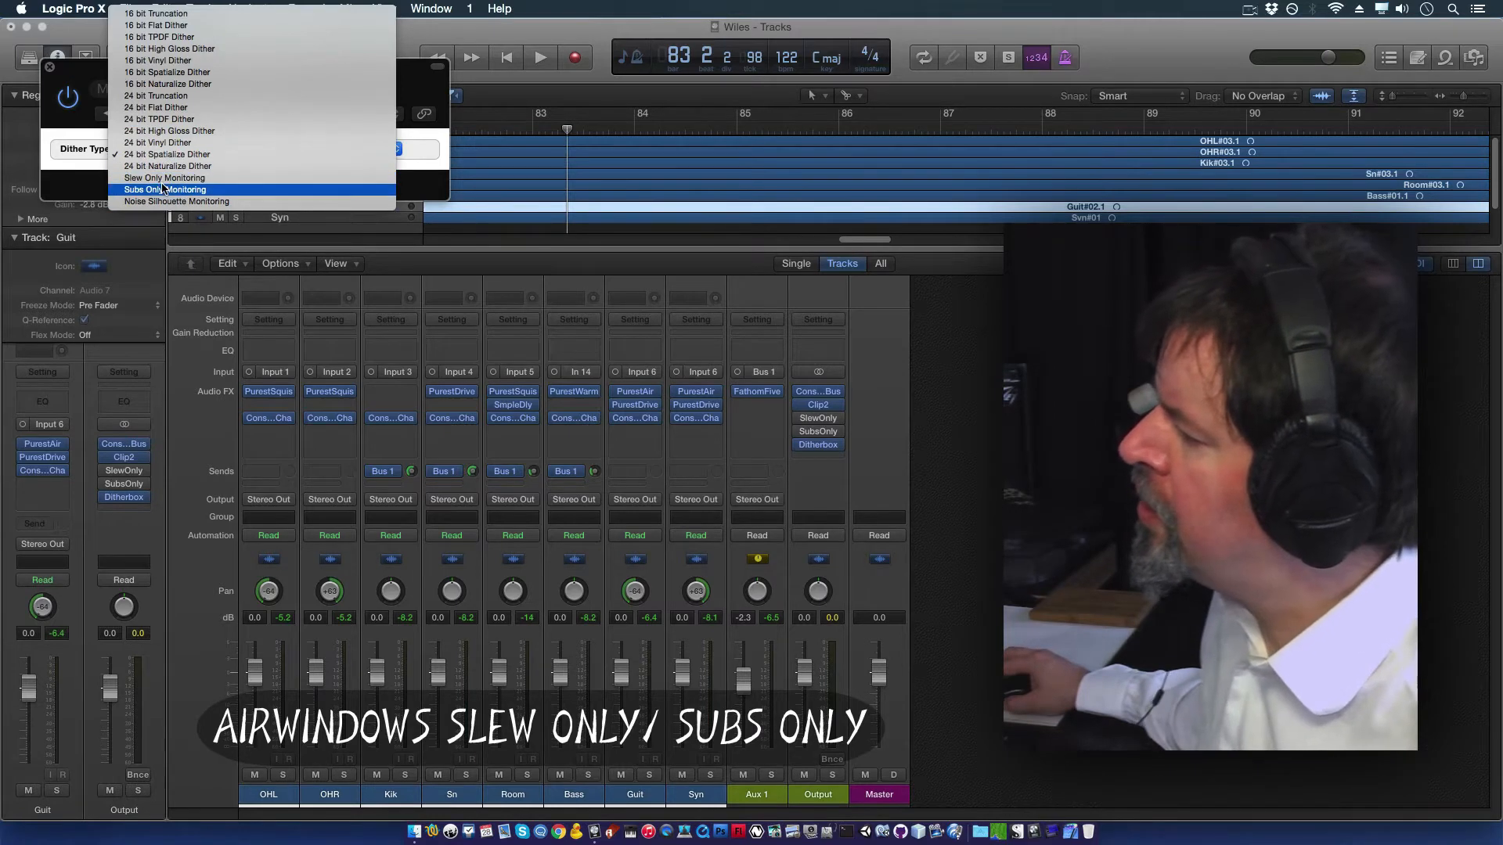
Step: Set Ditherbox's dither type to Subs Only Monitoring and audition it briefly
click(165, 189)
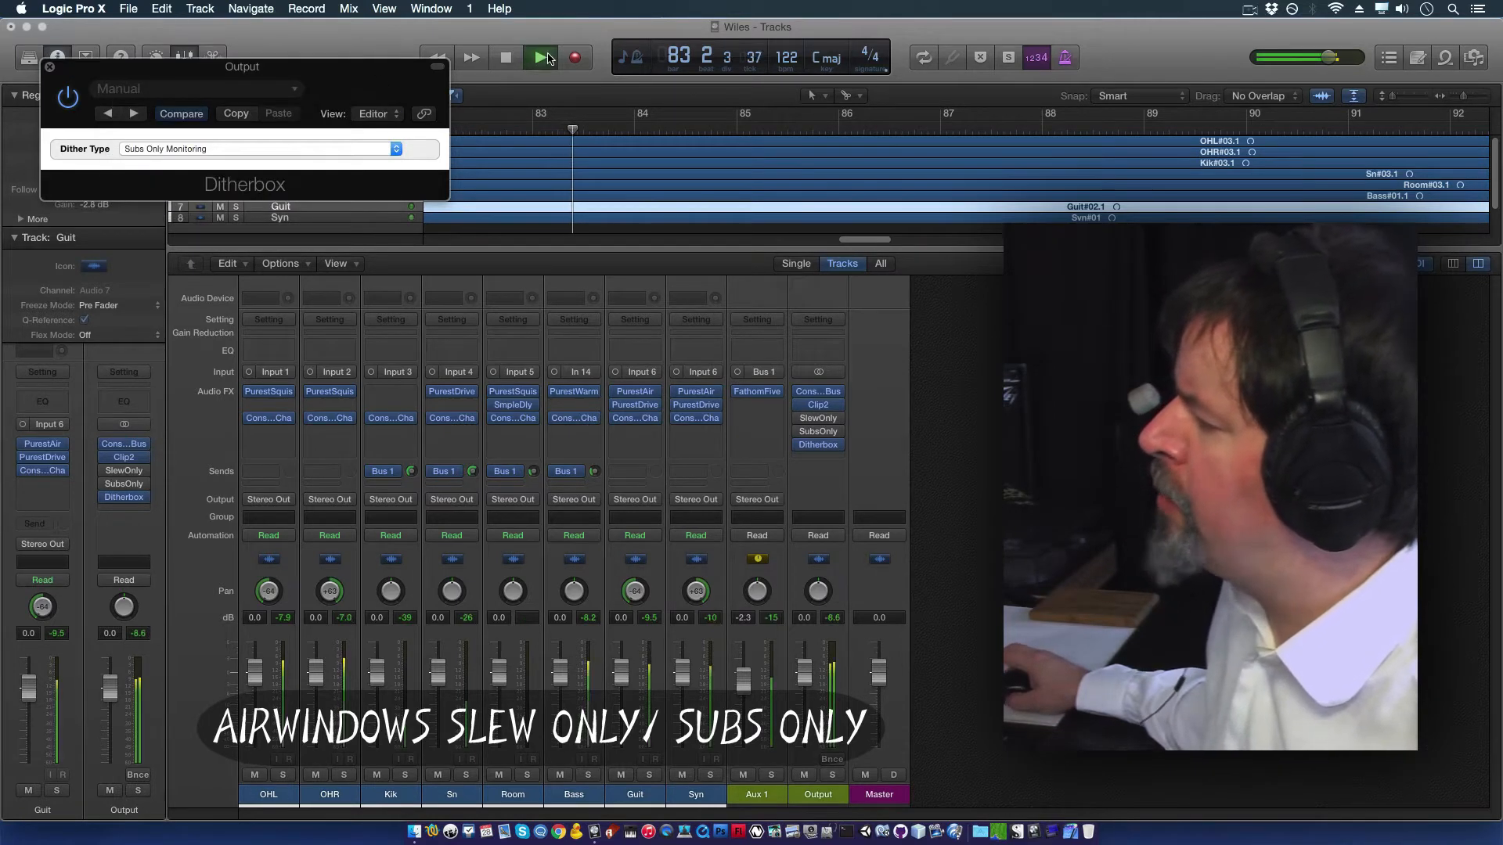
click(541, 57)
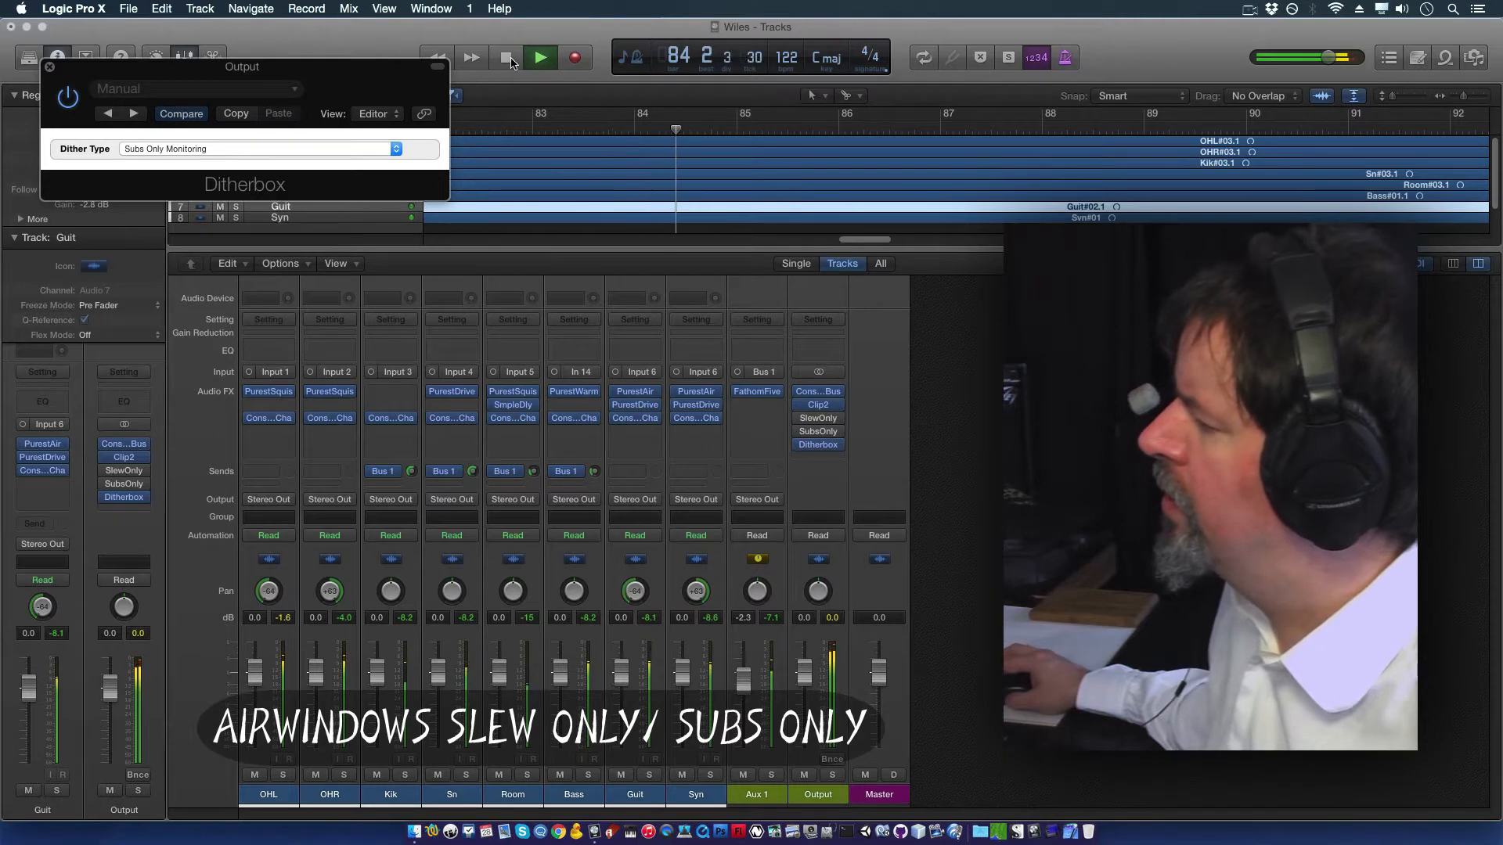
click(817, 444)
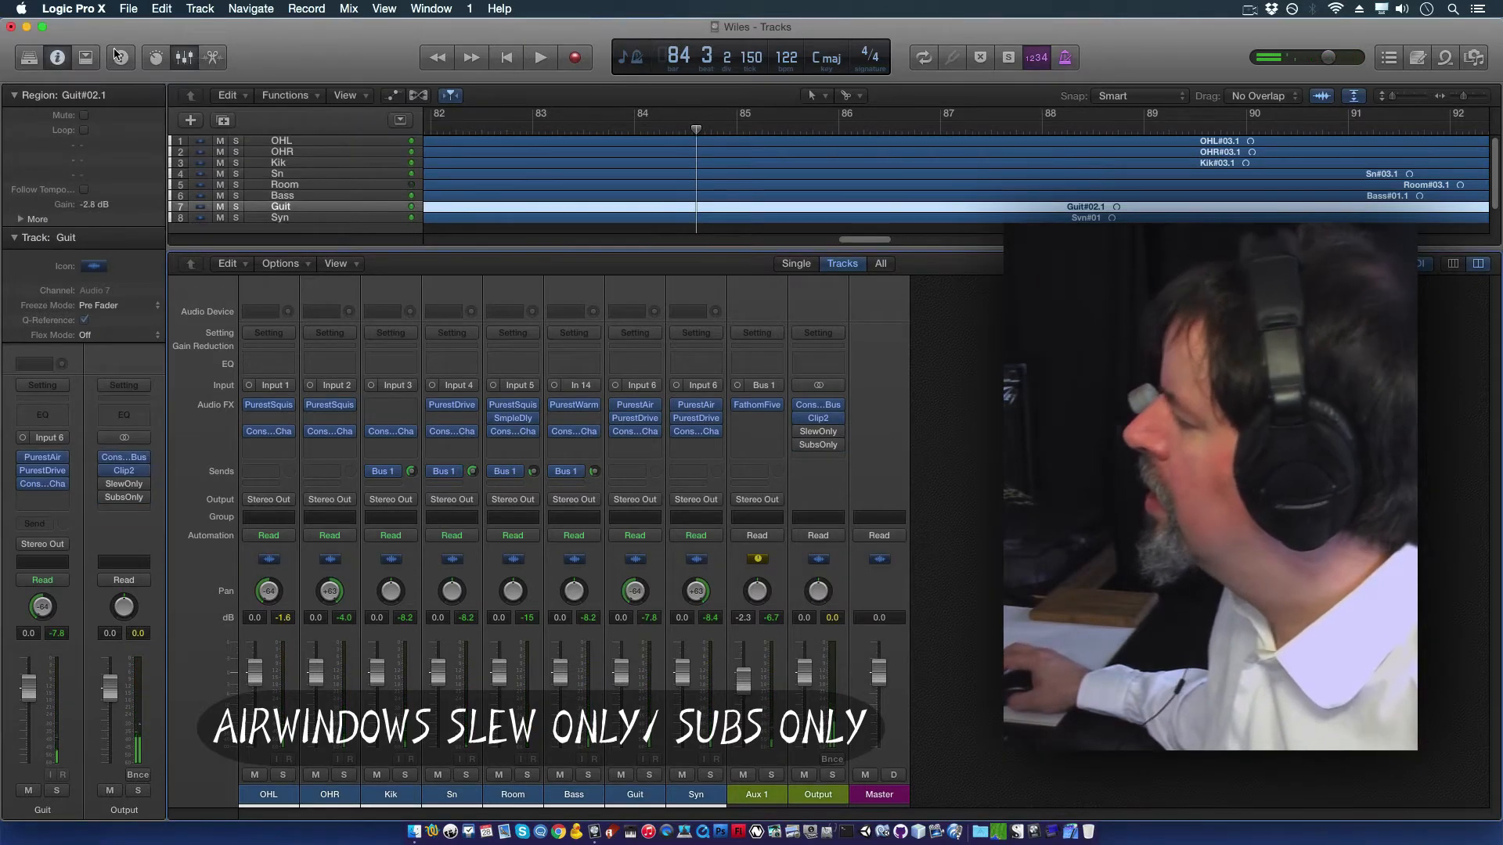
mouse_move(471, 57)
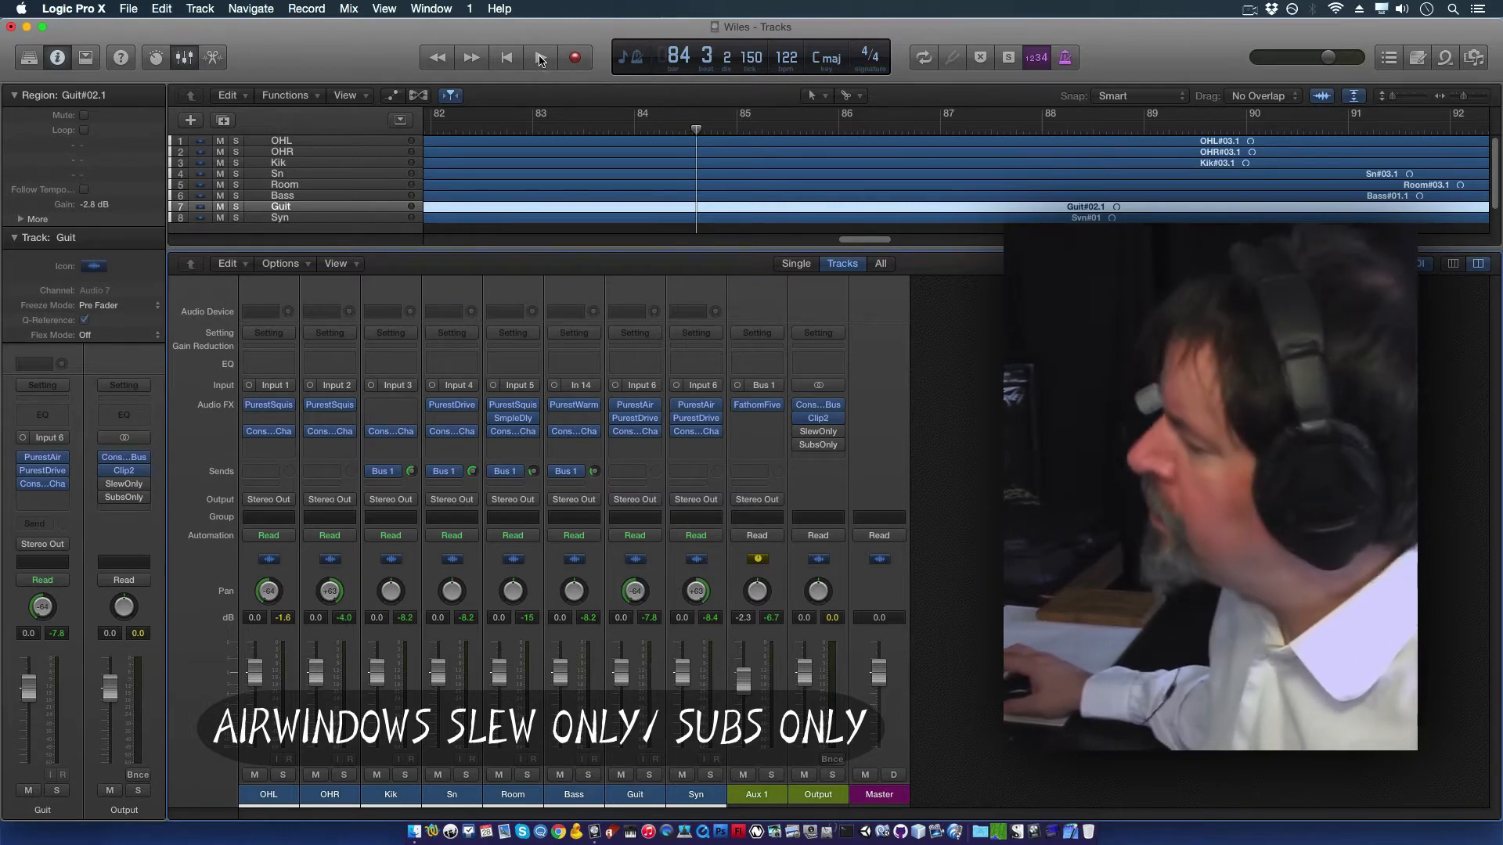
Step: Play the song and mute the Room track
click(539, 56)
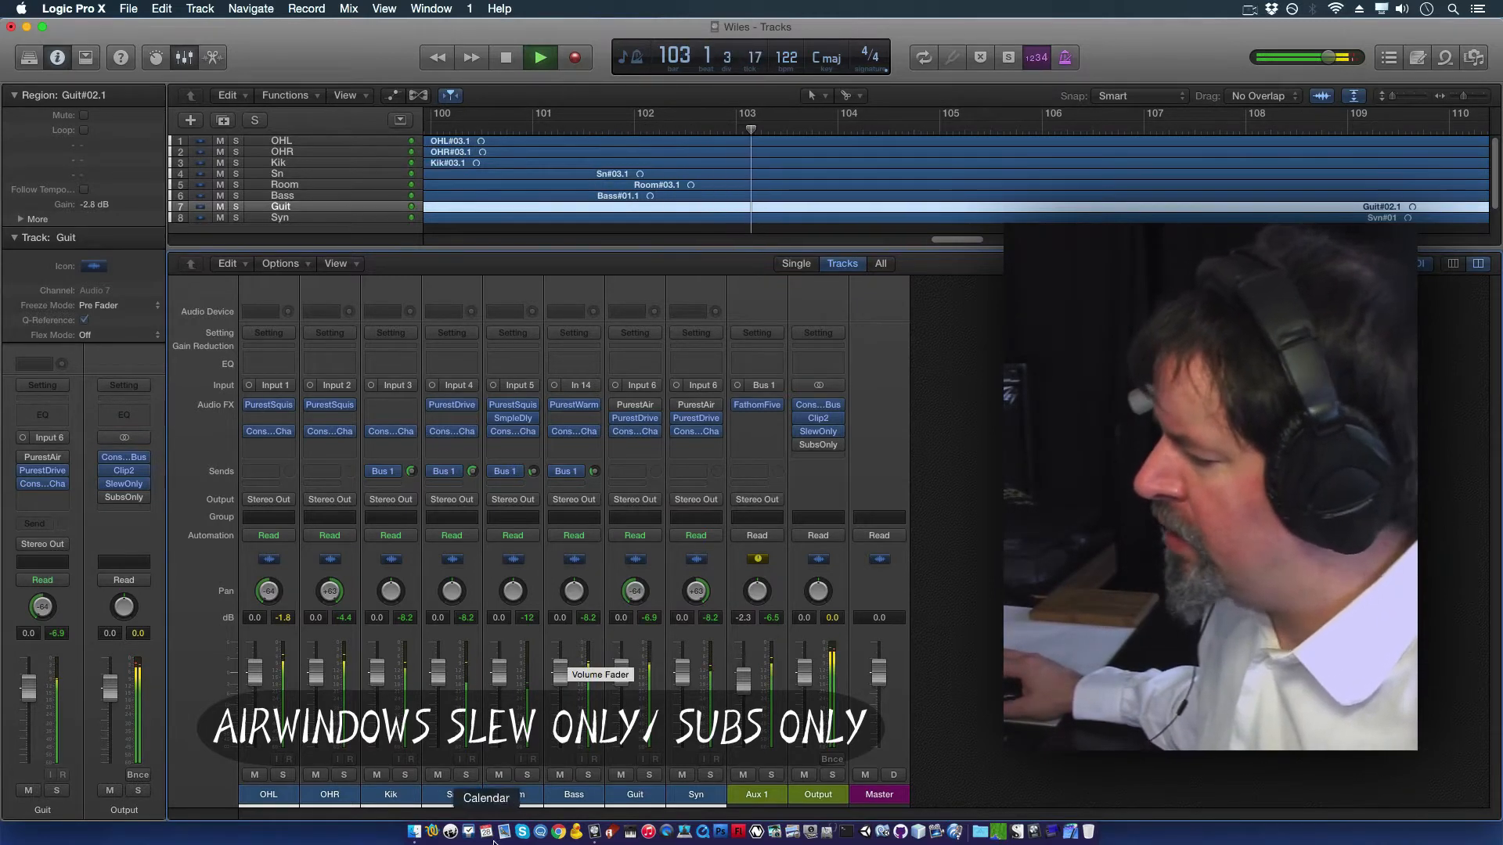
click(498, 774)
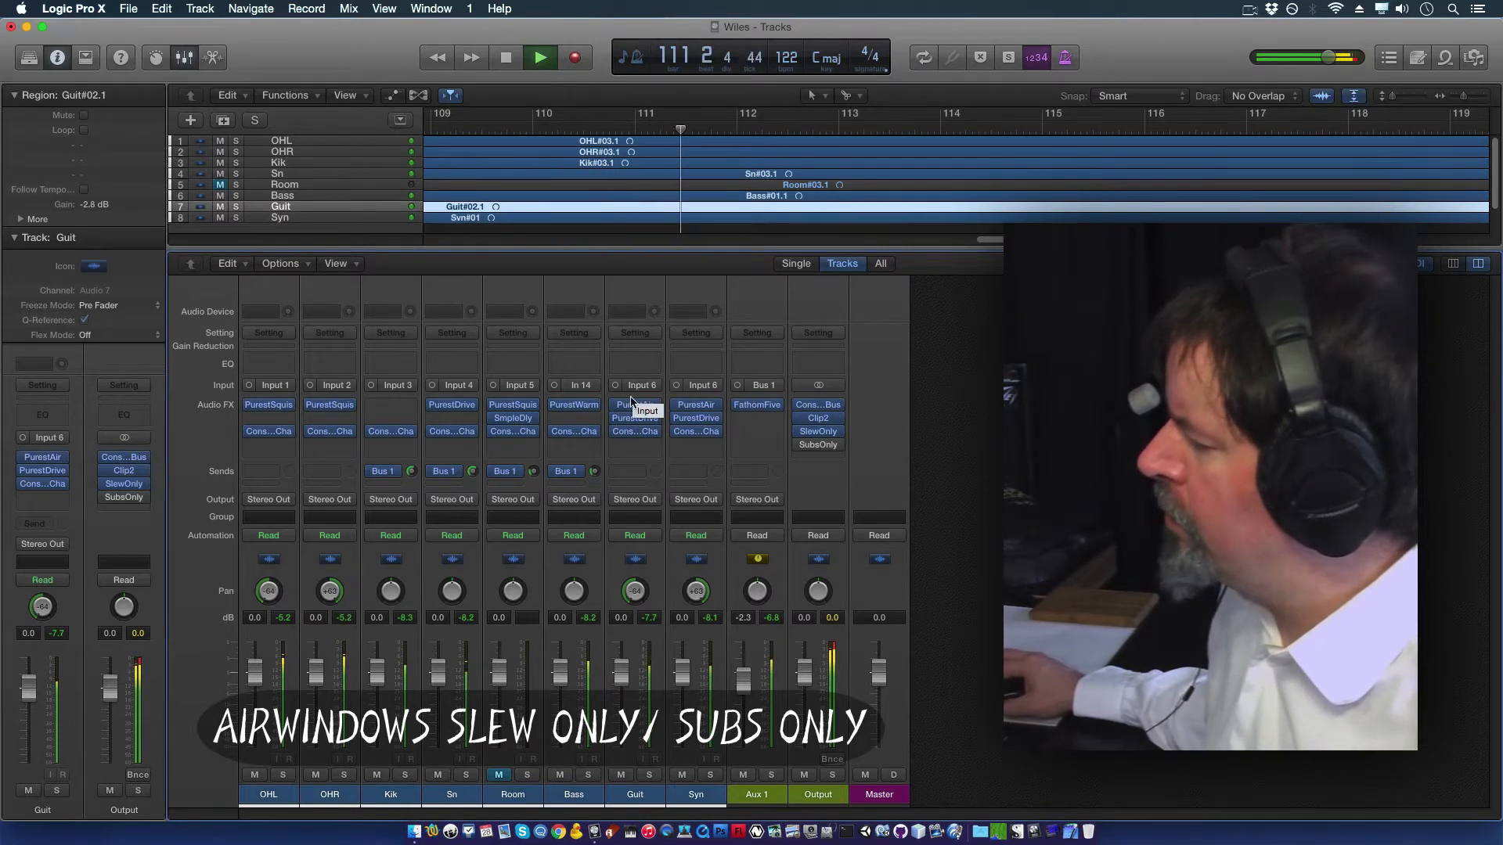
Step: Set the Syn track's PurestAir Air Boost to 0.827 and stop playback
click(635, 404)
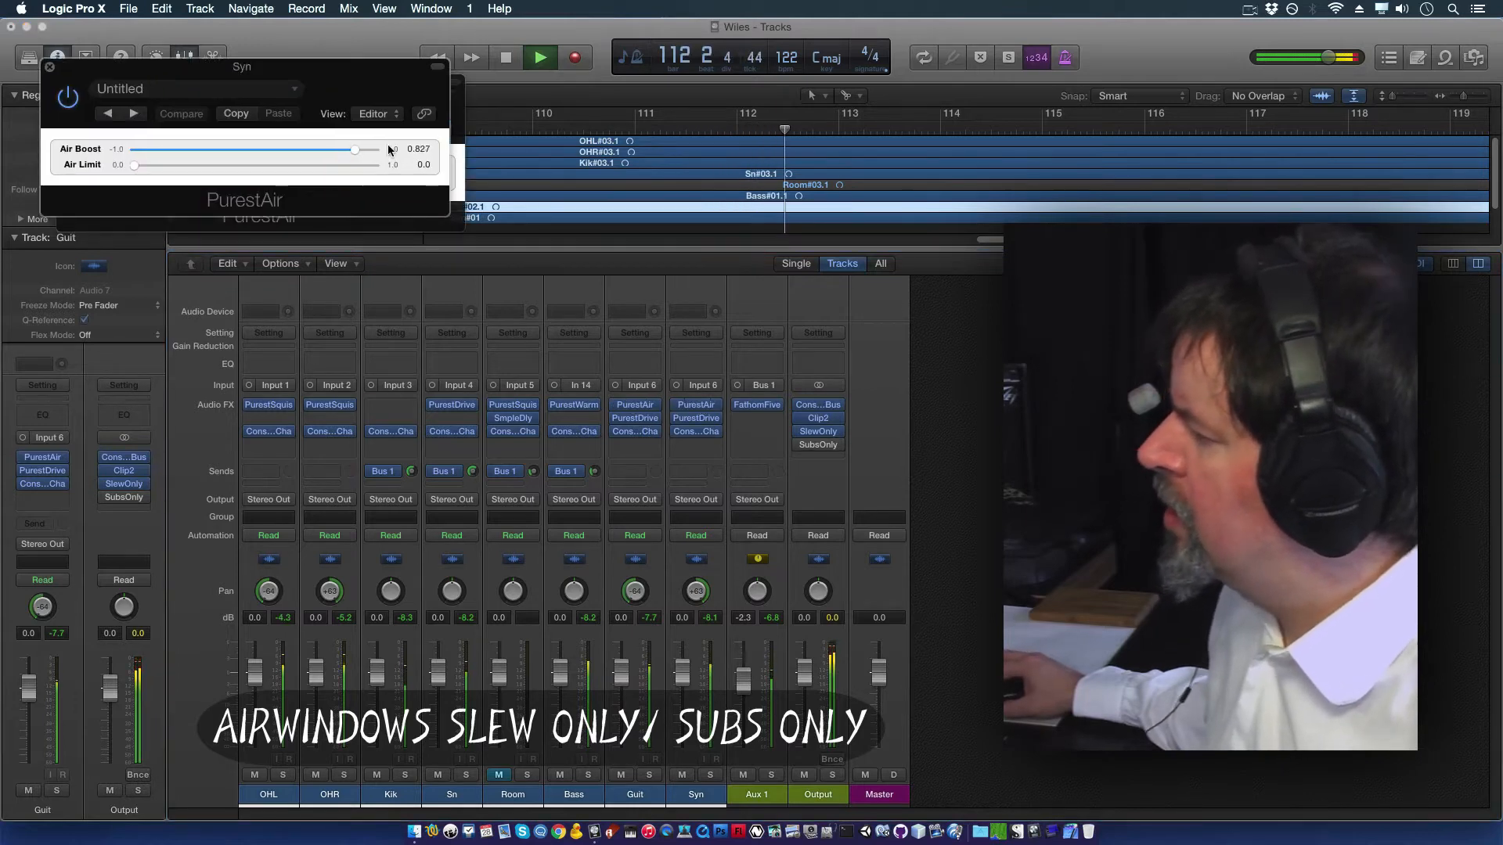
drag(357, 150, 376, 149)
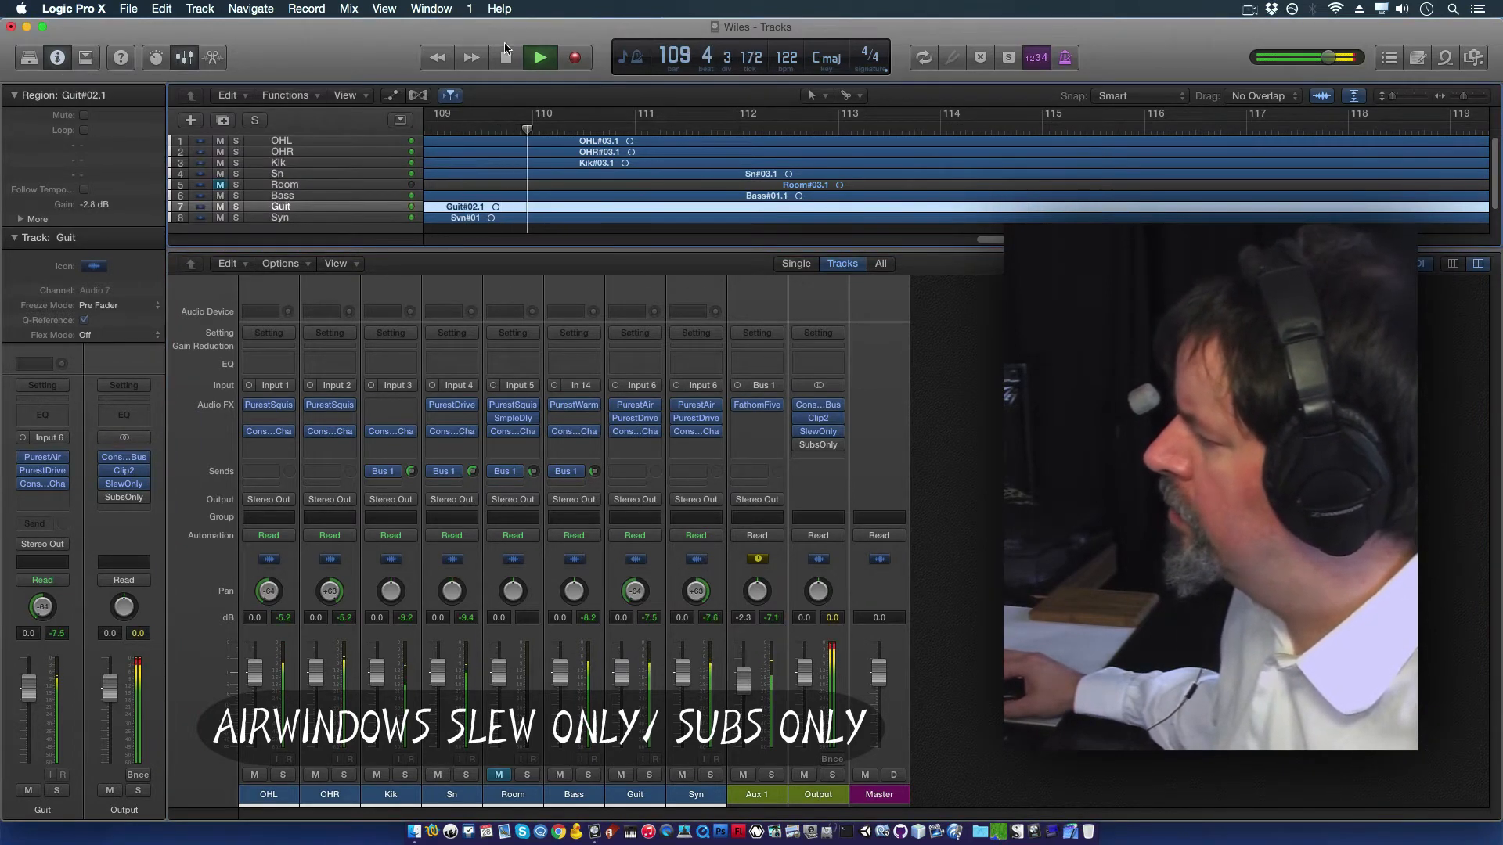
click(507, 57)
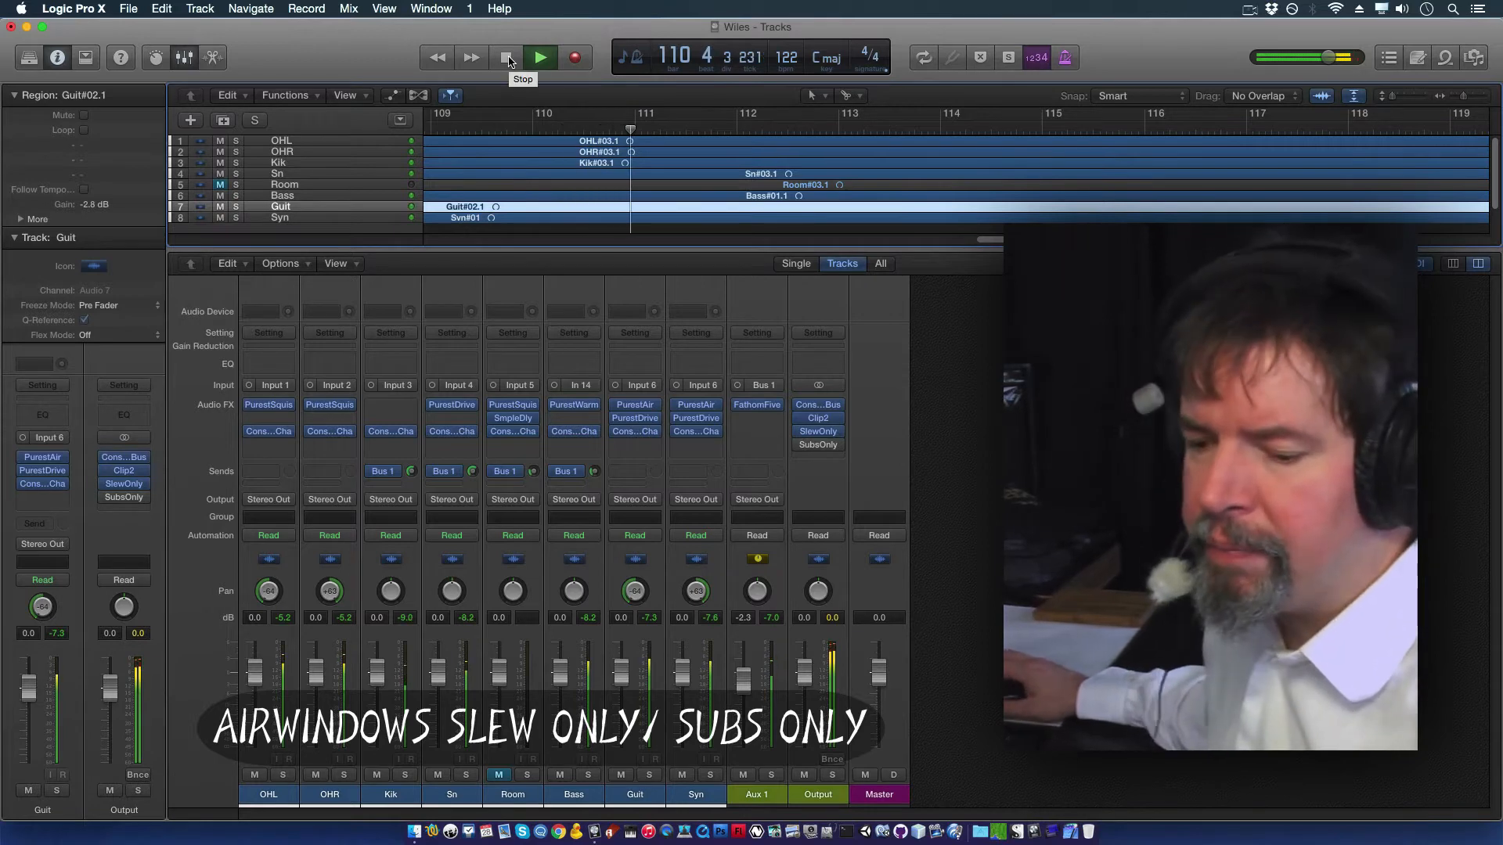
click(541, 56)
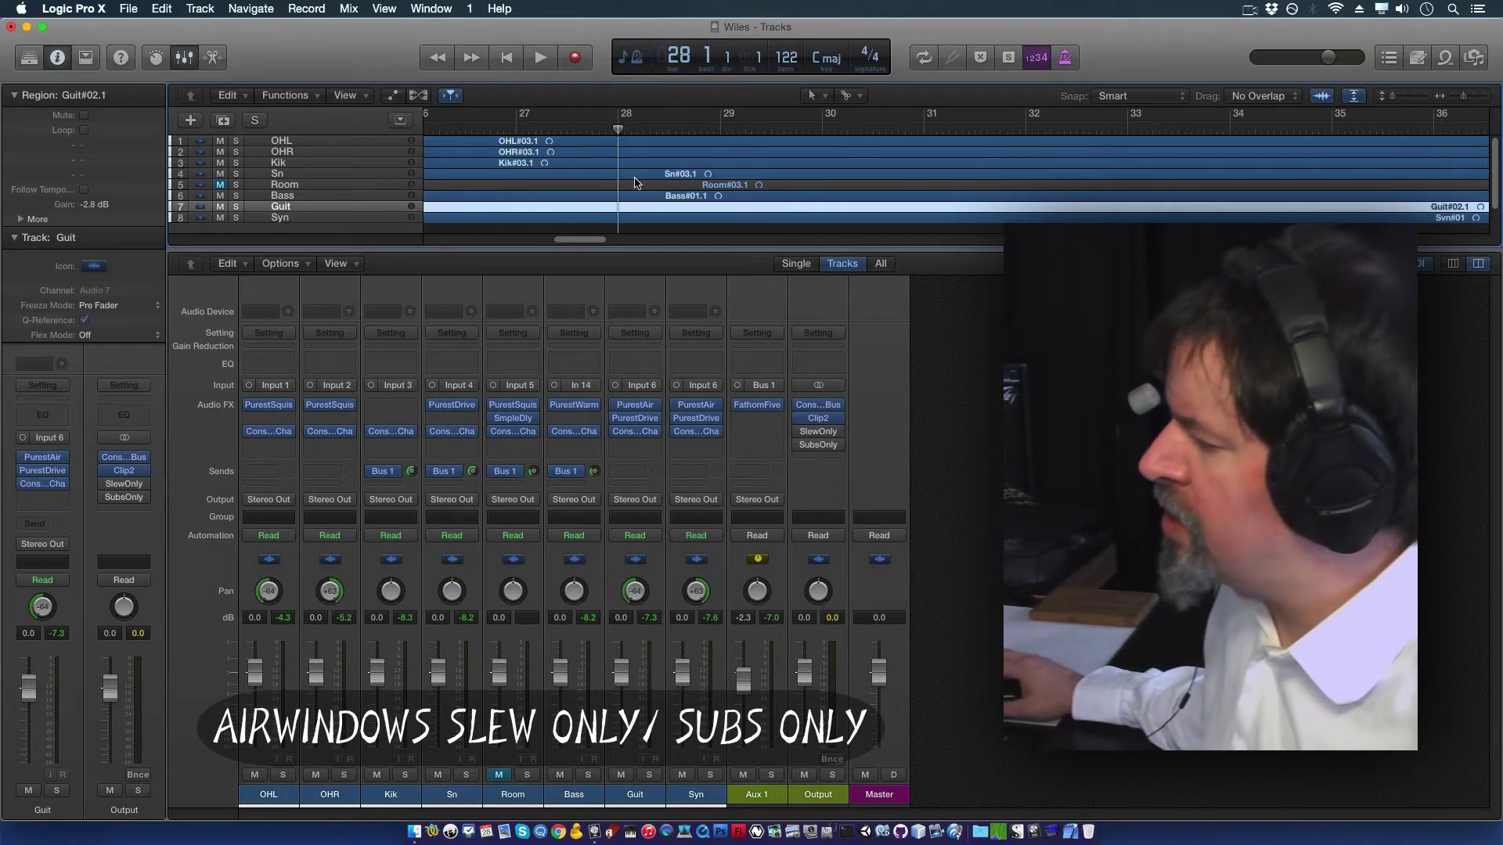
mouse_move(635, 310)
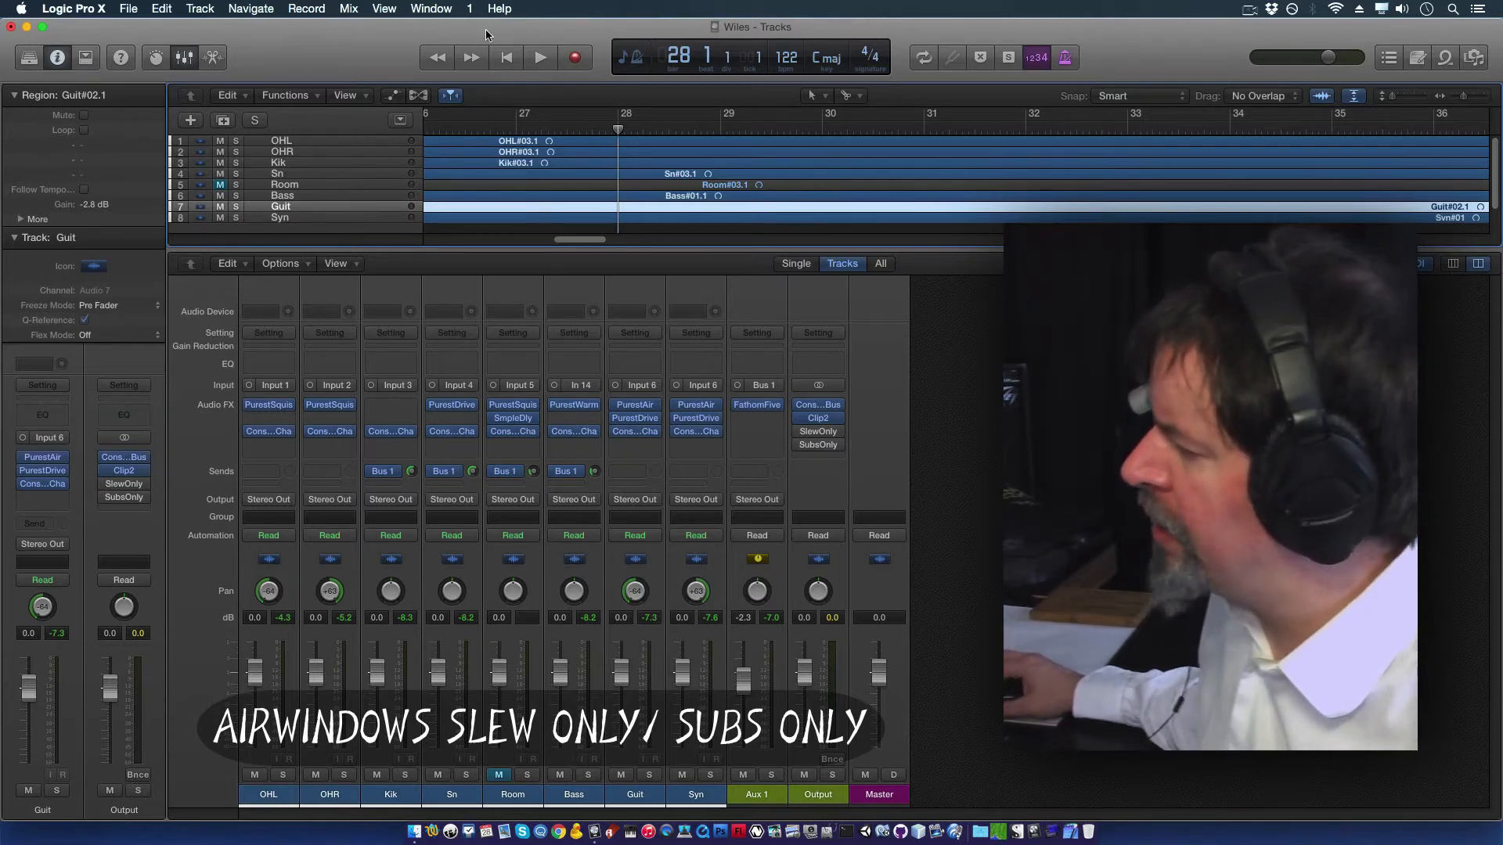
Step: Play the song from bar 28 and stop near bar 34
click(539, 57)
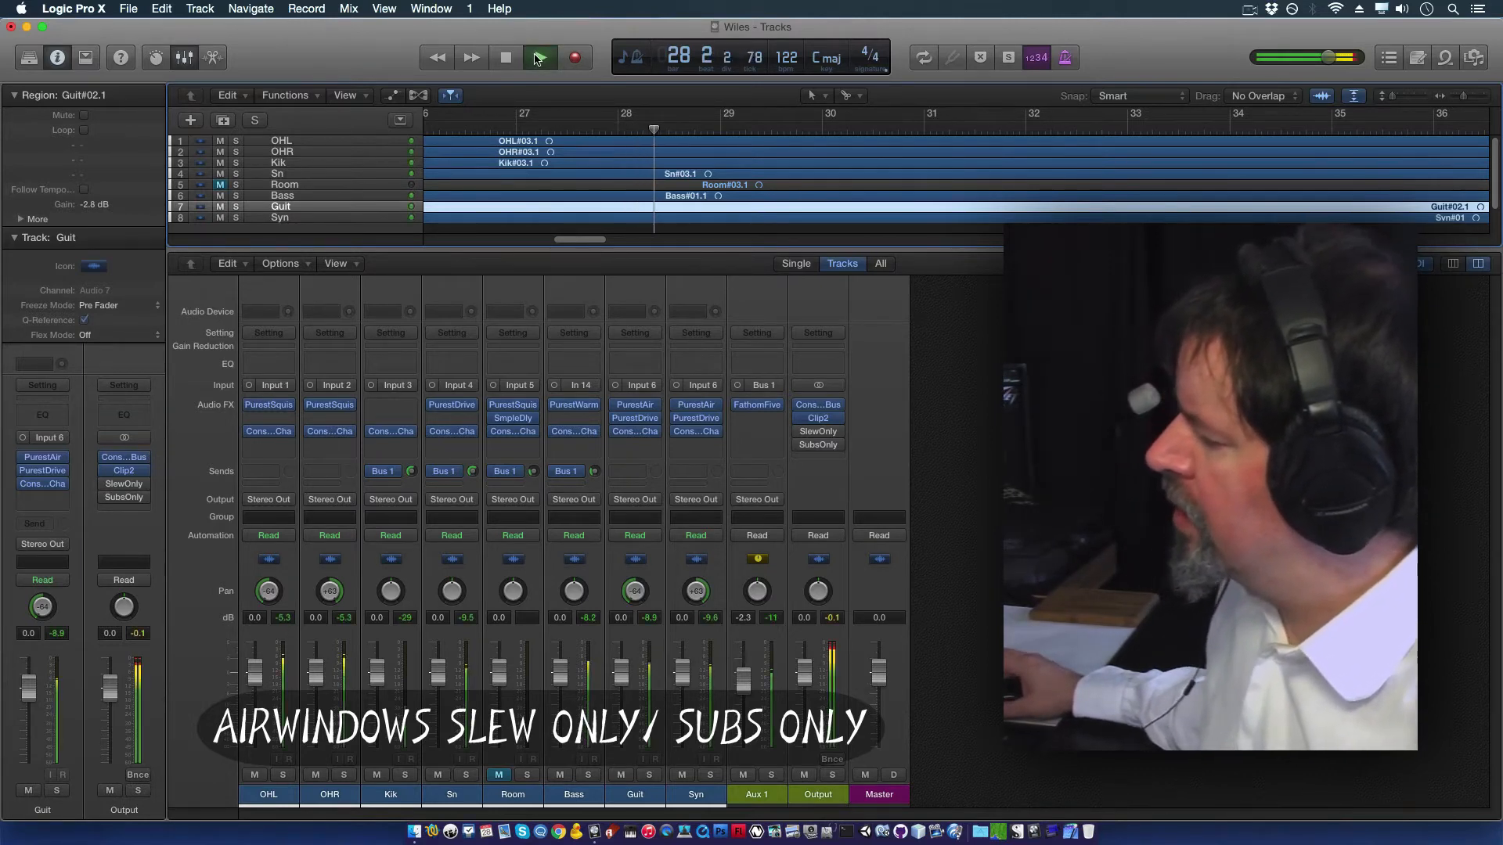
click(541, 57)
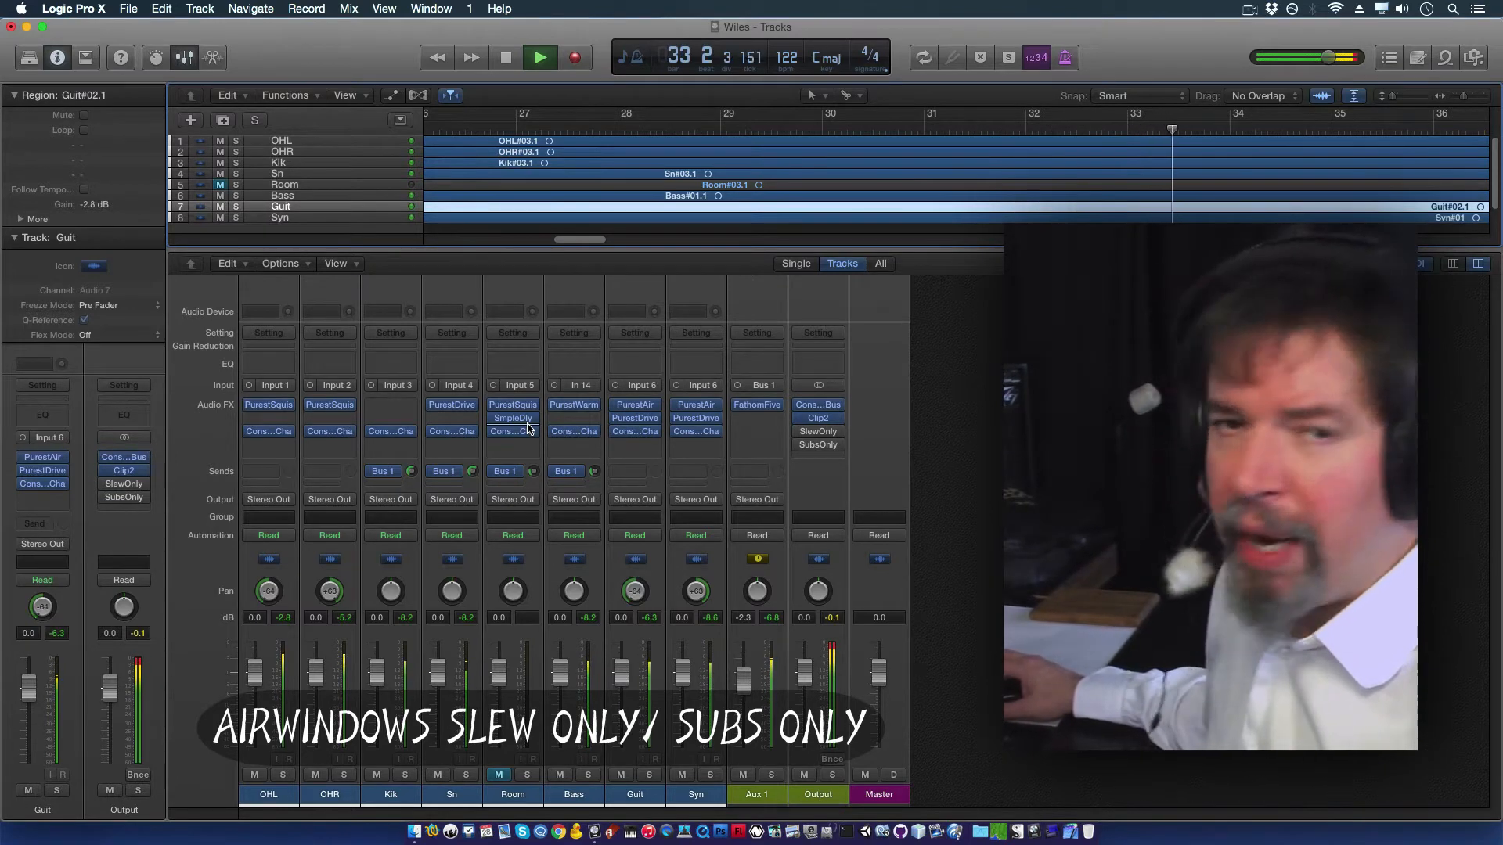
click(507, 57)
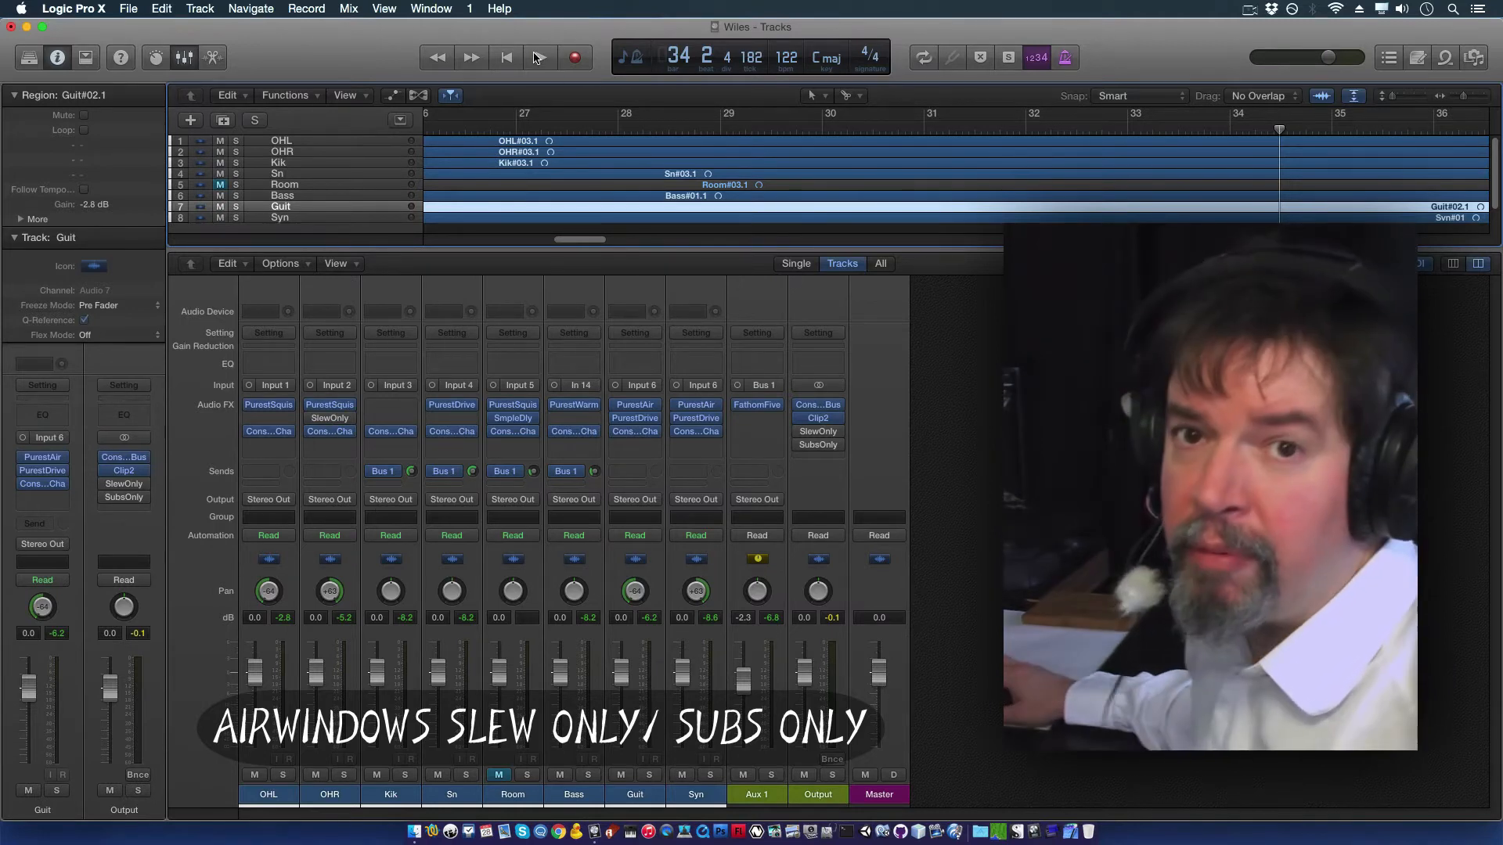
mouse_move(598, 57)
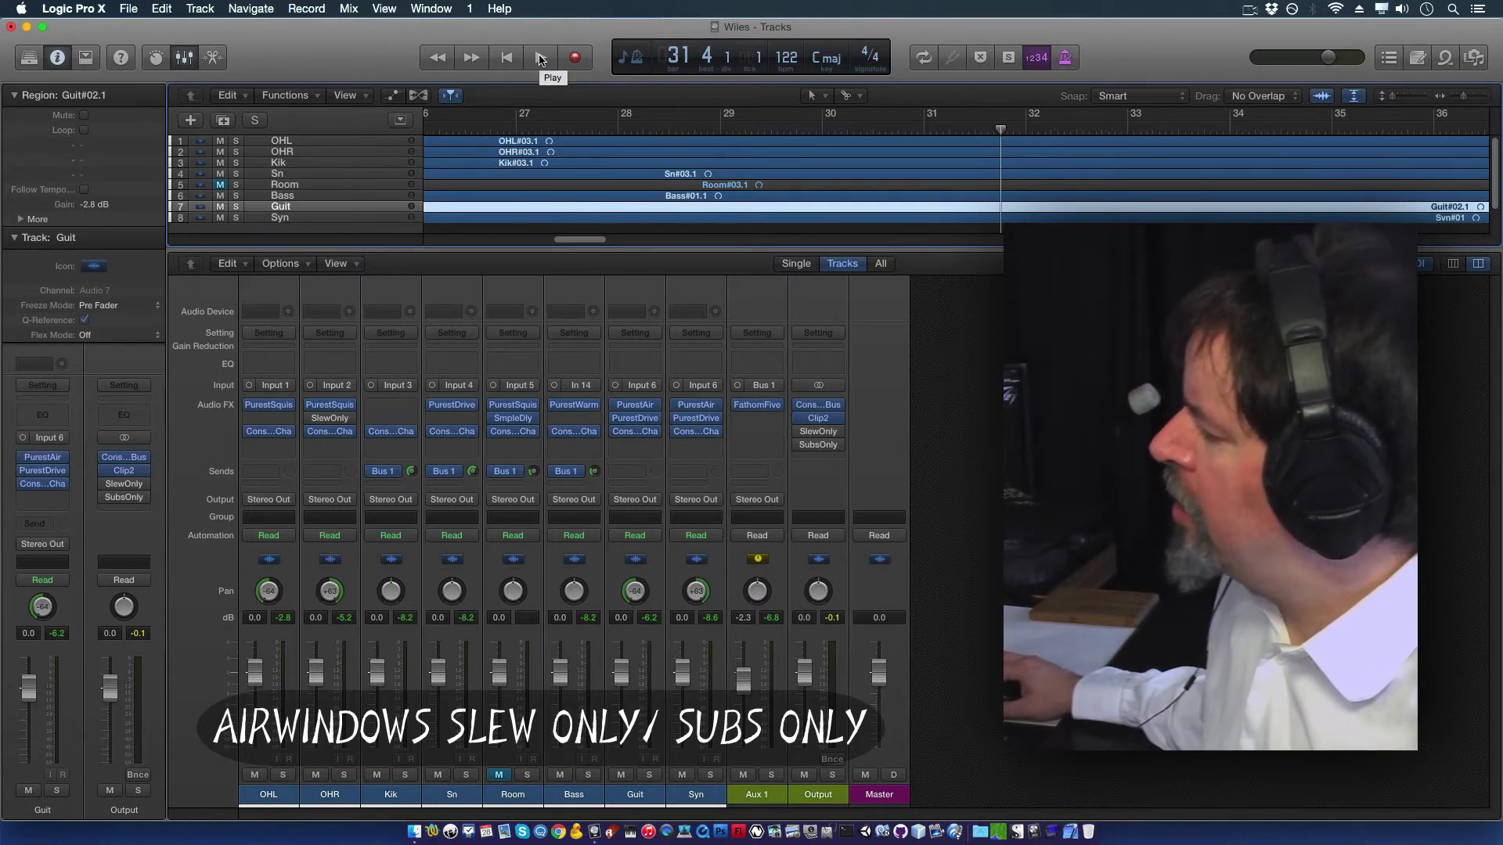
Step: Start playback to audition the mix
click(539, 56)
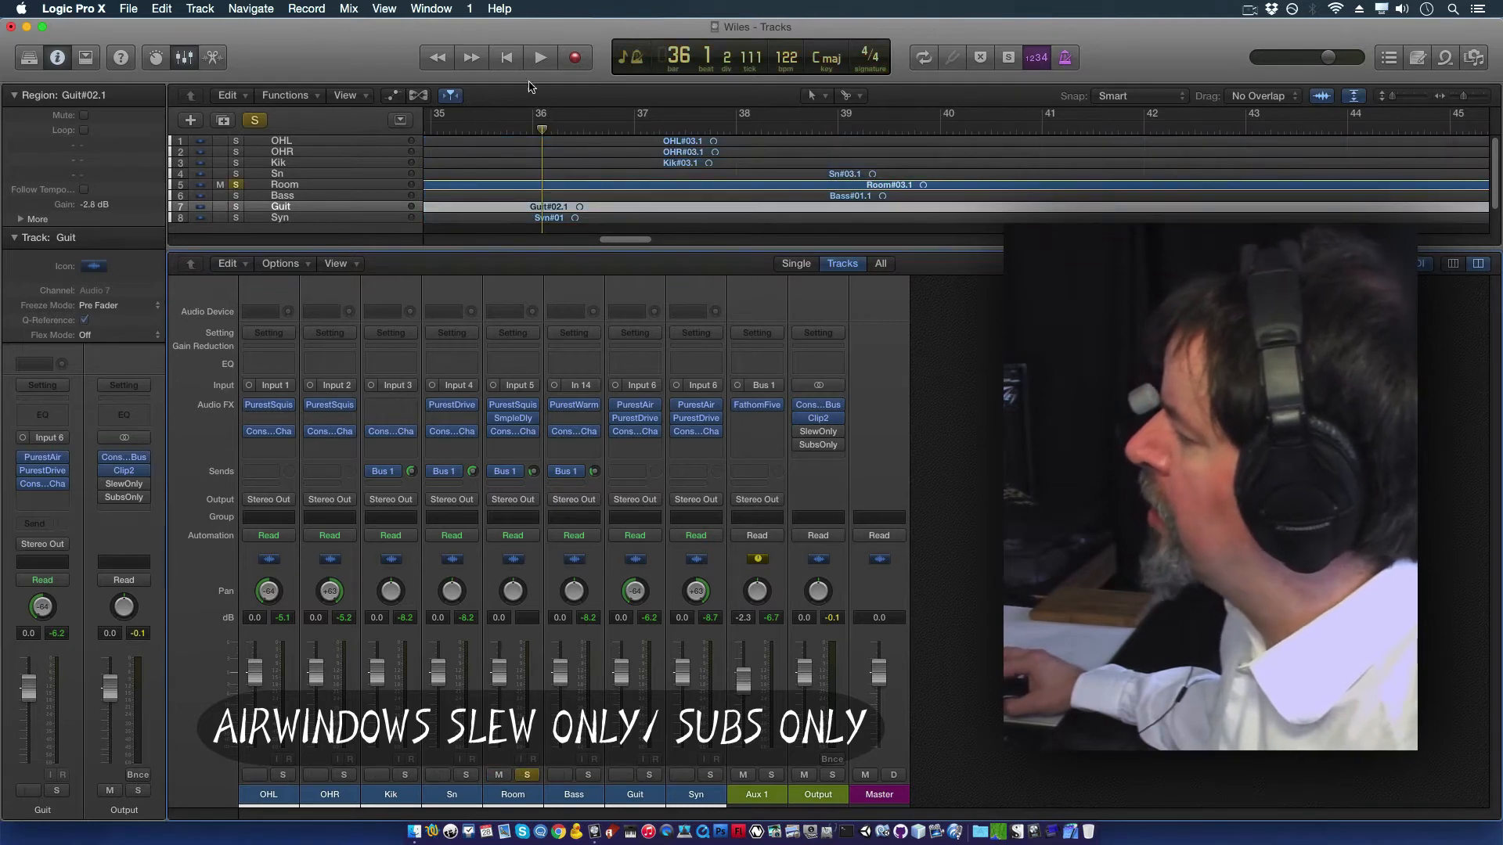
Step: Insert Airwindows SlewOnly on the soloed Room channel and audition it during playback
click(539, 56)
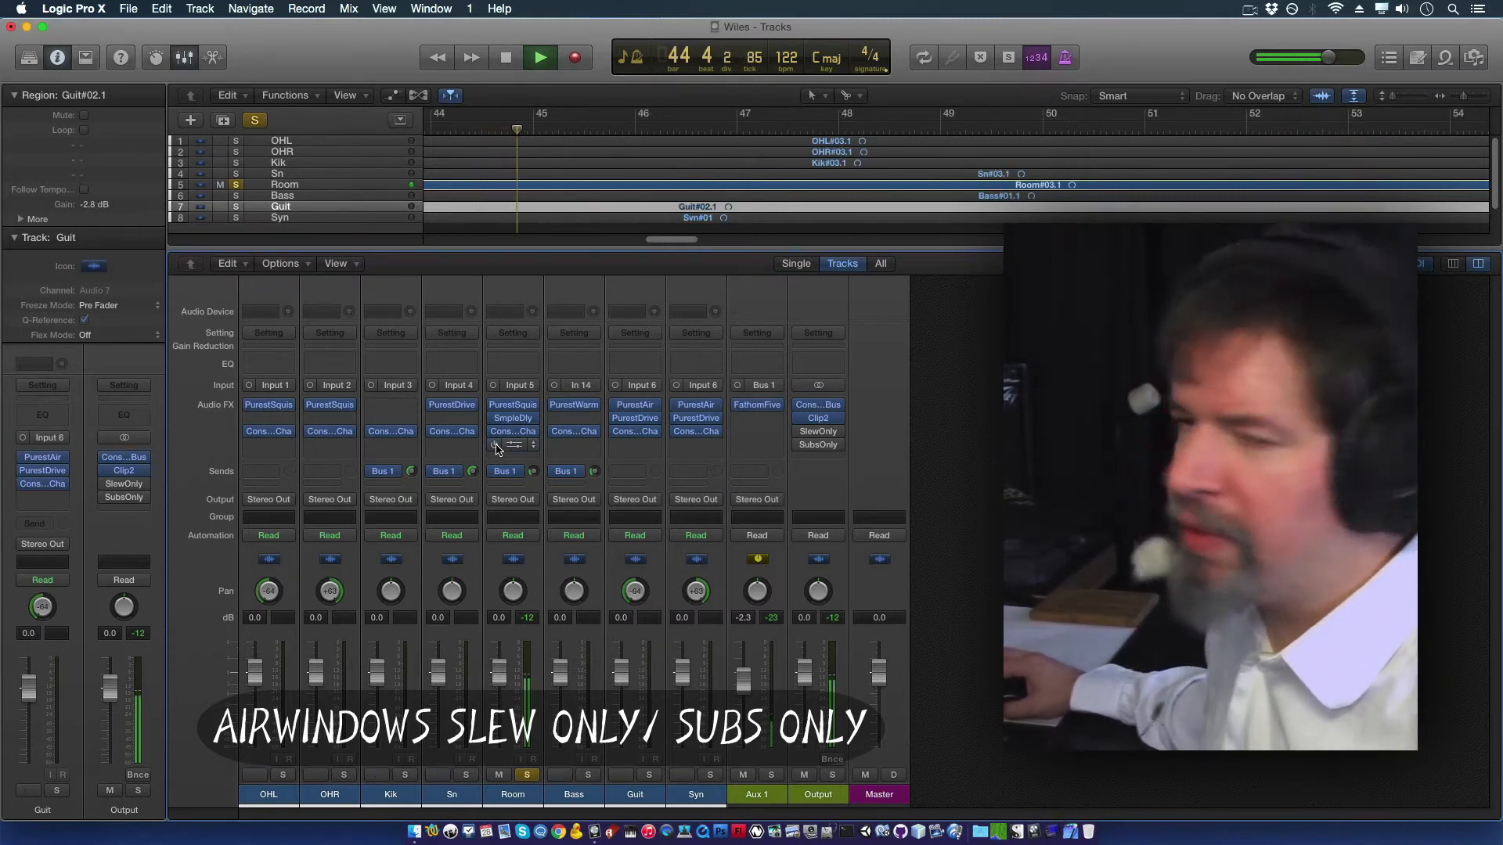
click(507, 57)
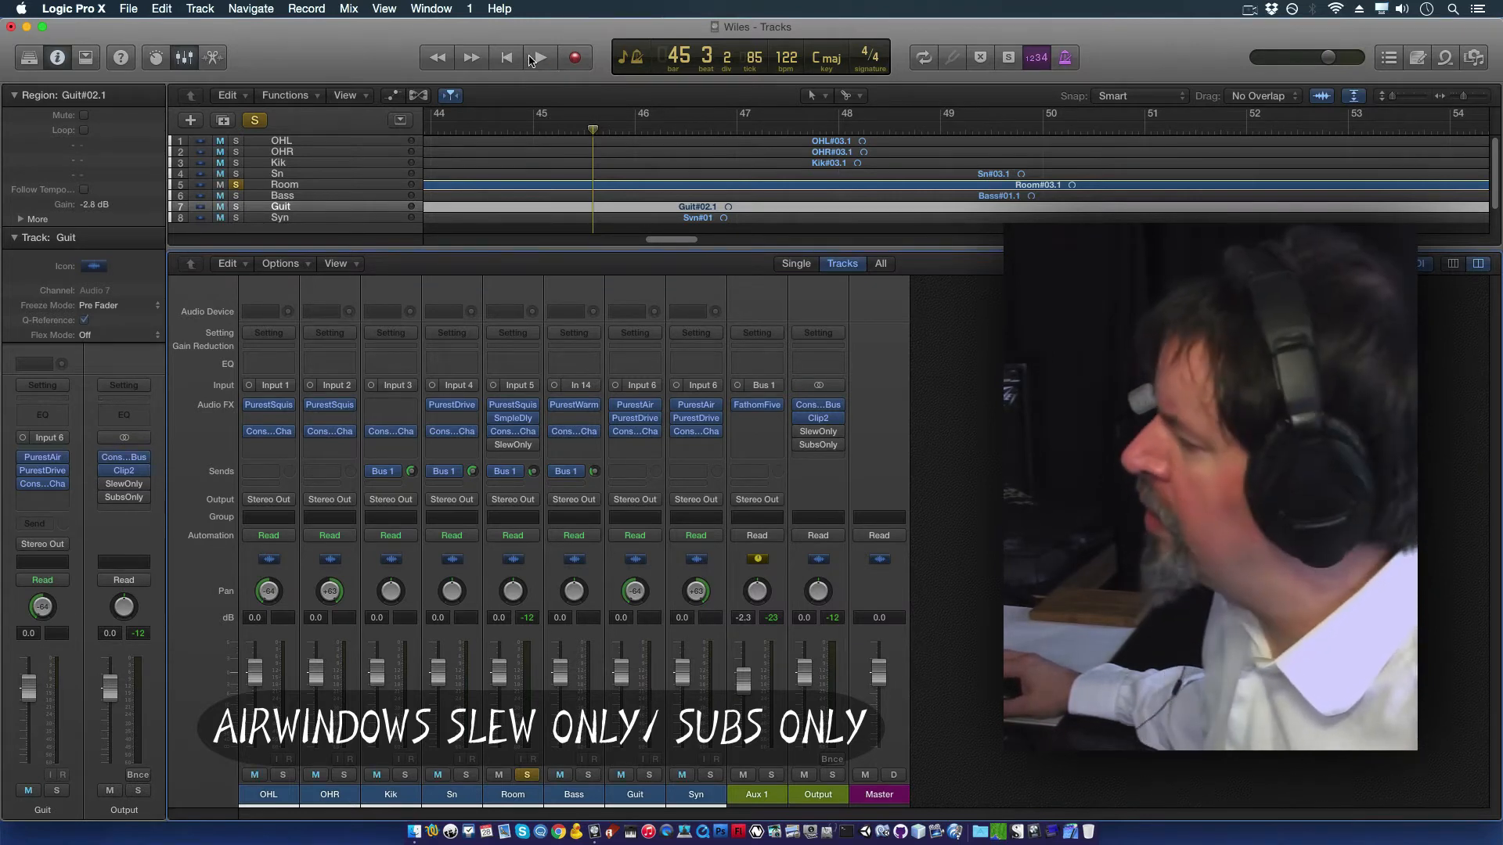
click(539, 56)
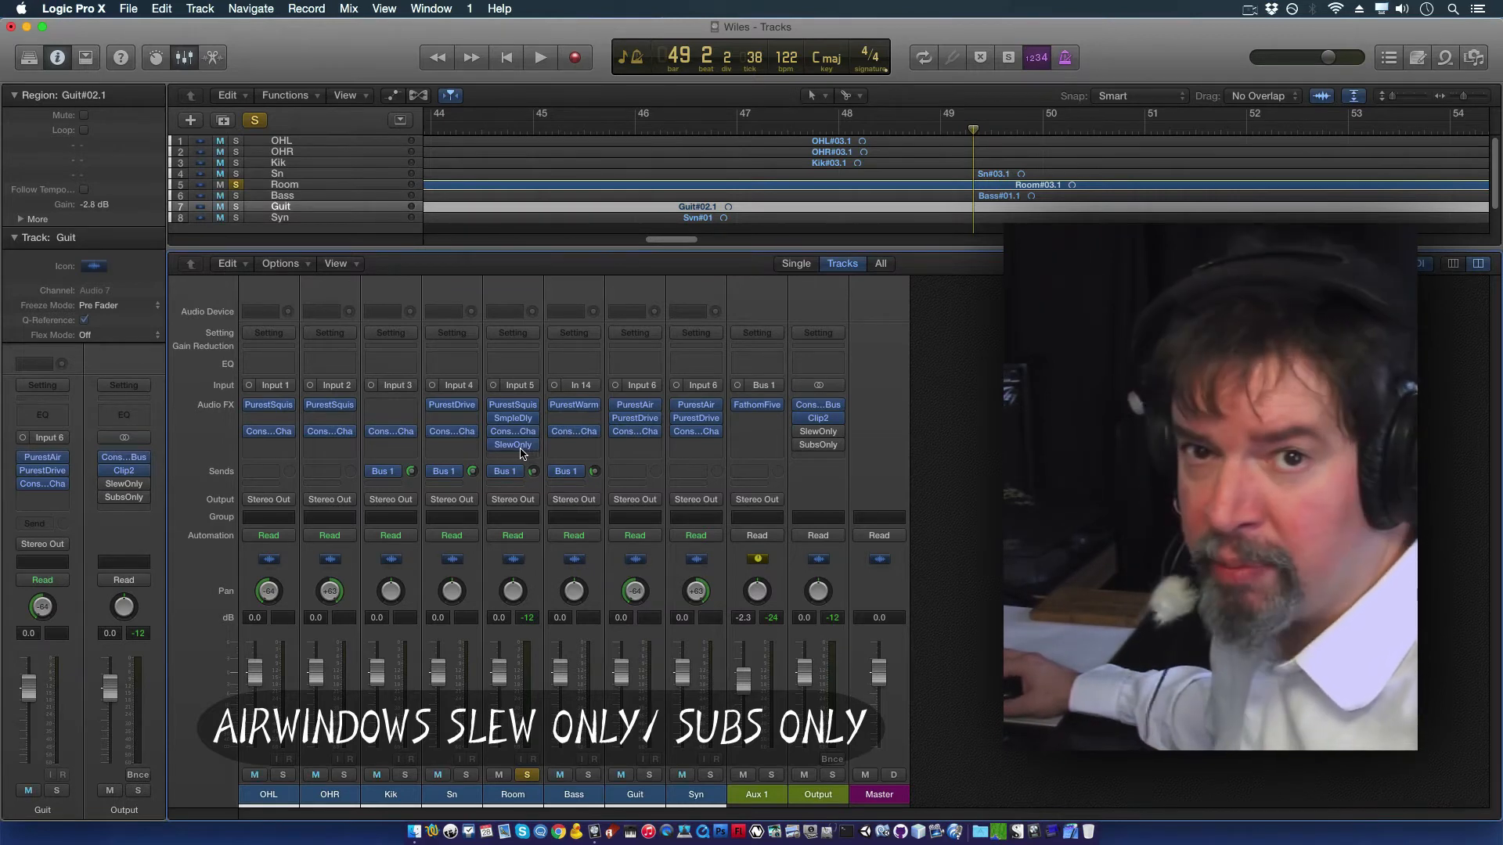
Step: Replay the soloed Room track, then take SlewOnly off the Room and guitar channels
click(541, 57)
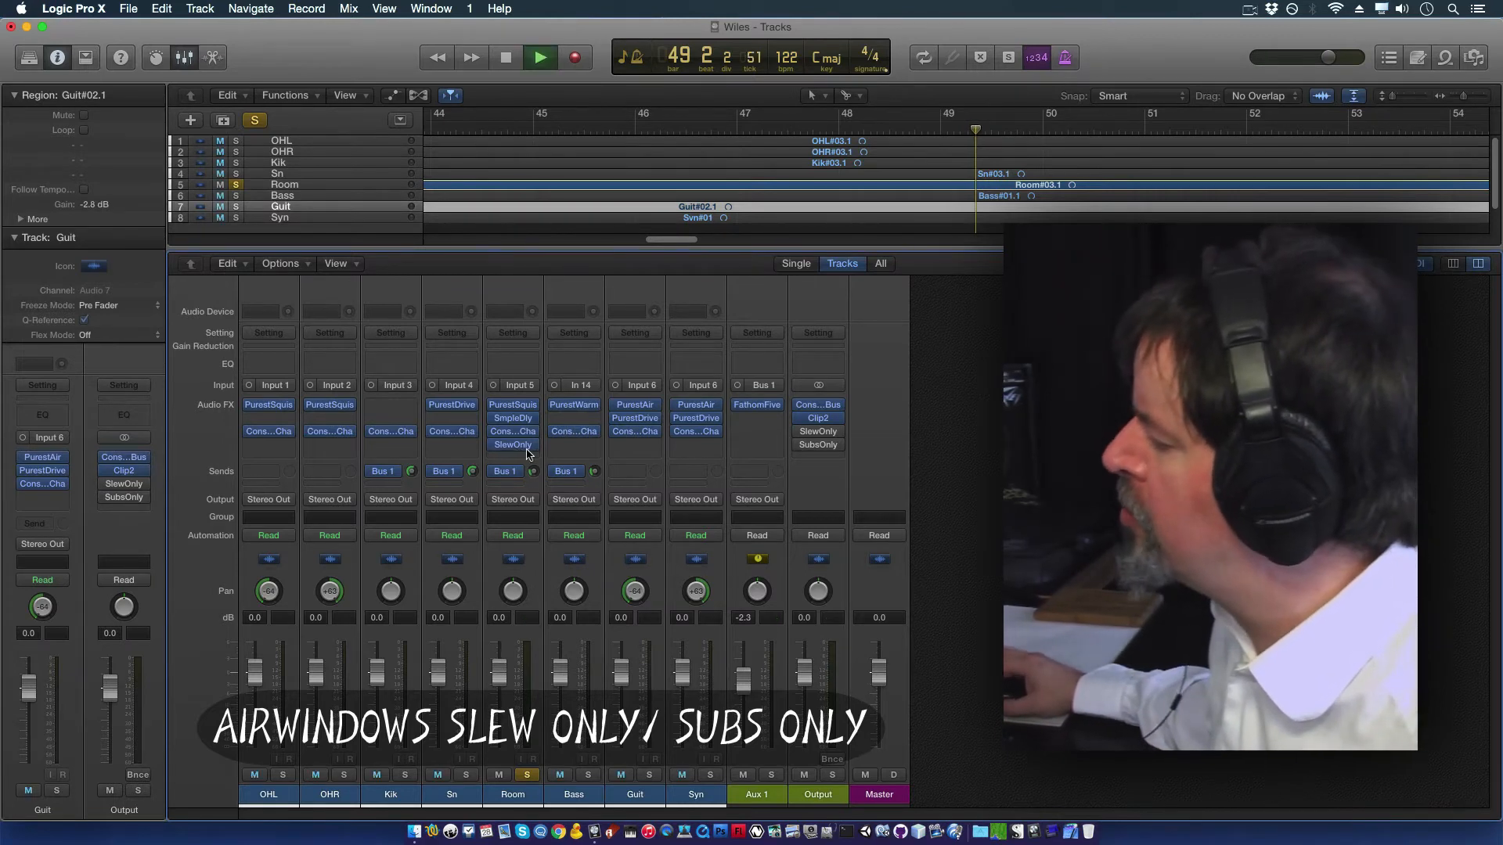
click(539, 56)
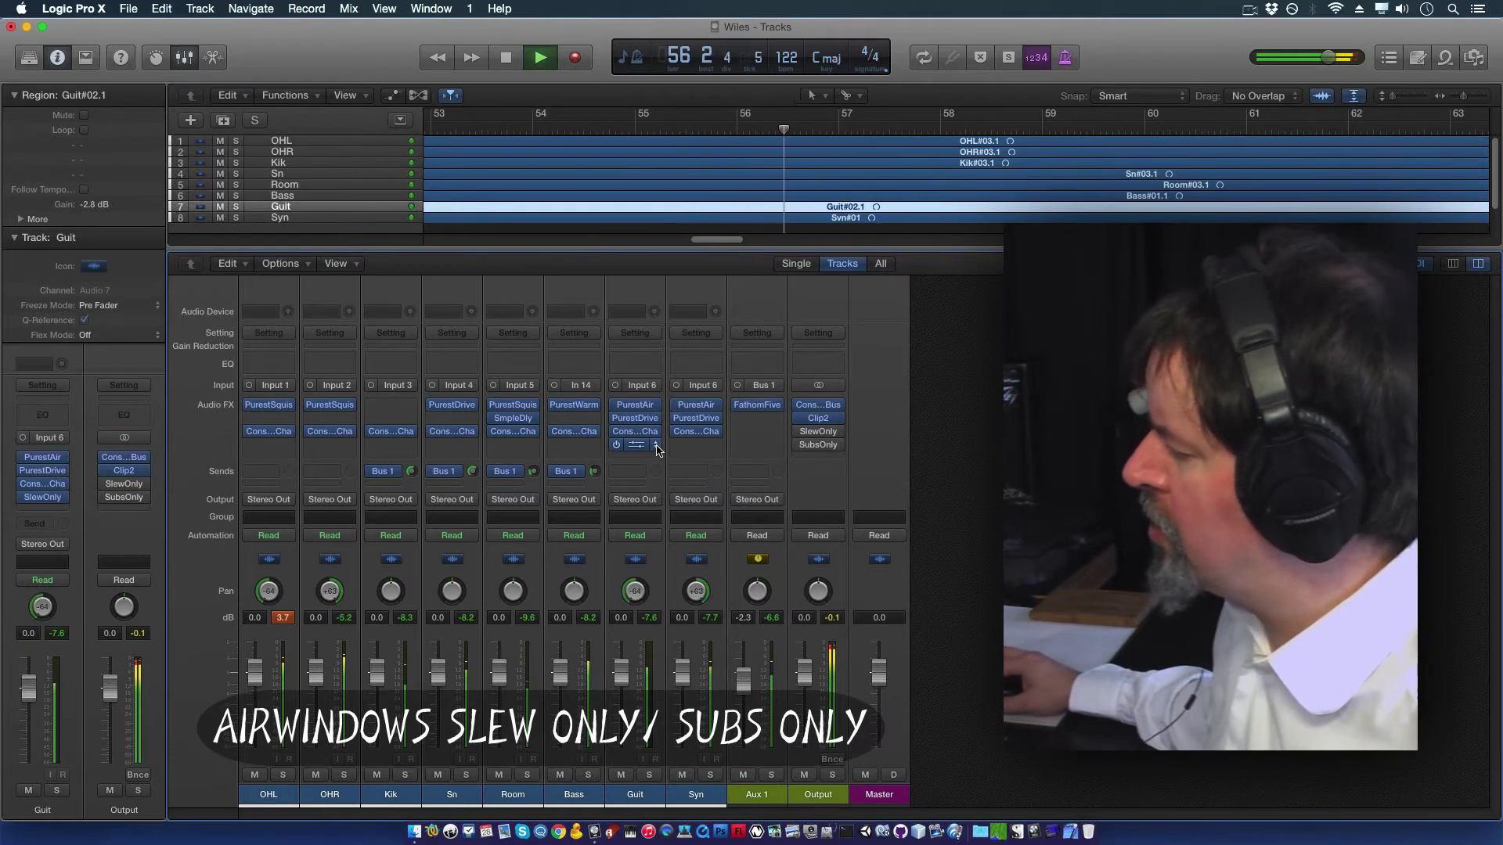
click(635, 445)
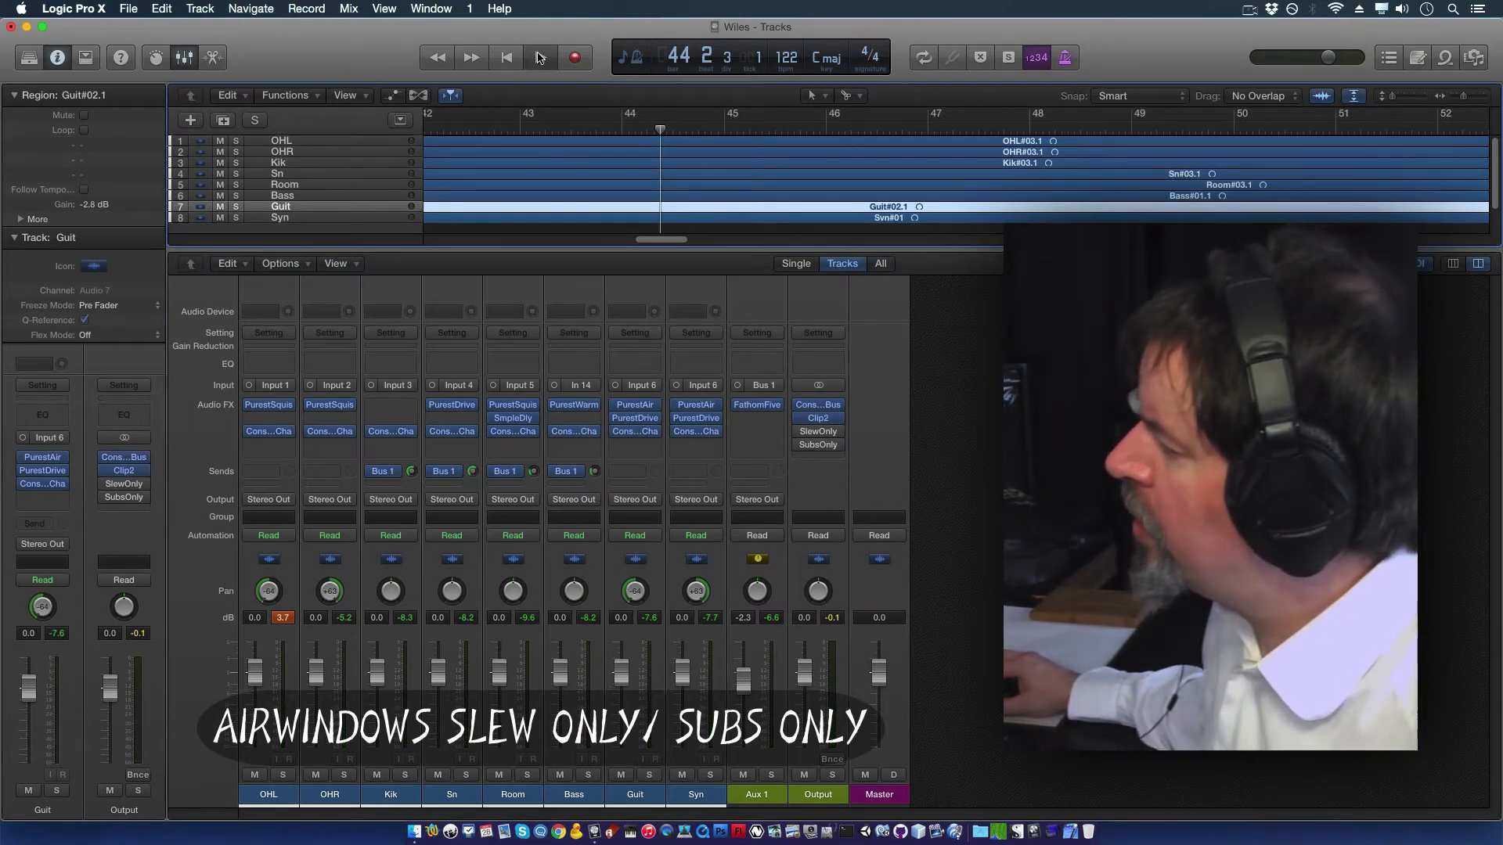
Step: Briefly play and stop the full mix, bringing up FathomFive's settings on Aux 1
click(539, 57)
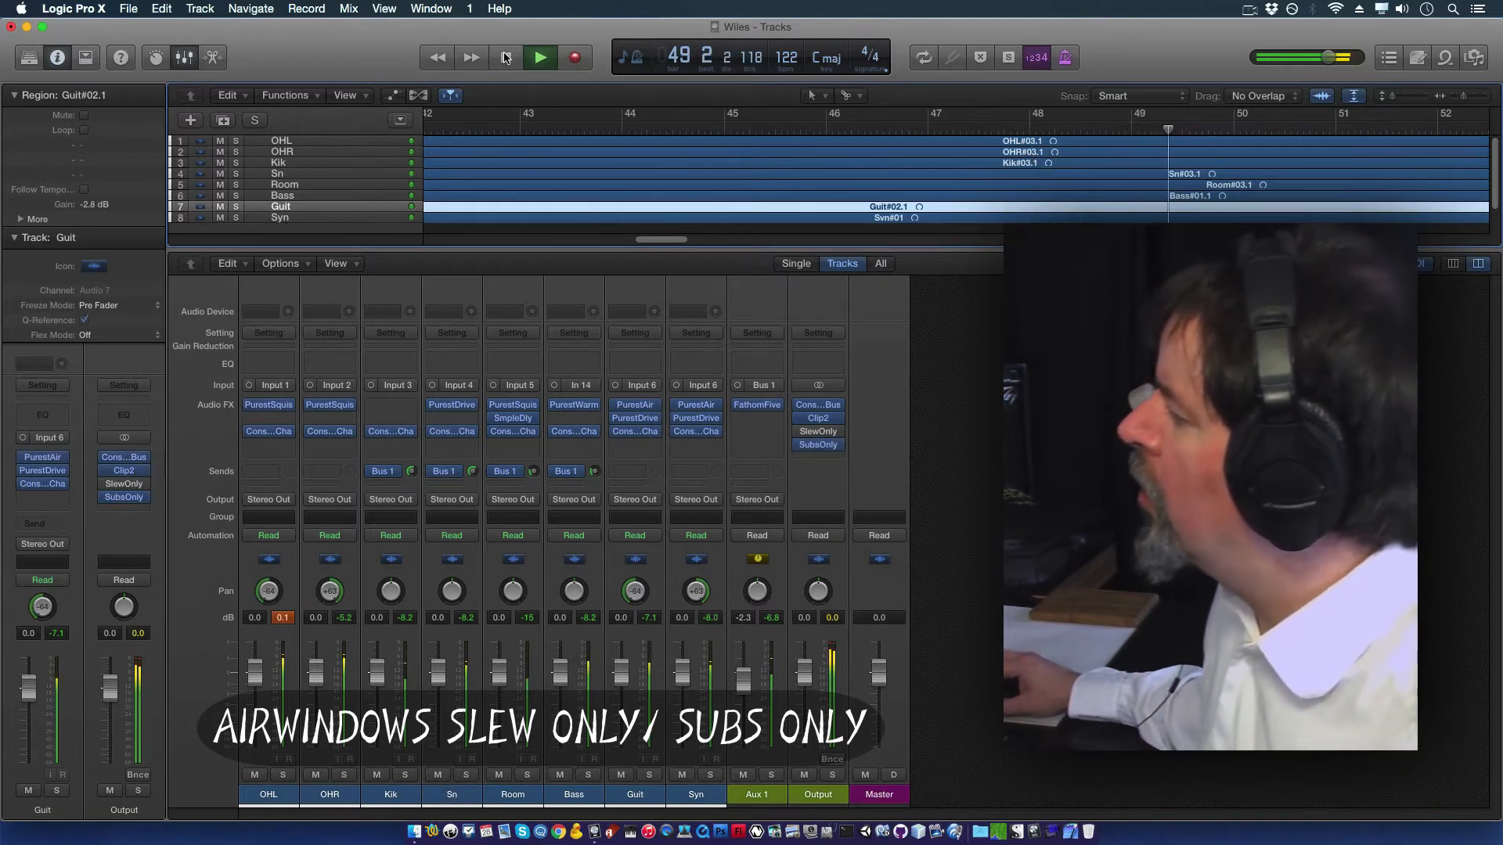
click(539, 57)
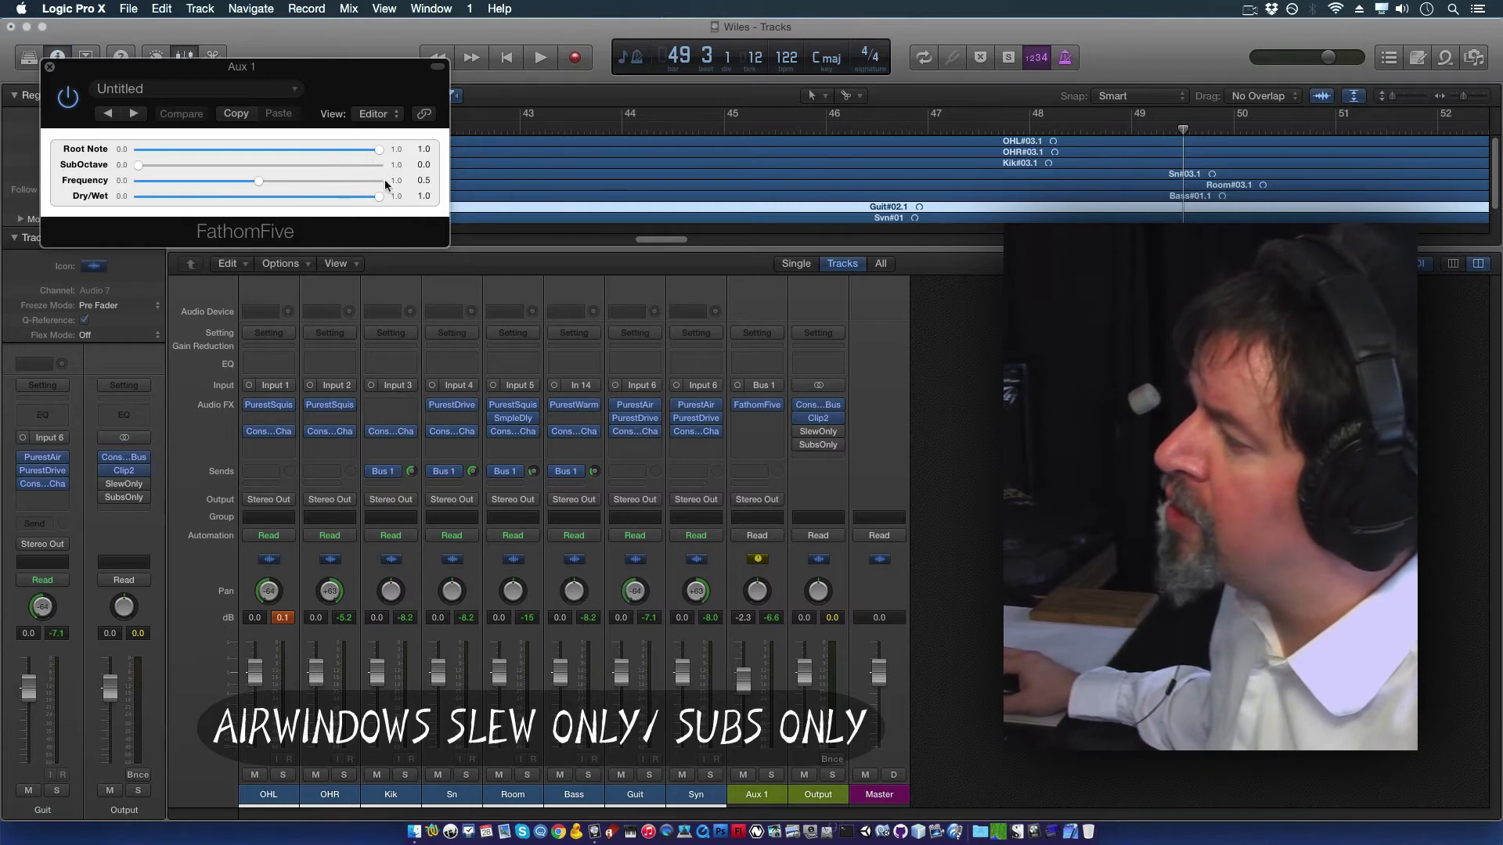
Step: Close the Aux 1 FathomFive plug-in window
click(49, 68)
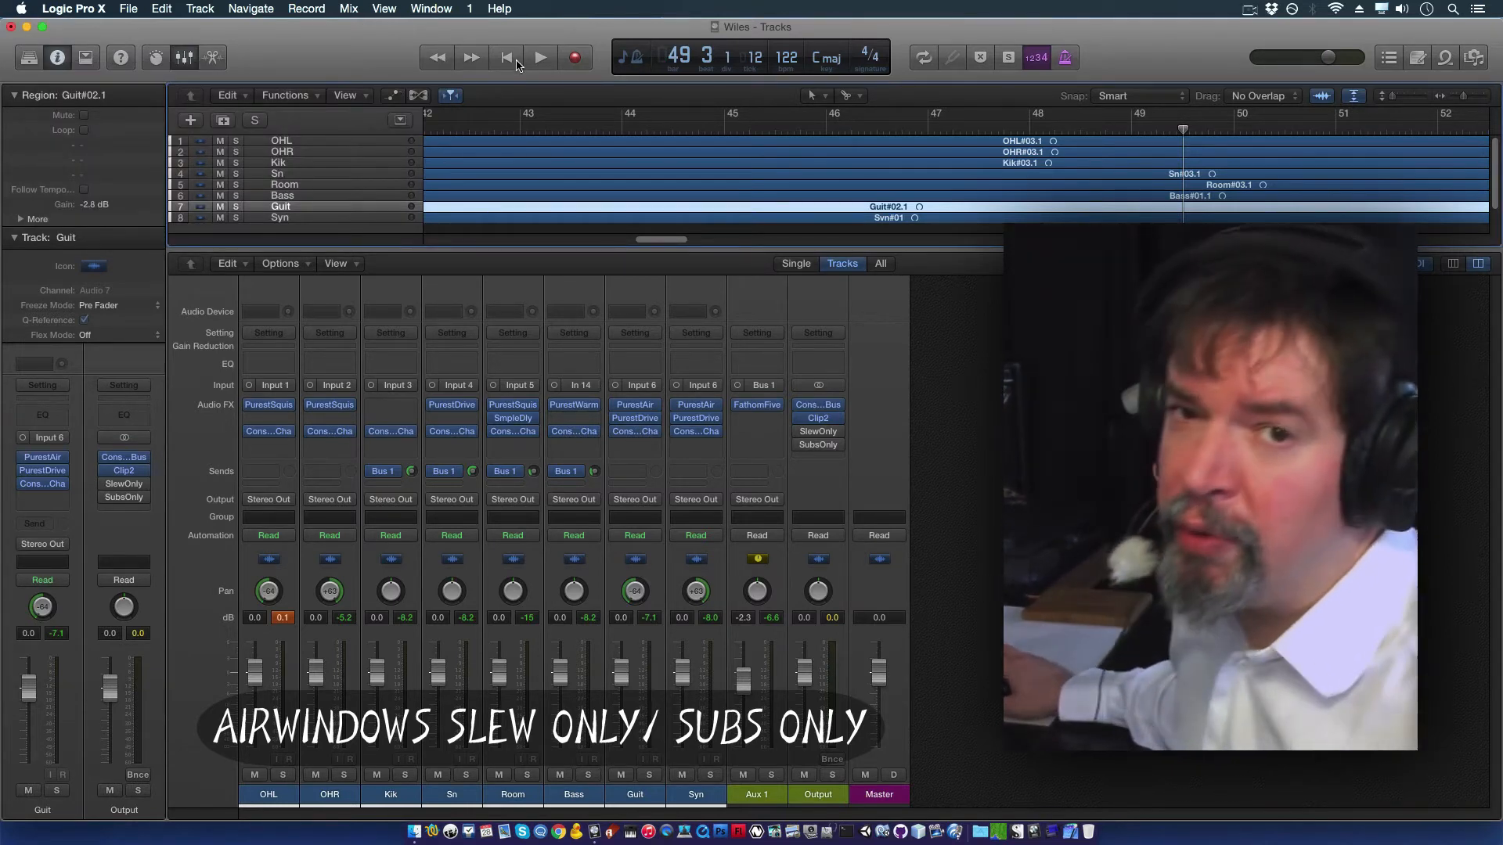
mouse_move(507, 56)
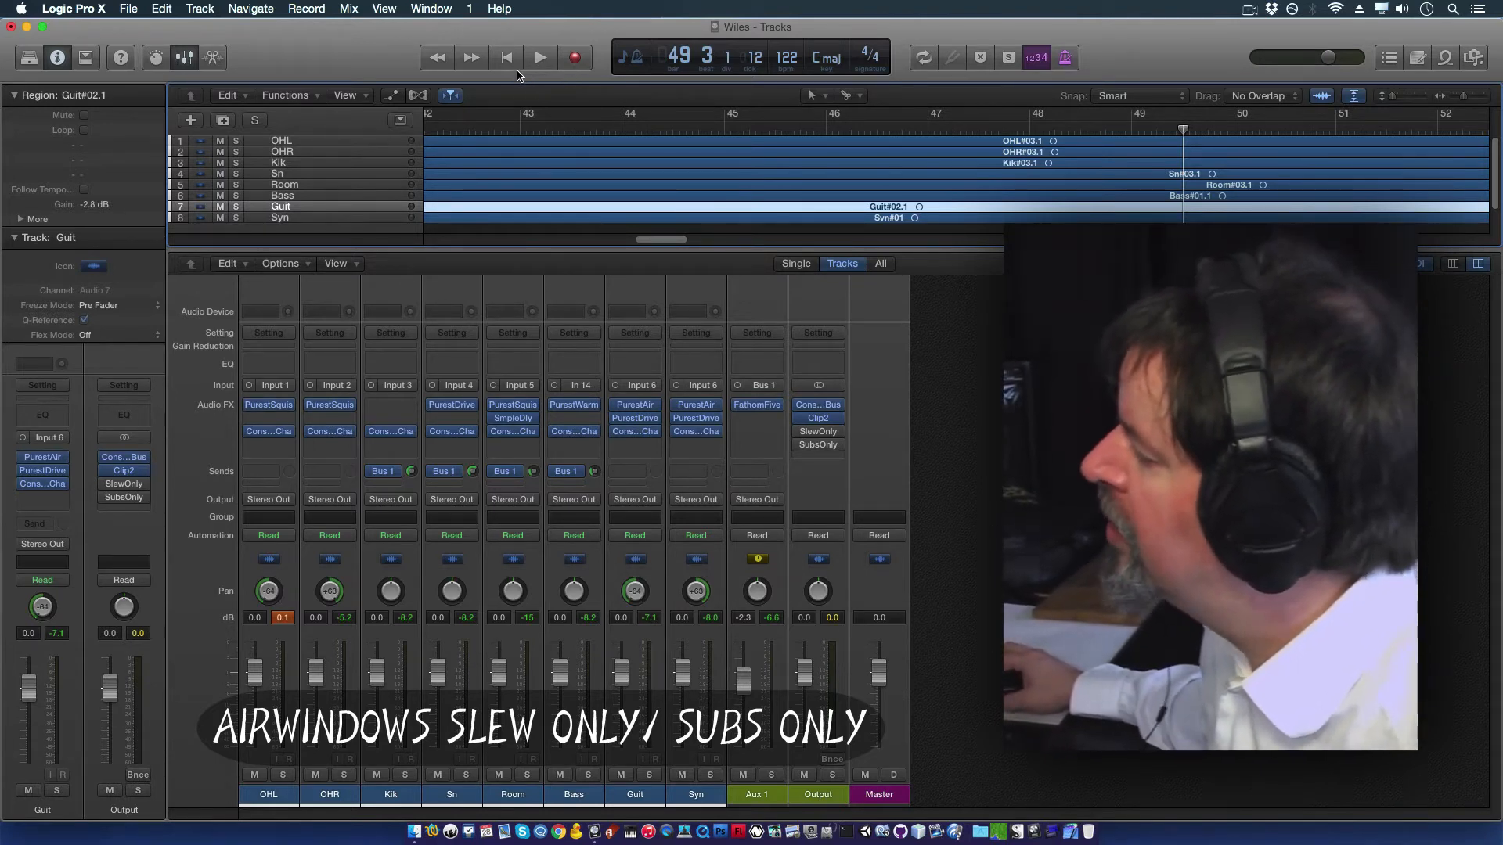
mouse_move(794, 393)
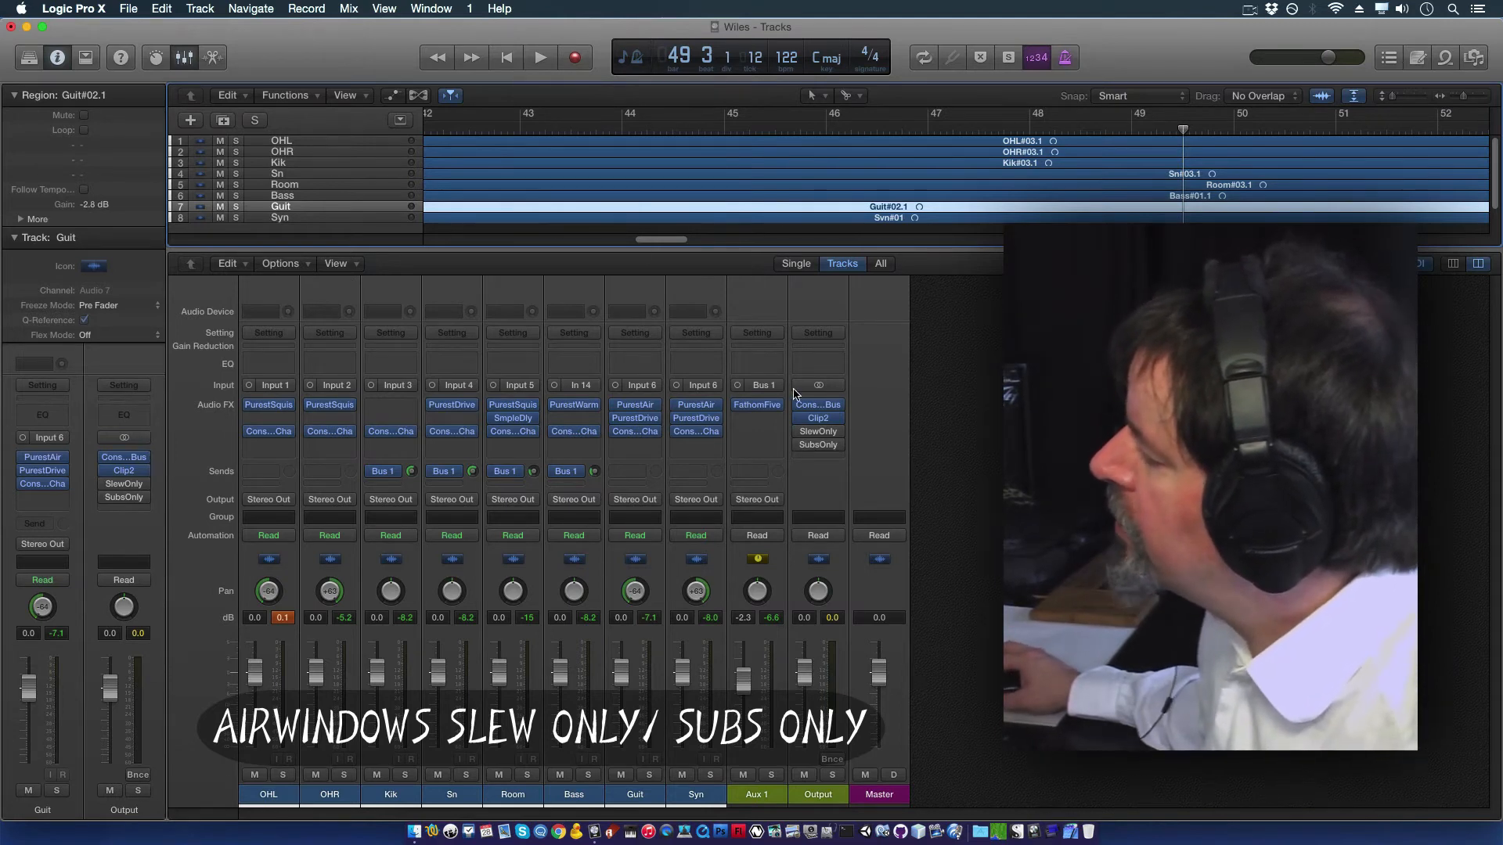
mouse_move(739, 495)
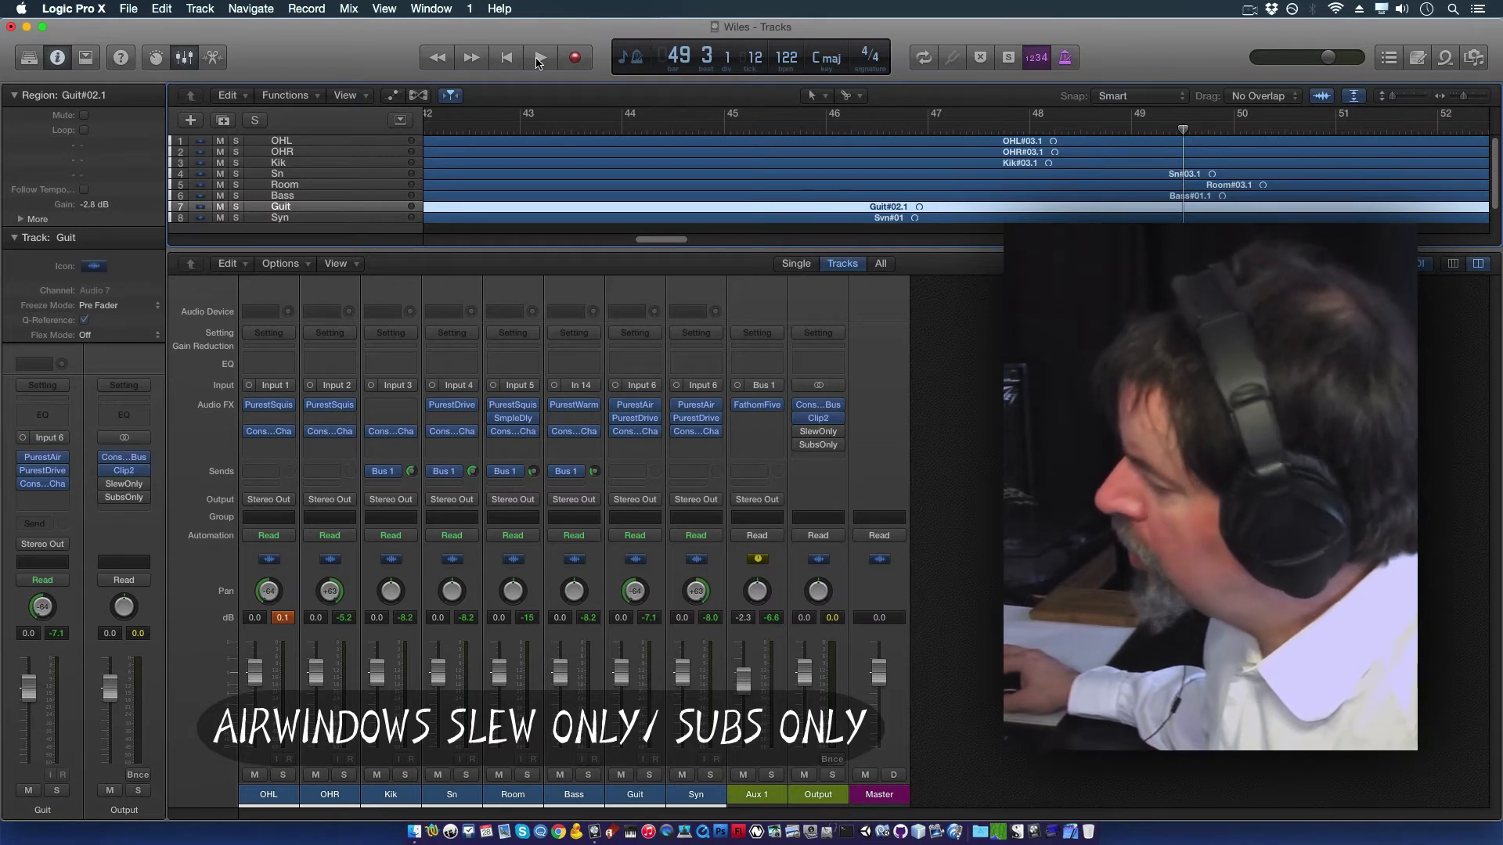
mouse_move(540, 57)
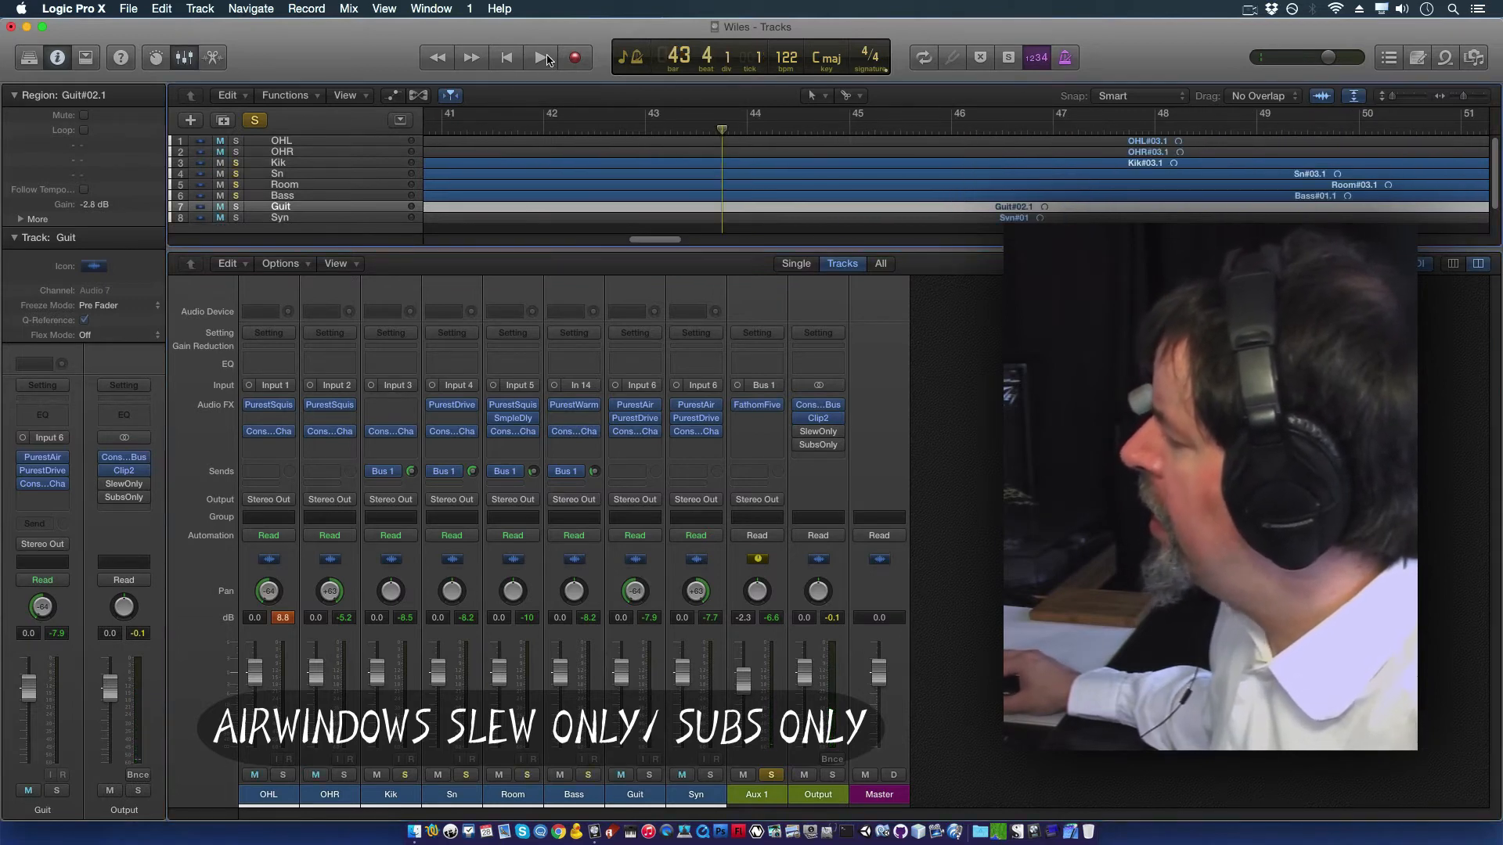
Step: Play the song with Aux 1 solo switched off so every track sounds
click(540, 57)
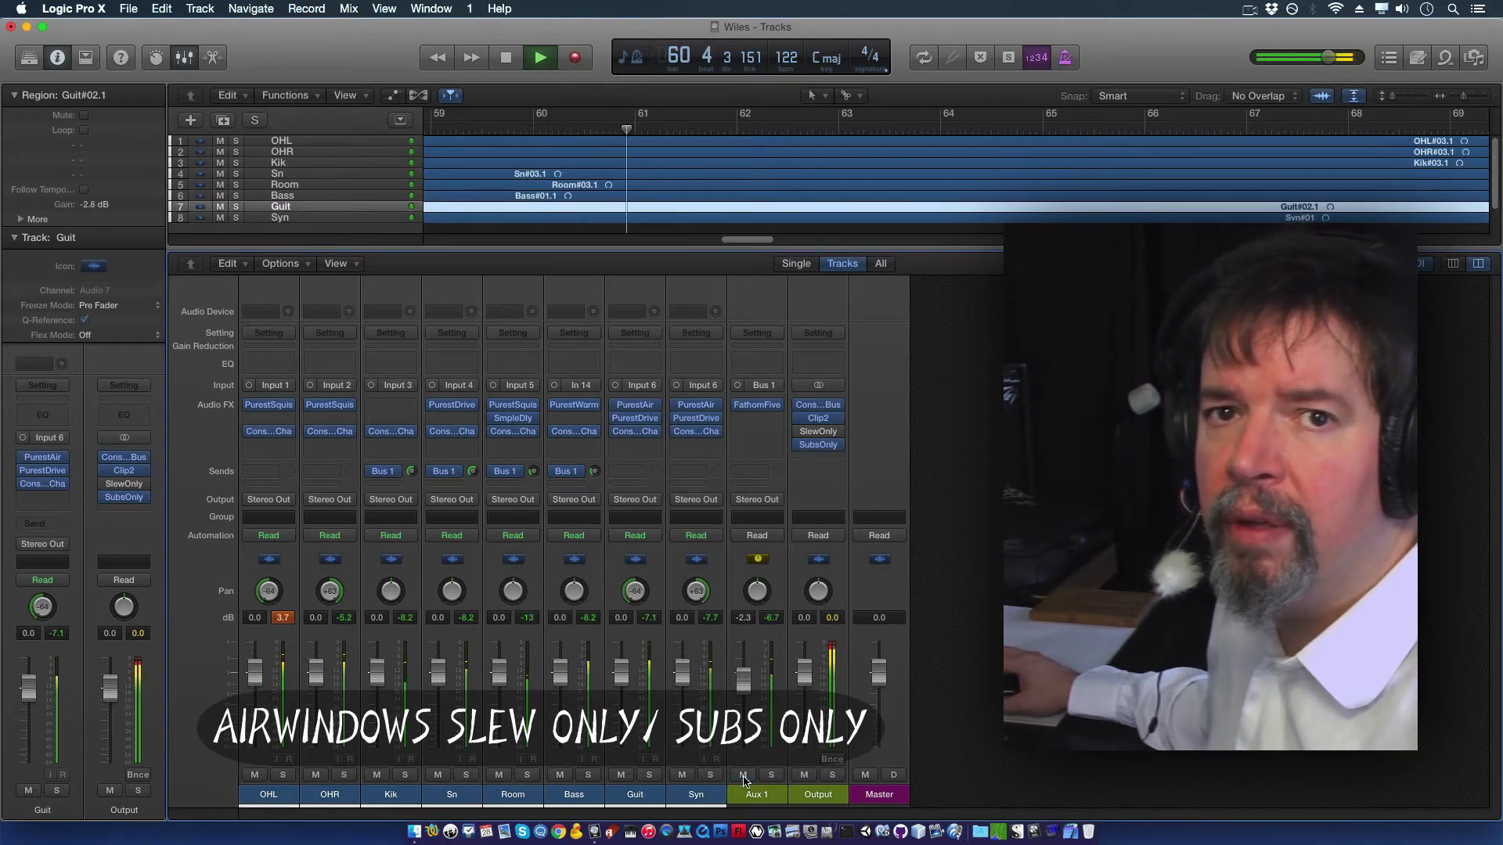
Step: Stop, solo the Aux 1 bus, and resume playback around bar 63
click(506, 57)
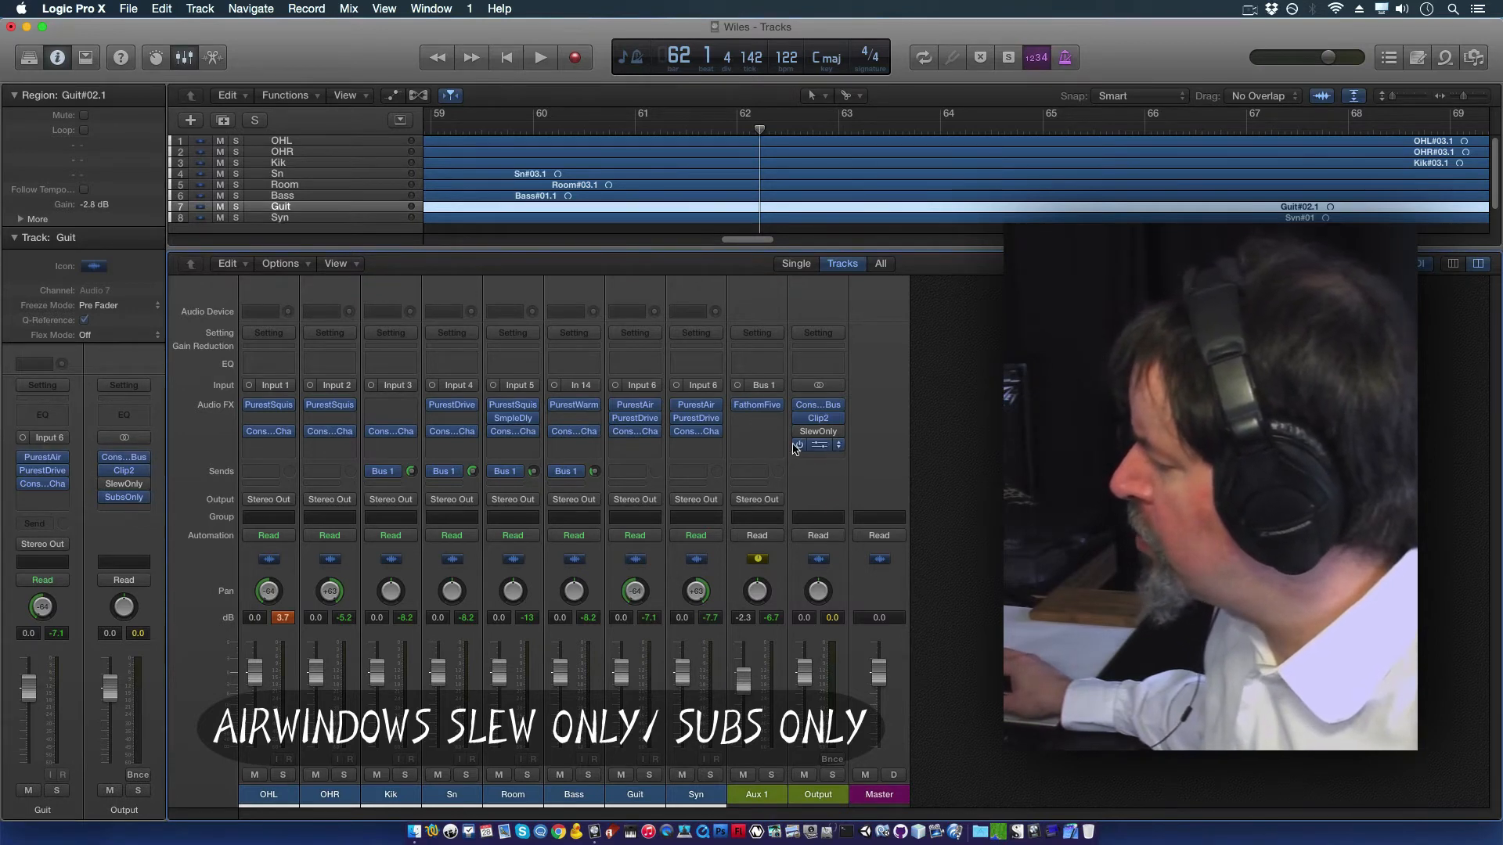
click(817, 443)
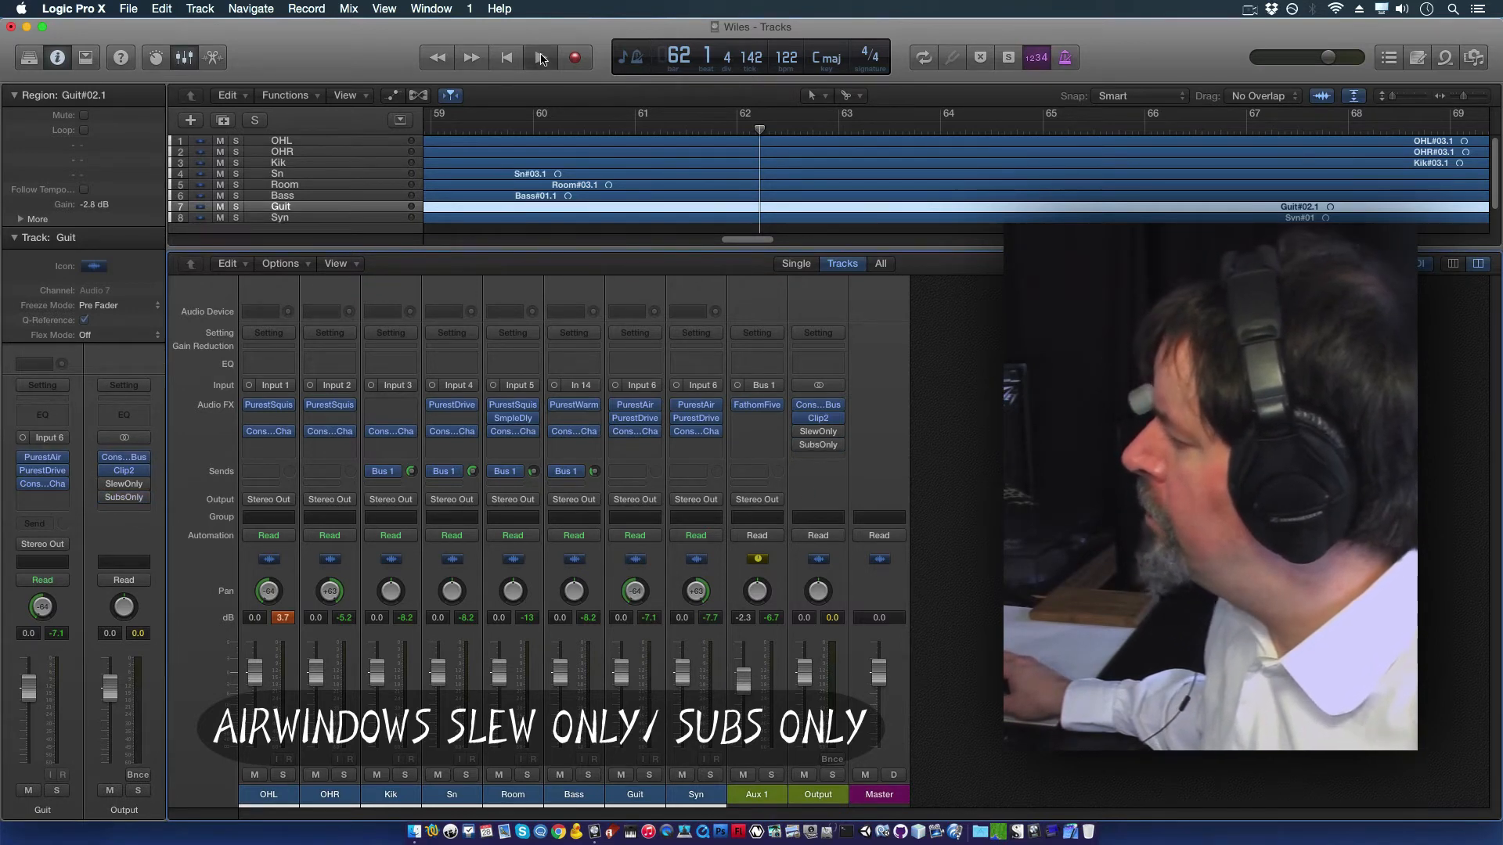
click(539, 56)
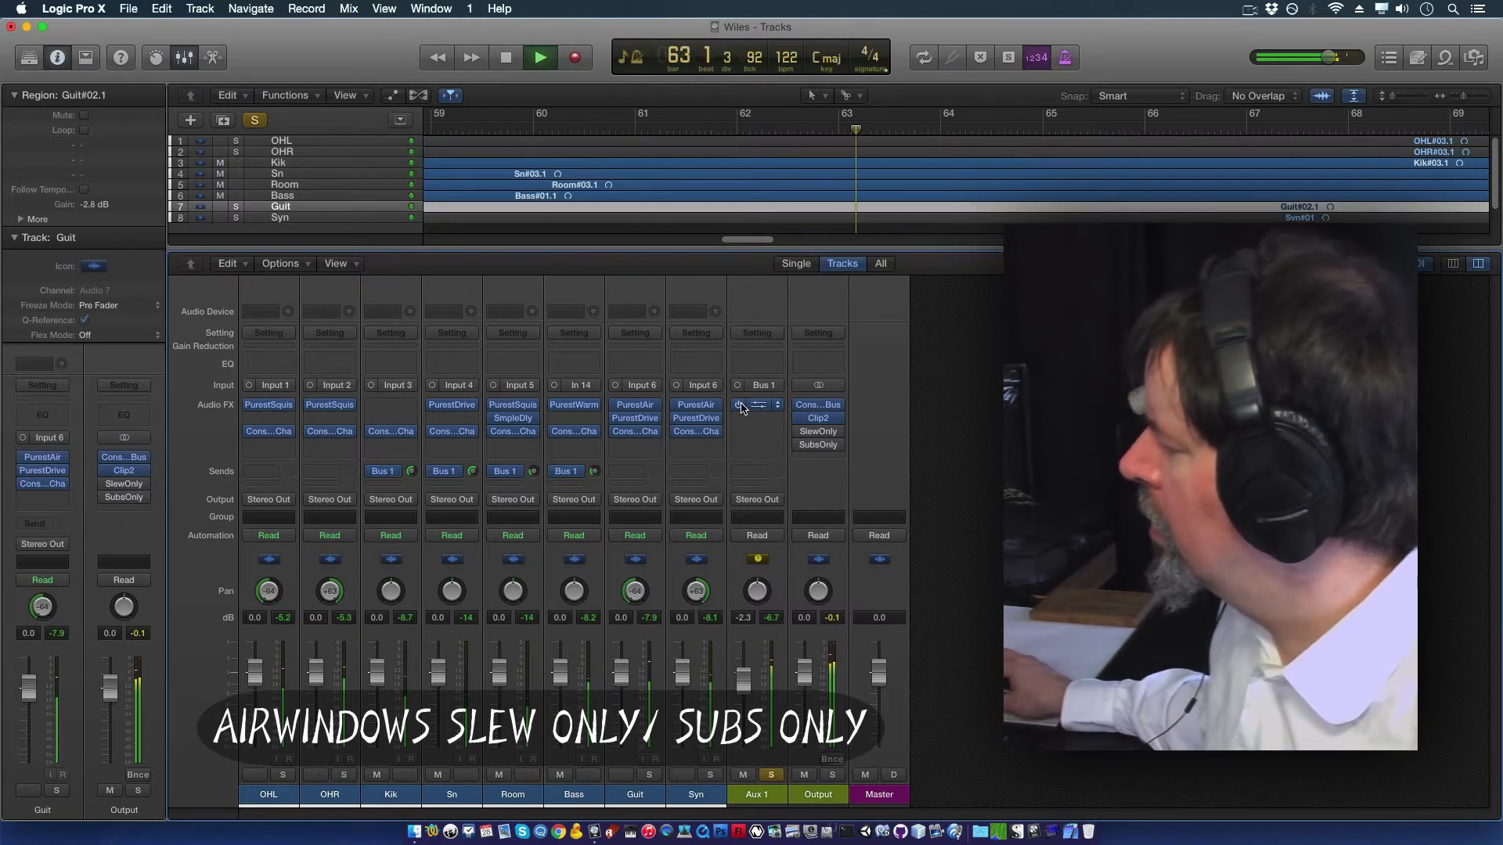
click(756, 404)
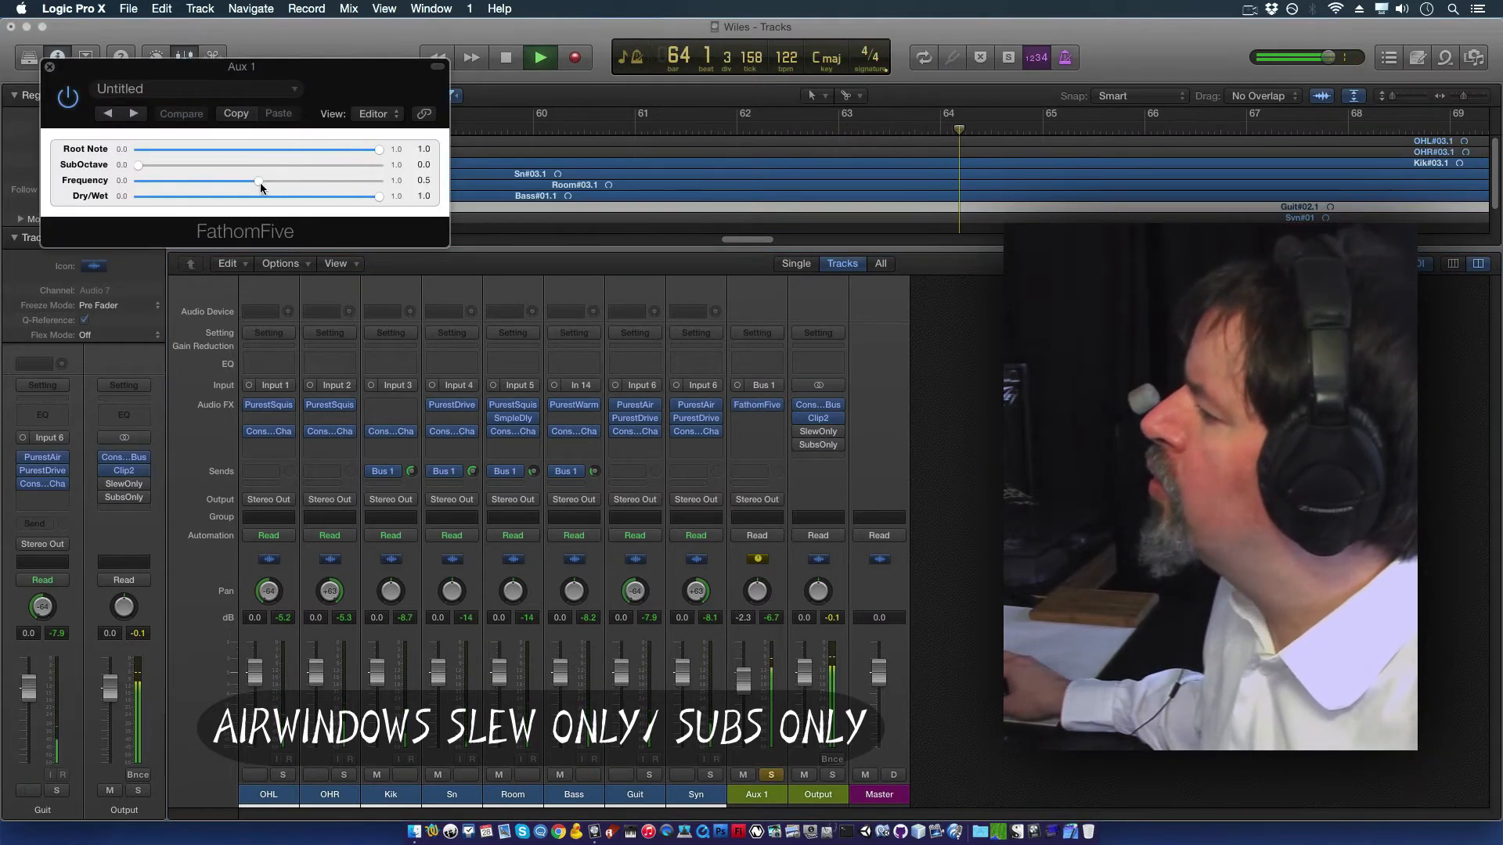
drag(259, 181, 307, 181)
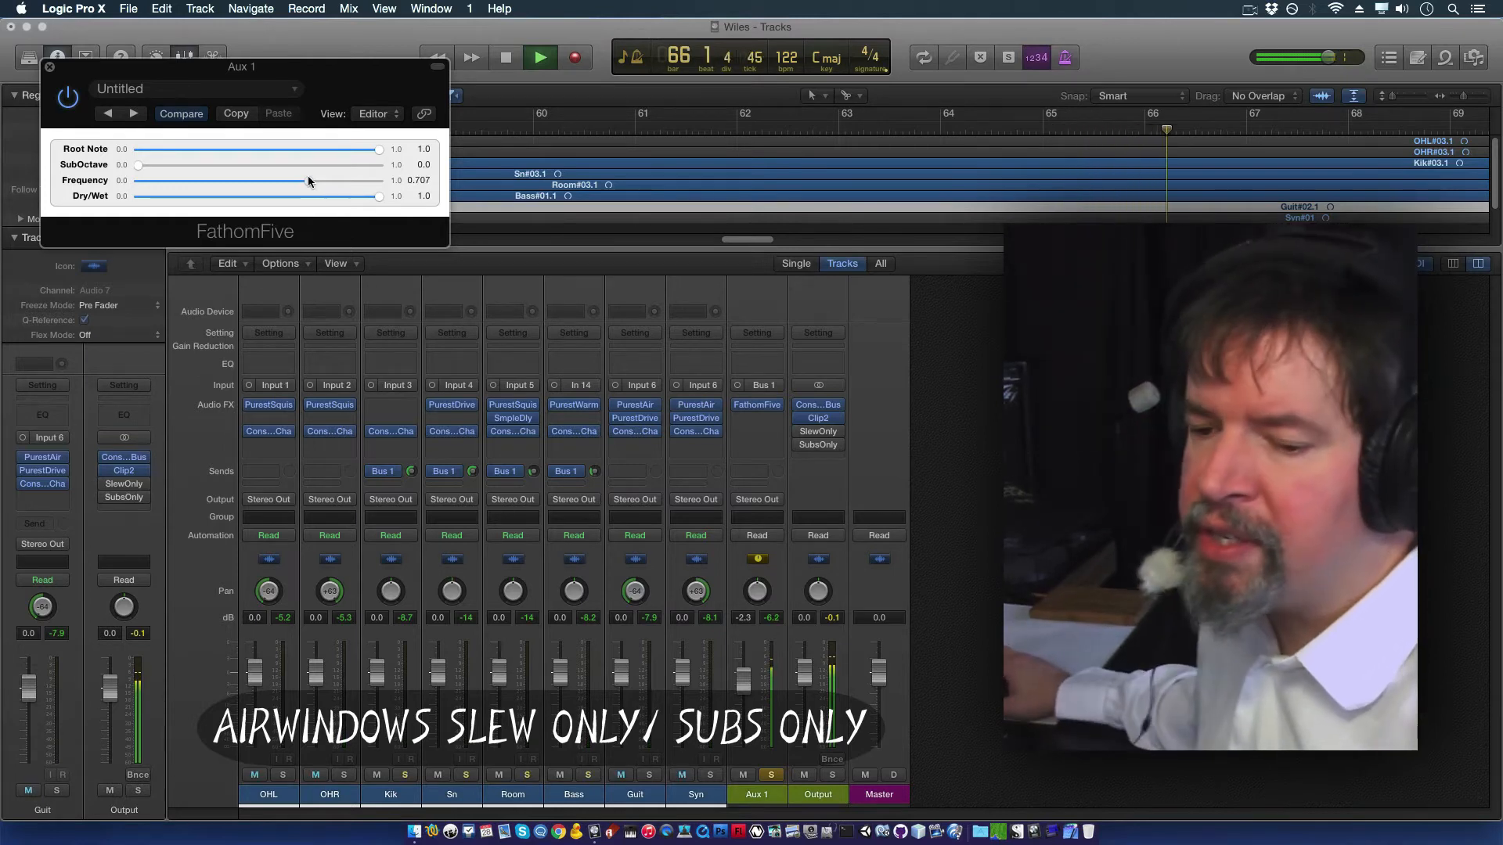
drag(309, 181, 247, 180)
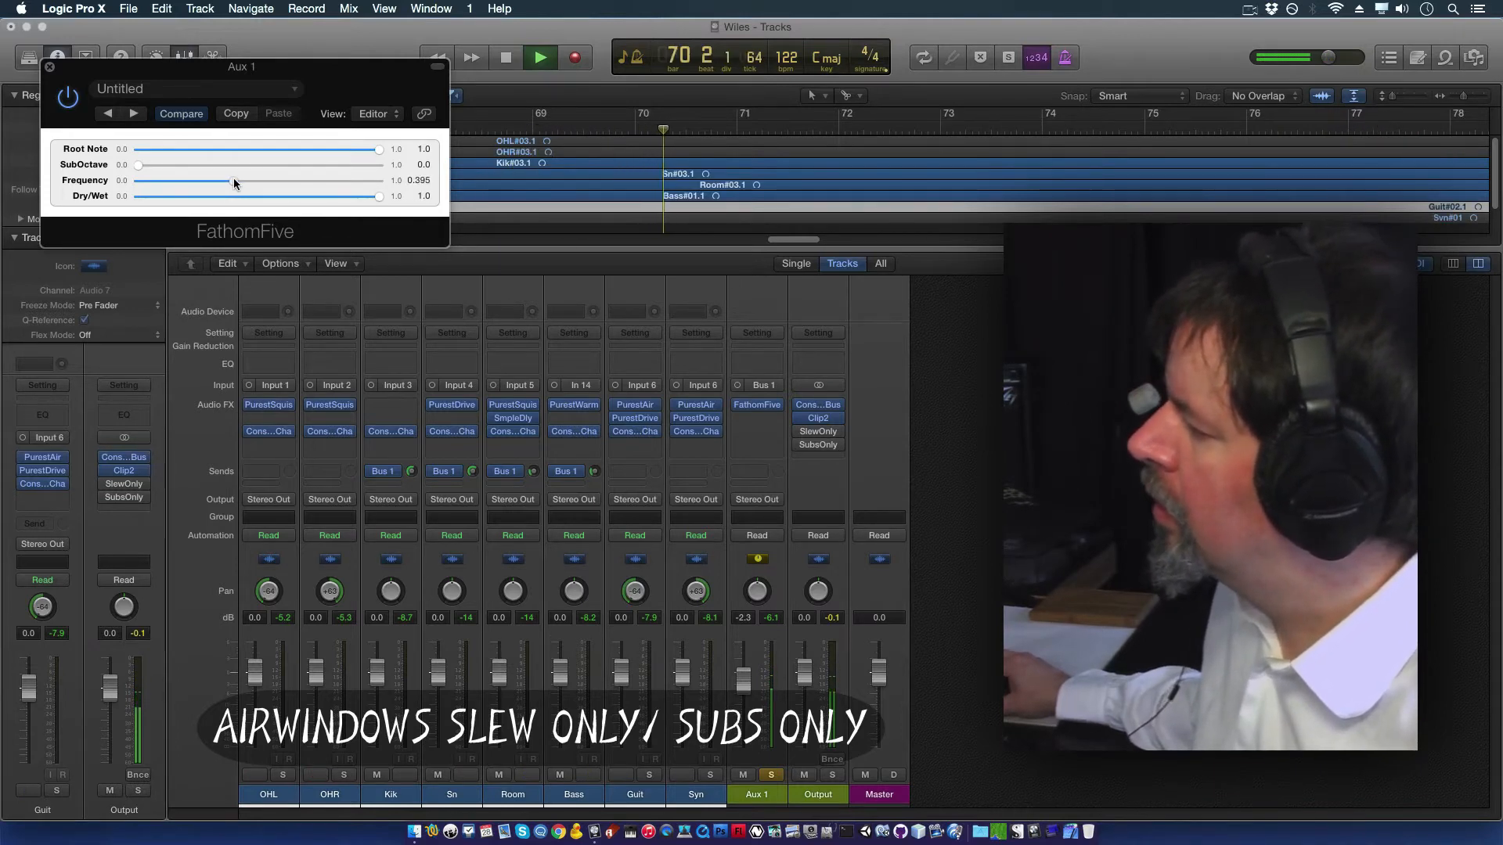
drag(233, 183, 216, 183)
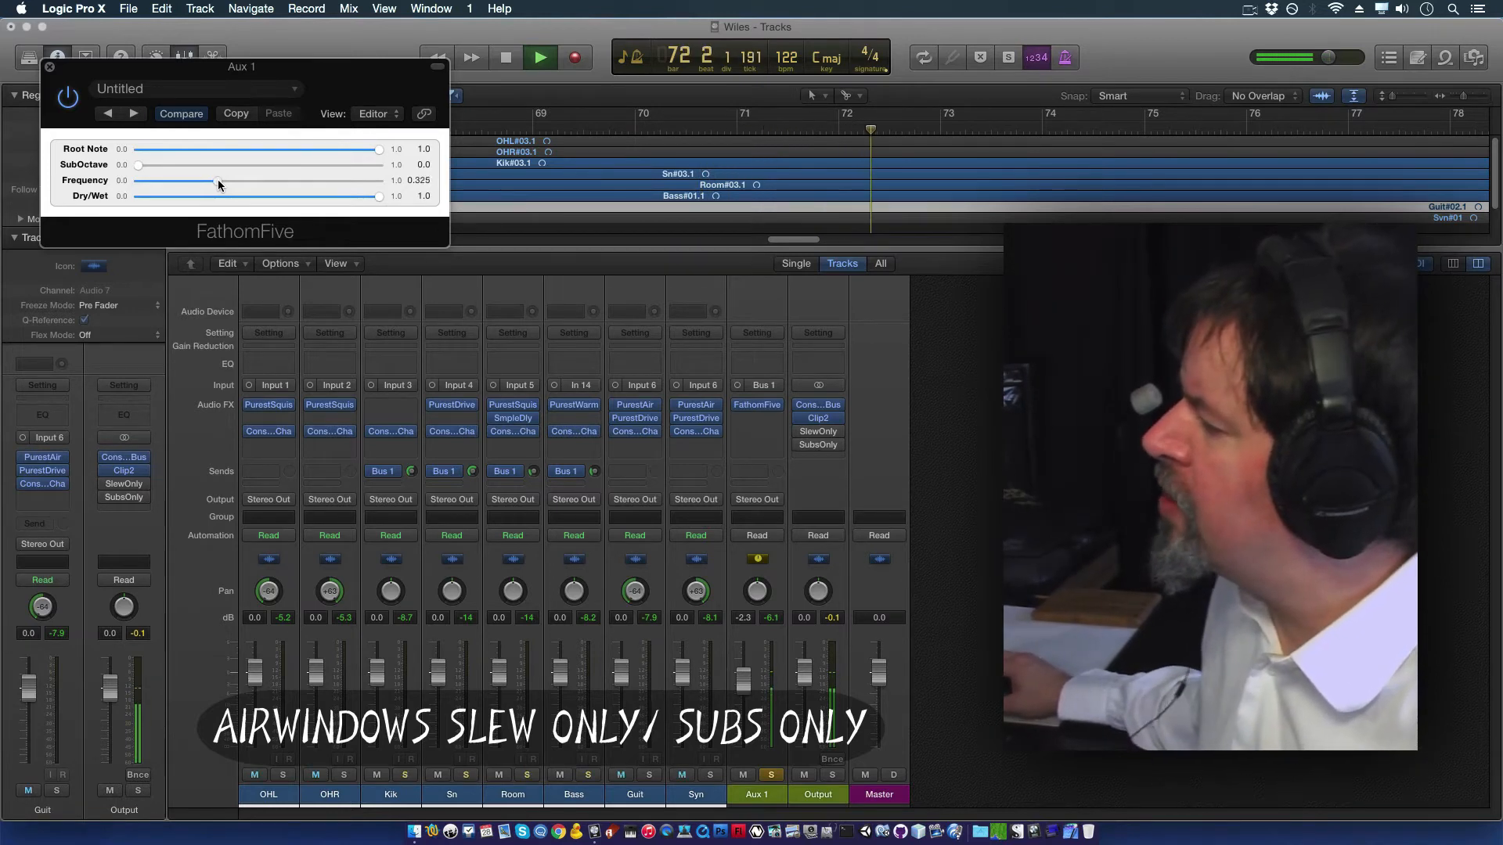
drag(217, 184, 259, 180)
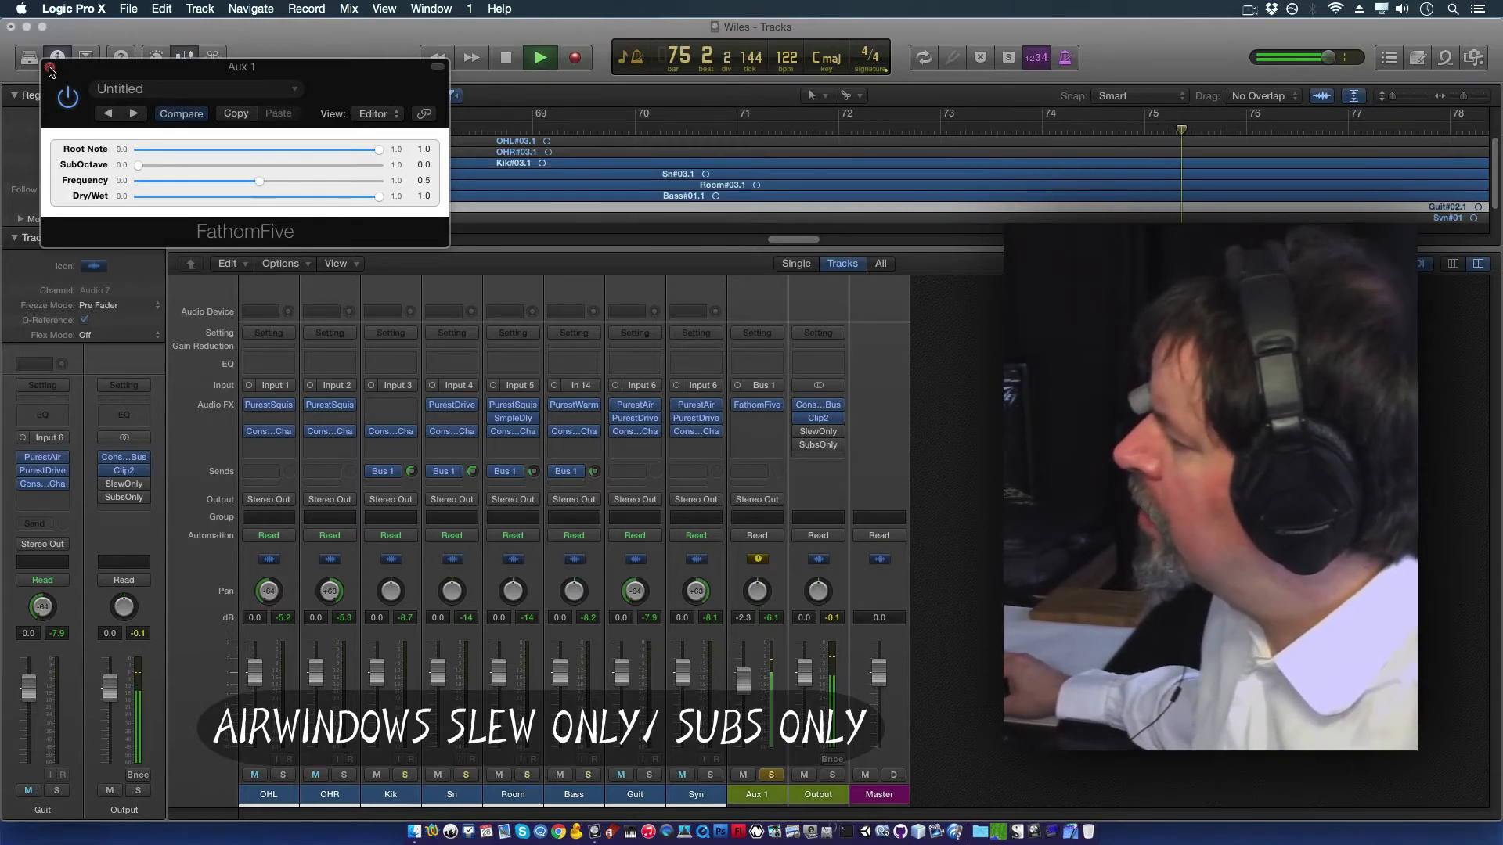
Step: Close FathomFive, stop the transport, then reopen and close FathomFive on Aux 1
click(51, 71)
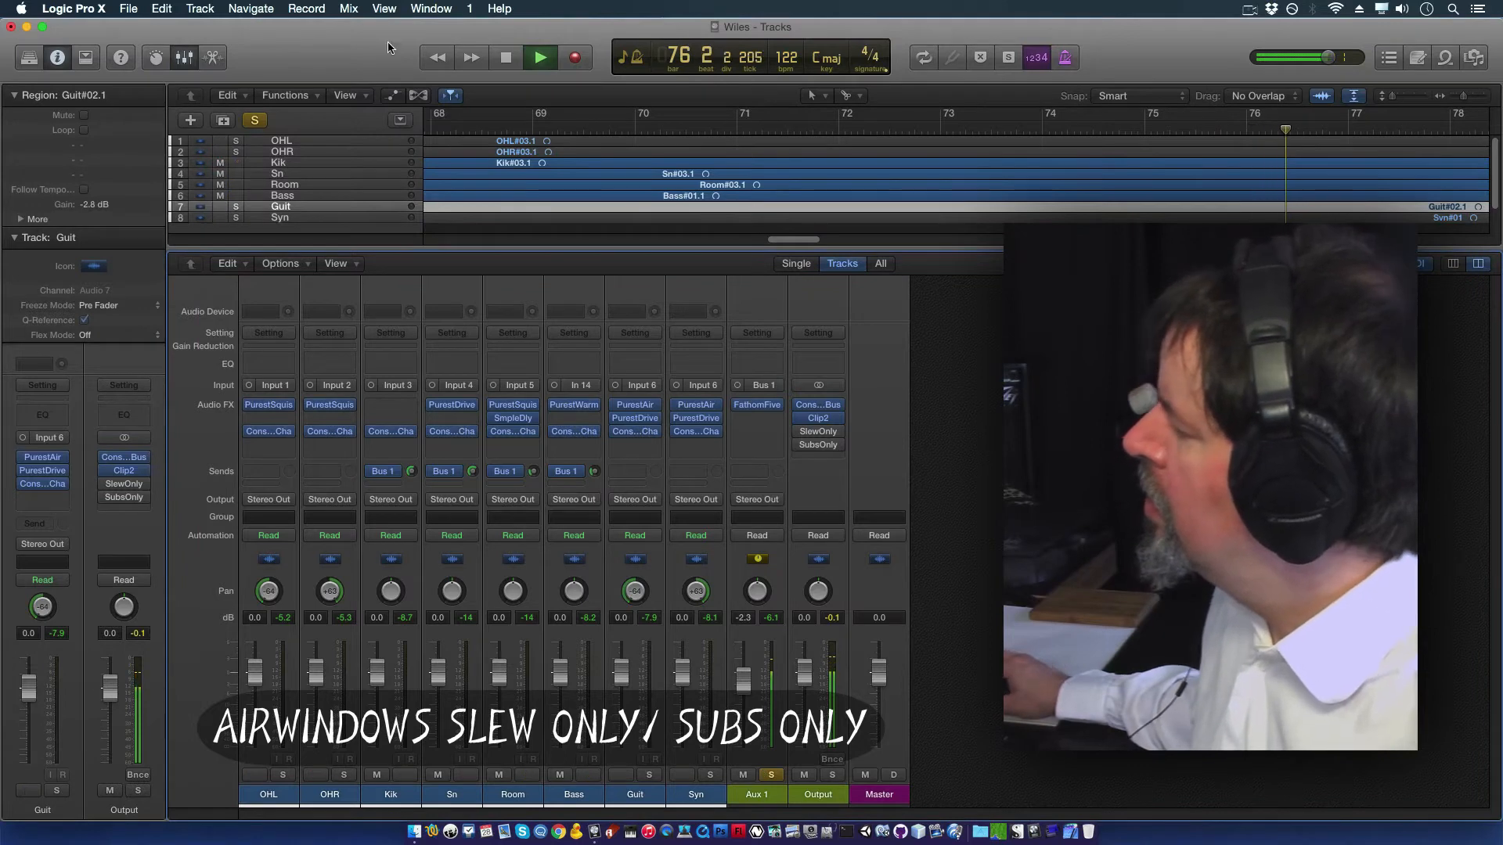
click(504, 56)
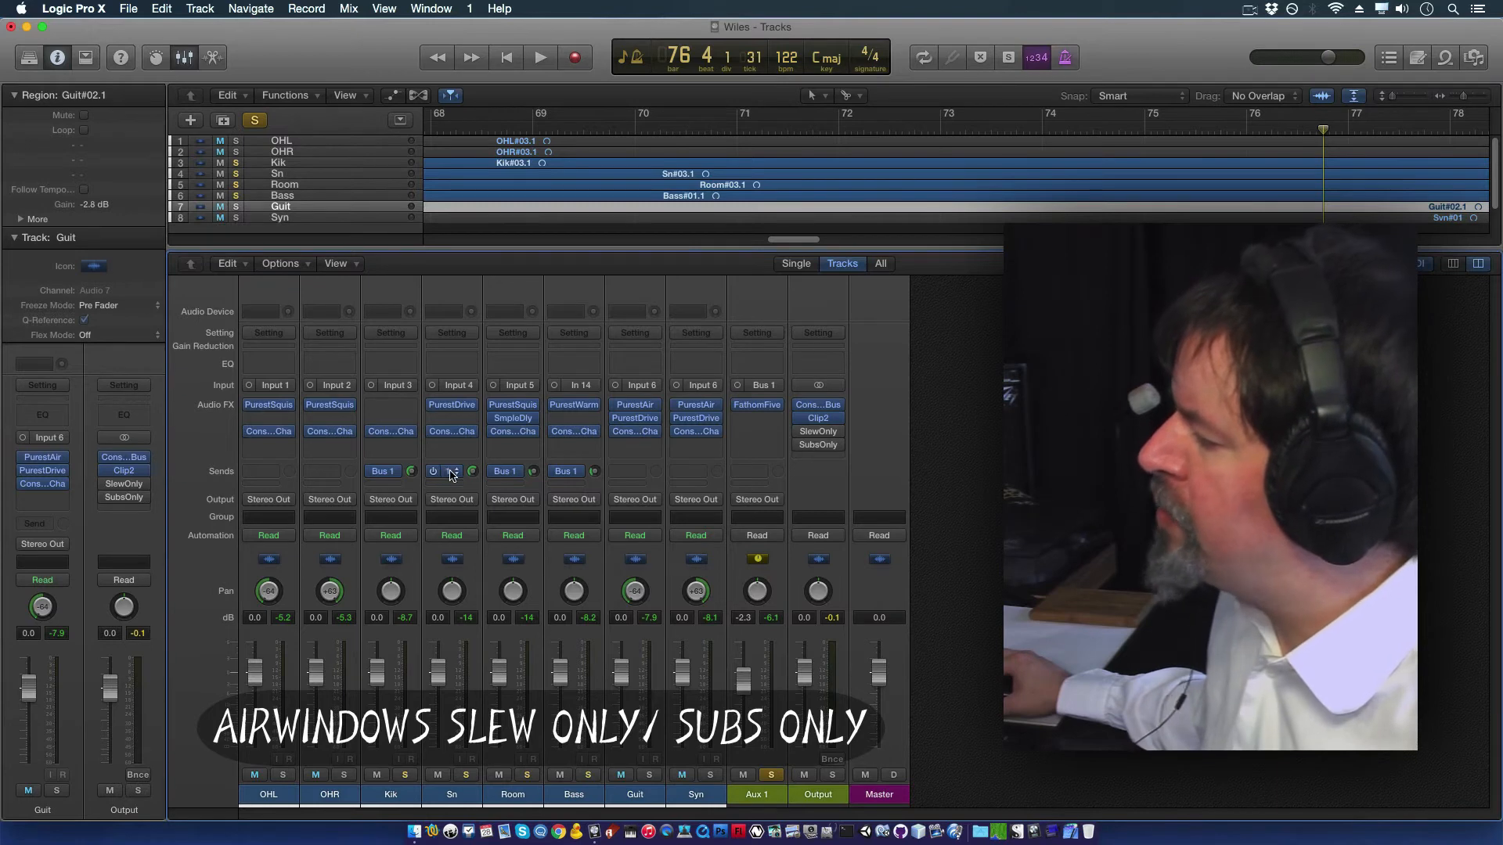
click(756, 405)
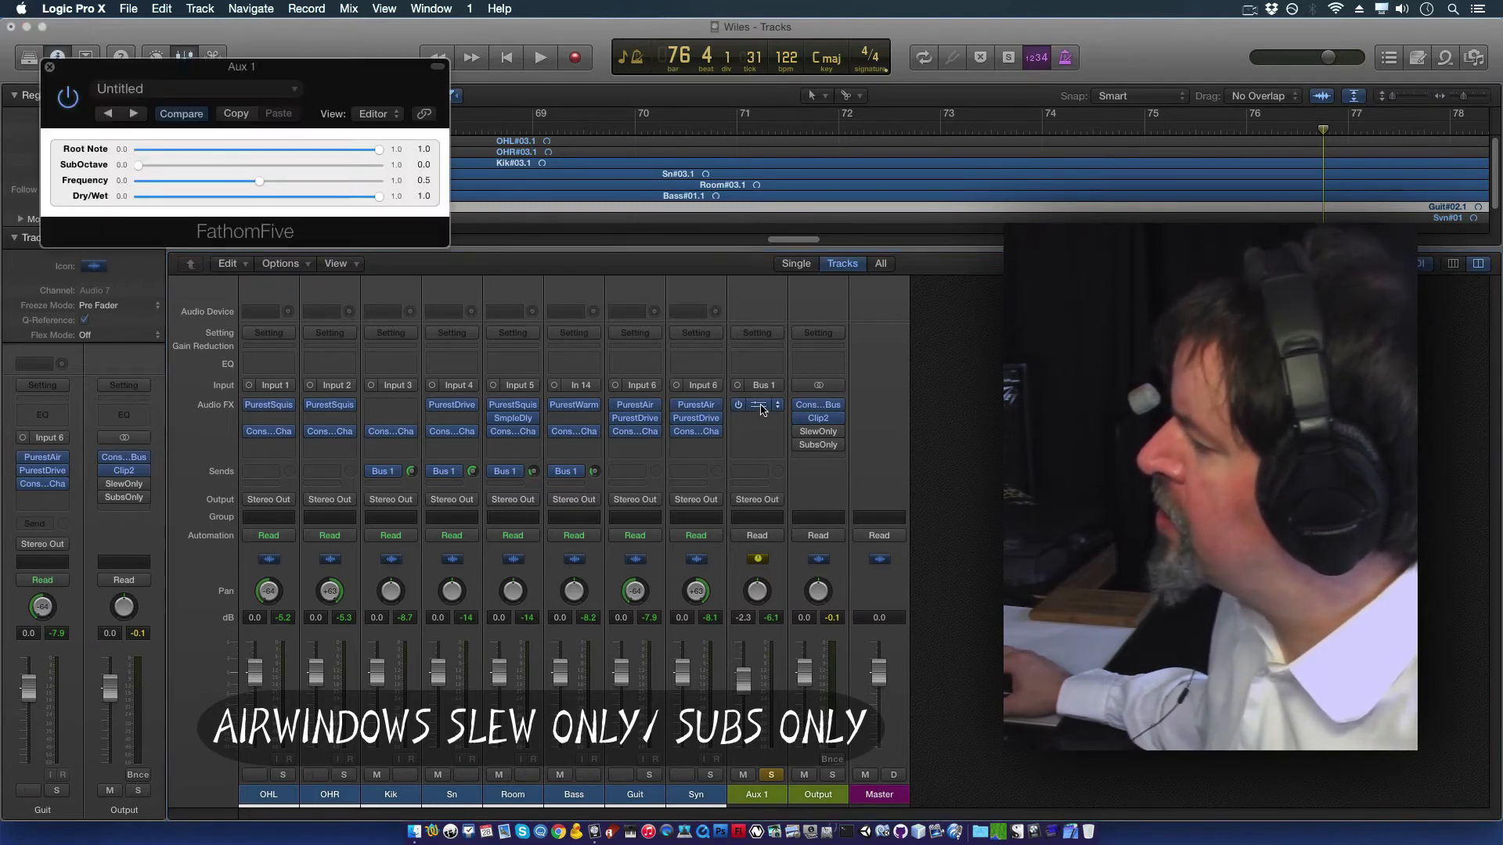
click(756, 404)
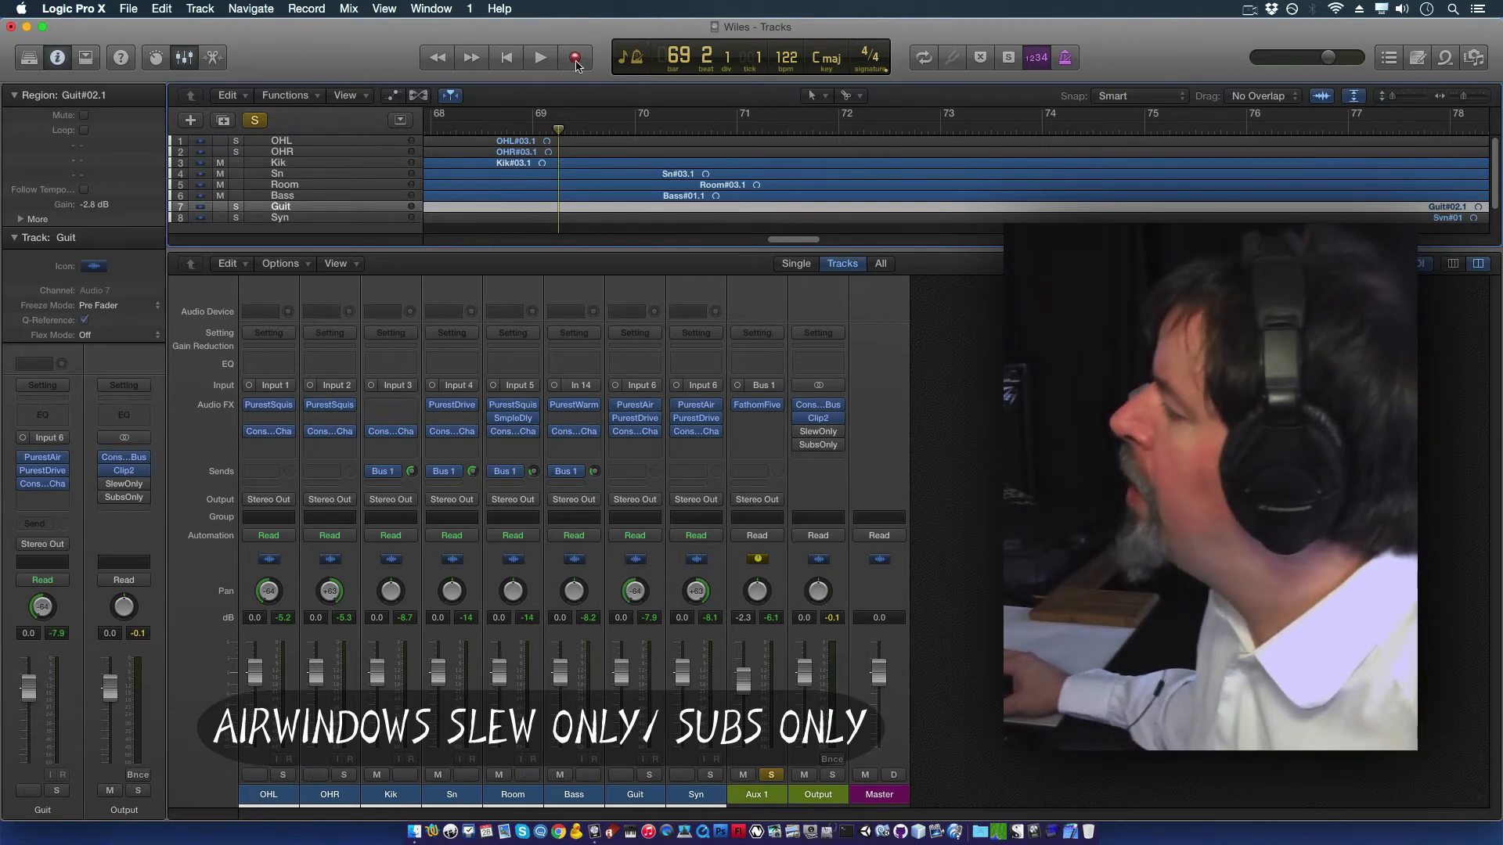
Step: Start playing the full mix with no tracks soloed
click(539, 57)
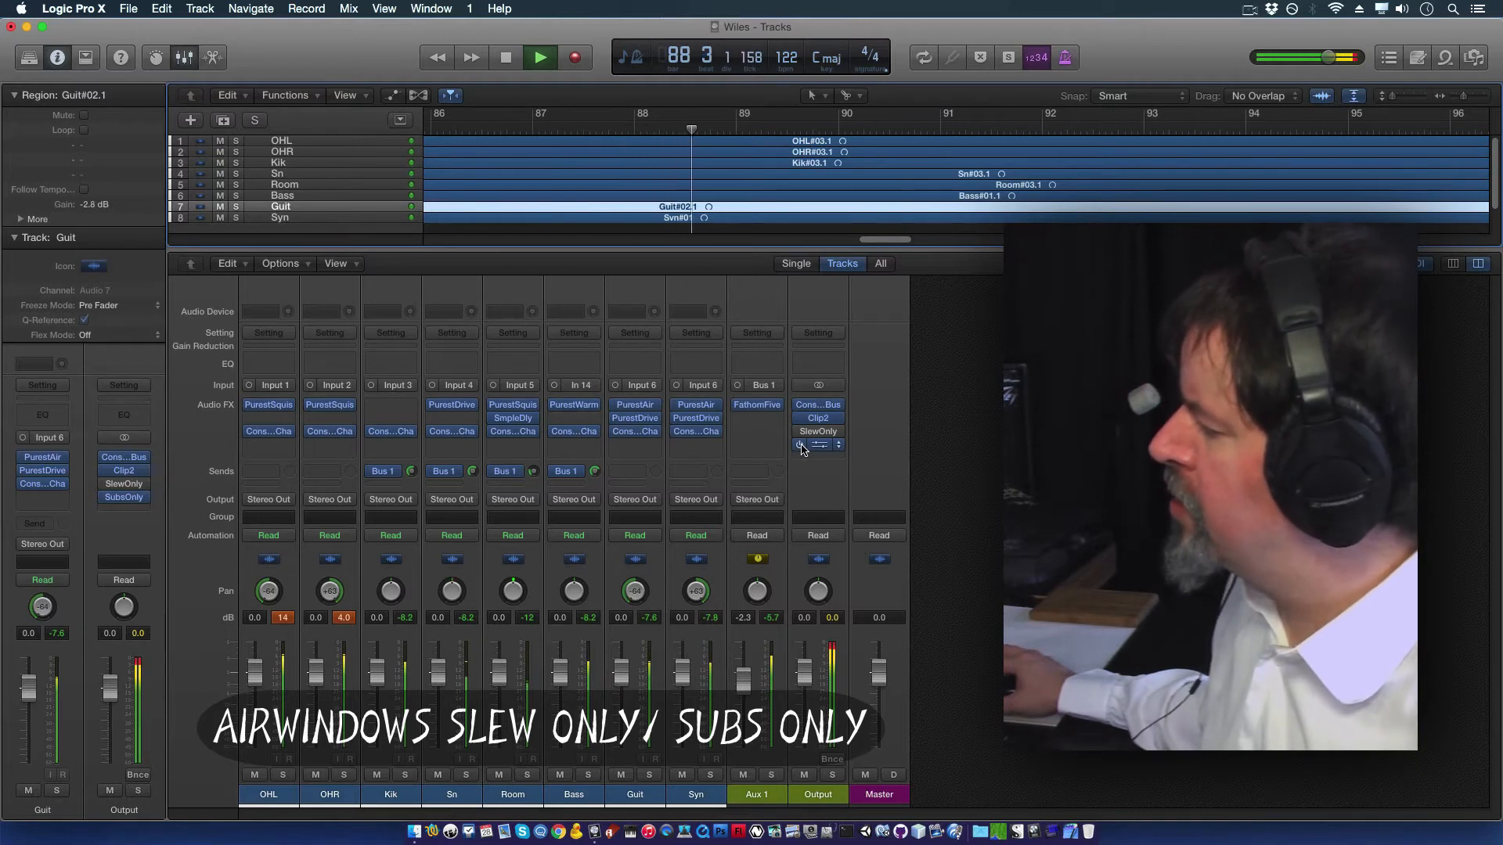
Step: Toggle SubsOnly on the Output bus during playback, then stop around bar 71
click(507, 57)
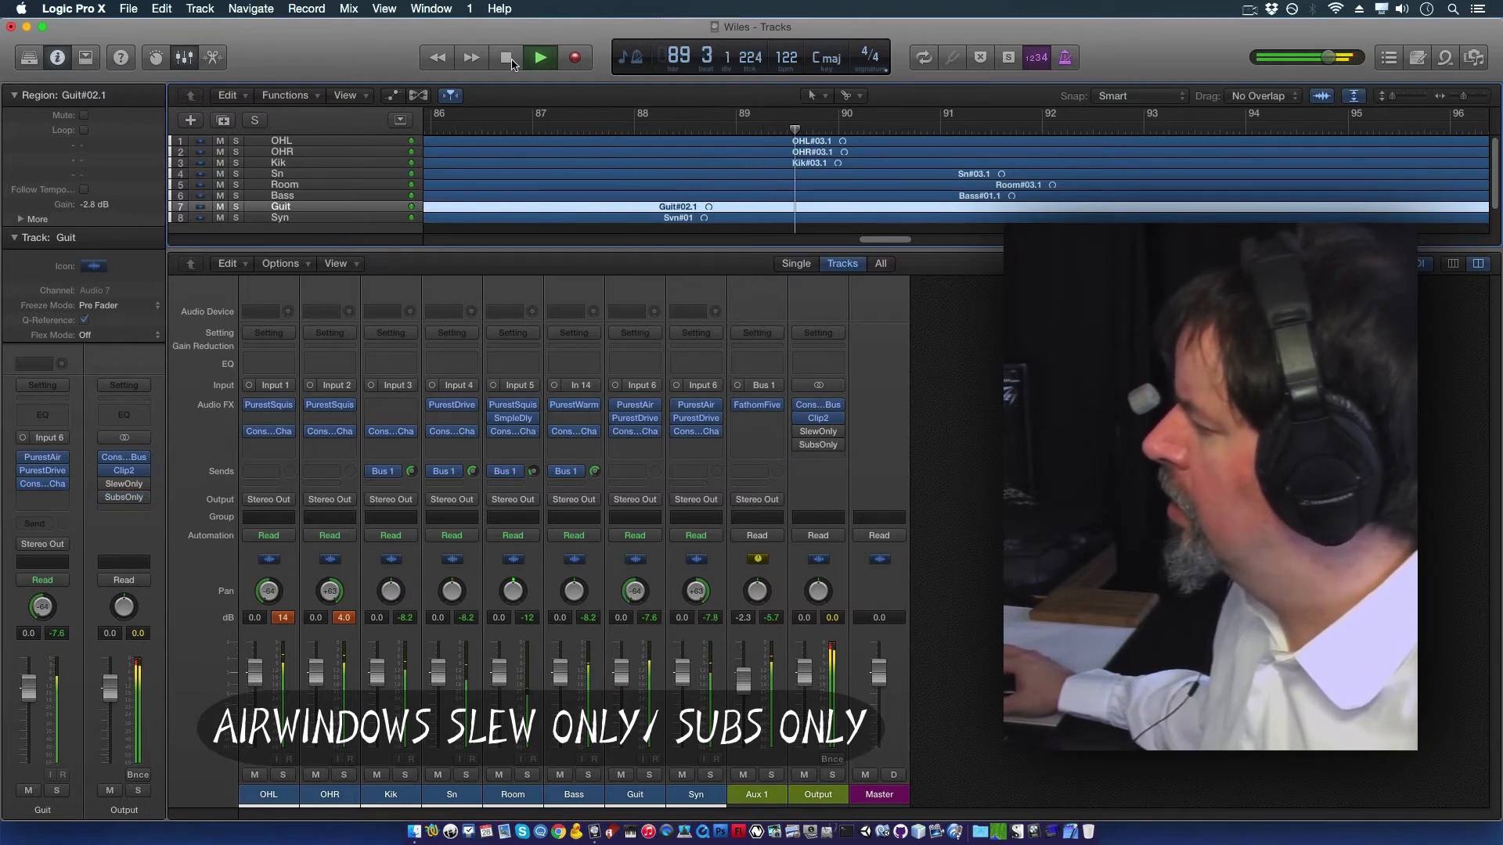
click(507, 57)
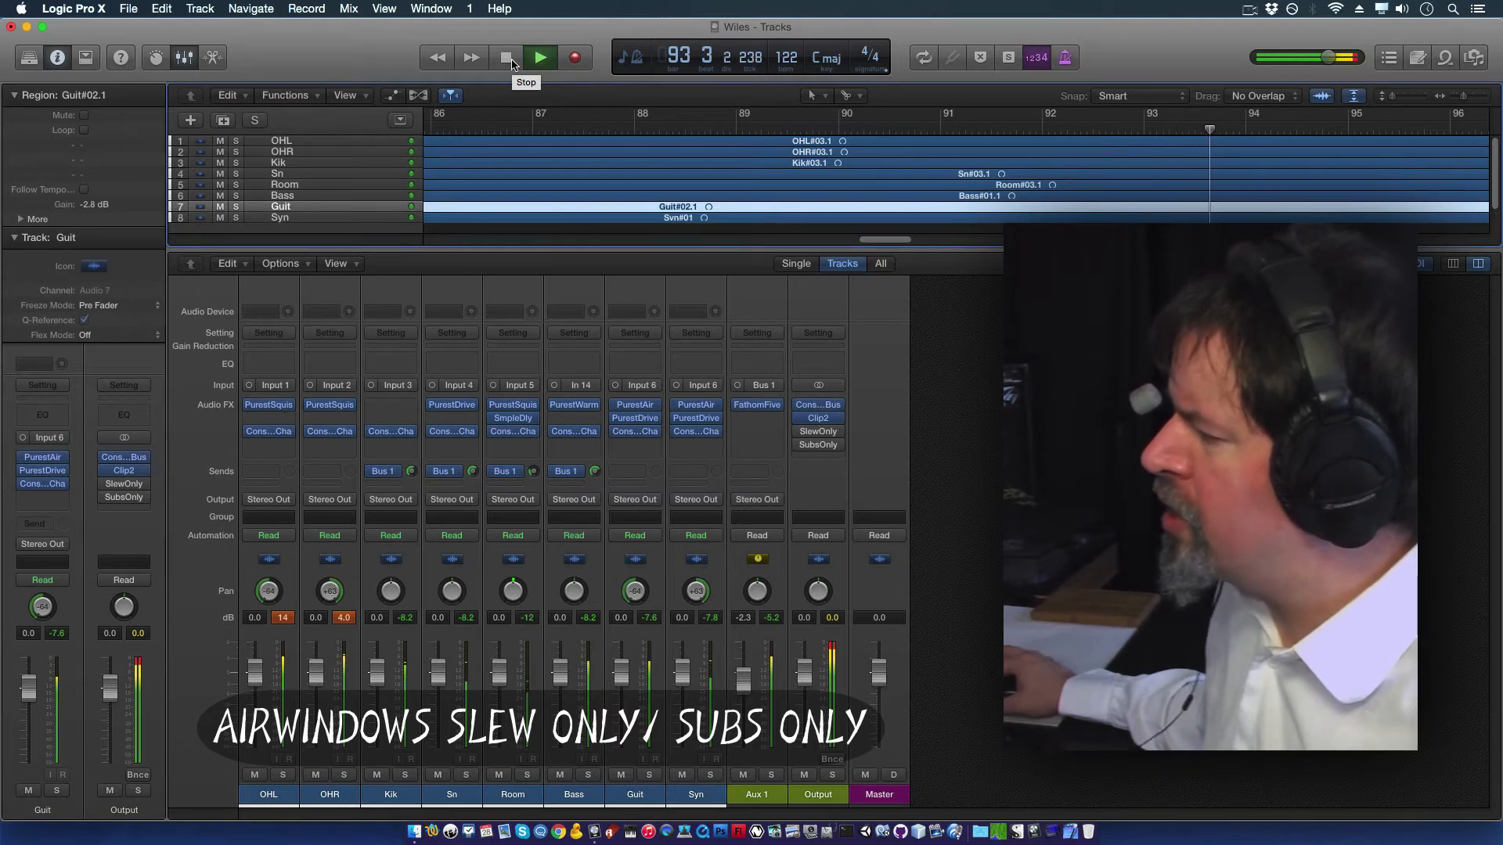
click(539, 56)
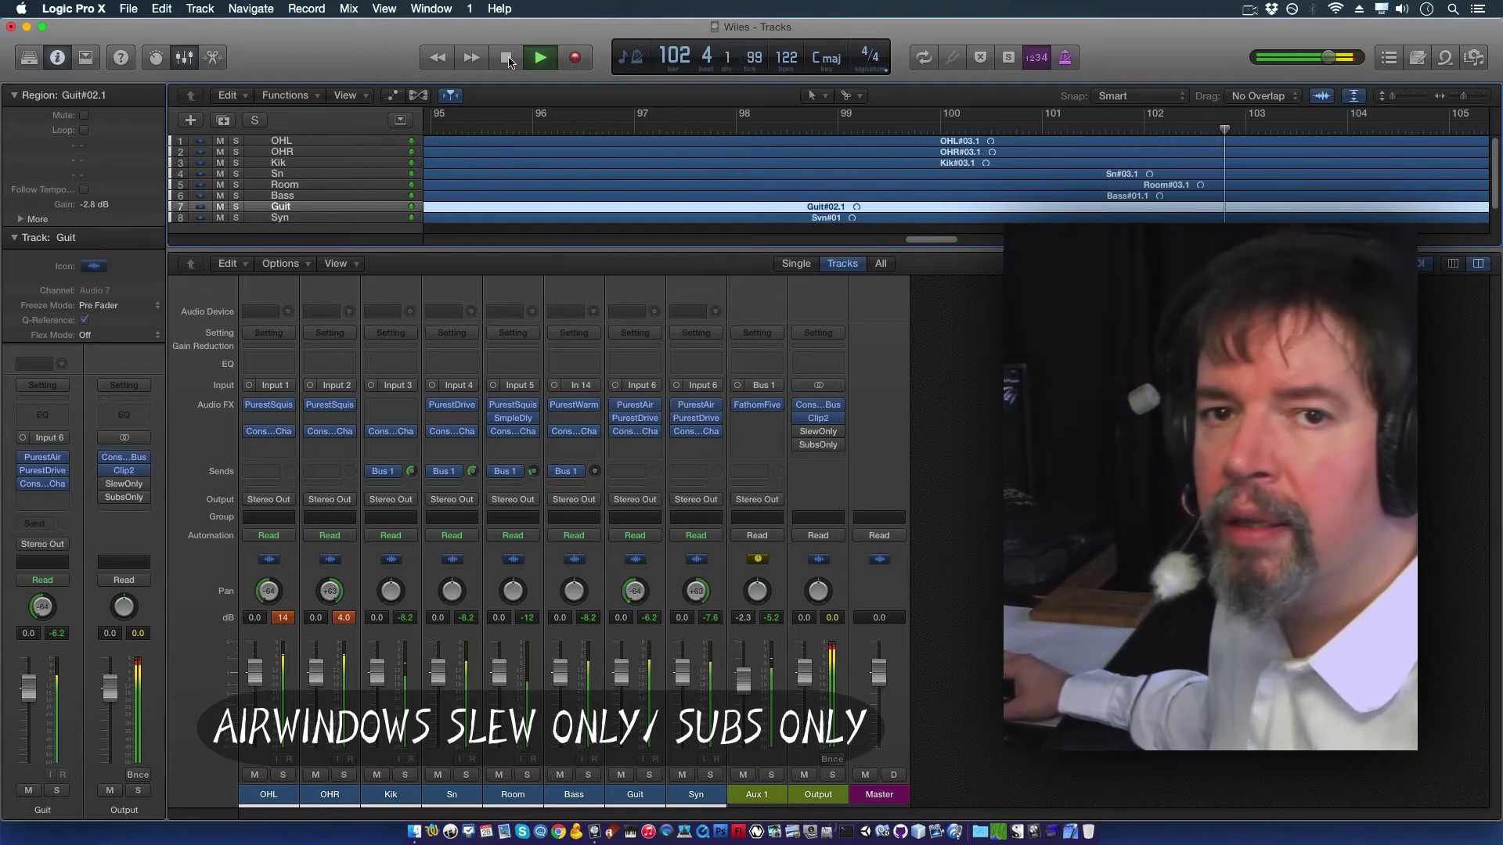
click(507, 56)
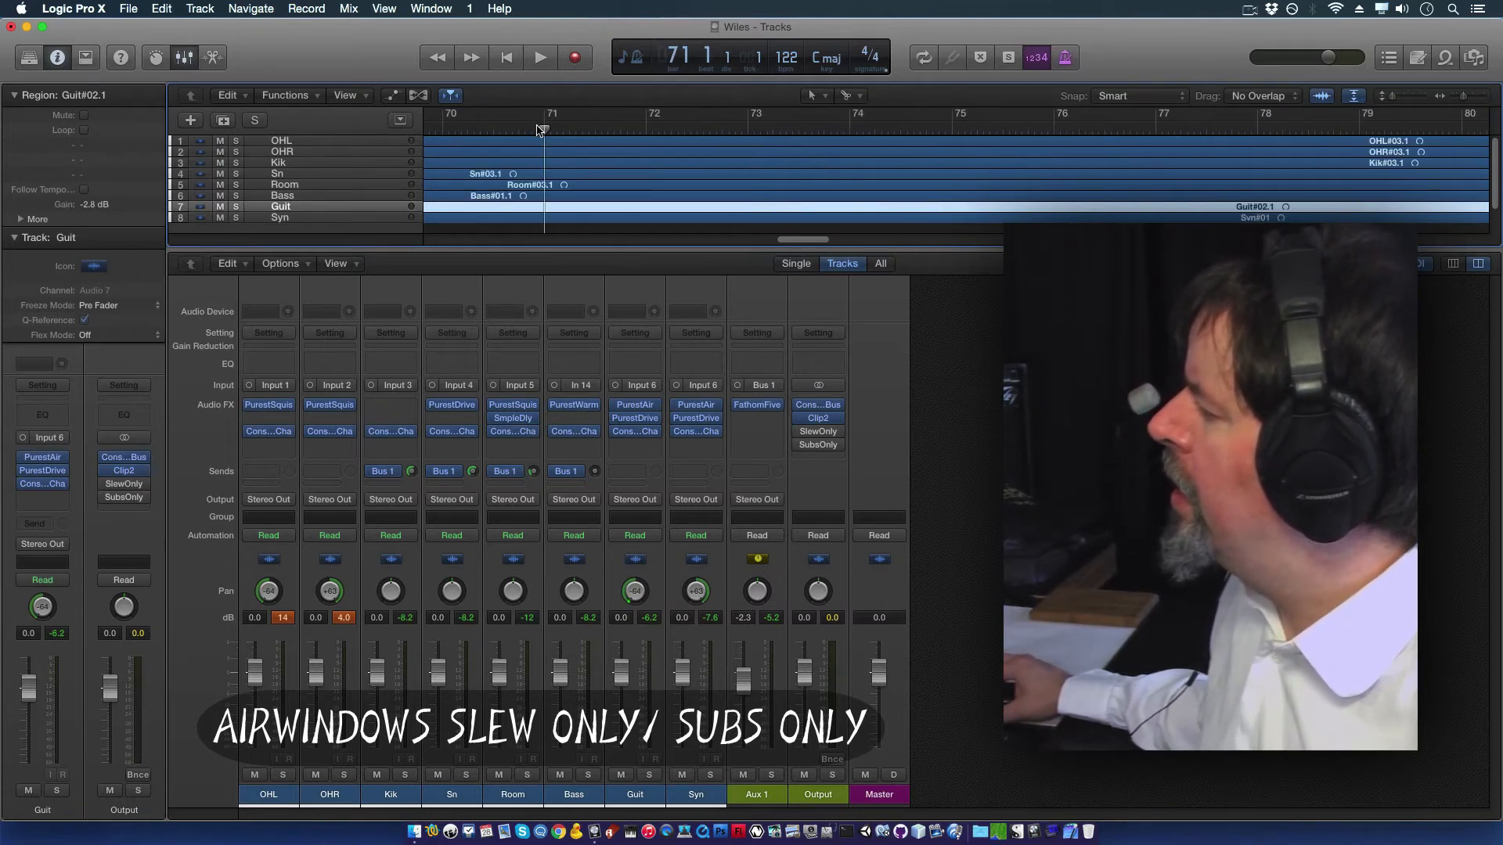
Step: Restart playback from near bar 67, adjust the Bass send to Bus 1, and play again
click(540, 56)
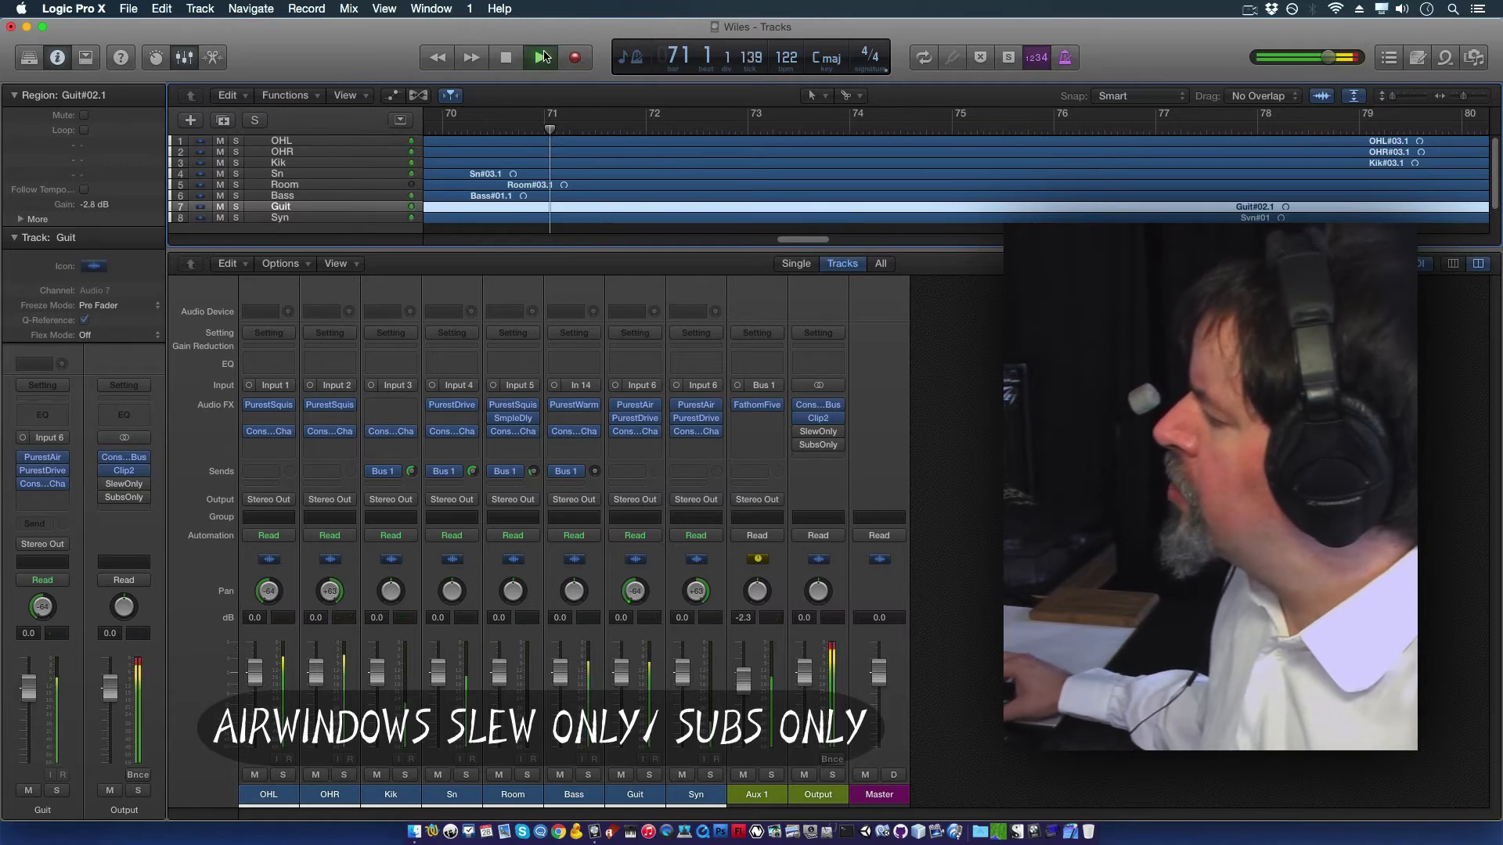
click(541, 56)
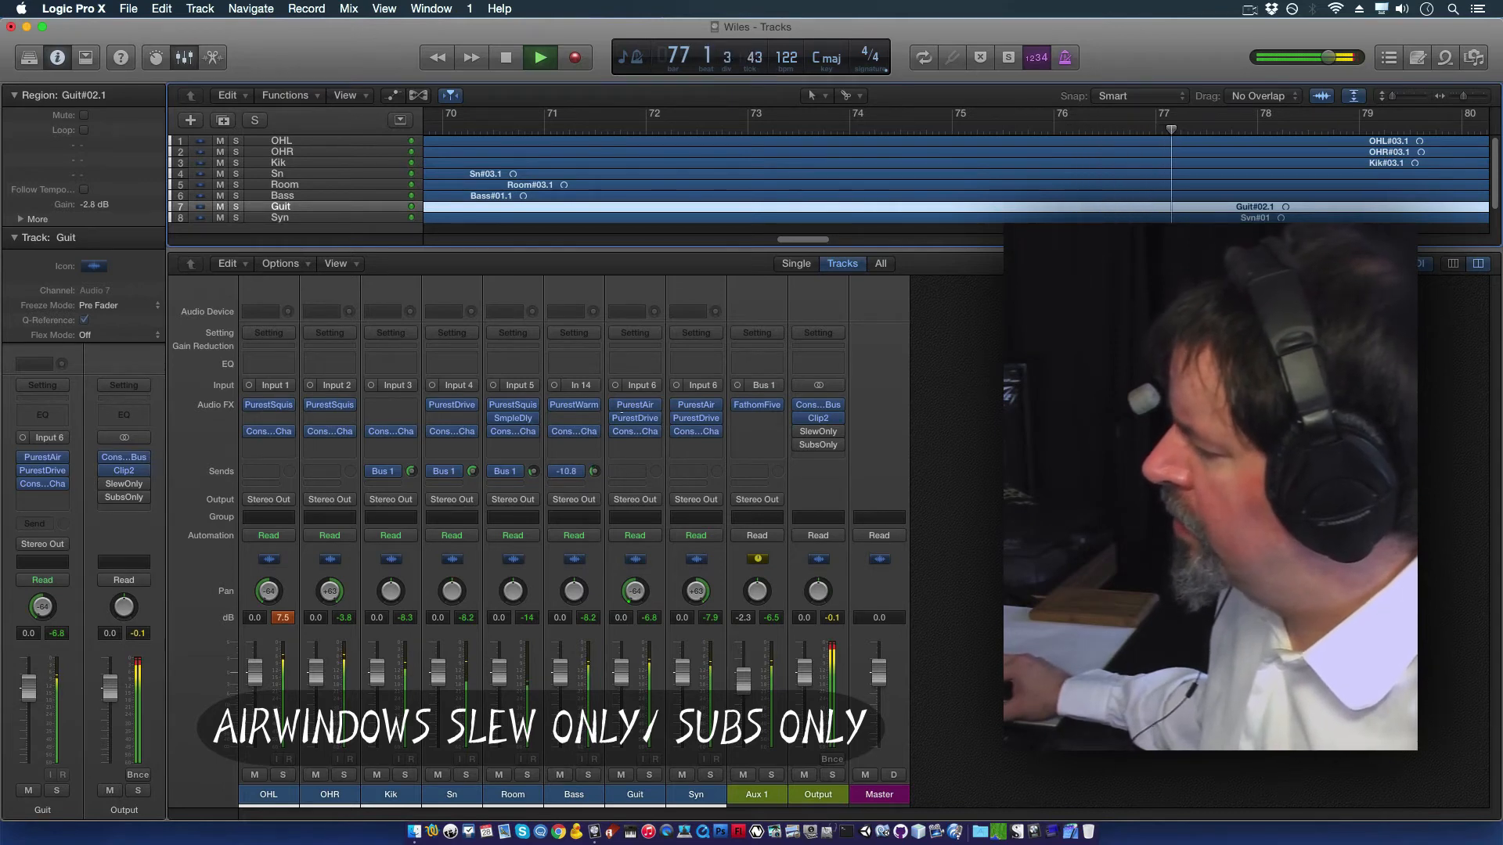
click(506, 58)
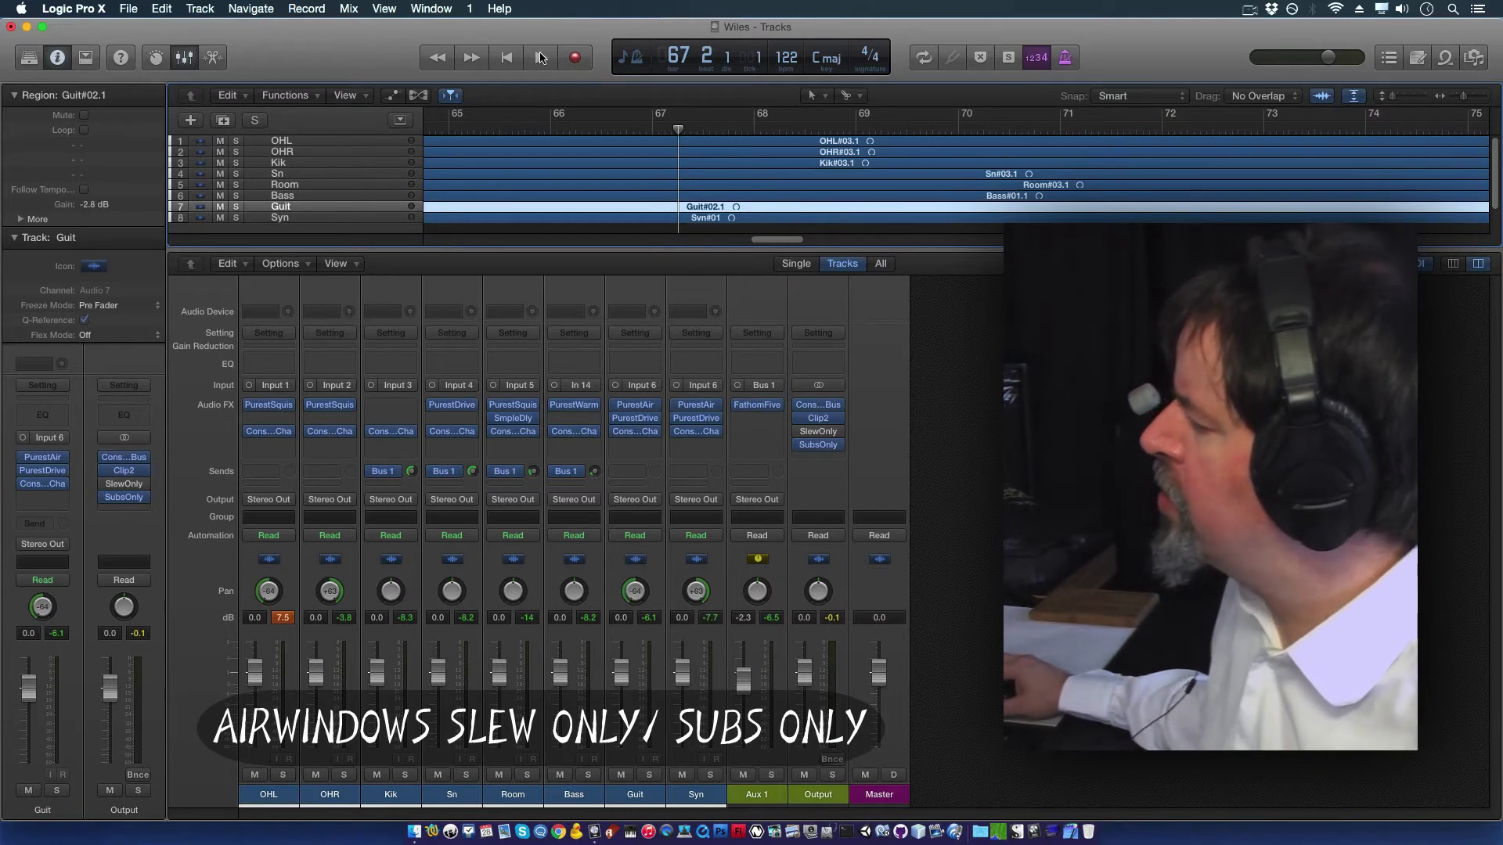
click(539, 57)
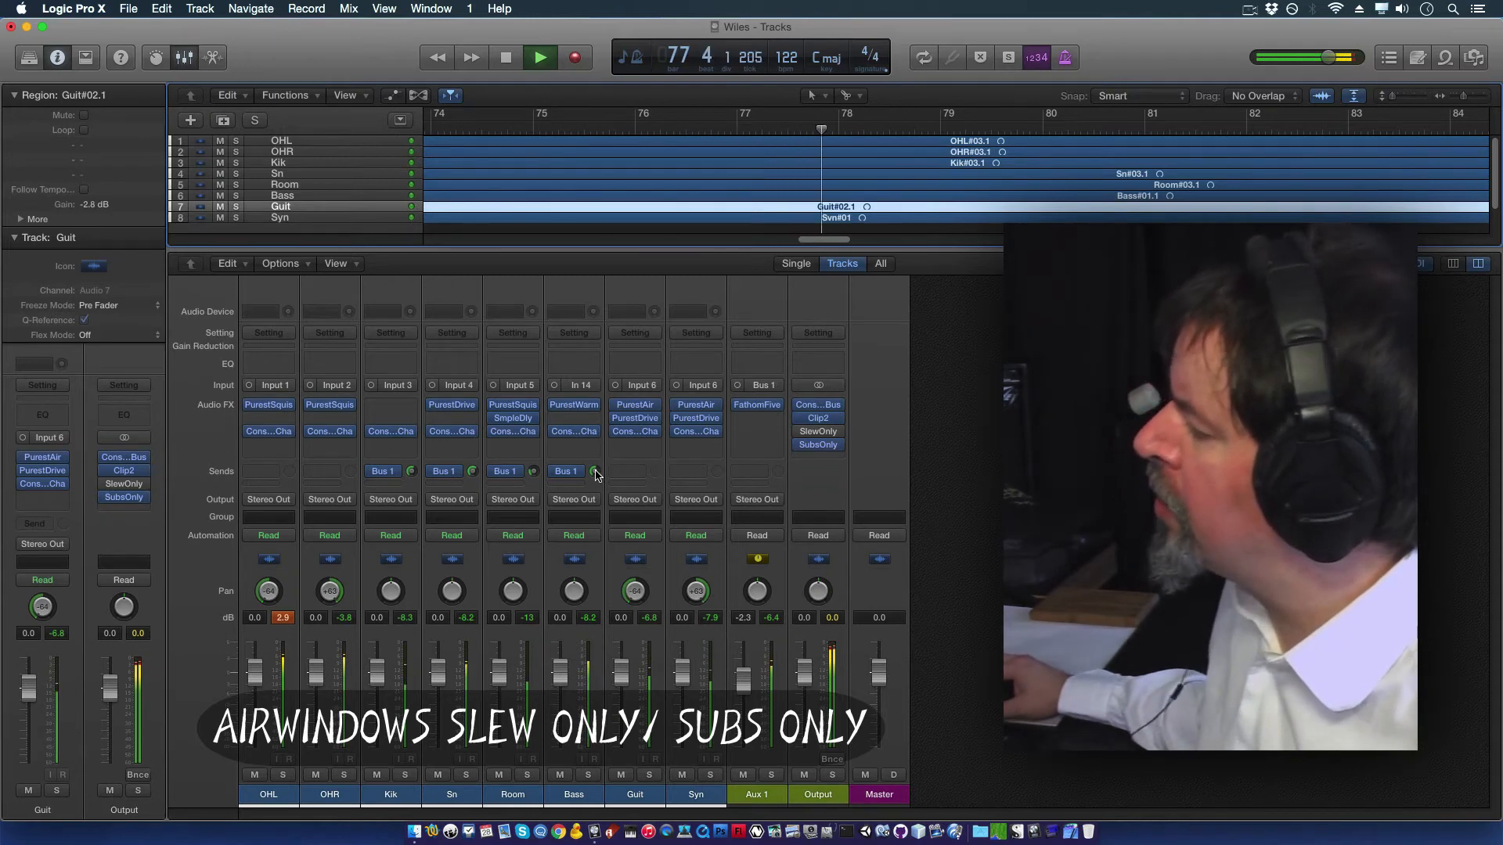
Step: Restart the mix around bar 70 with FathomFive's Aux 1 window showing Frequency 0.5
click(566, 470)
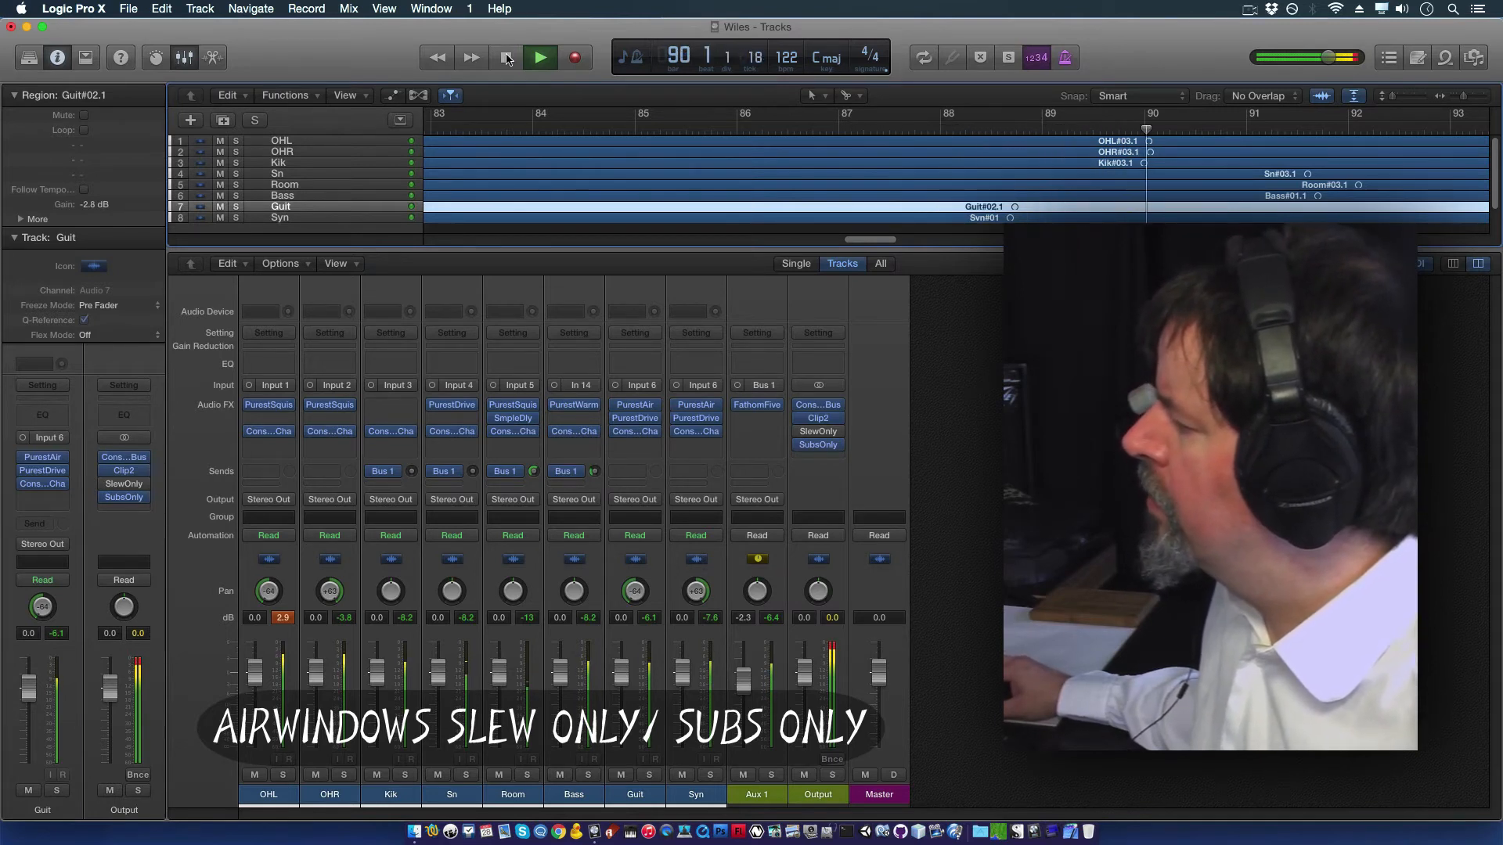
click(506, 57)
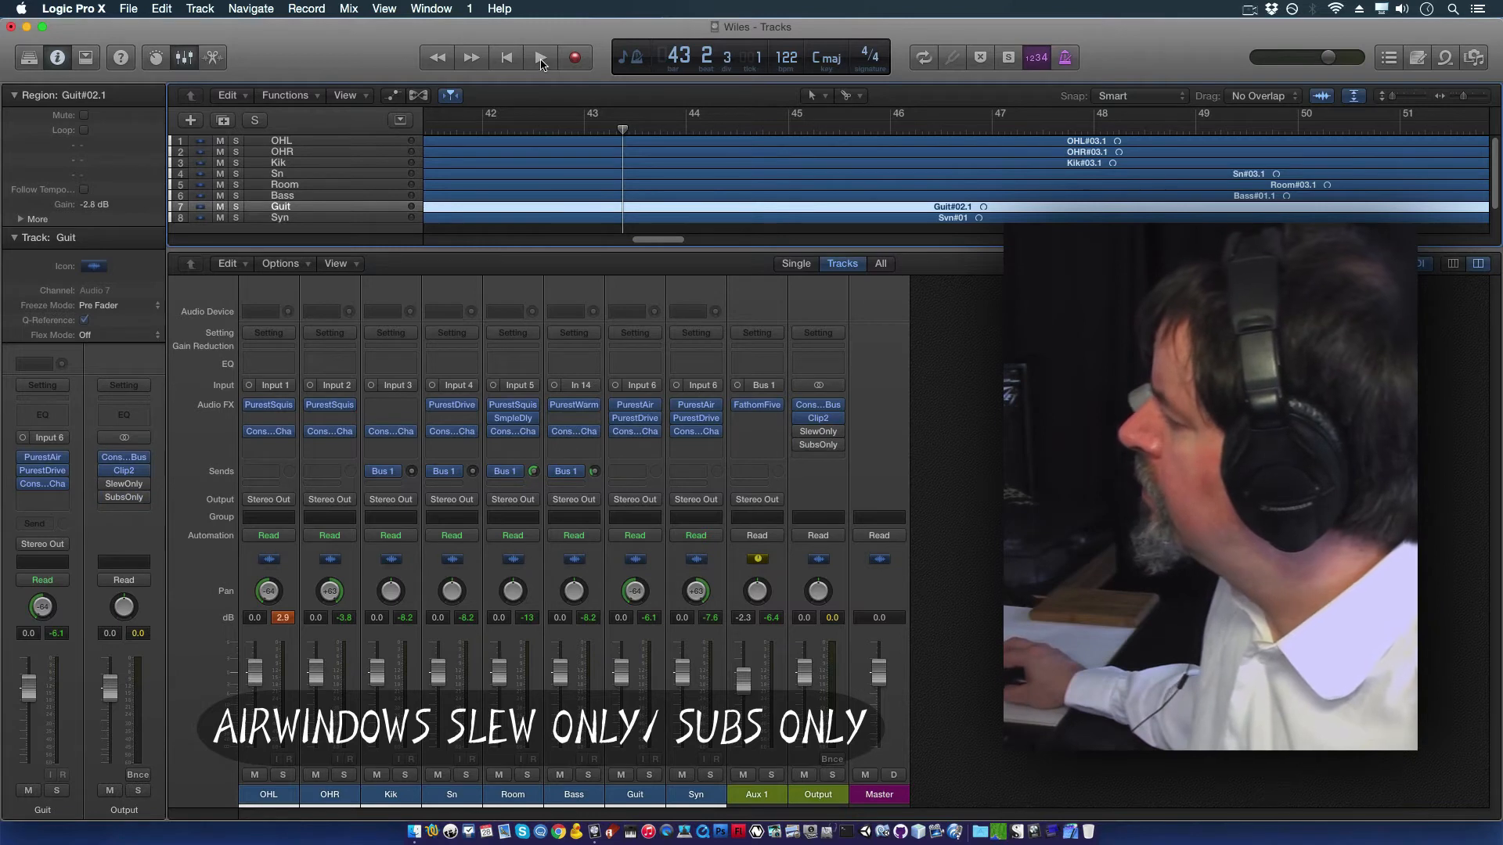
click(540, 57)
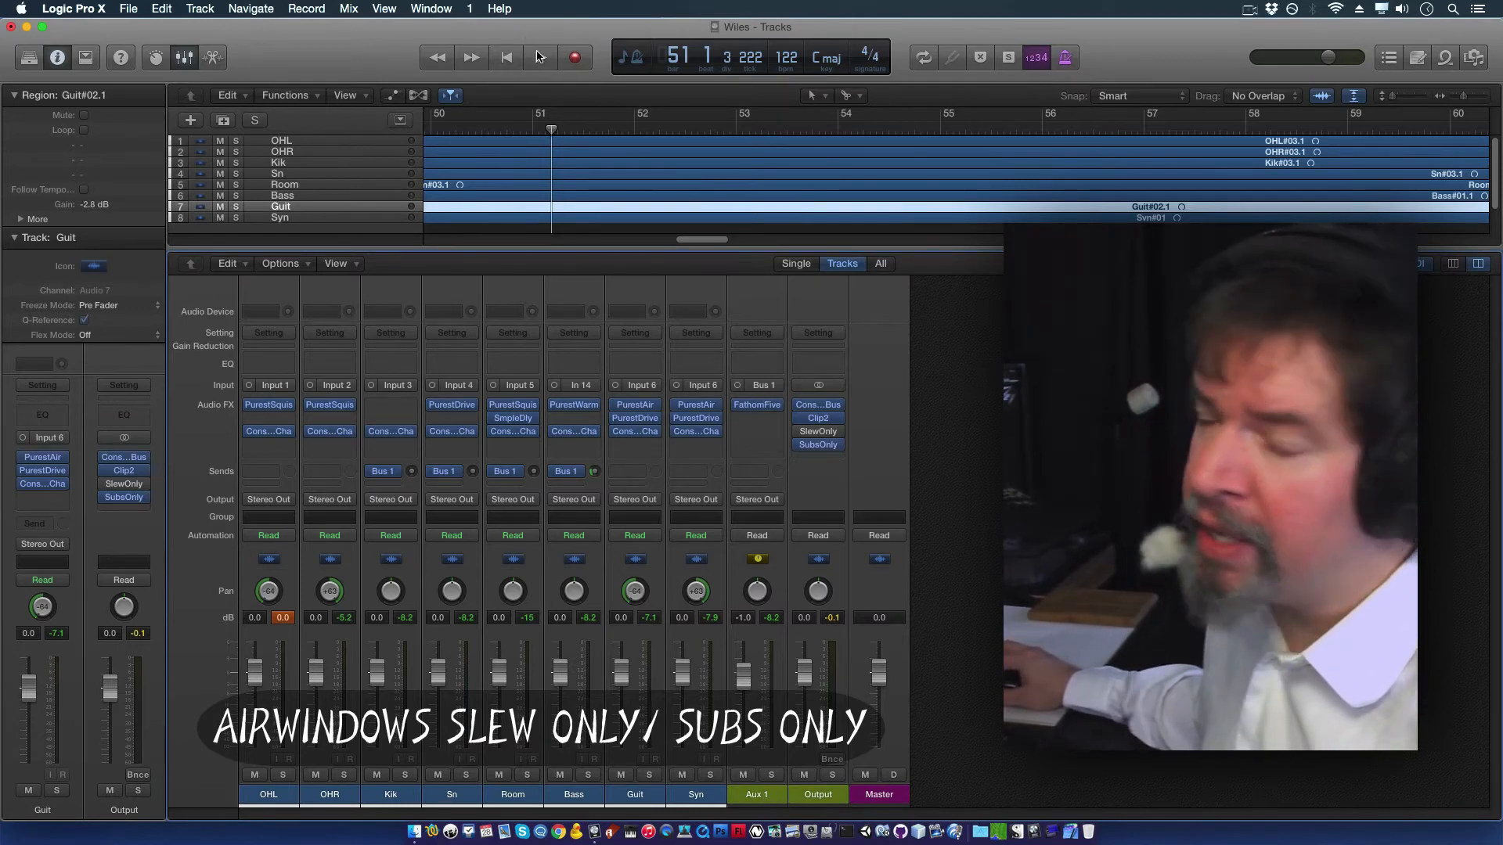
click(539, 57)
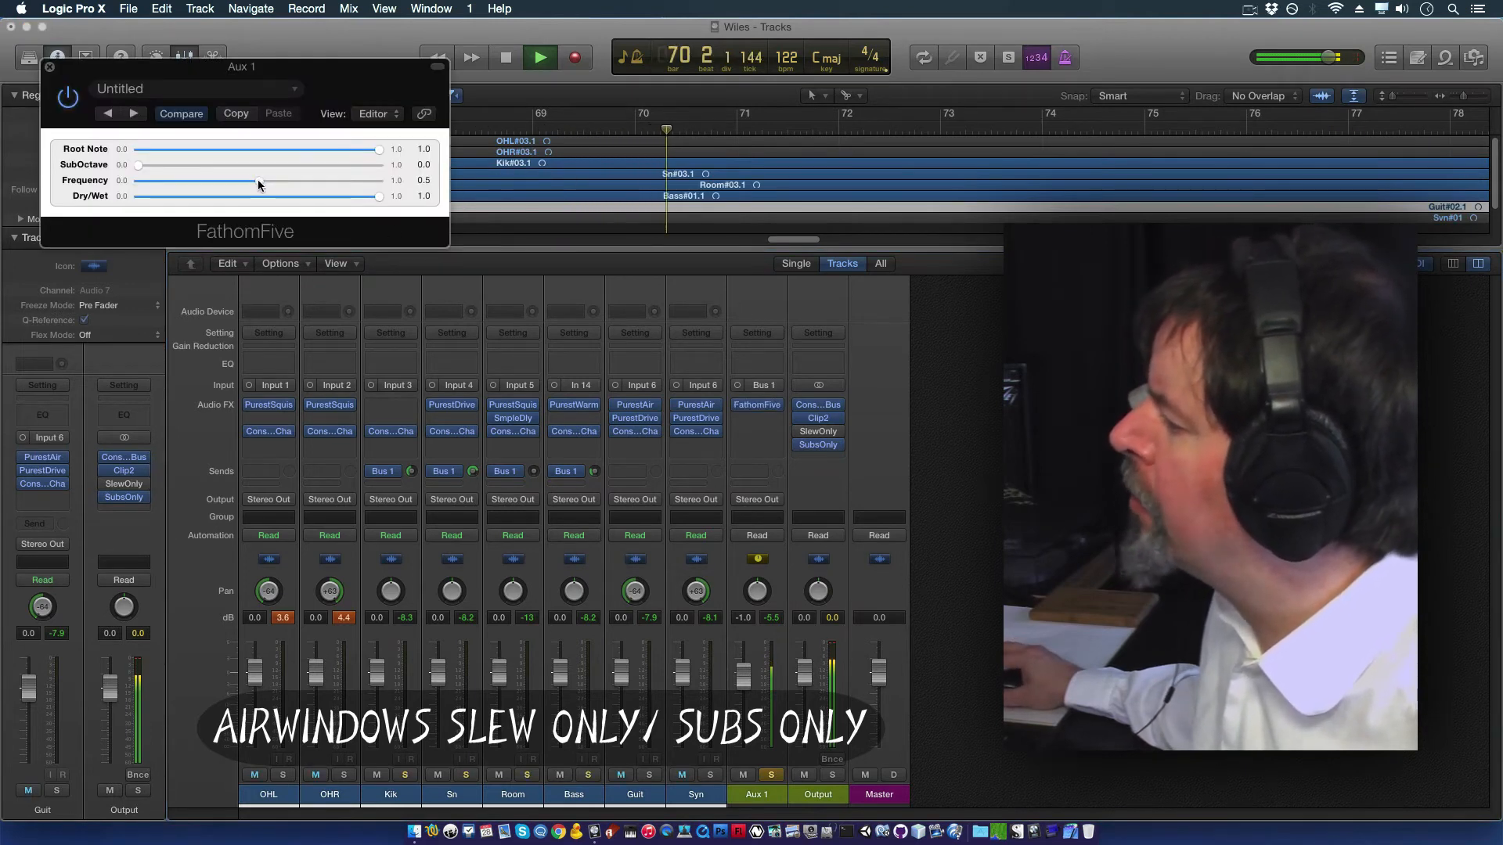
Step: Raise FathomFive's Frequency on Aux 1 from 0.5 to about 0.746 during playback
drag(259, 182, 271, 182)
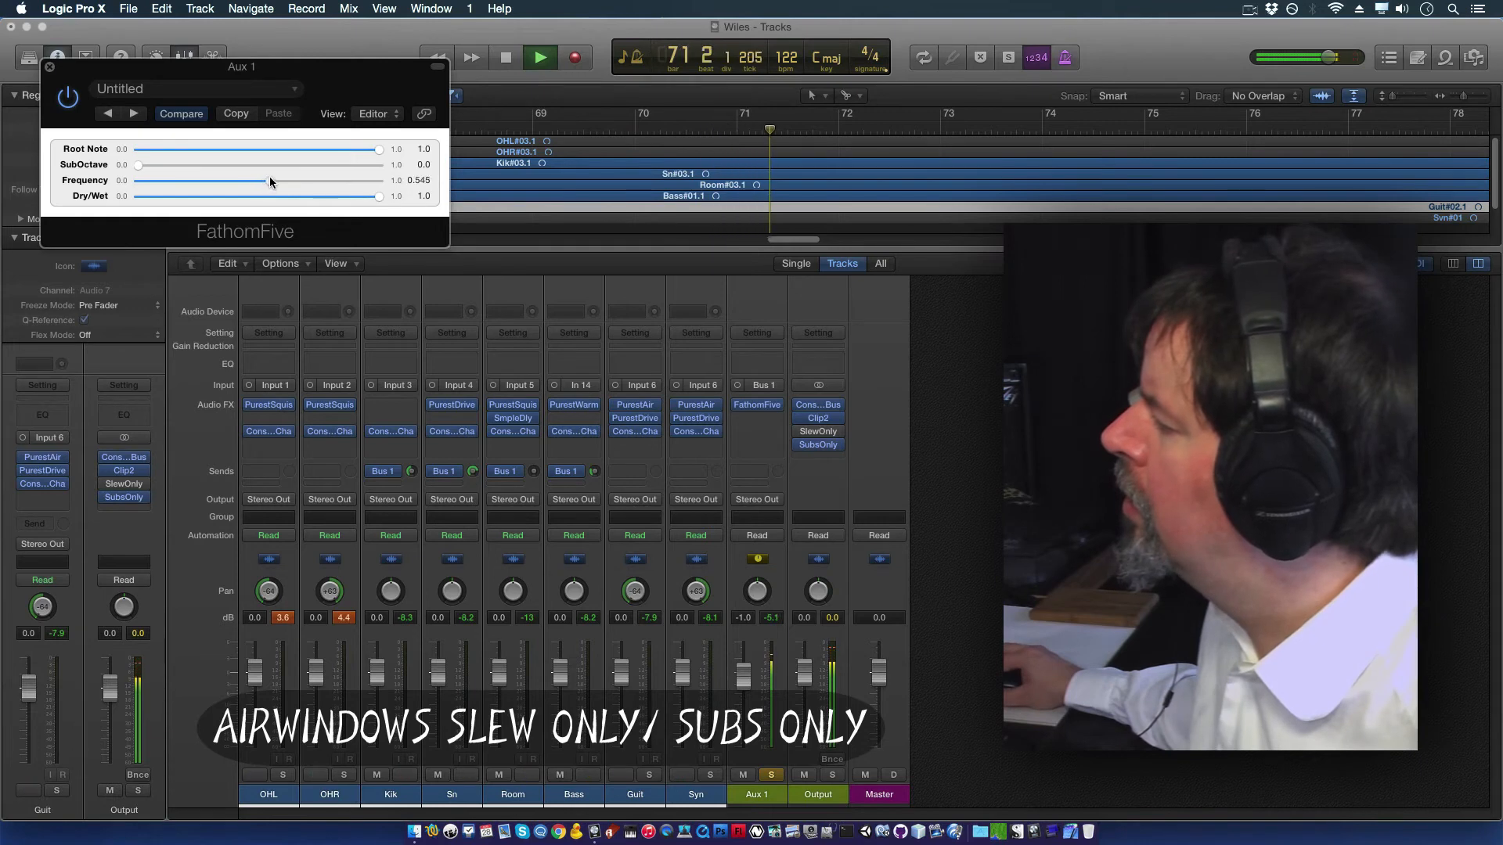
drag(272, 182, 320, 182)
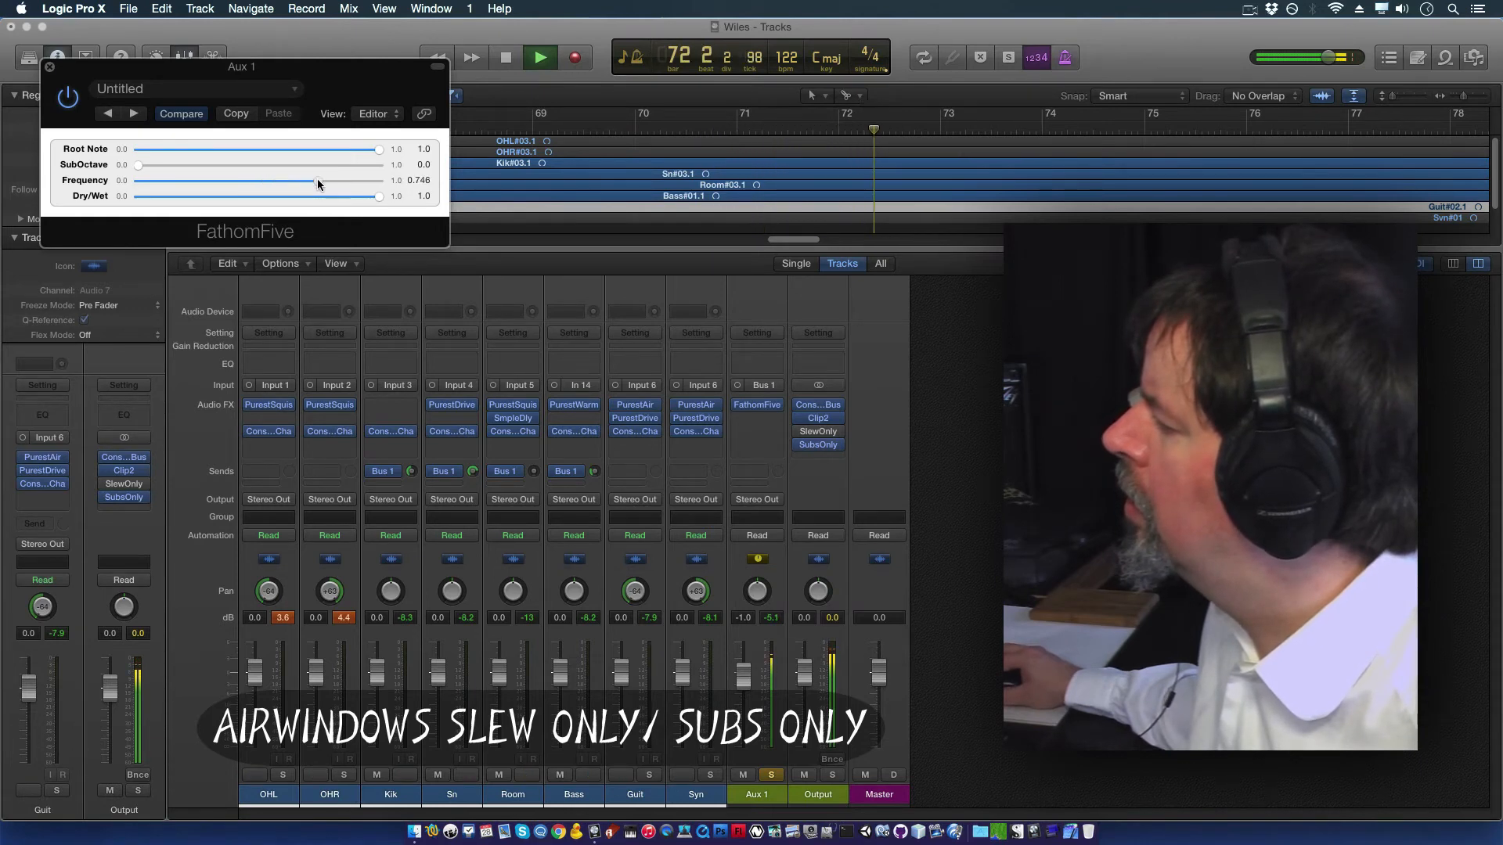
drag(319, 180, 292, 188)
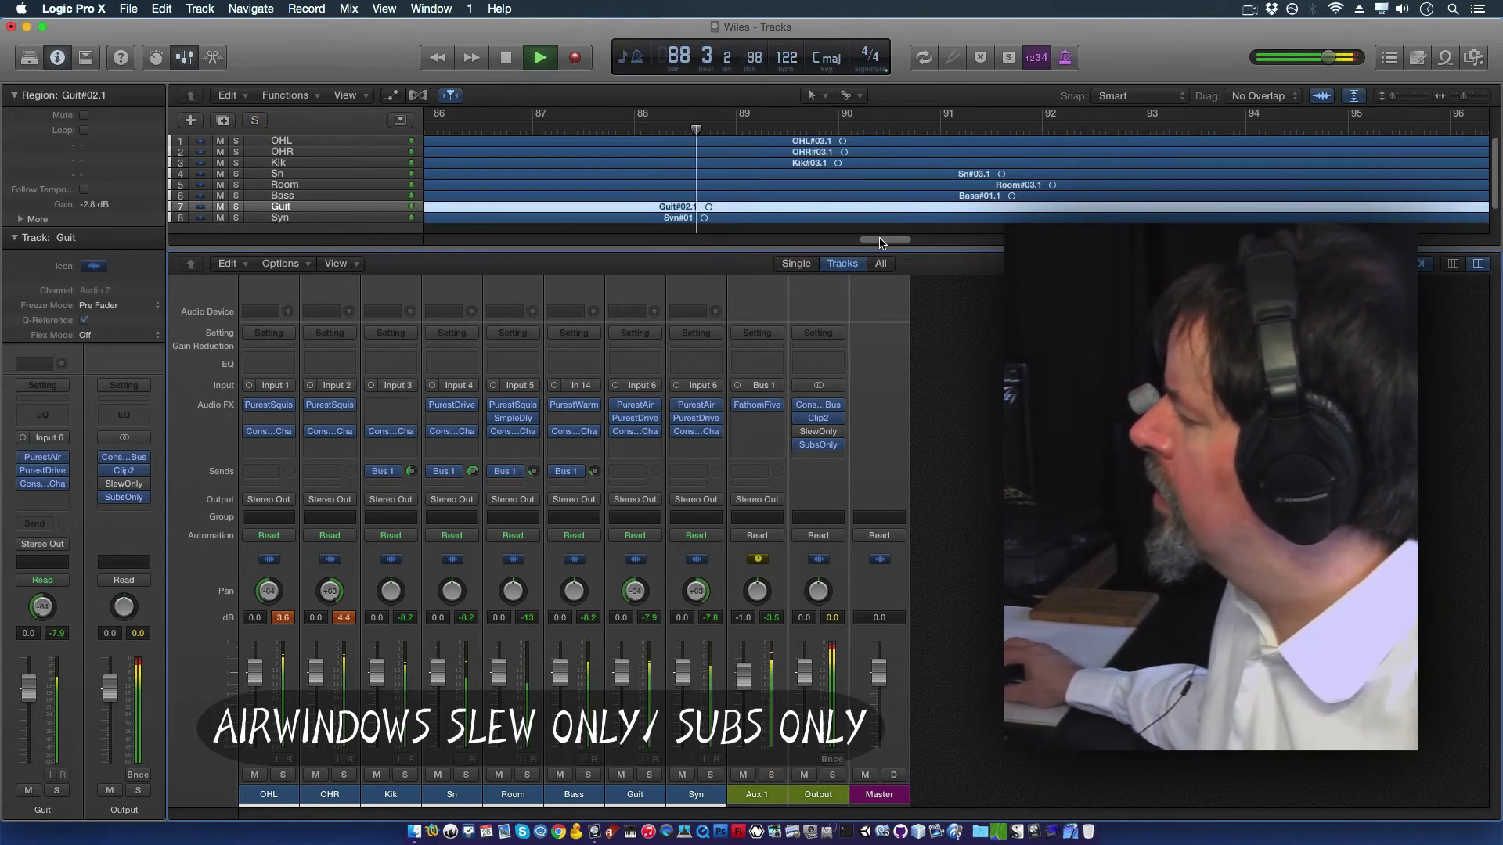
Step: Move back to an earlier bar, replay the mix, and show SlewOnly on the Output bus
drag(882, 240, 627, 240)
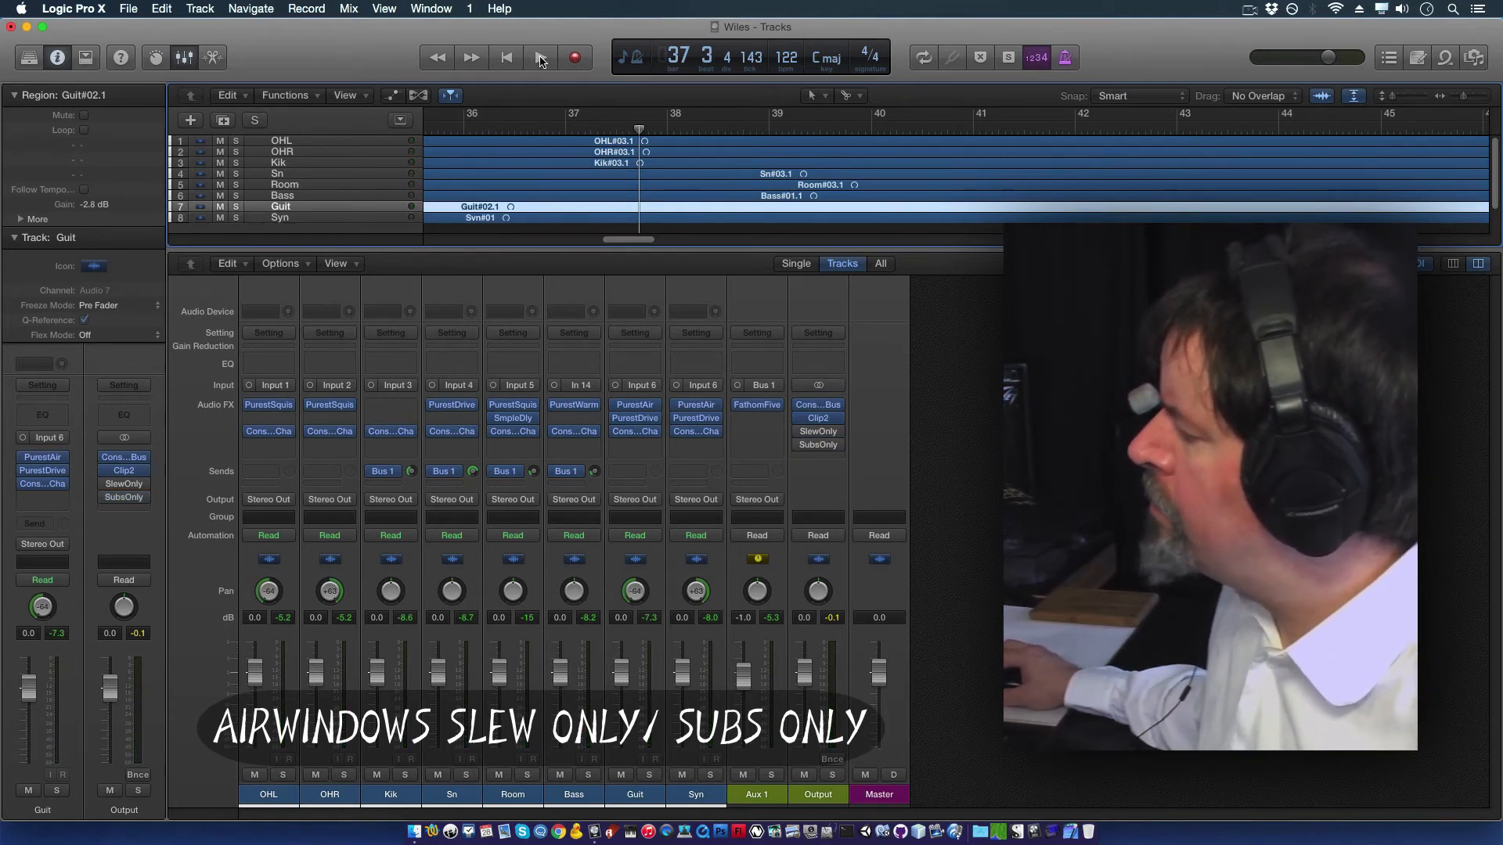
click(539, 56)
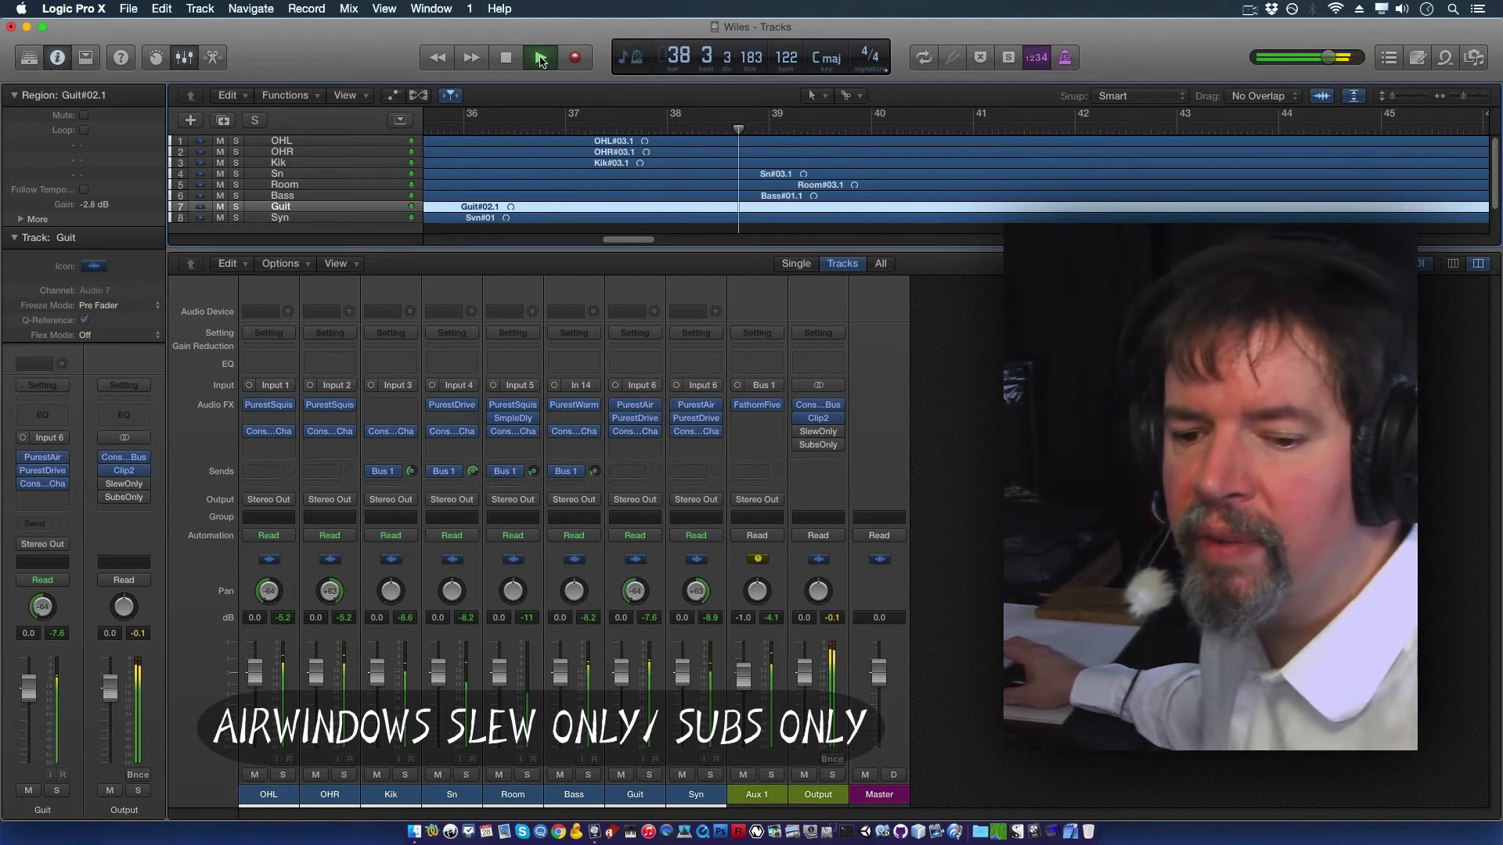
click(540, 56)
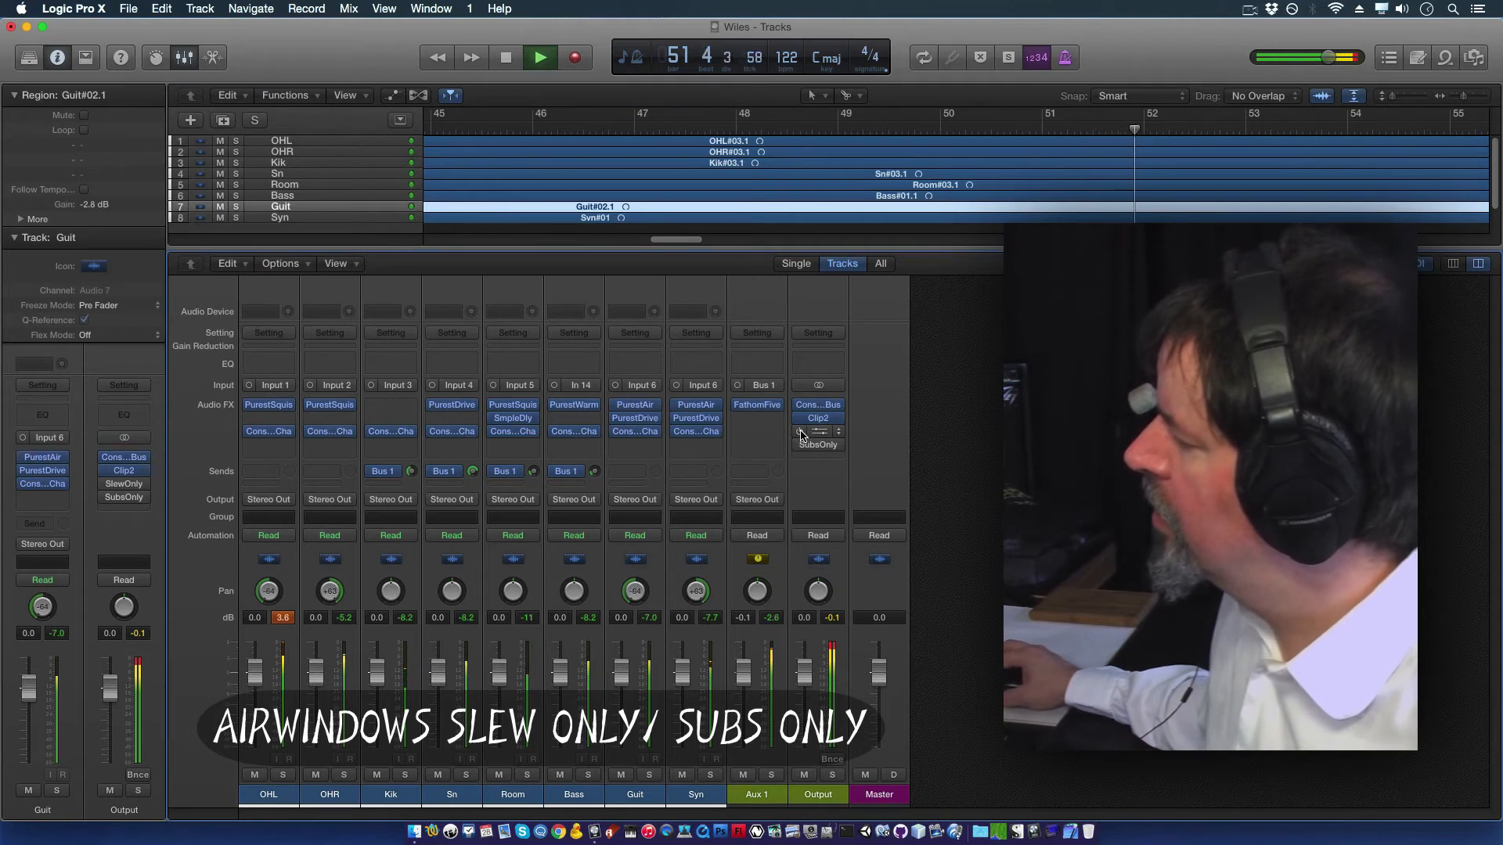
click(506, 58)
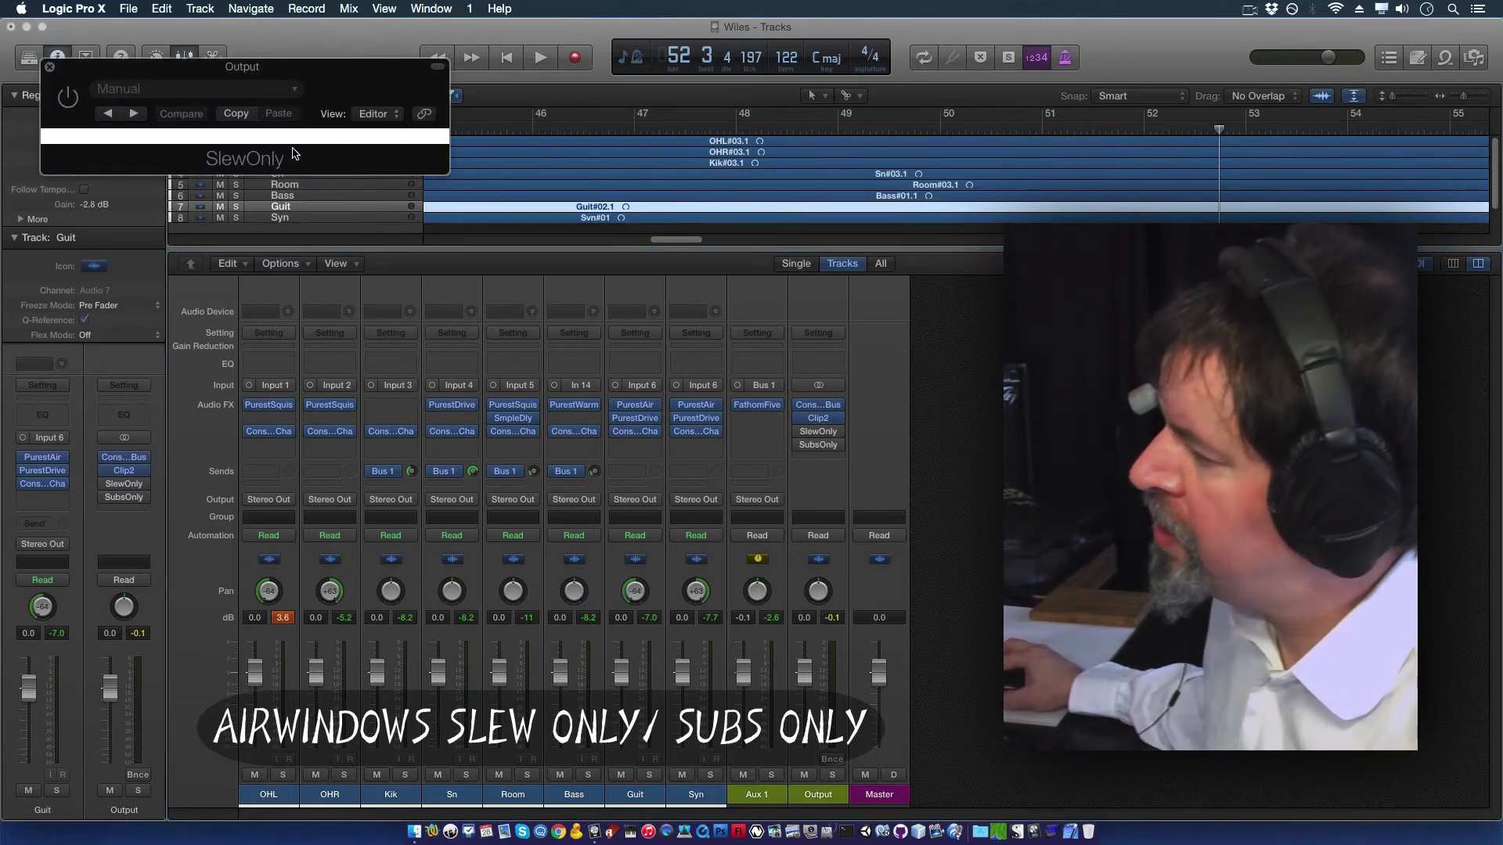
Step: Close the Output bus's SlewOnly window to return to the mixer
click(48, 66)
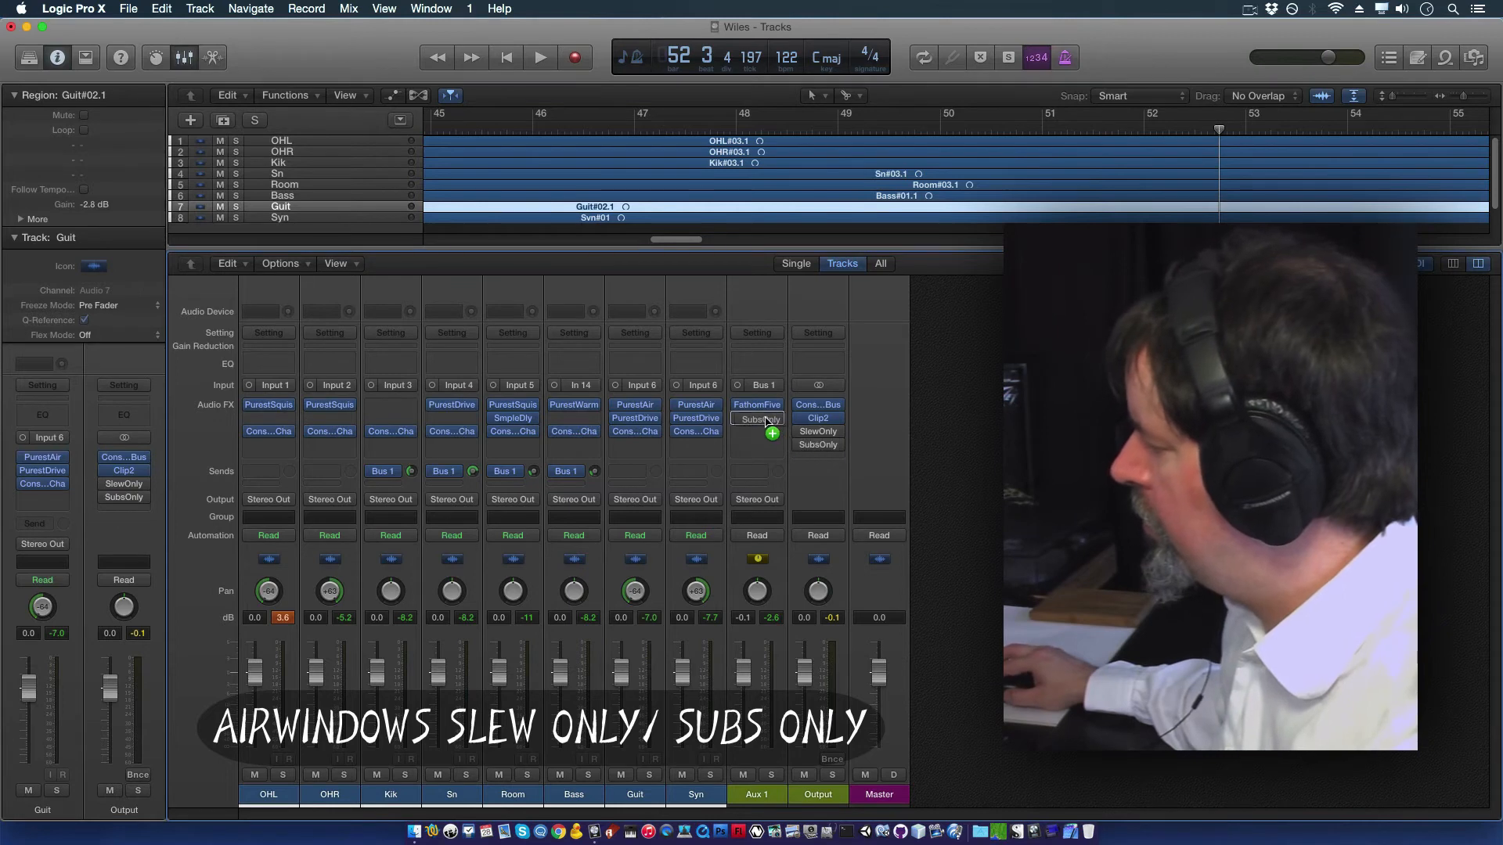
Step: Copy SubsOnly from the Output strip below FathomFive on Aux 1, then solo Aux 1
click(756, 419)
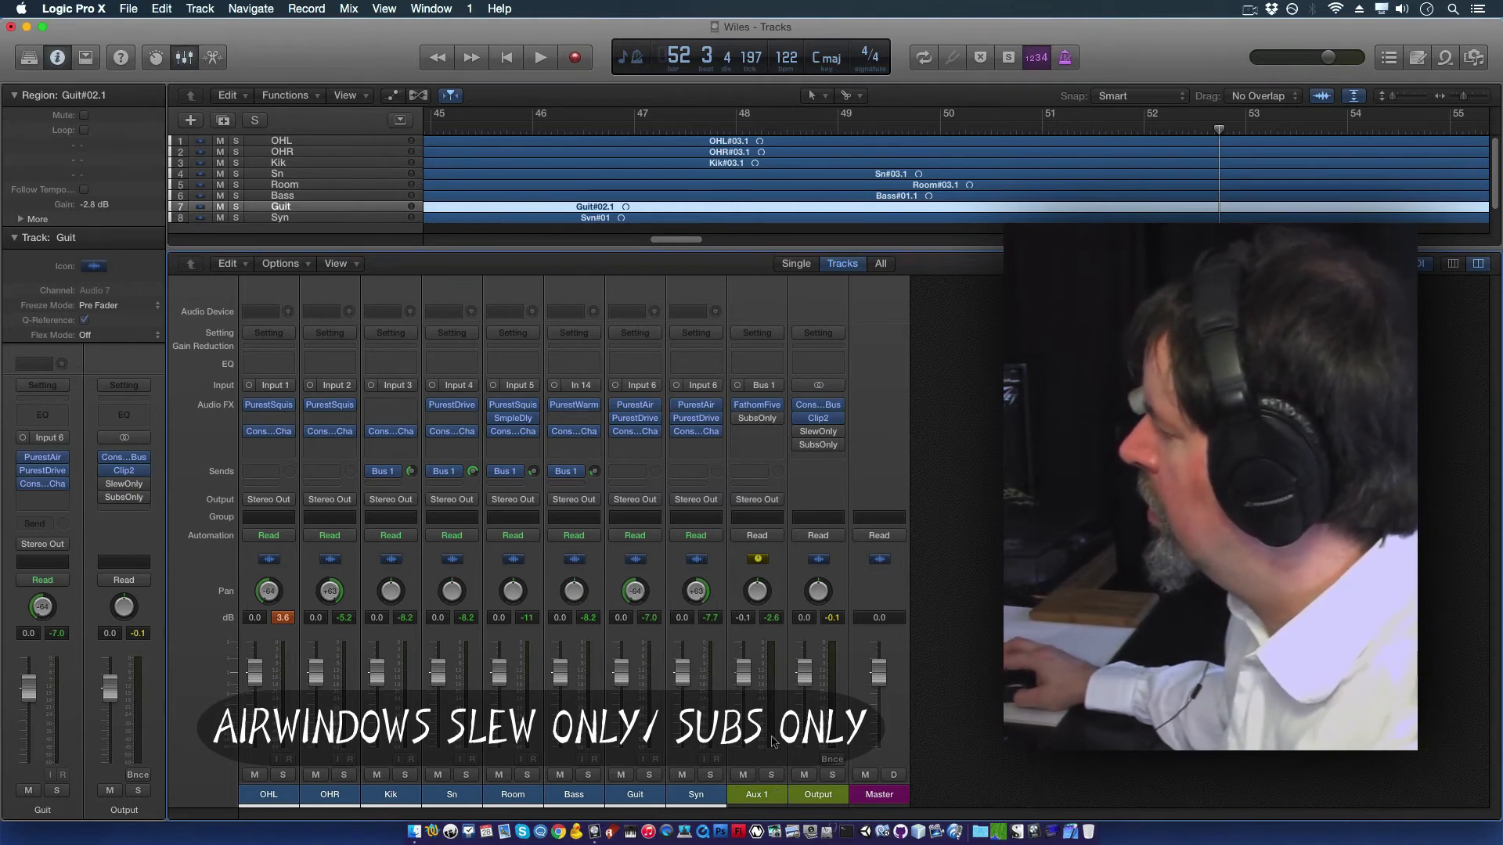
click(540, 57)
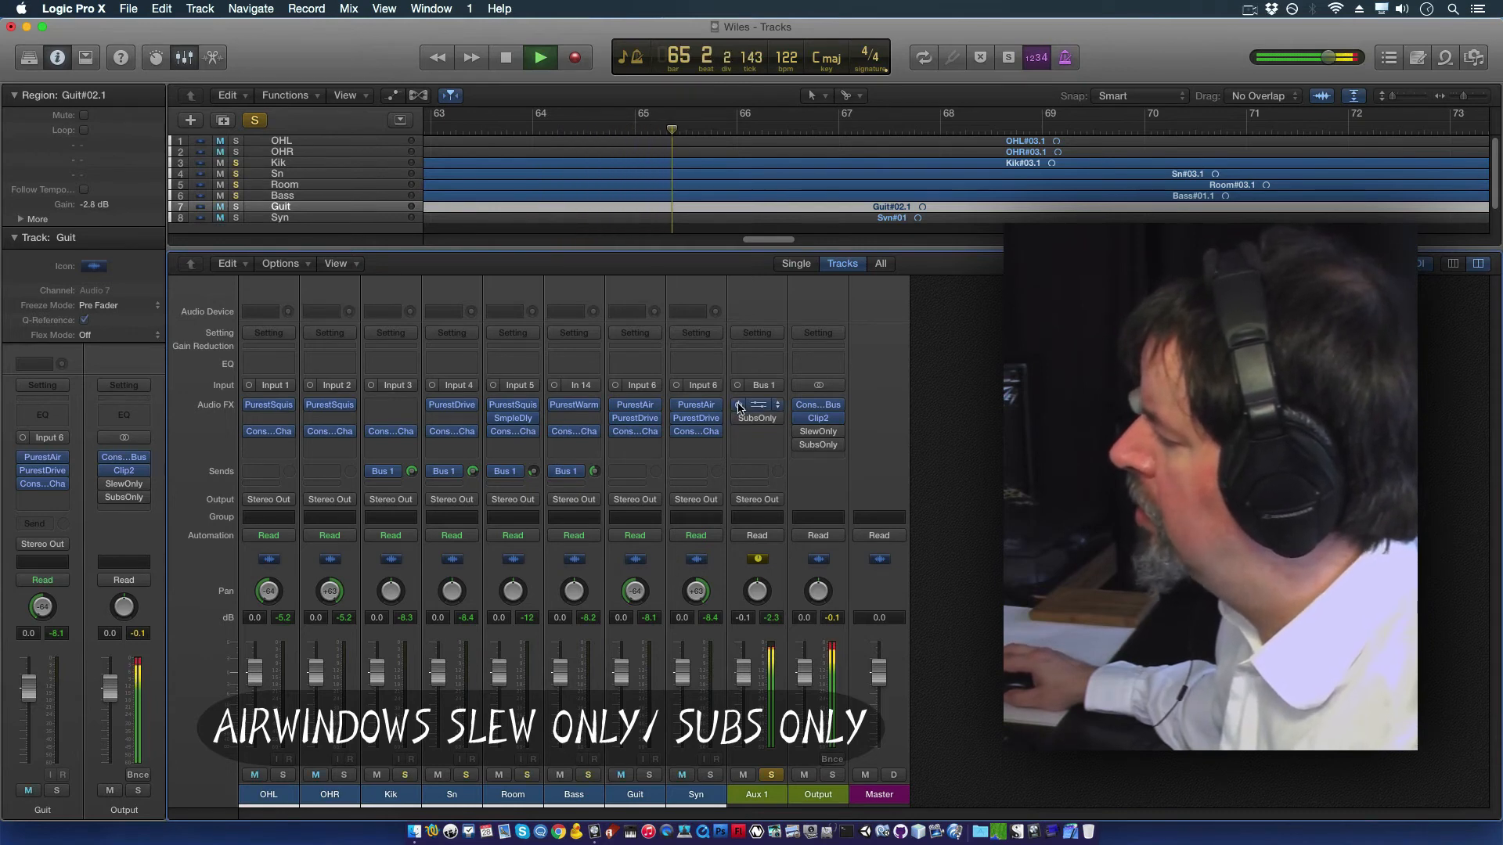
Step: Lower FathomFive's Frequency on Aux 1 to about 0.532 and stop playback
click(756, 403)
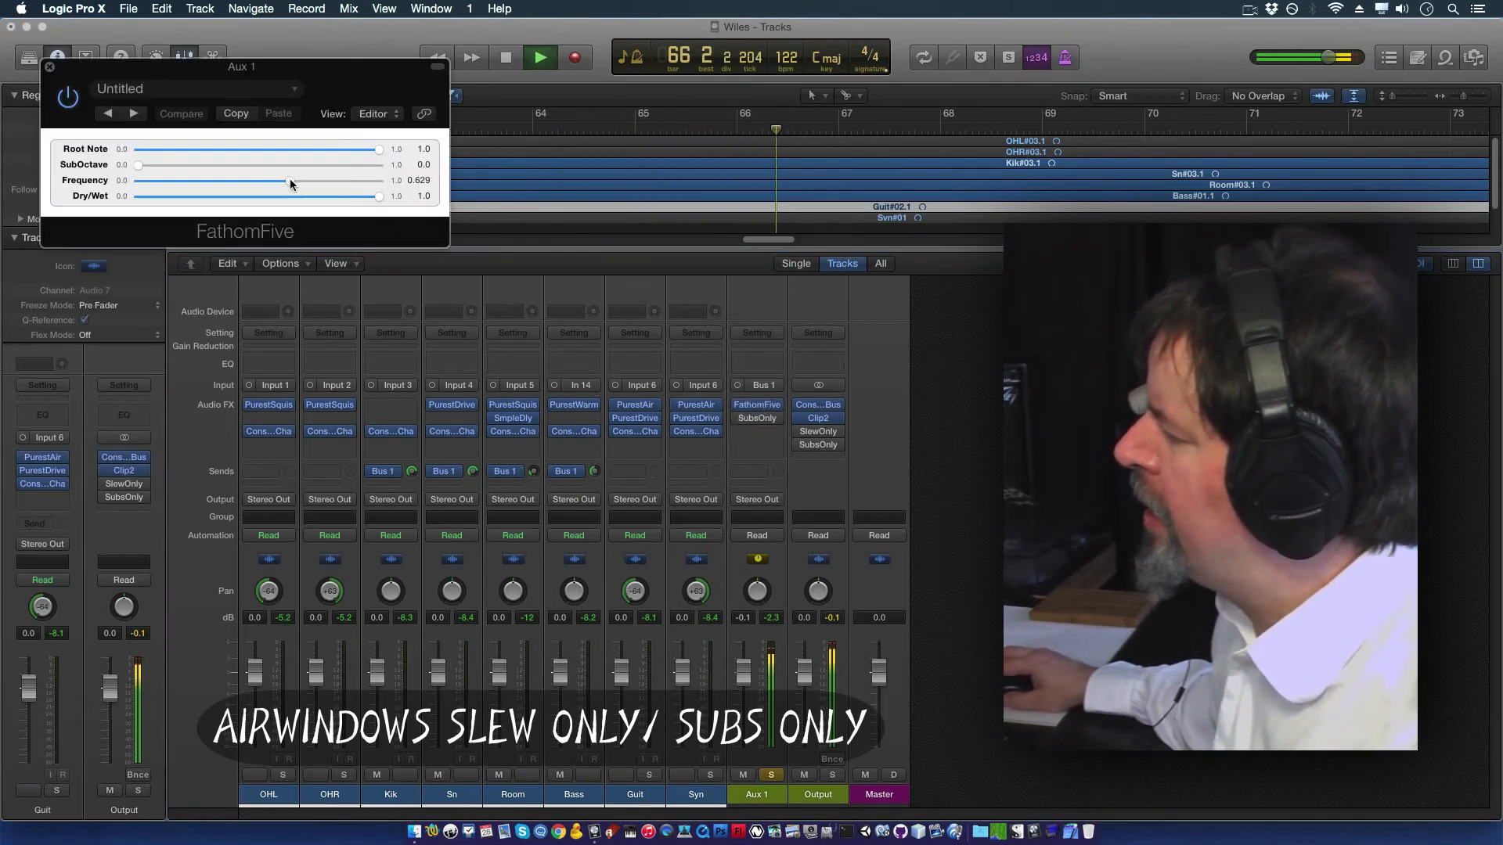
drag(291, 182, 267, 182)
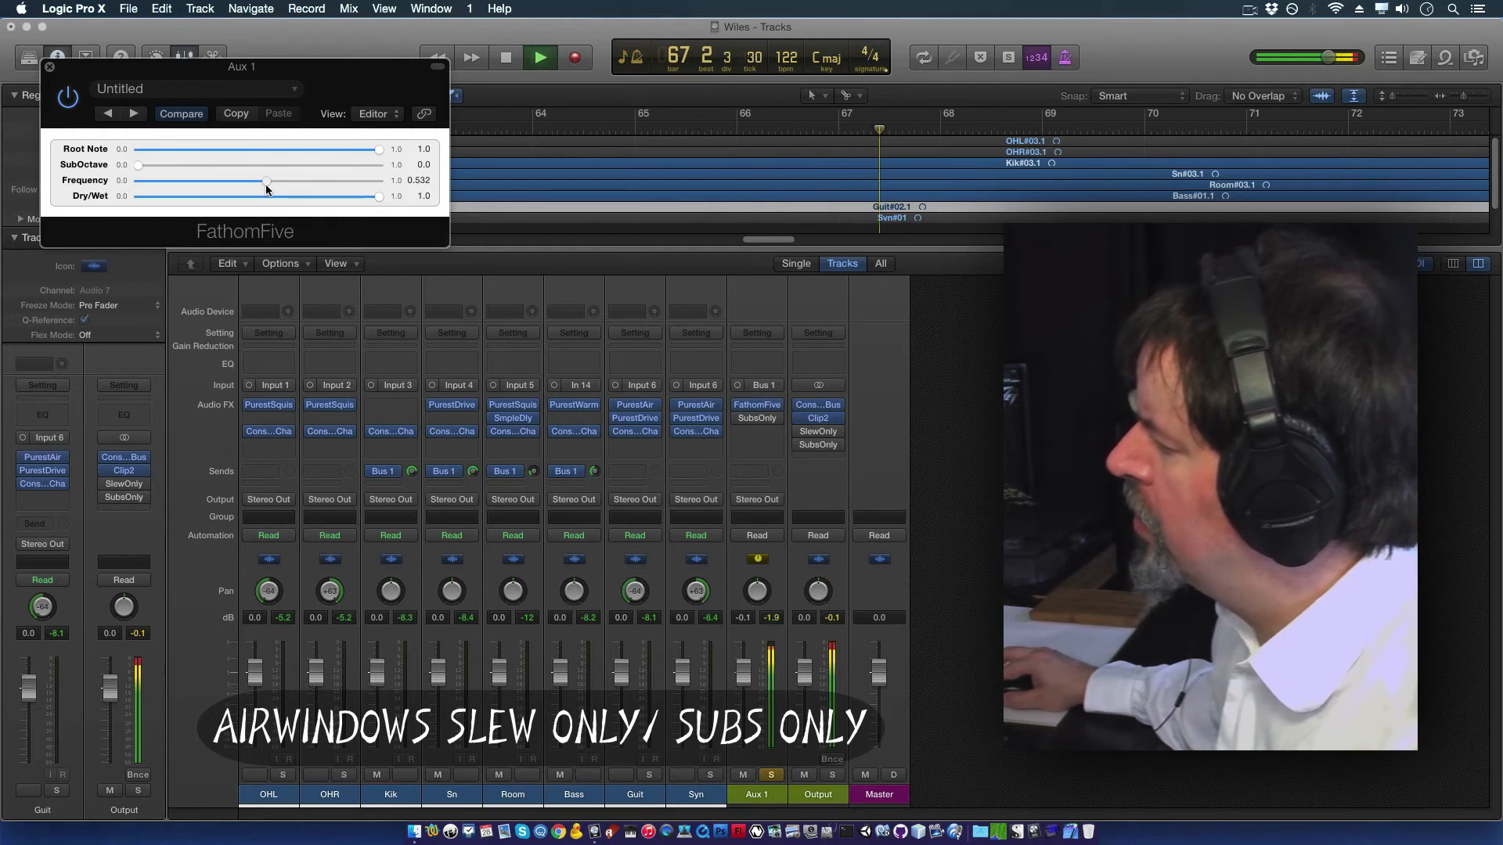
drag(266, 180, 261, 181)
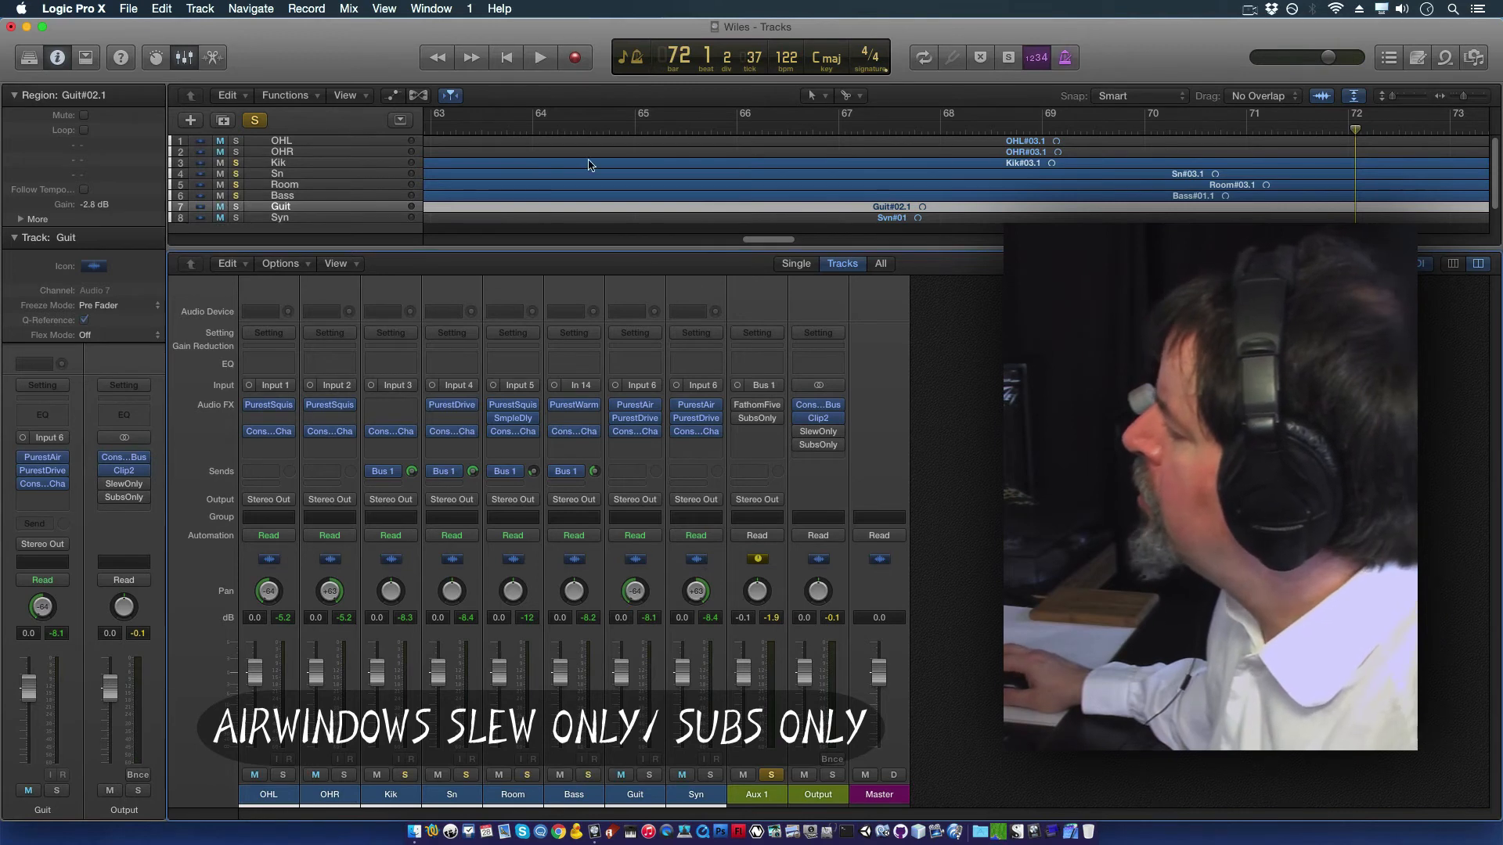
Step: Unsolo Aux 1 and solo the OHL overhead track instead
click(539, 56)
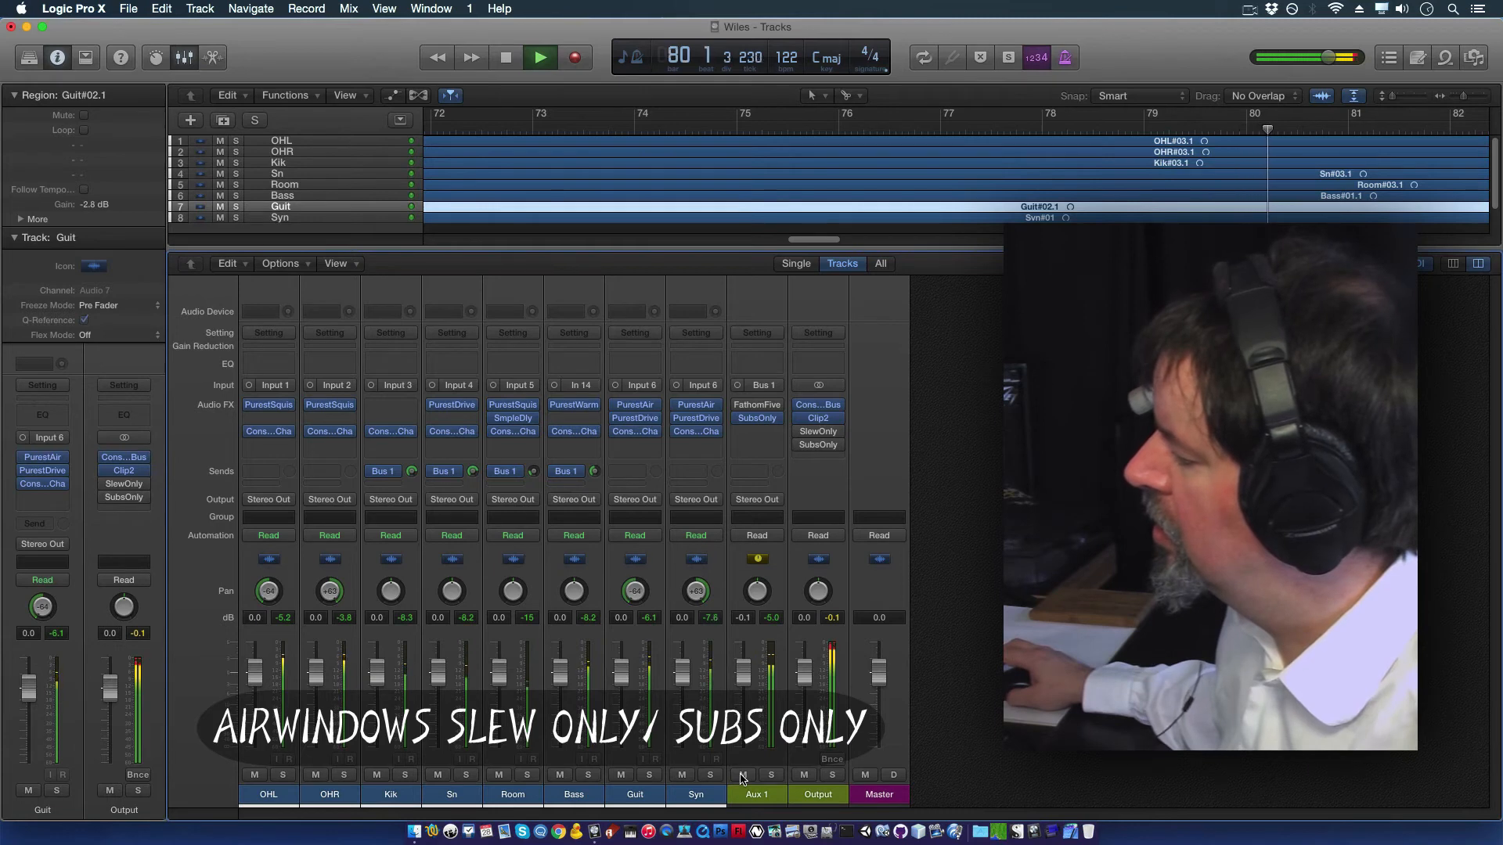
click(506, 56)
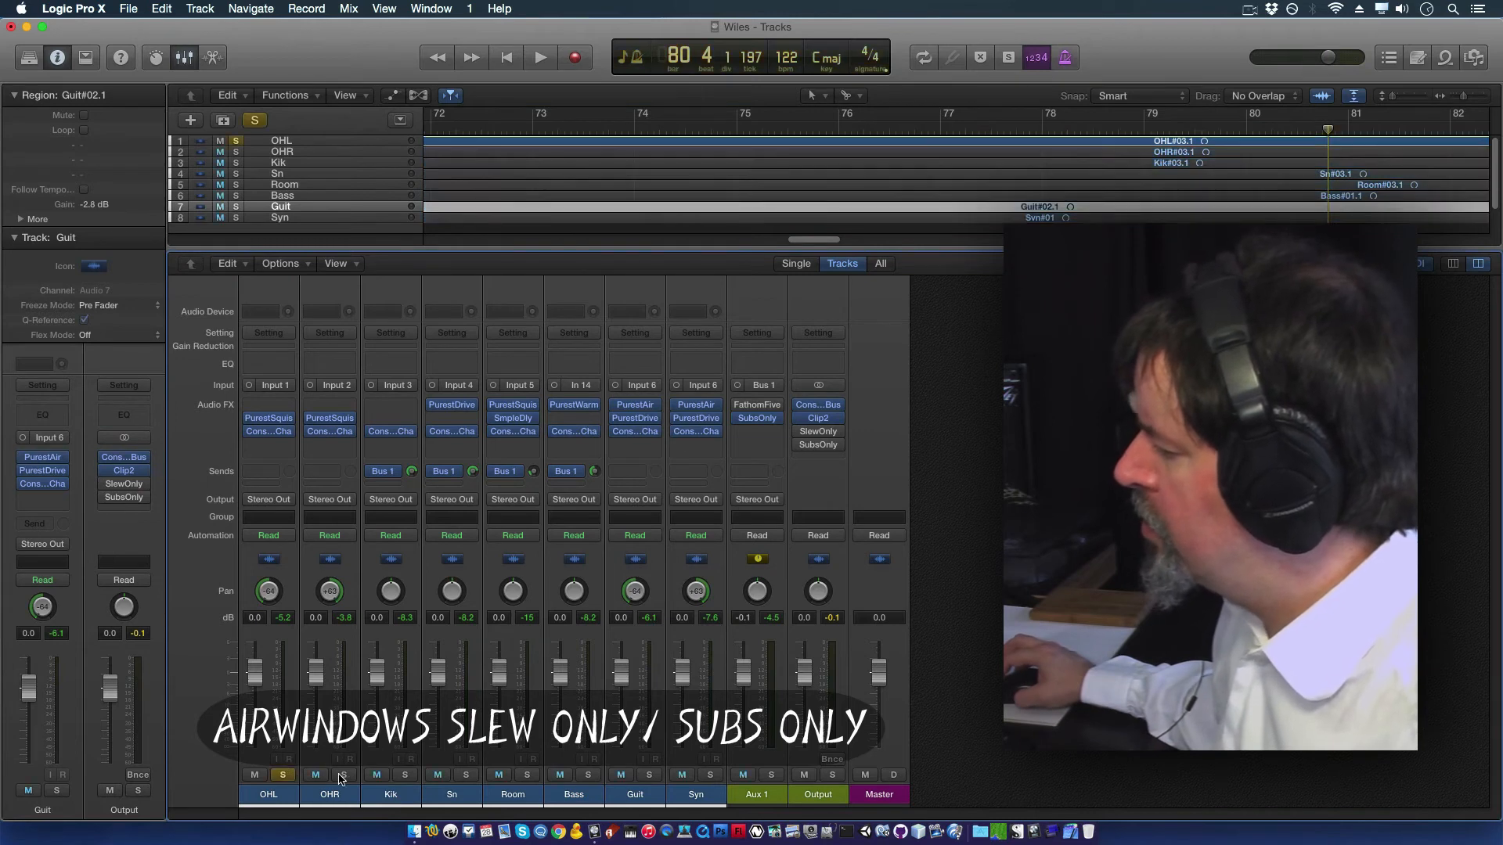
Step: Solo OHR alongside OHL and play both overheads with SlewOnly inserted first
click(539, 57)
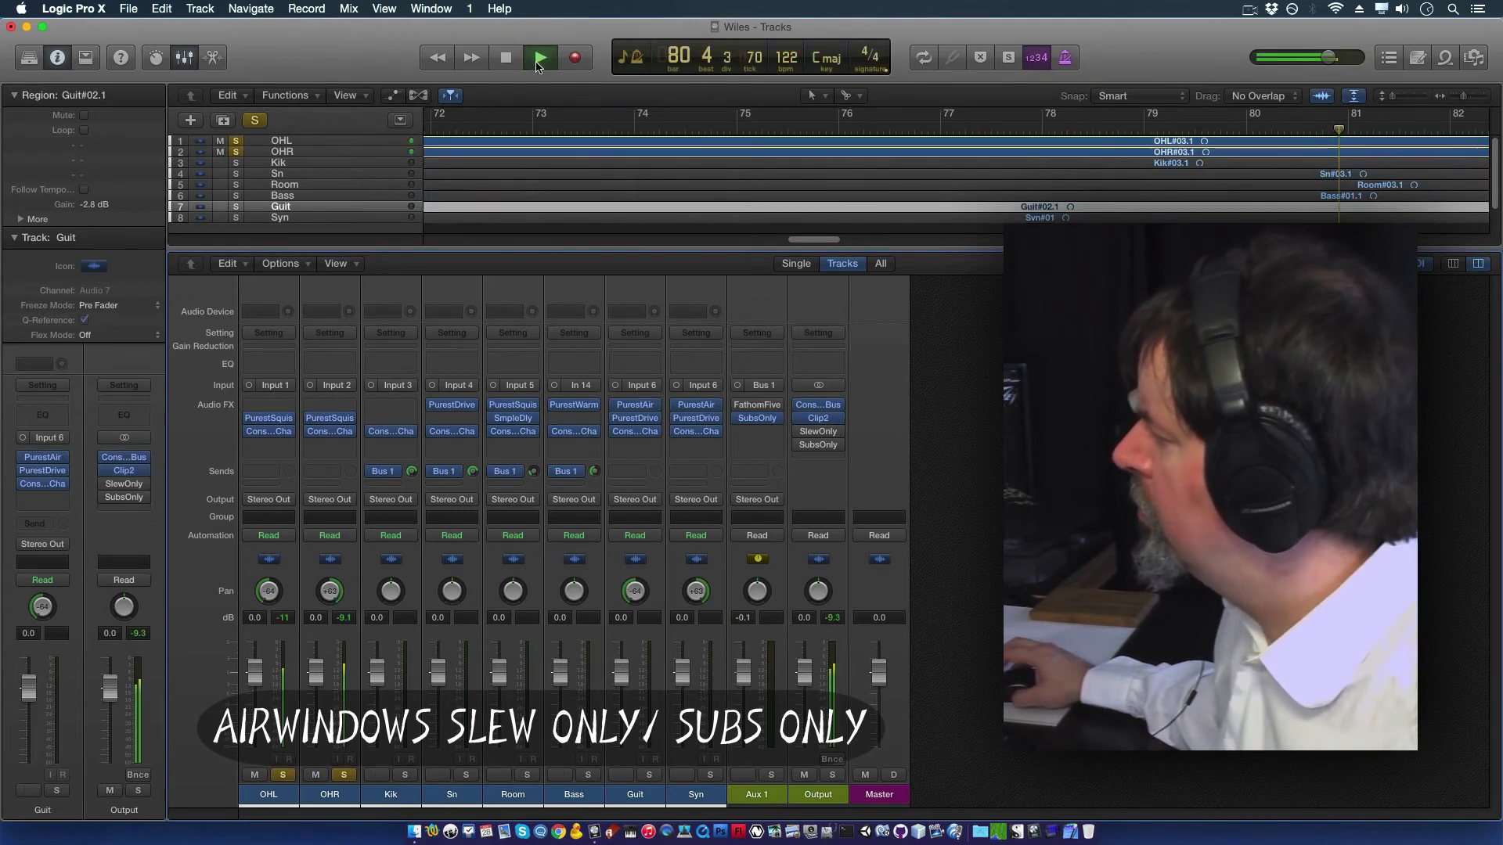
click(539, 57)
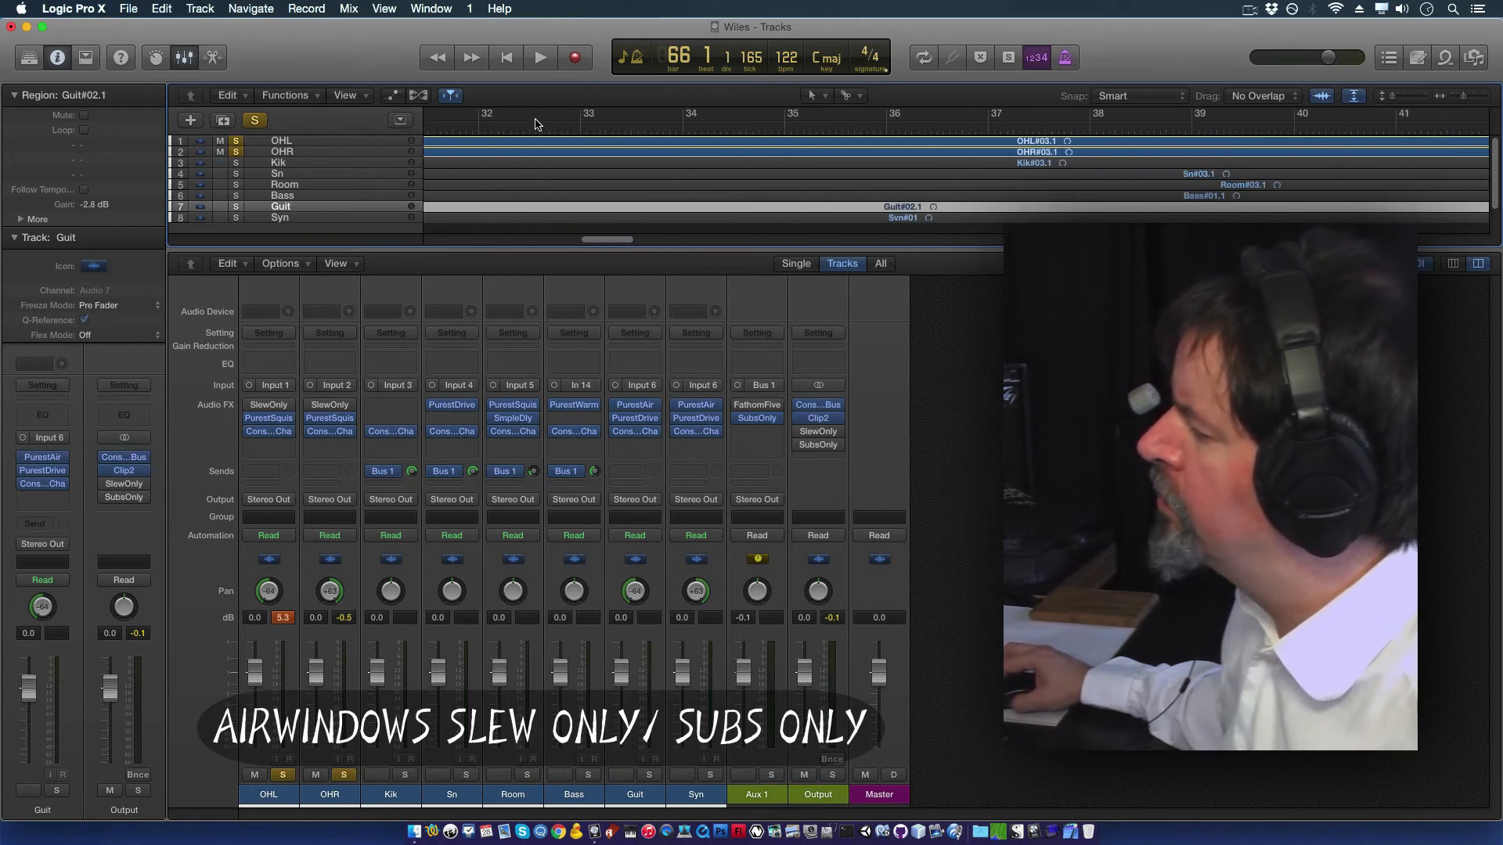
Step: Play the soloed overheads from an earlier bar and adjust the Aux 1 fader
click(539, 57)
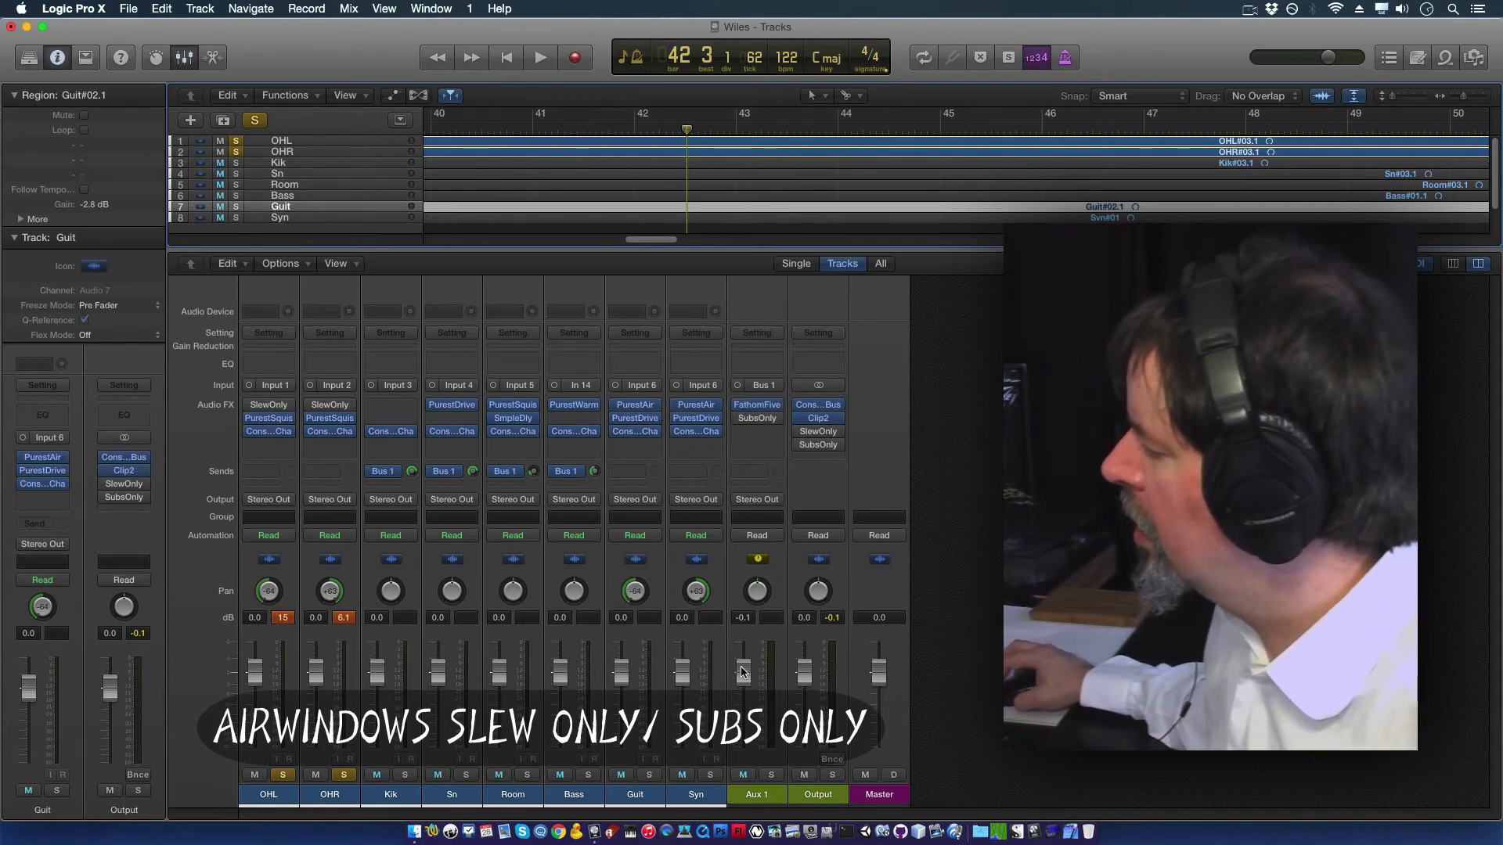
drag(742, 666, 750, 690)
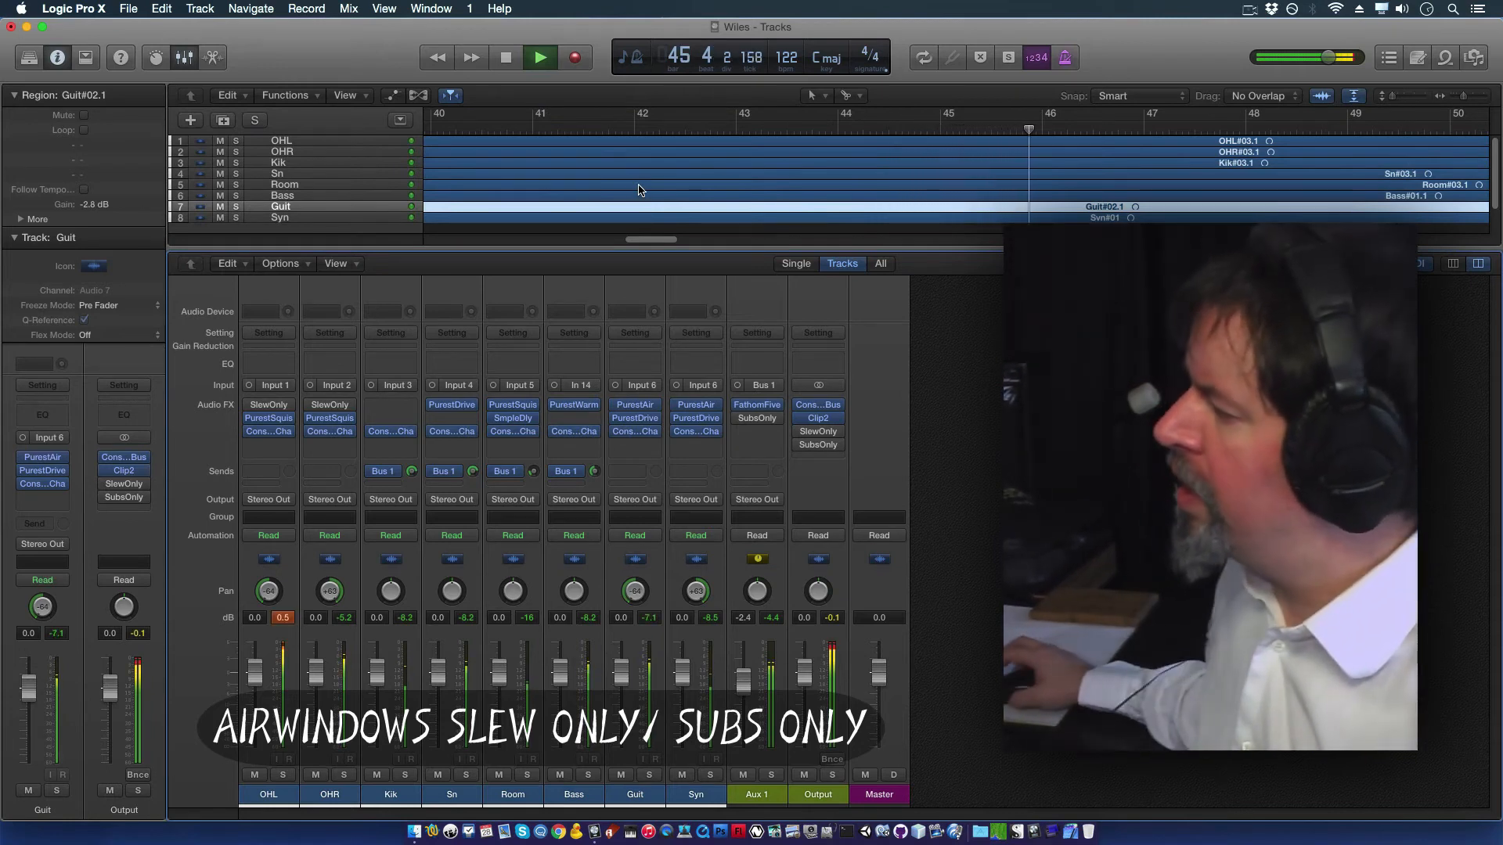
Step: Stop playback and add Voxengo SPAN below SubsOnly on the Output bus
click(539, 57)
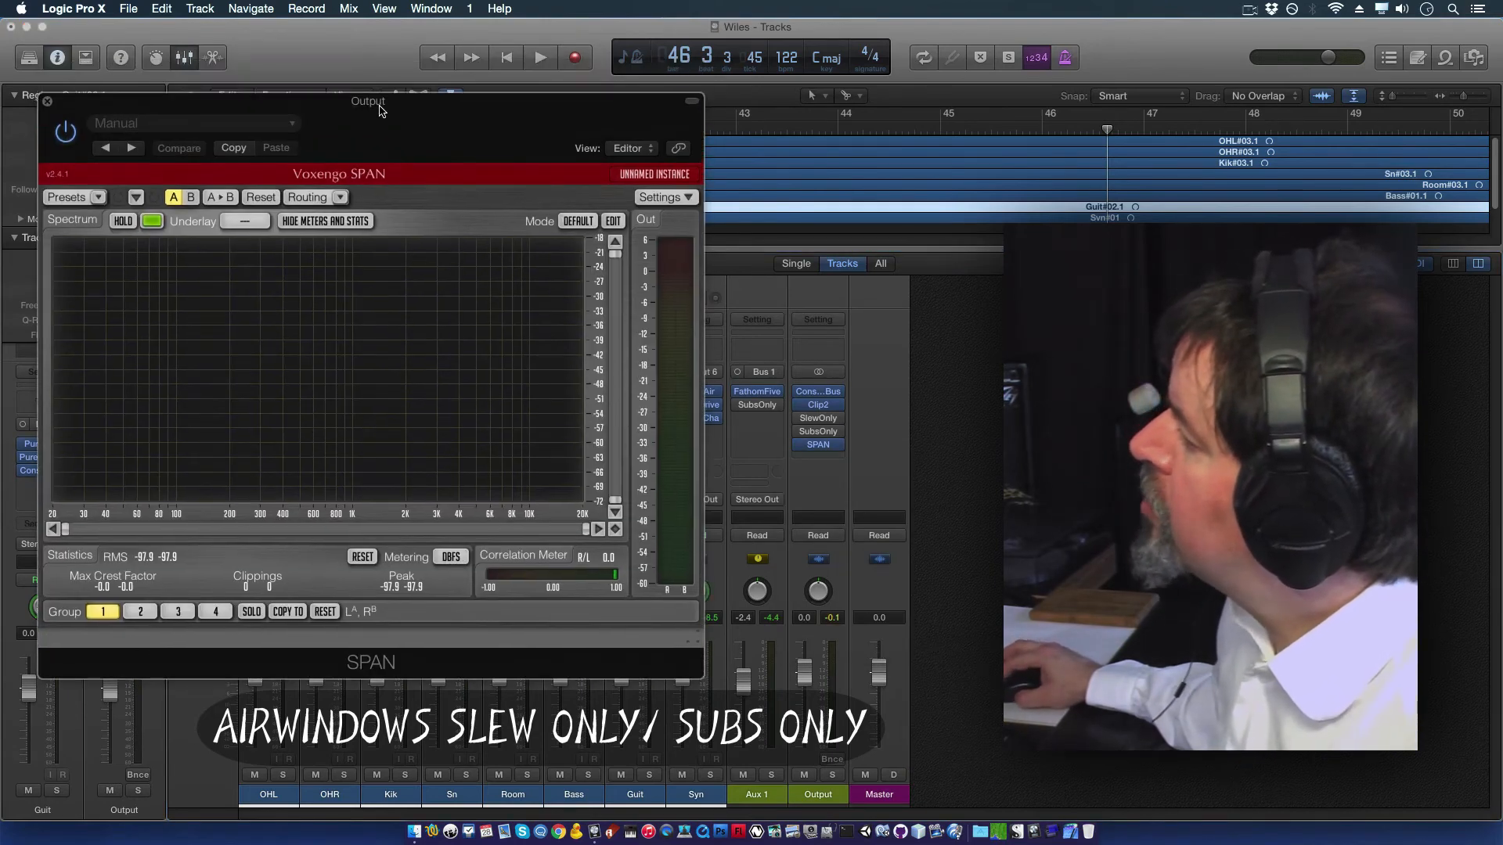
Step: Solo and mute the Kik channel strip to silence the mix for testing
click(540, 56)
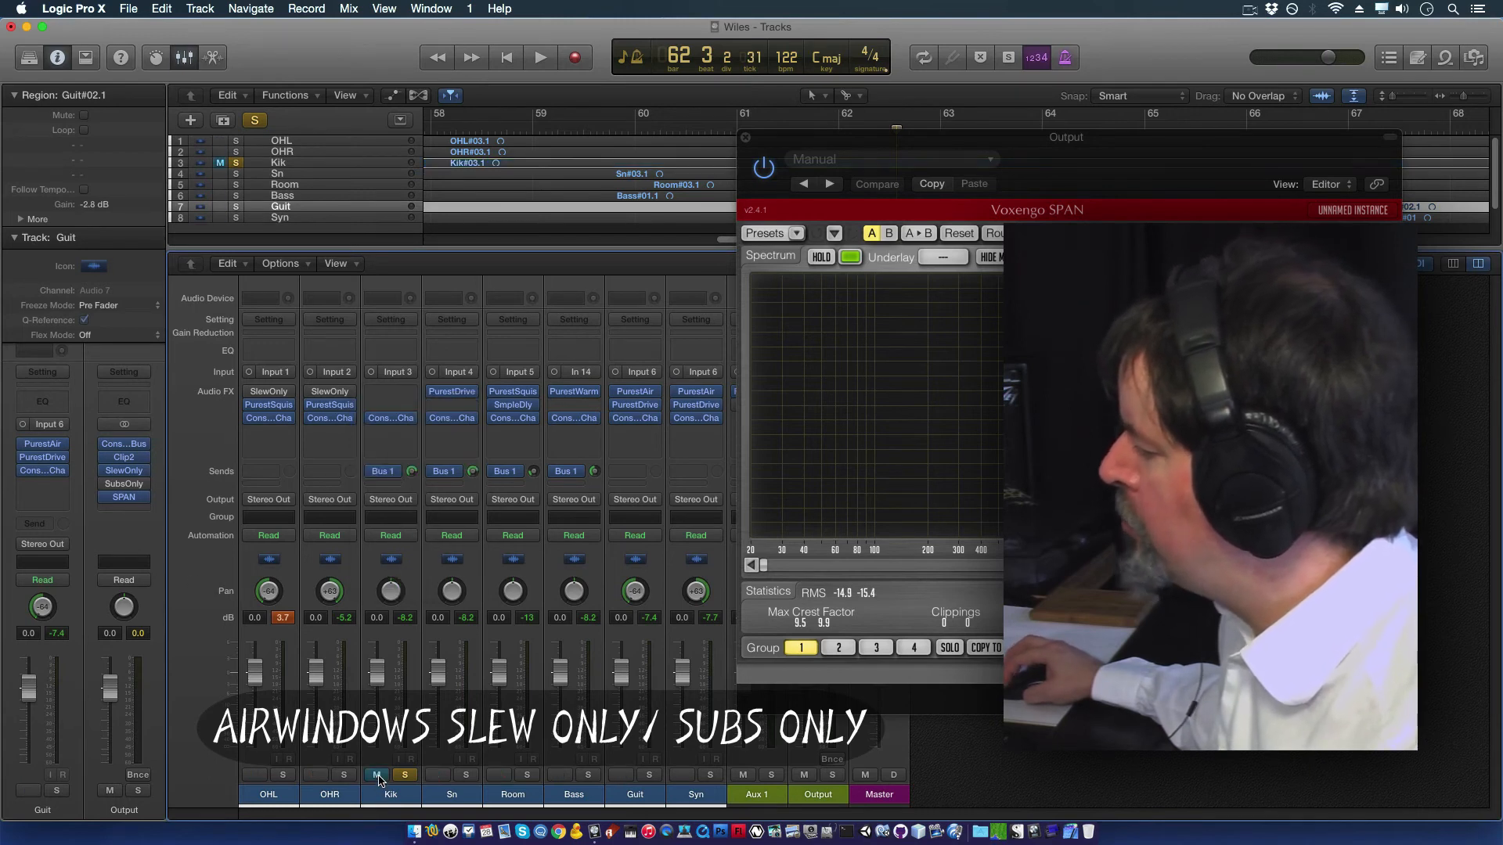
Step: Add a Test Oscillator on Kik generating pink noise at -29 dB, and reposition SPAN
click(389, 392)
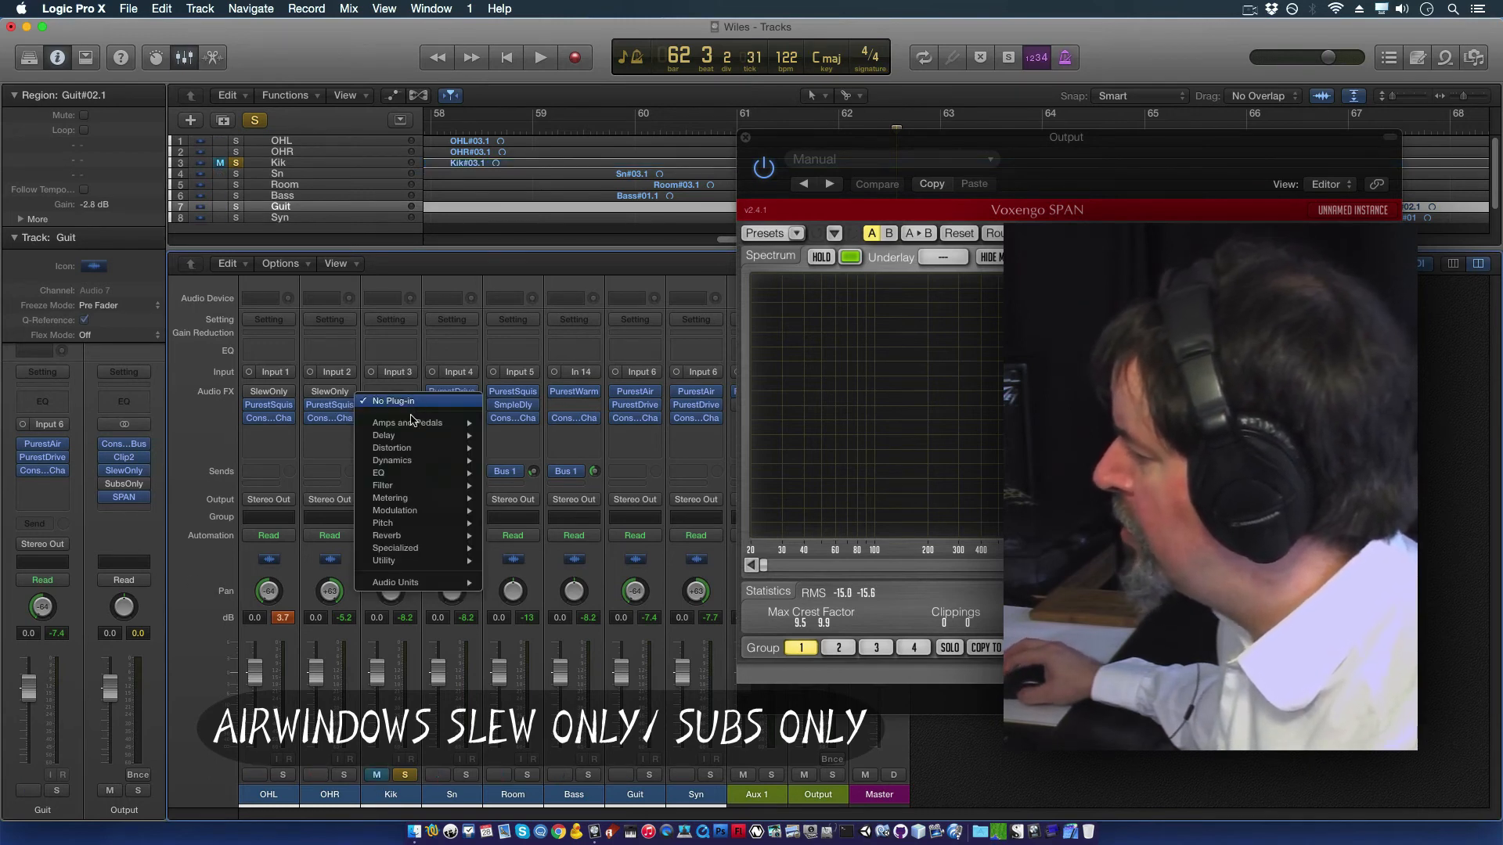
mouse_move(384, 560)
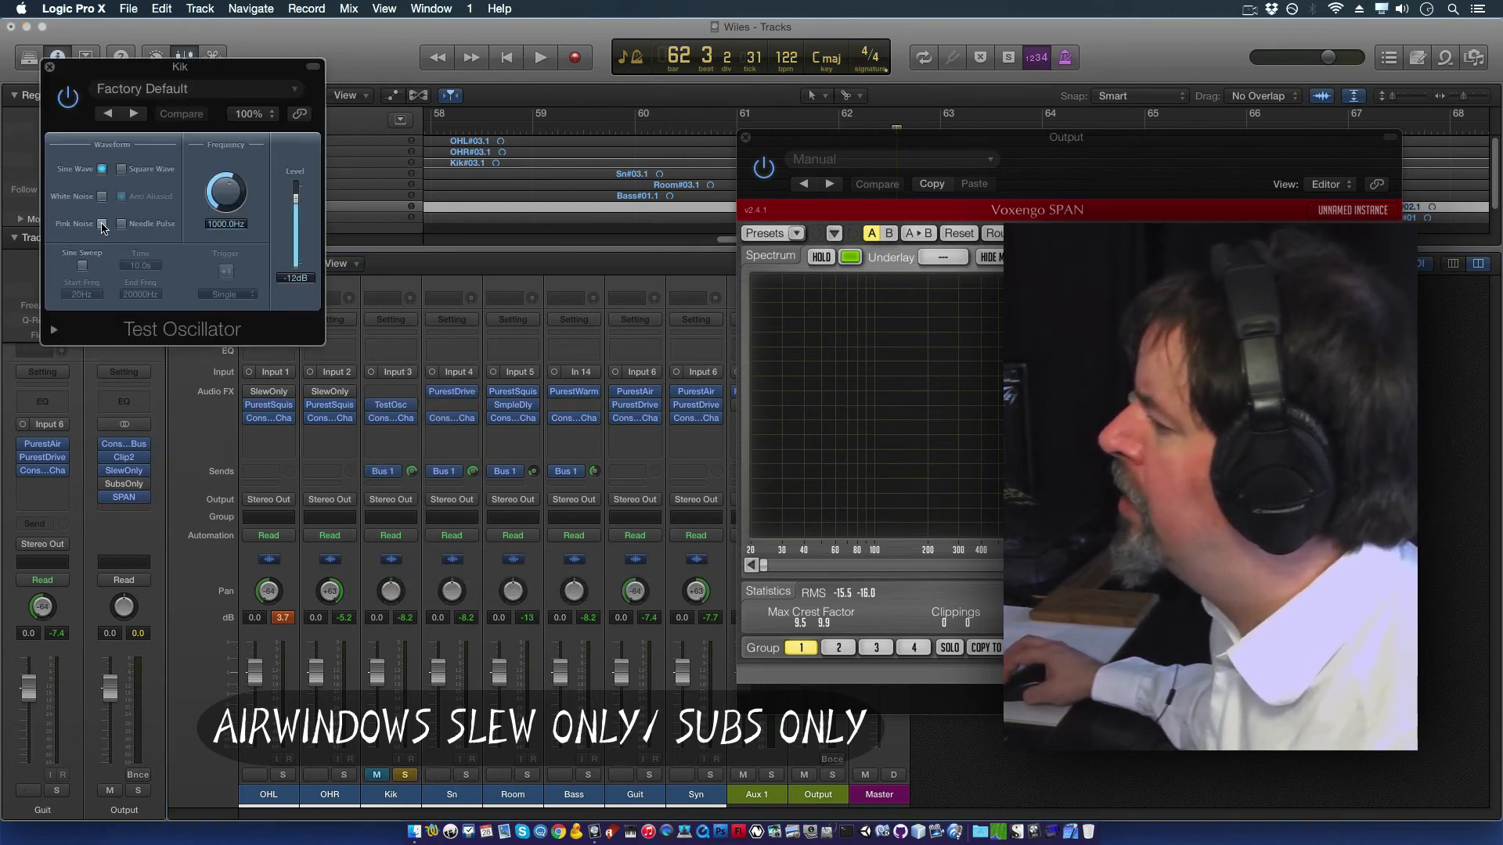
click(102, 223)
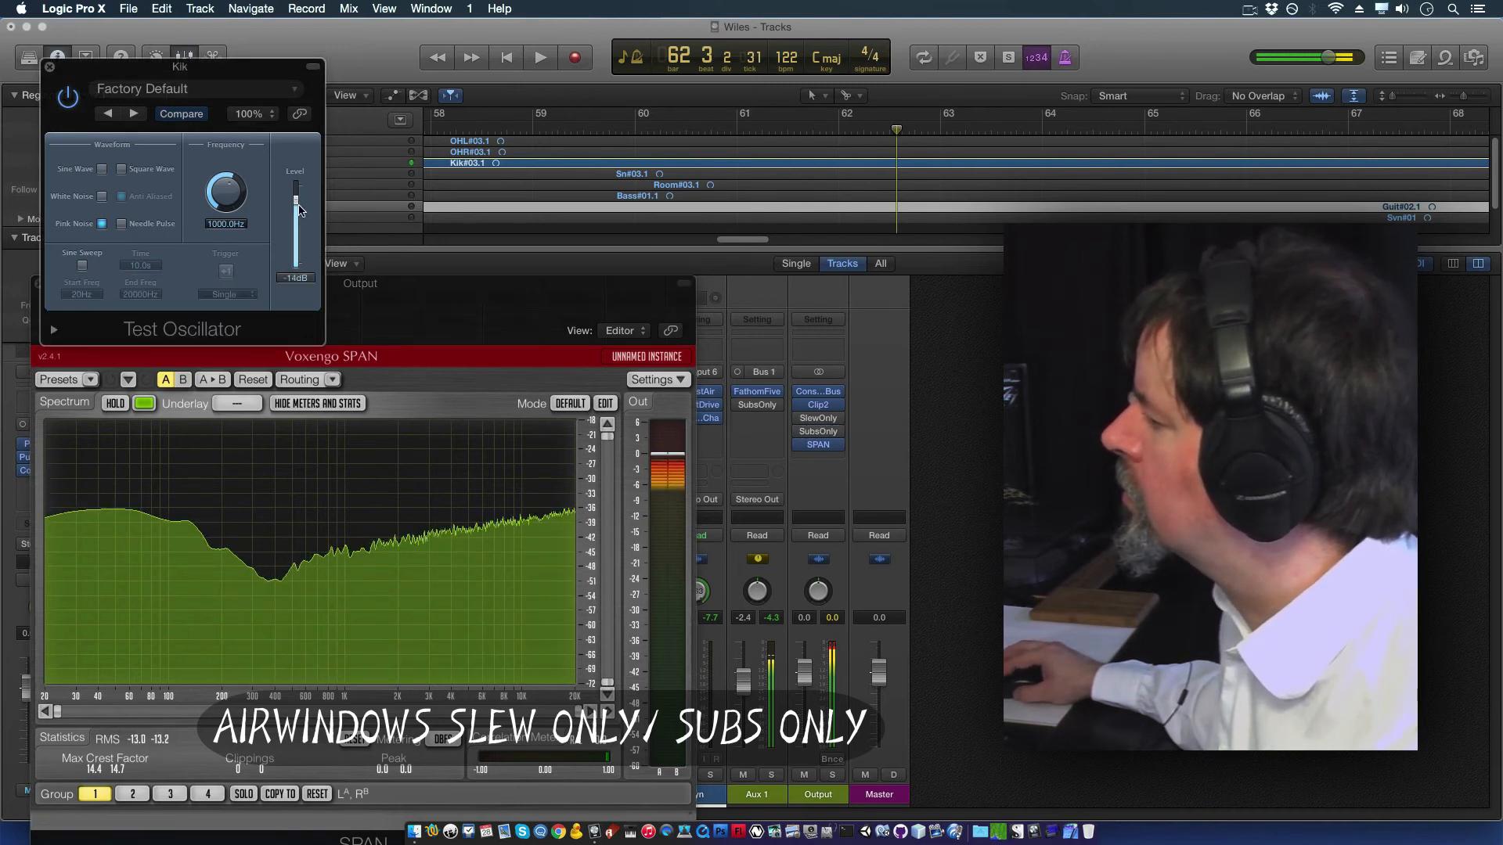
drag(296, 209, 296, 221)
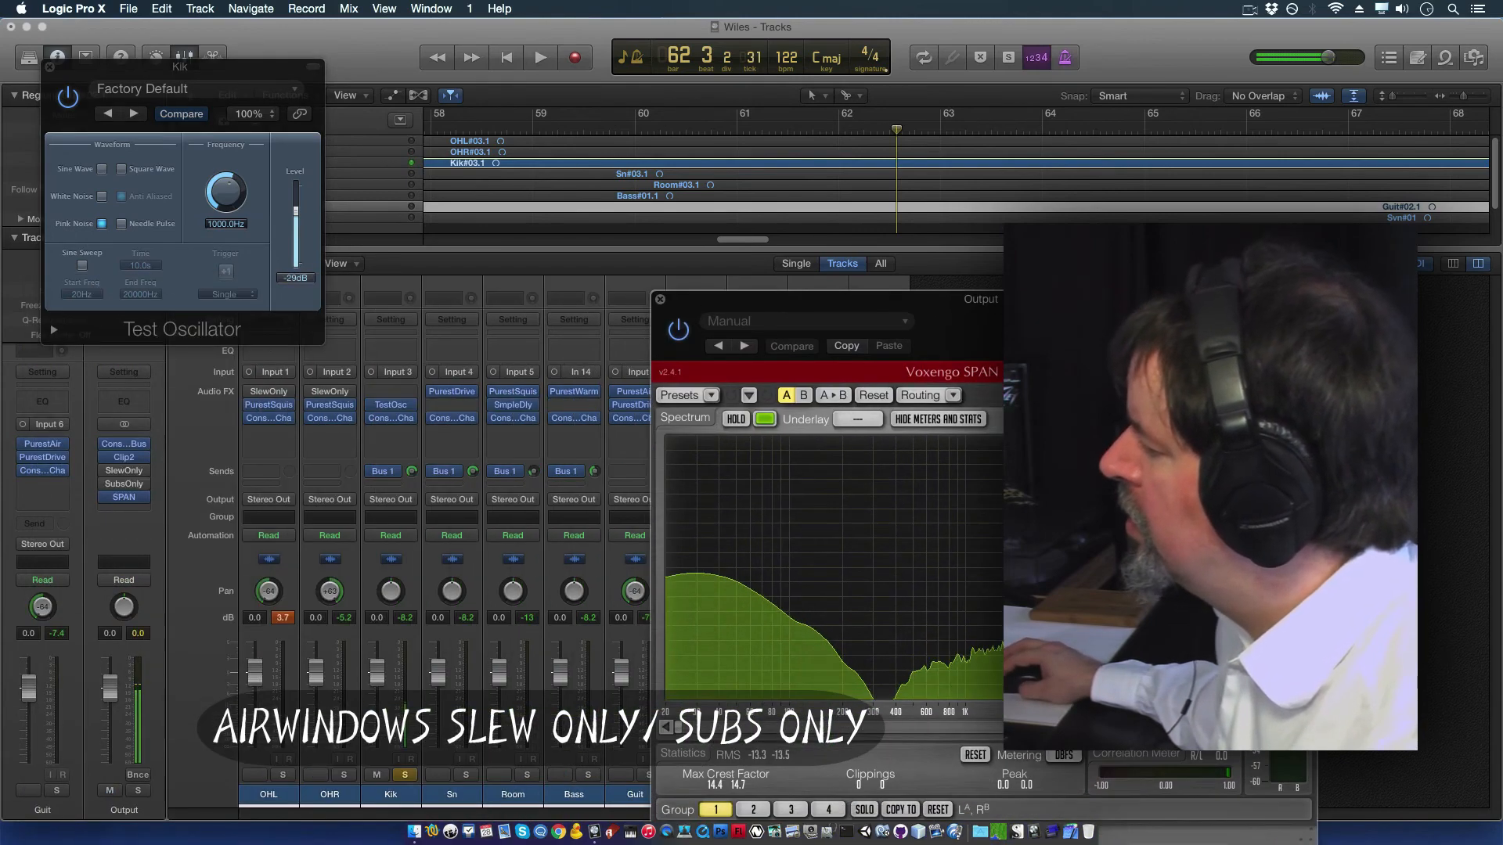
click(390, 774)
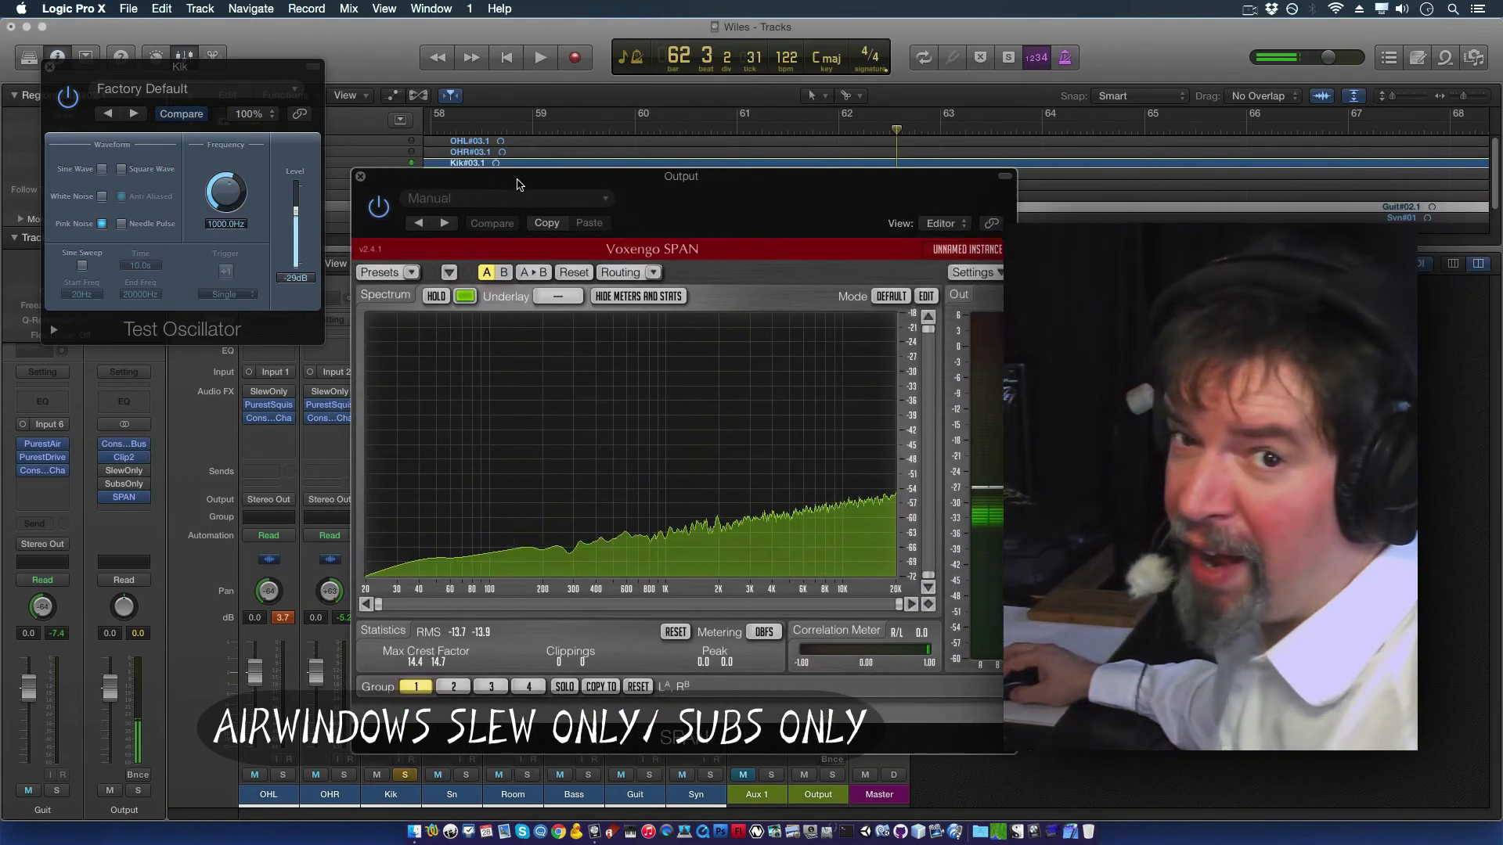
Step: Drag the SPAN analyser window left, out of the way
drag(680, 176, 386, 231)
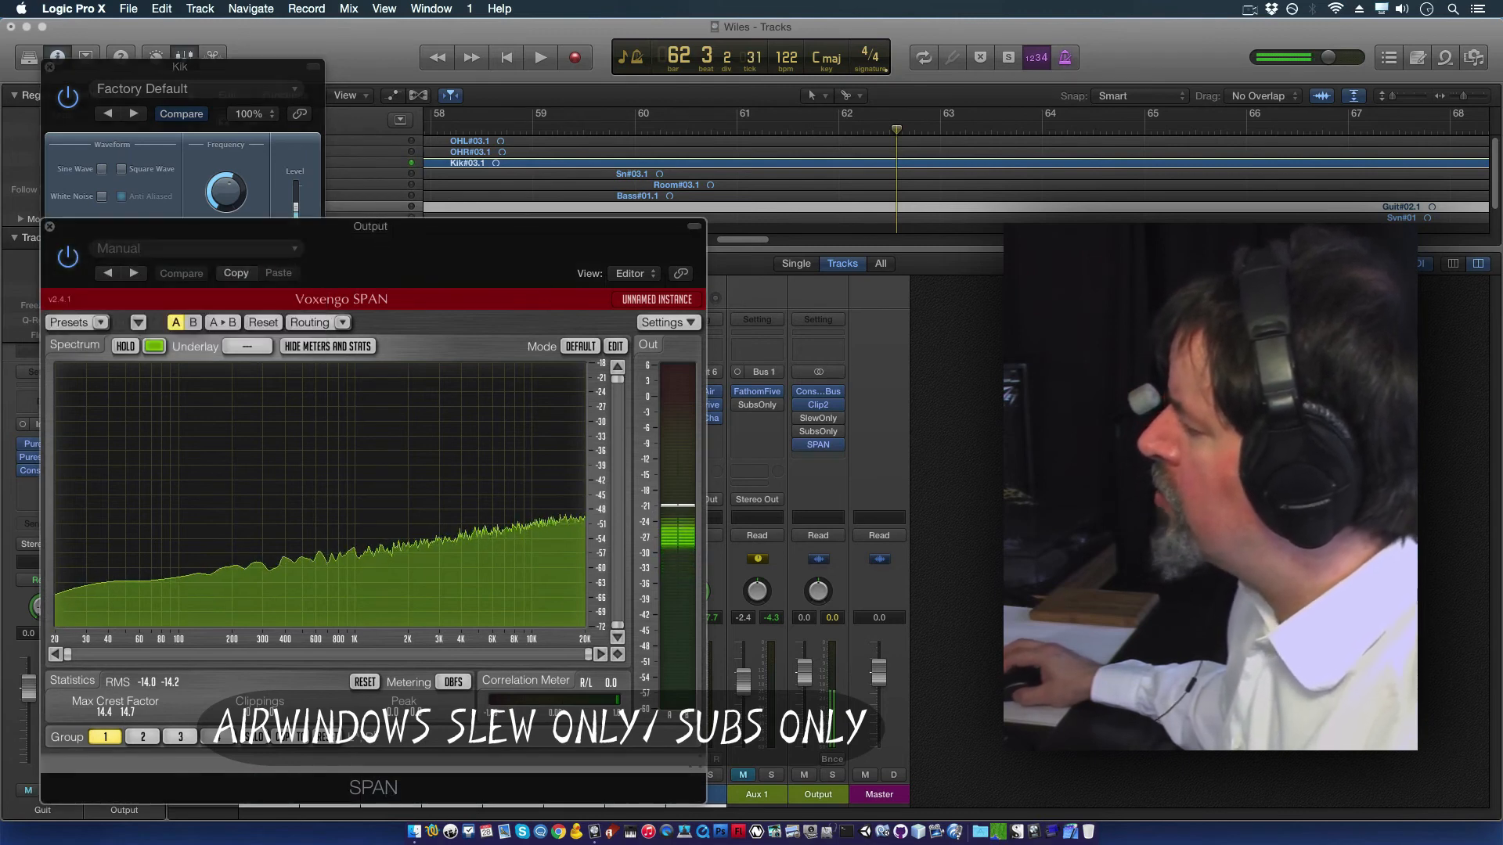
mouse_move(537, 392)
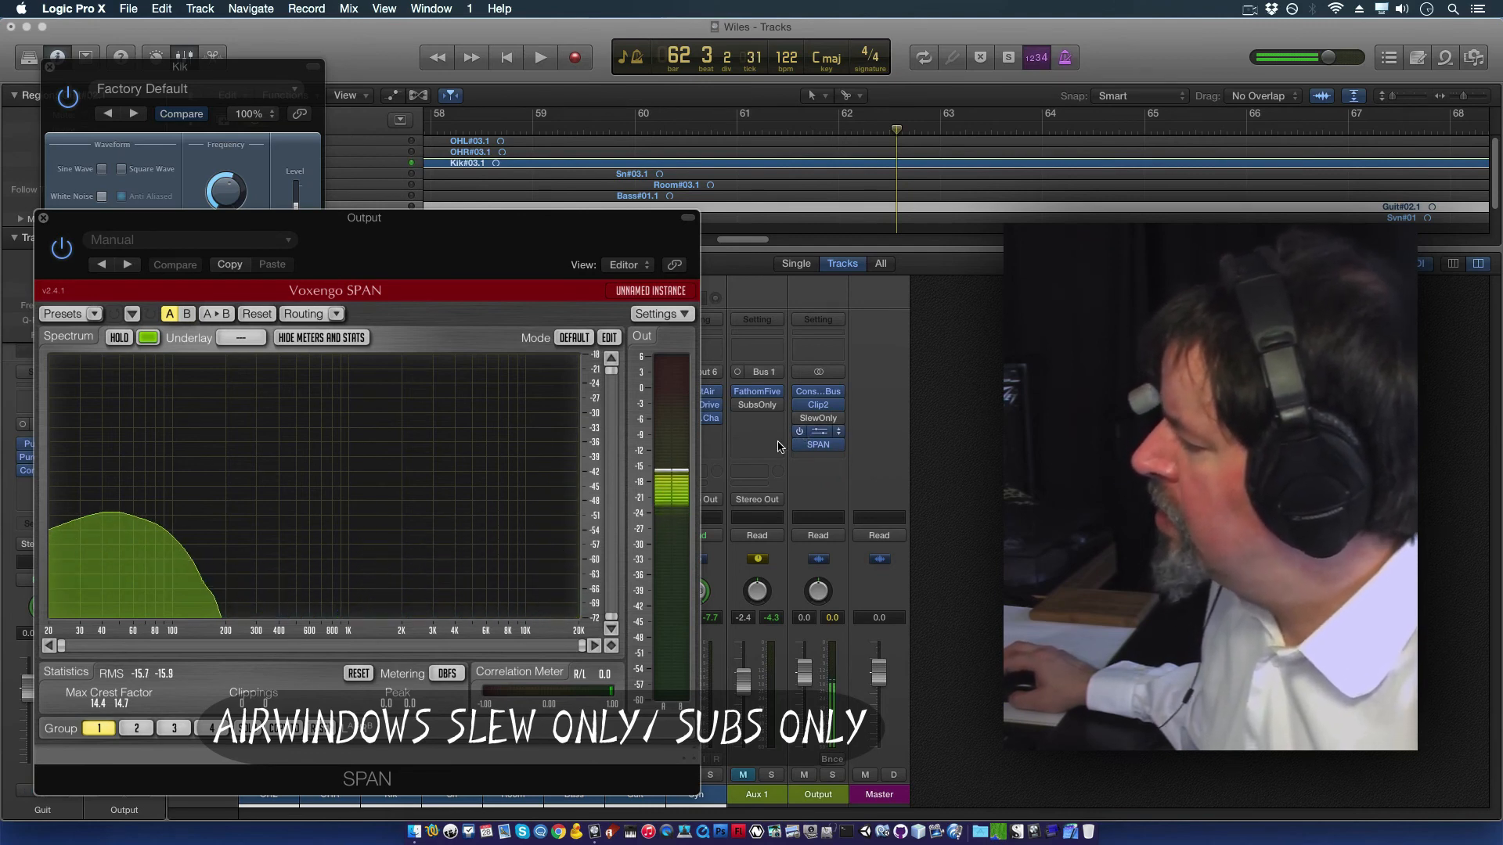
Step: Toggle SubsOnly on the Output bus and raise the pink noise level to -11 dB
click(816, 431)
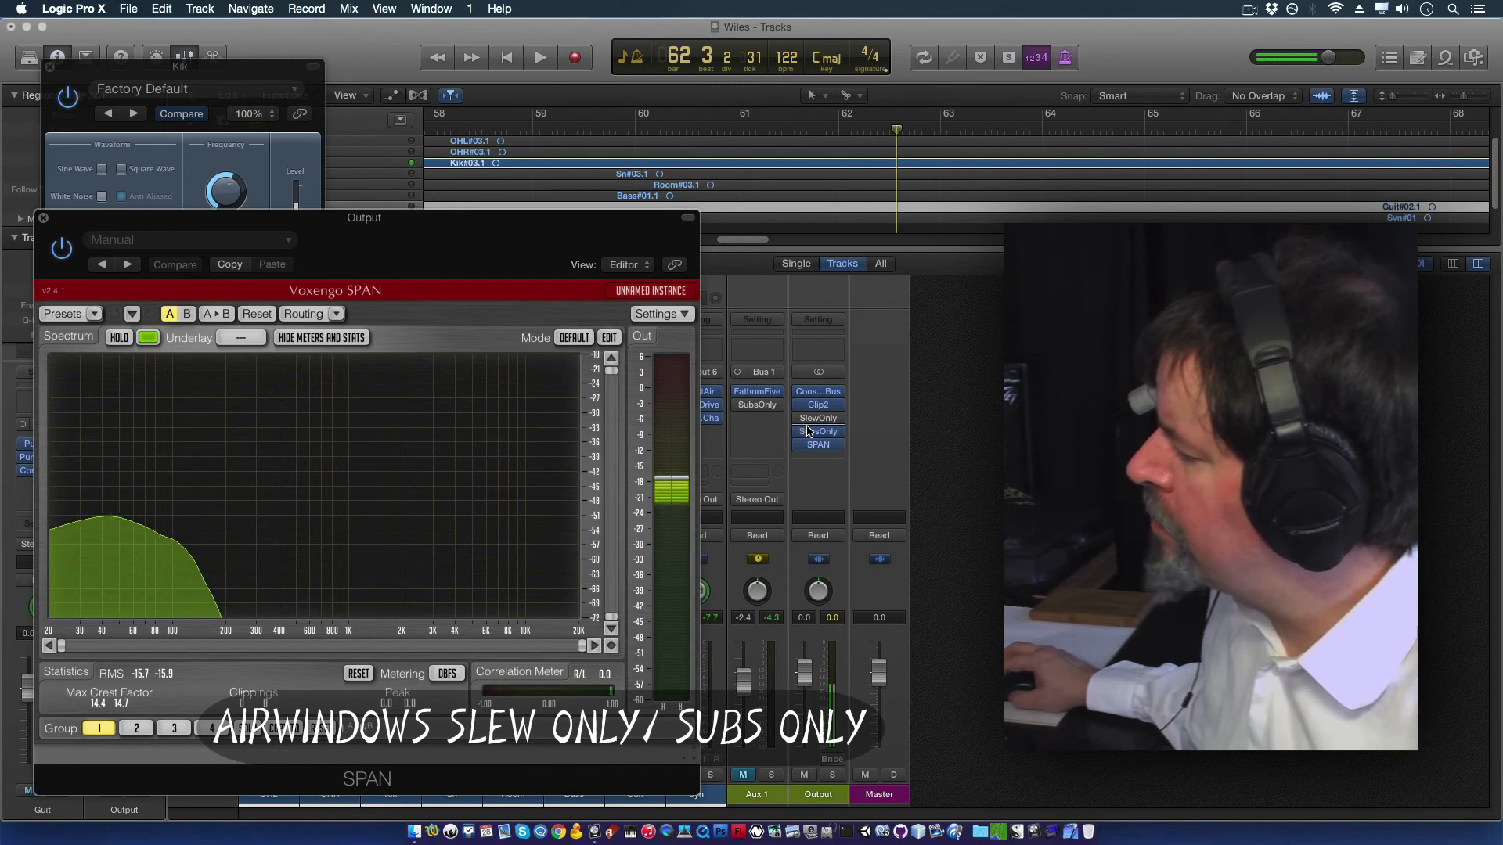
click(817, 431)
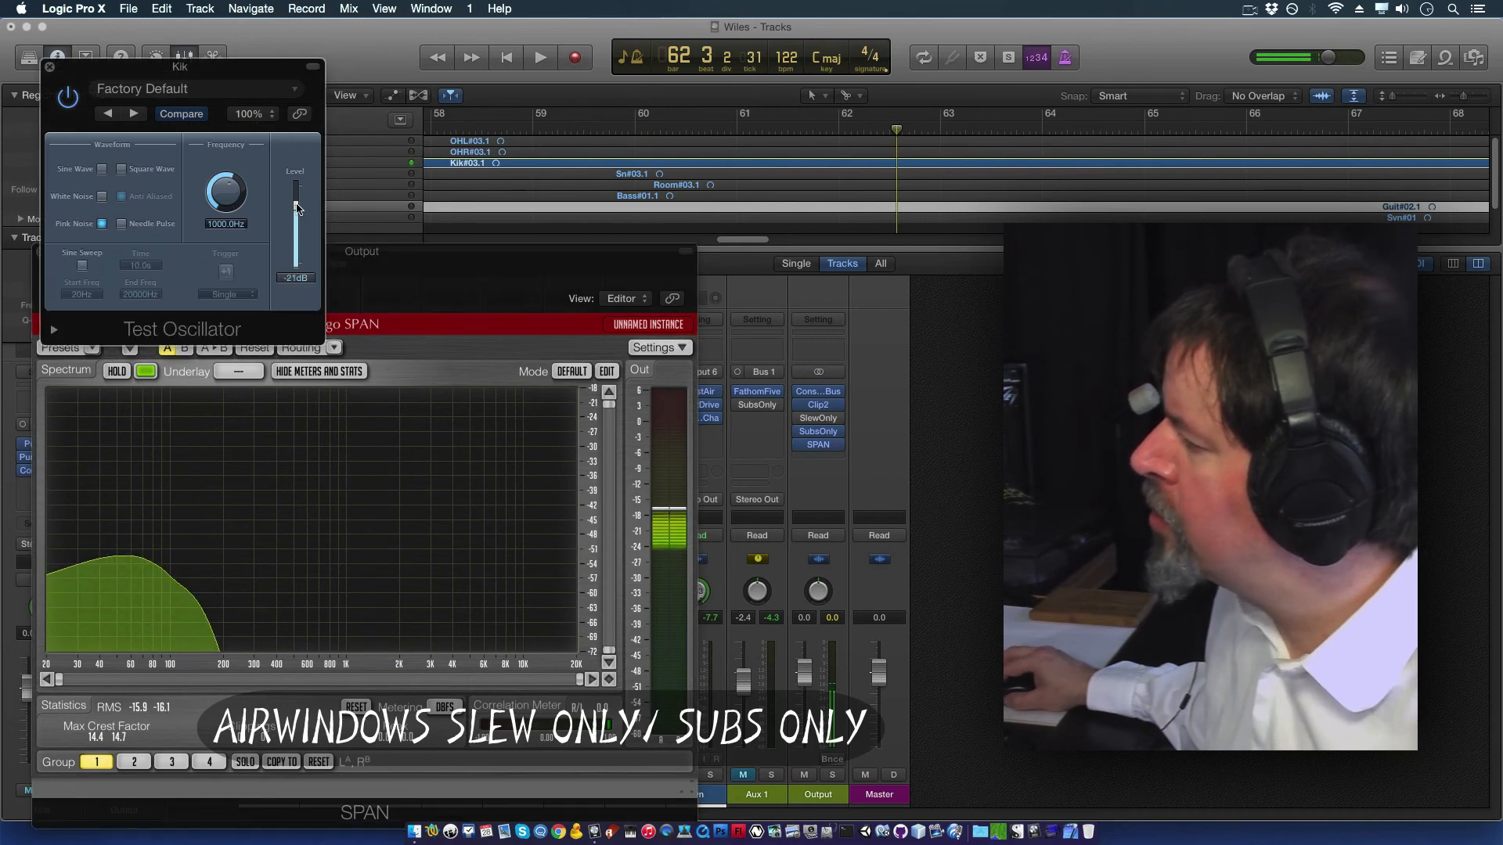
drag(297, 209, 297, 197)
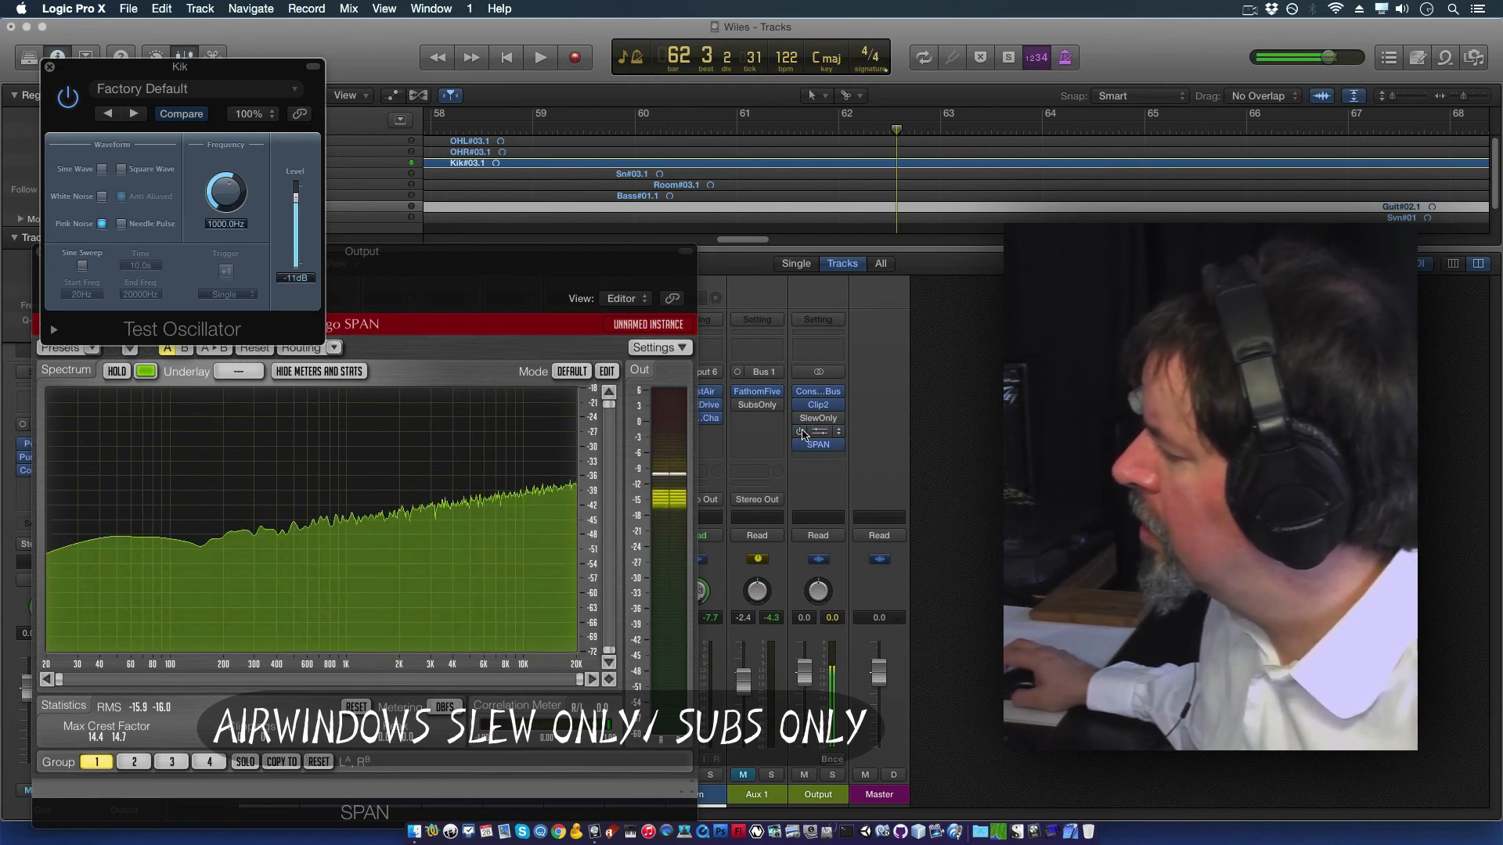
click(817, 418)
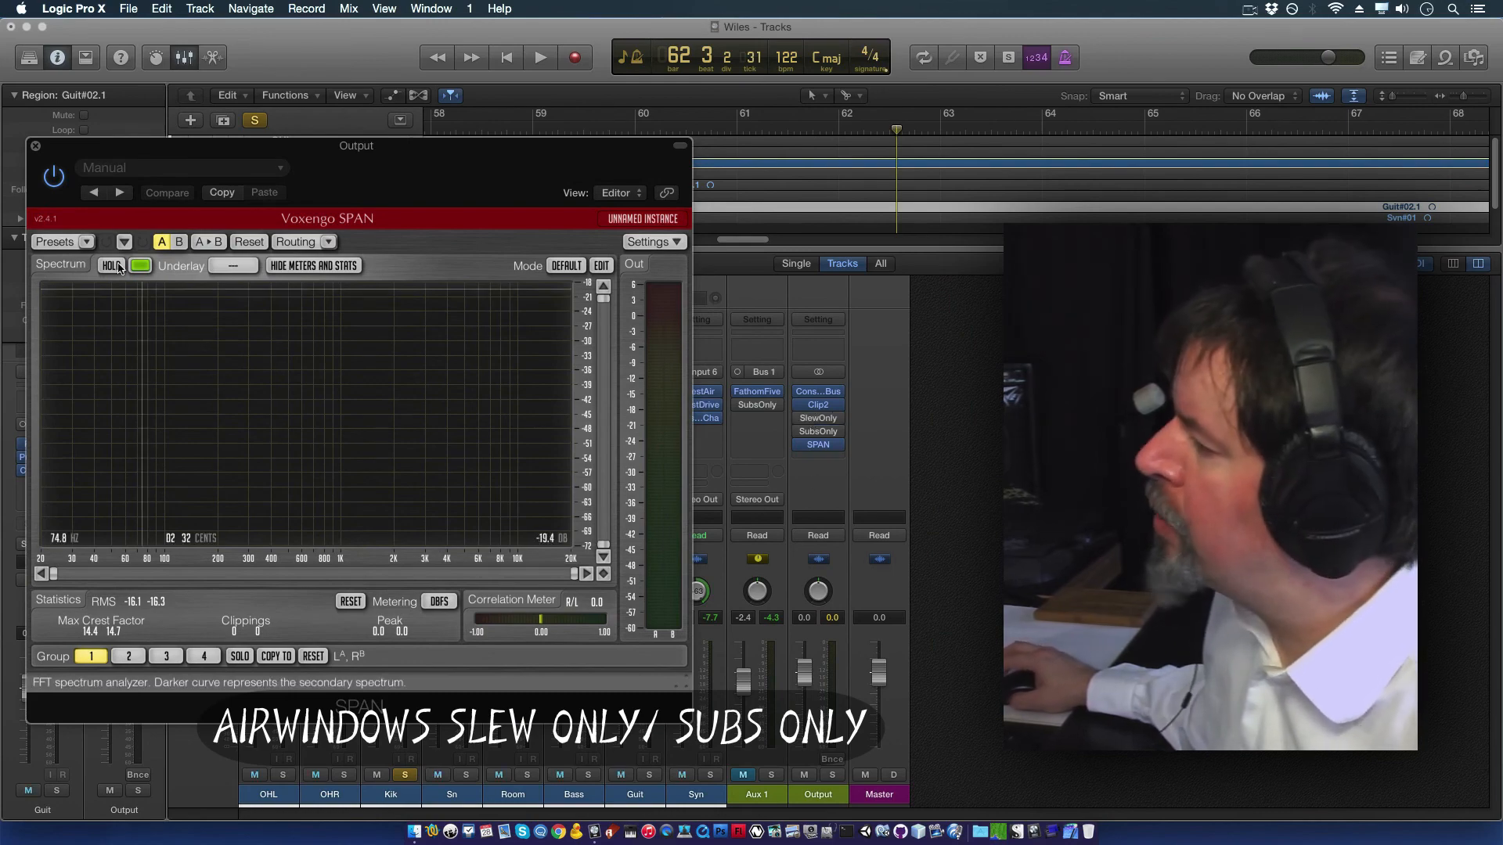
Step: Close SPAN, remove the Test Oscillator, unsolo Kik and resume song playback
click(36, 145)
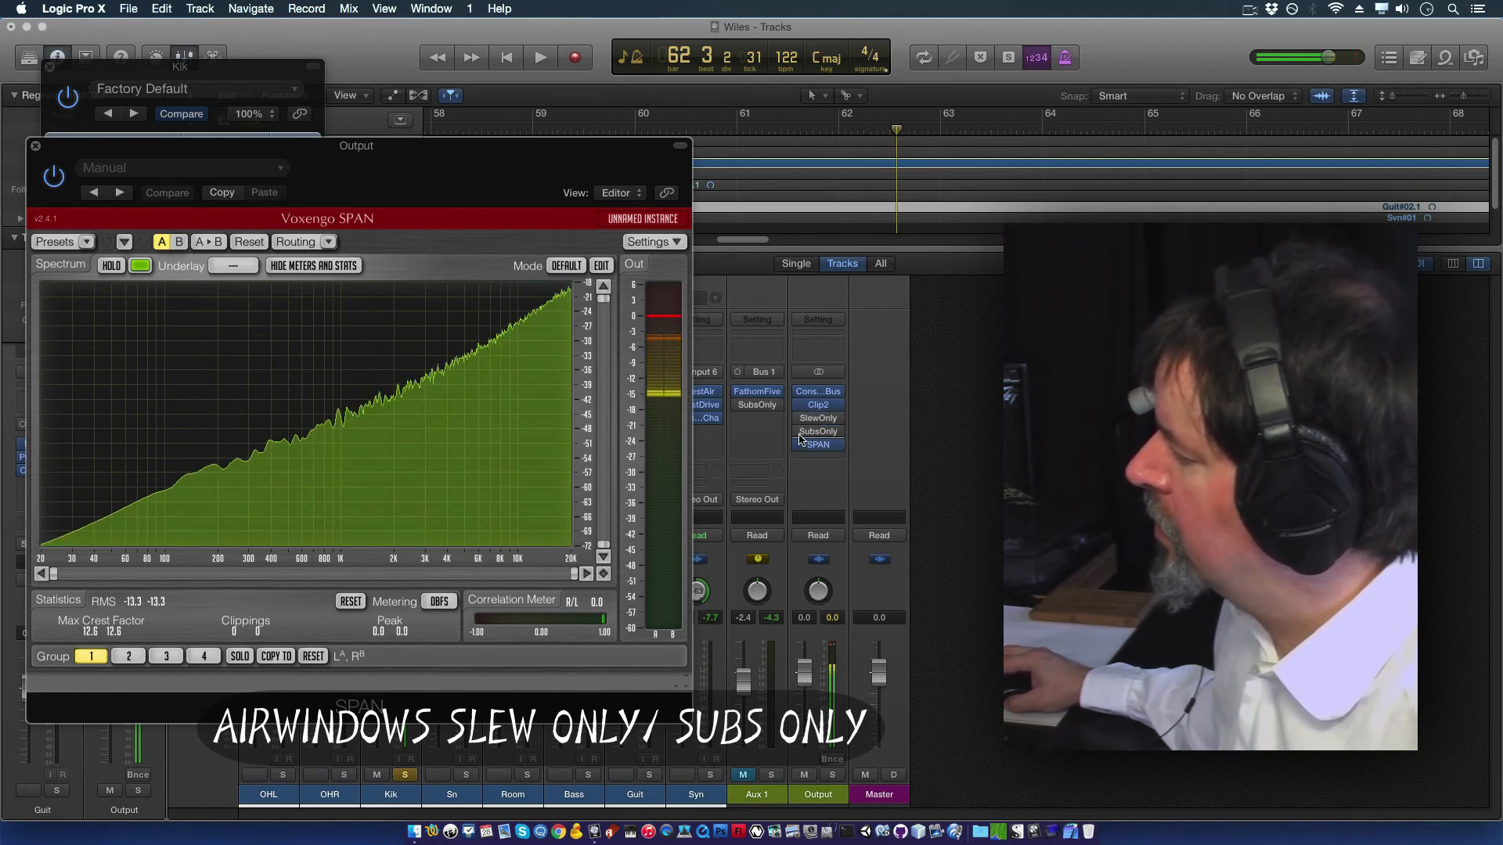
click(816, 431)
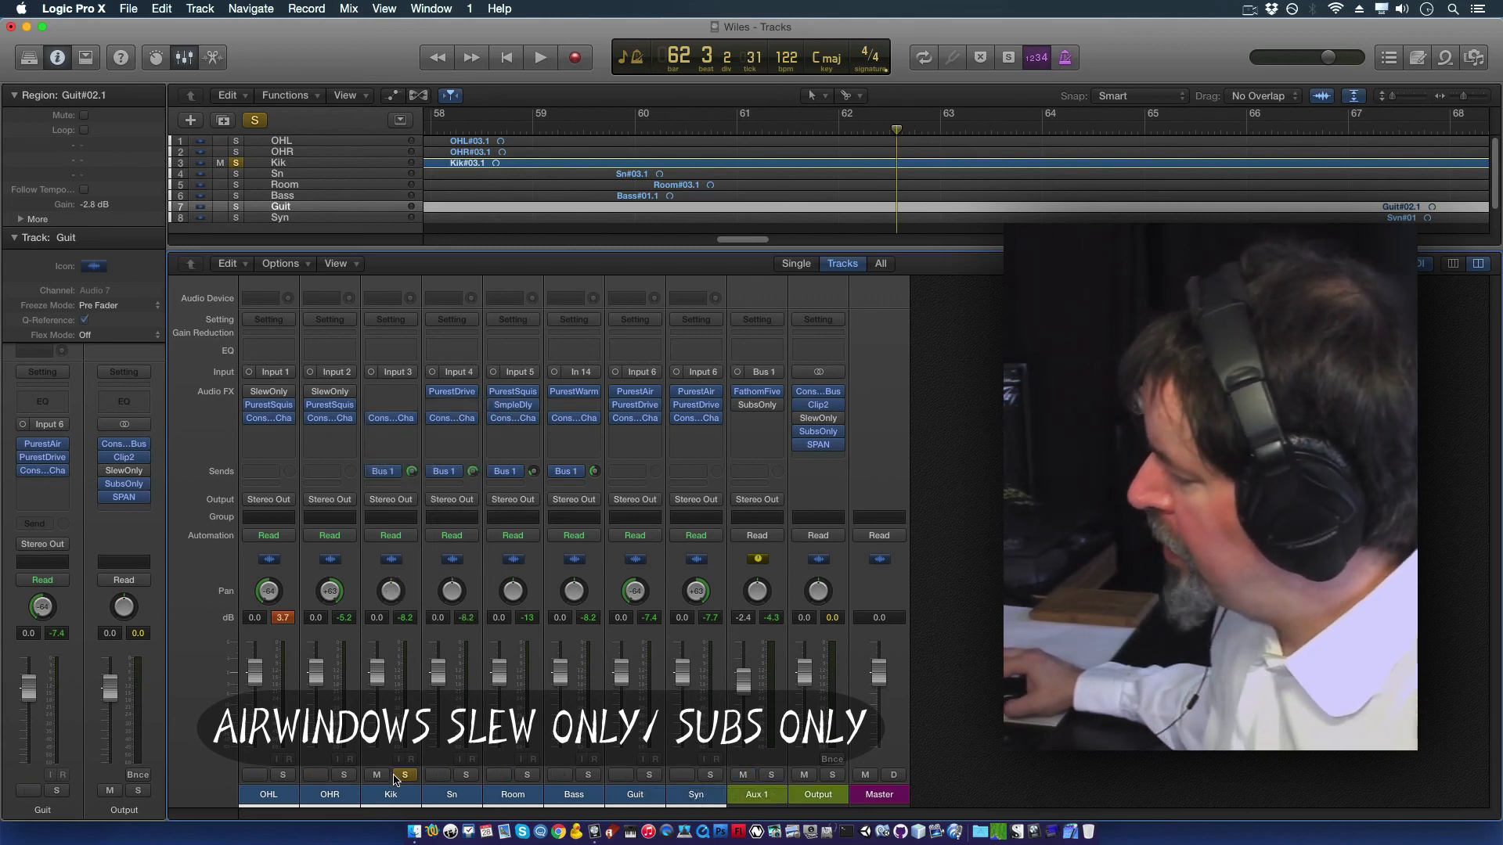
click(391, 774)
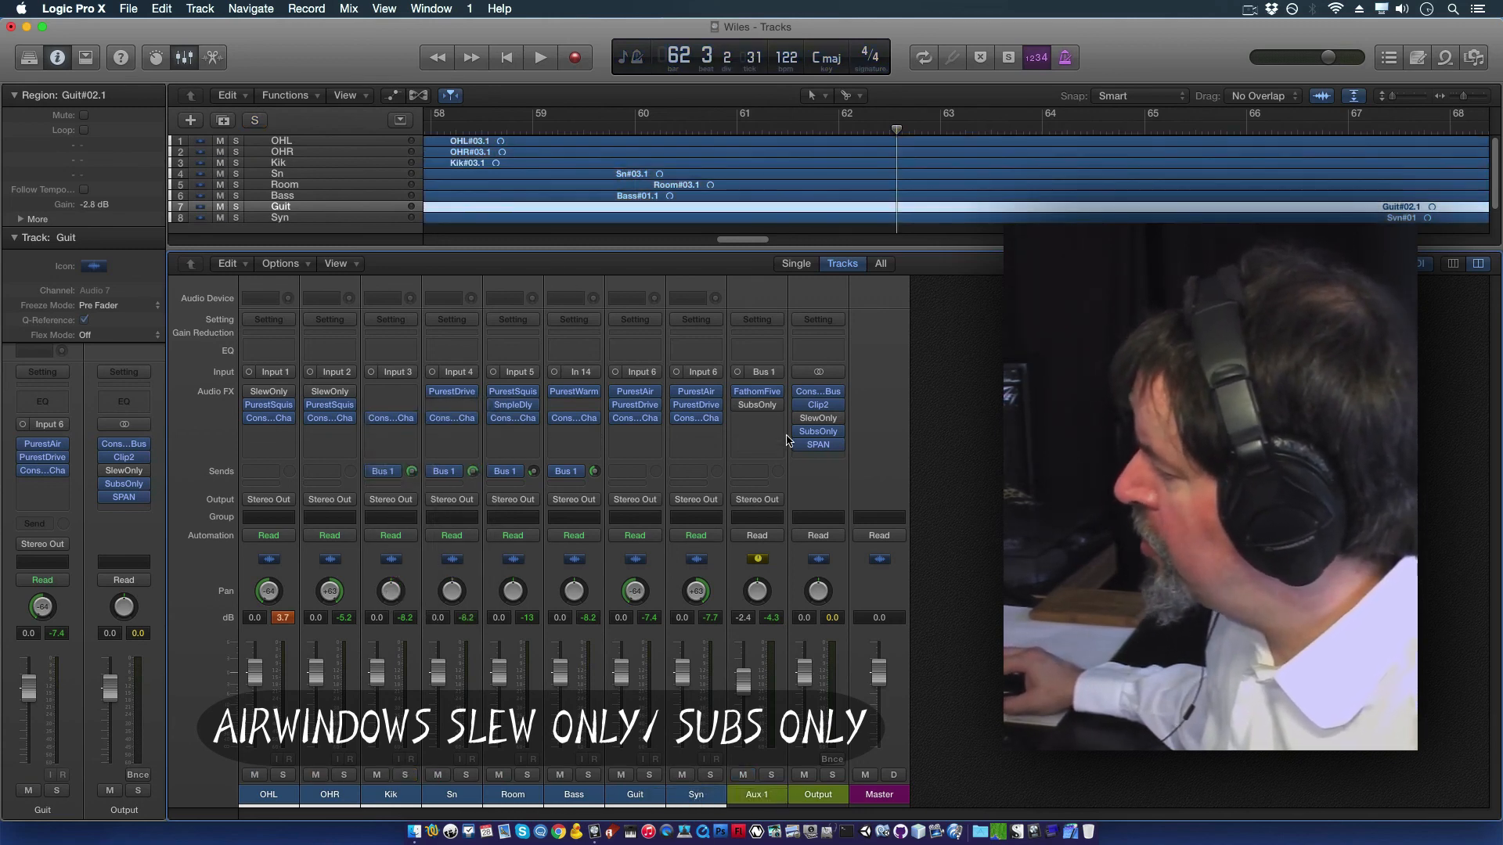
click(539, 57)
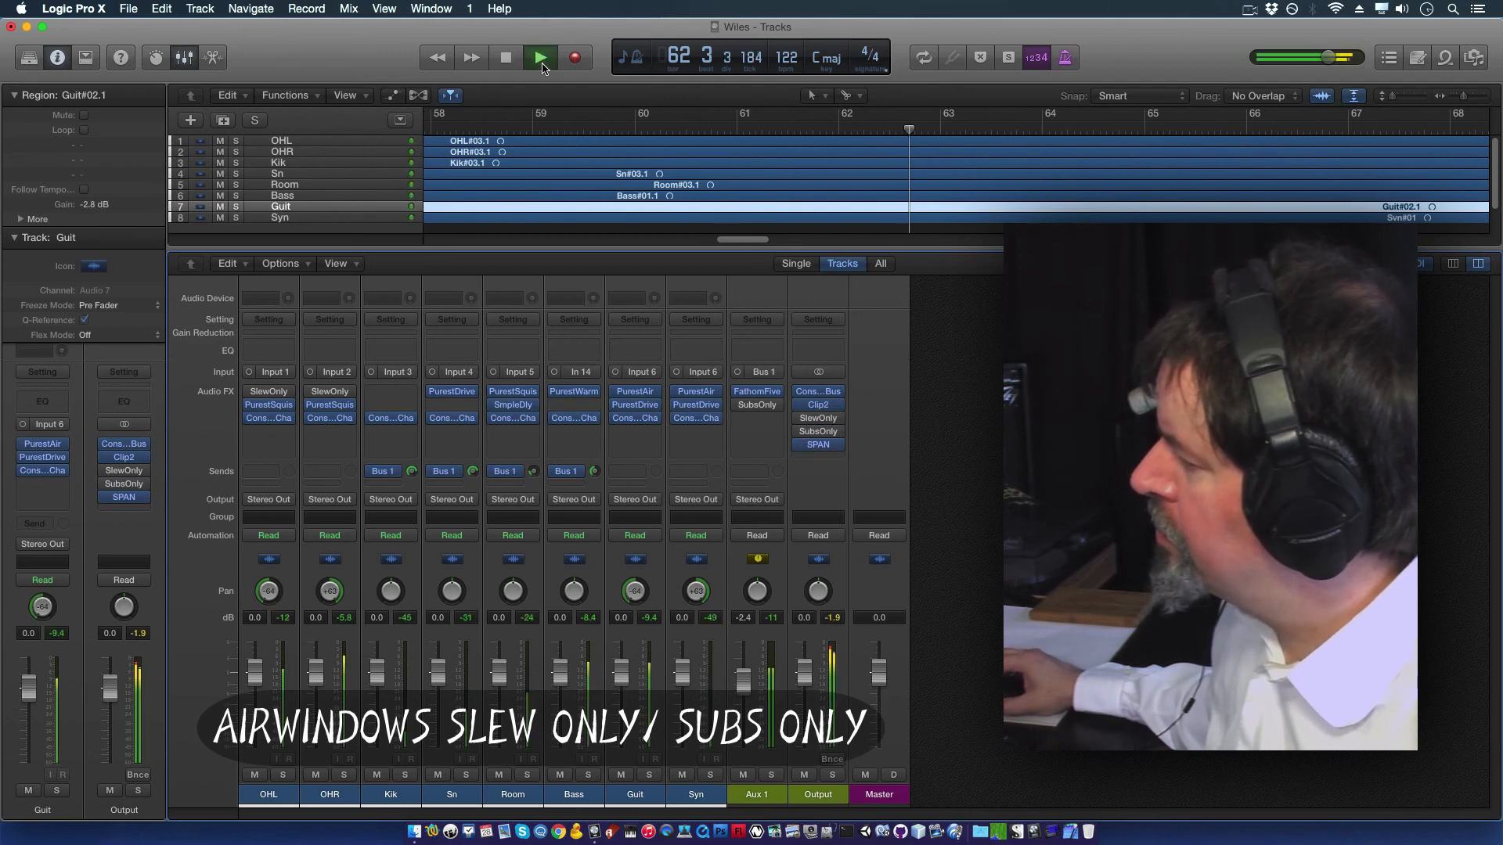